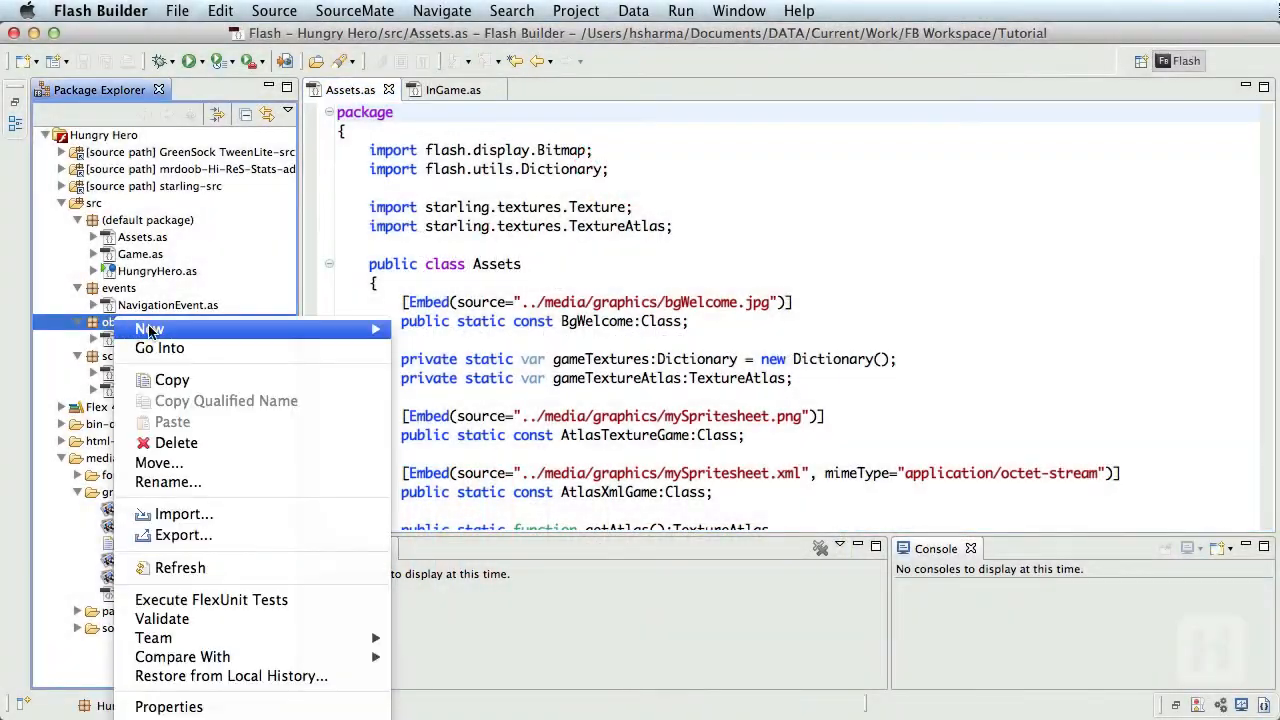
Step: Create the GameBackground ActionScript class in objects with starling Sprite as superclass
click(150, 328)
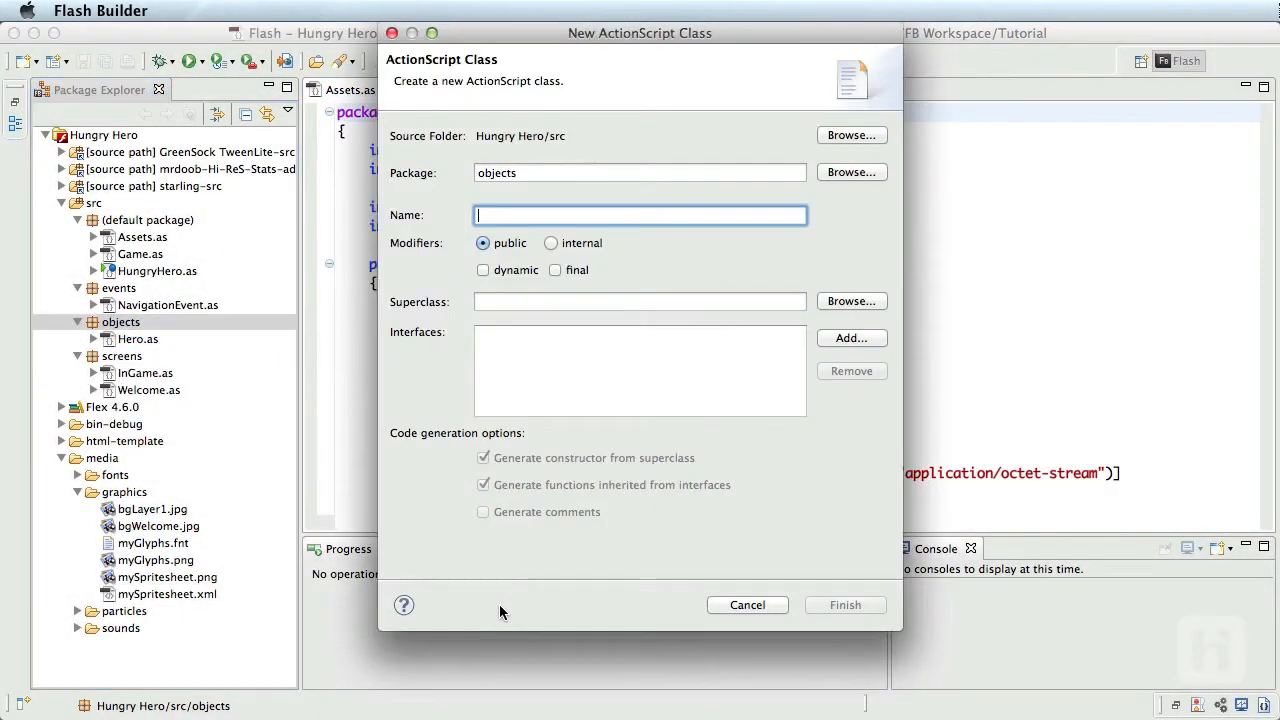
text(GameB)
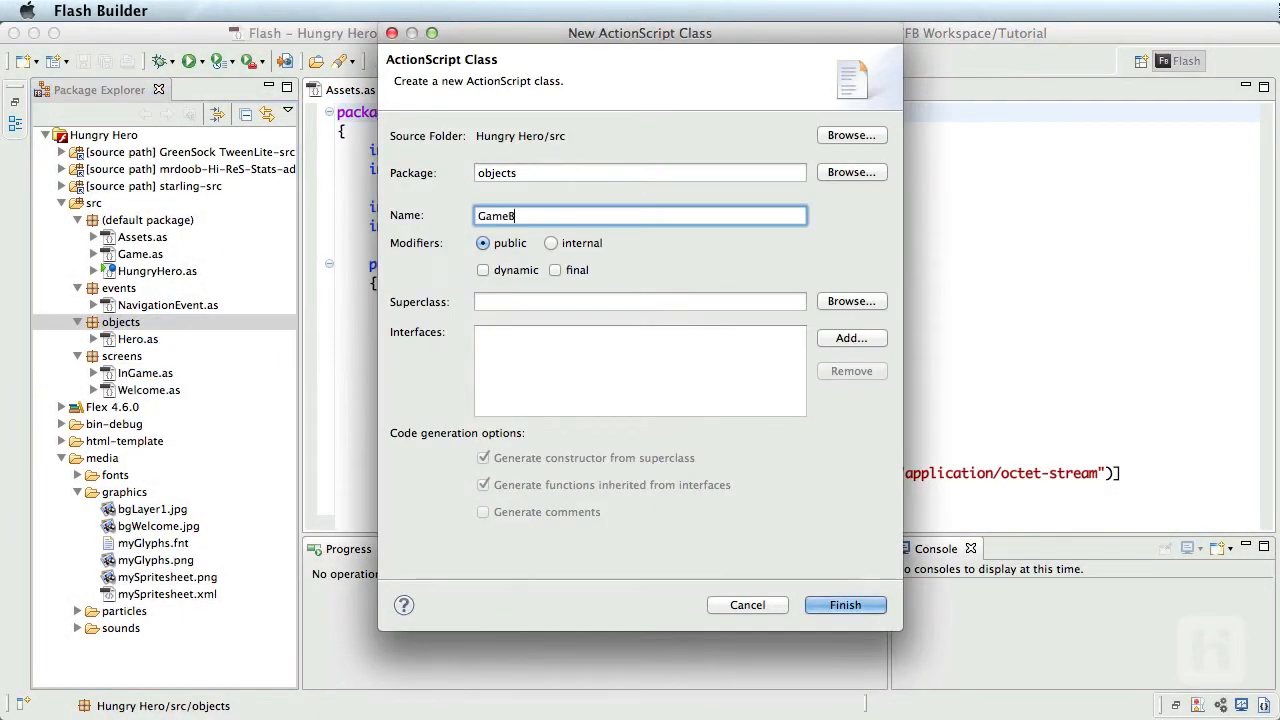
text(ackground)
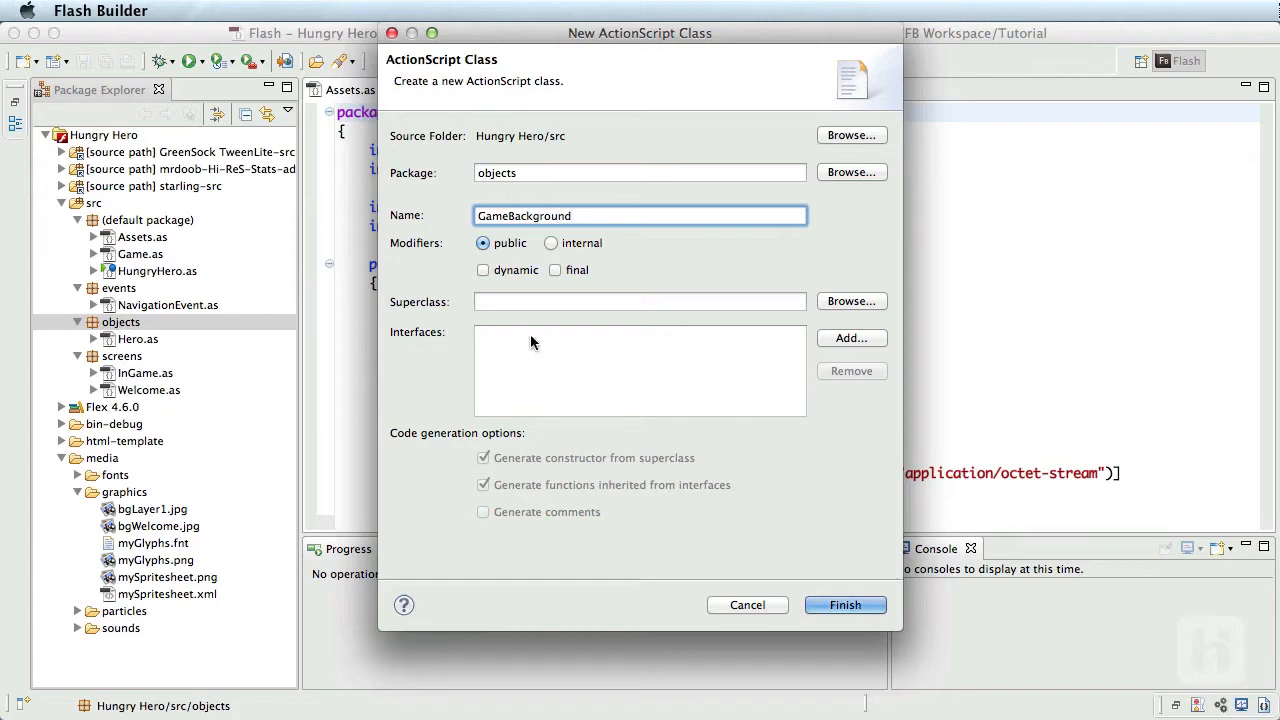
text(Sprite)
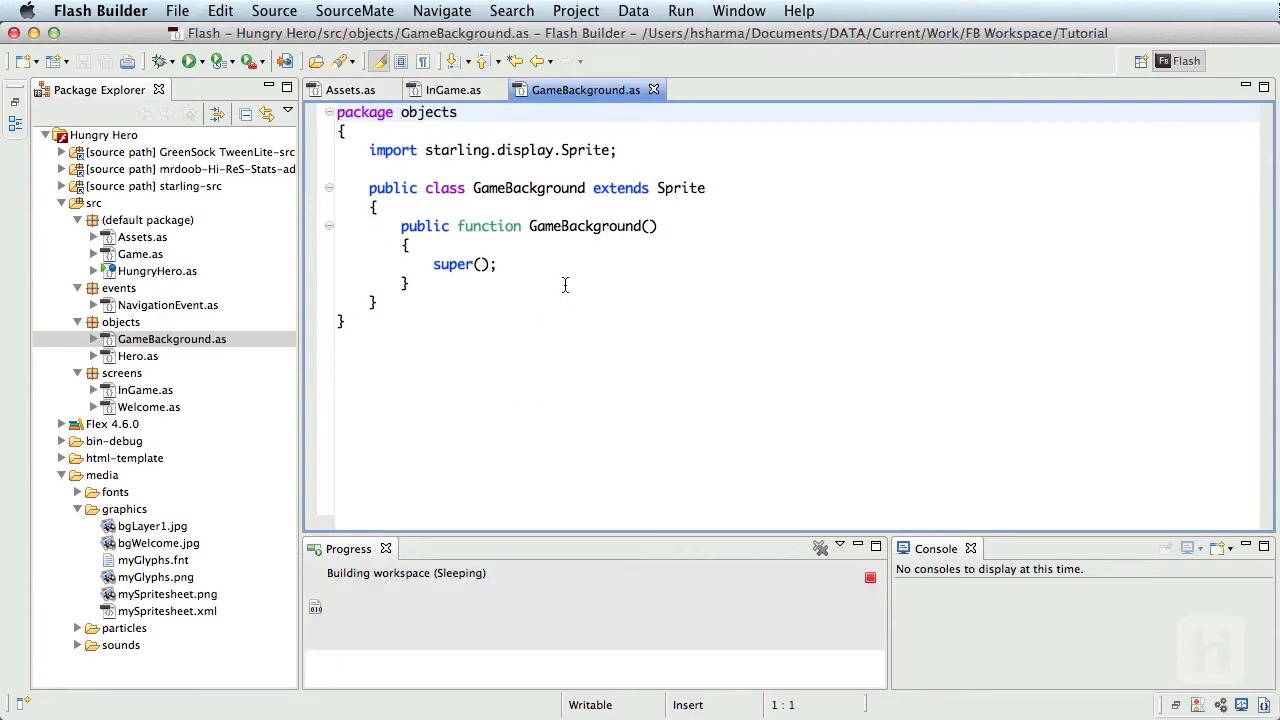
Step: Declare a private bg:GameBackground field above the hero in InGame.as
click(452, 88)
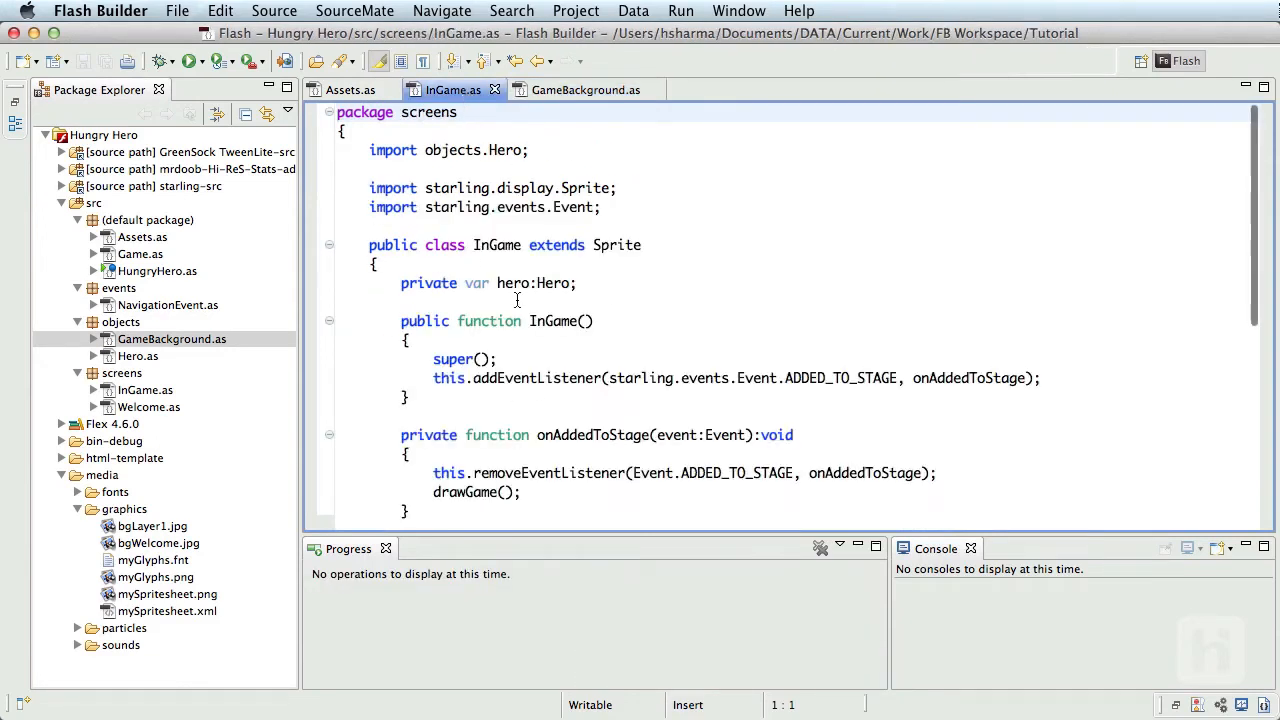
key(Return)
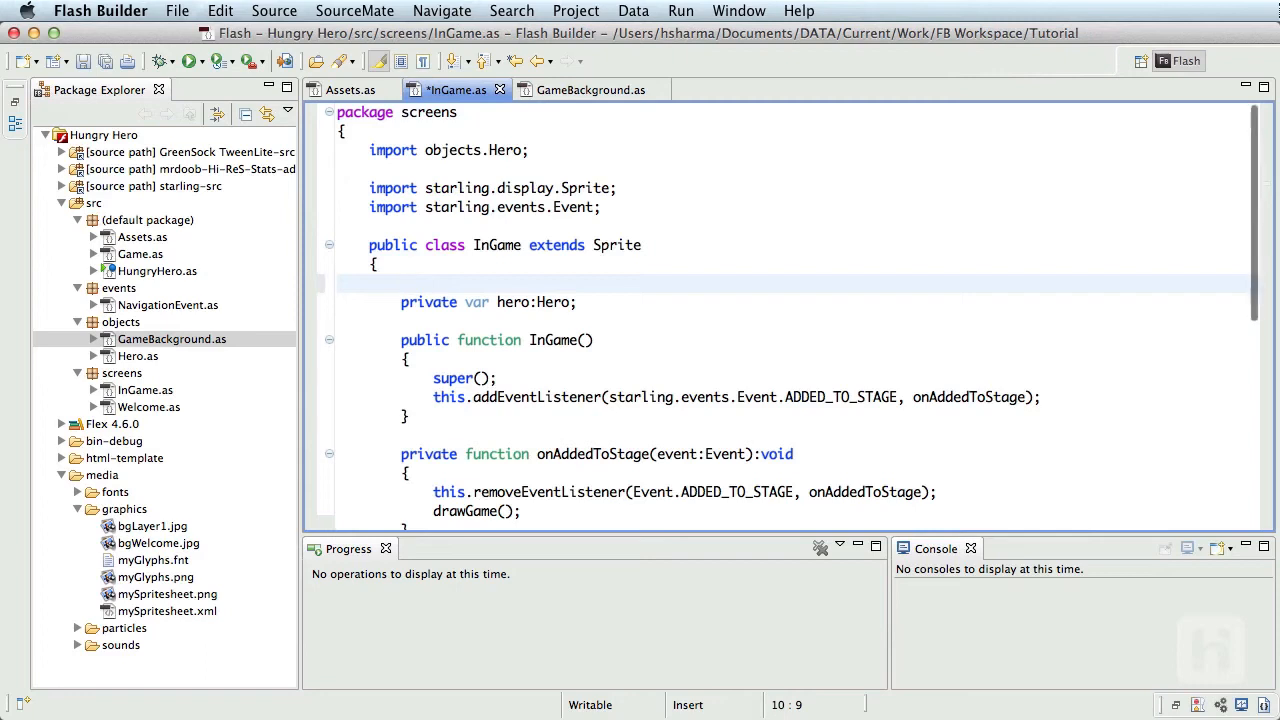
text(private var)
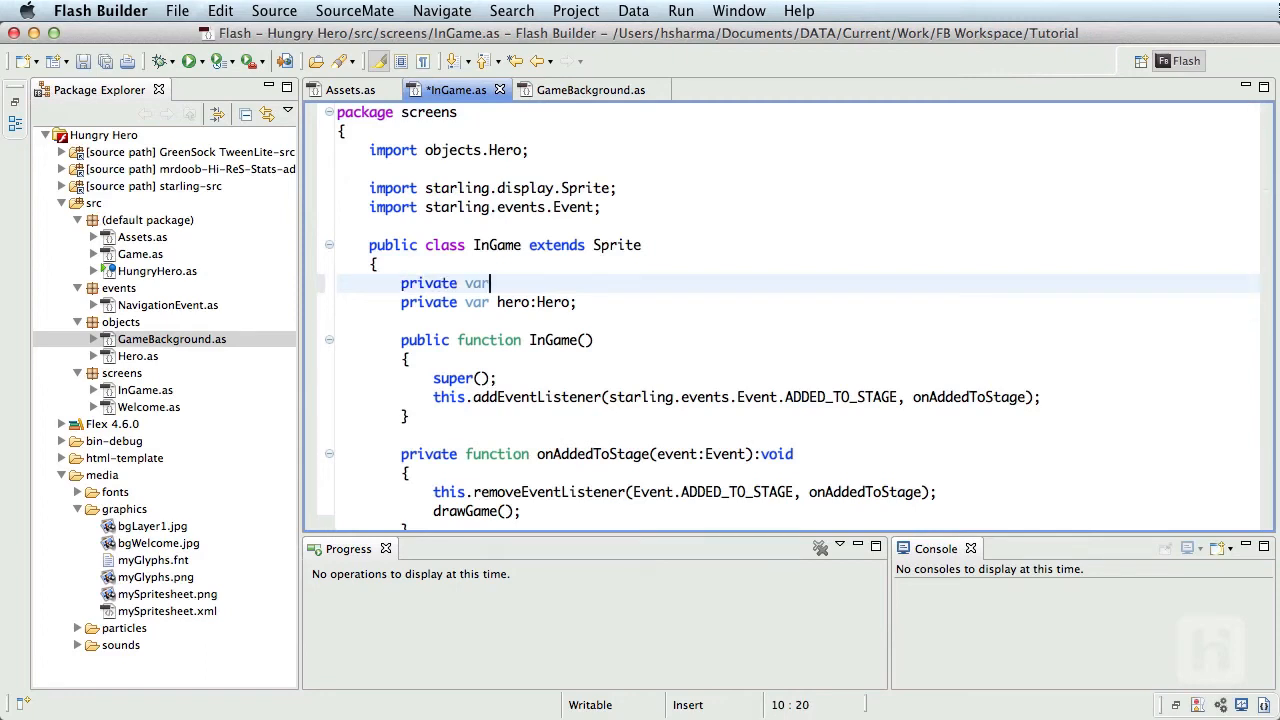
text(bg:G)
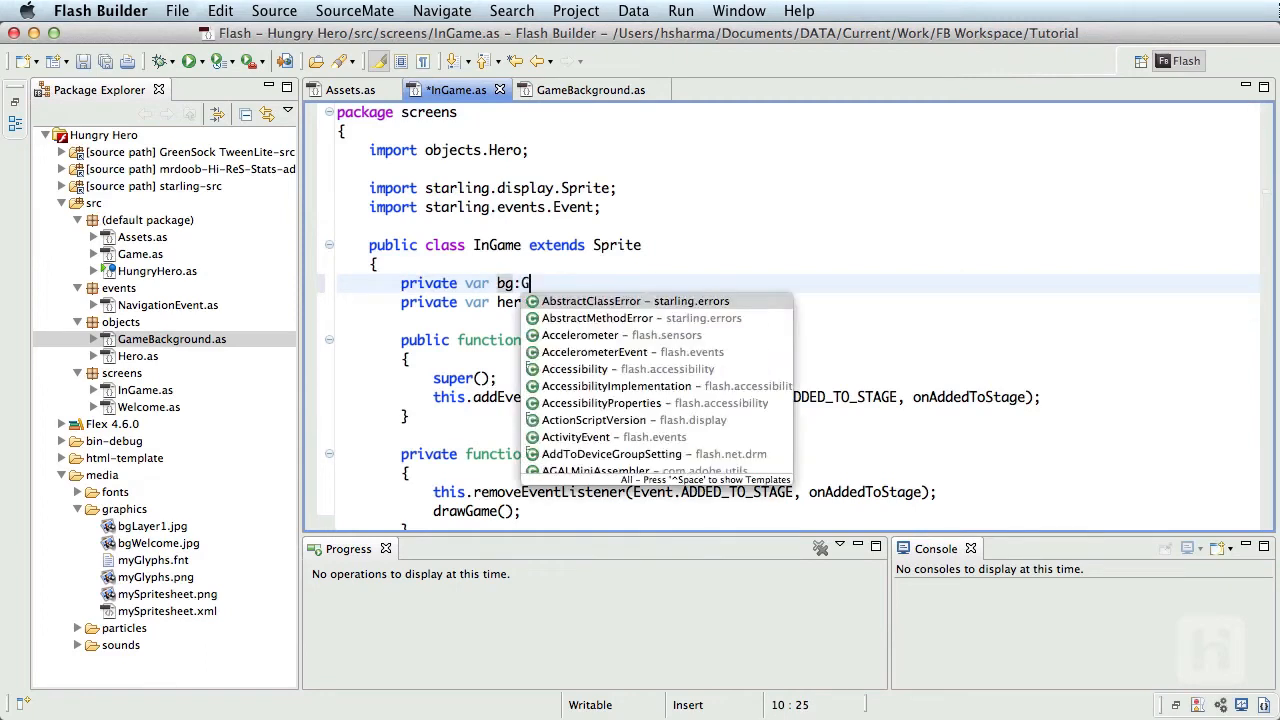
text(GameBackground;)
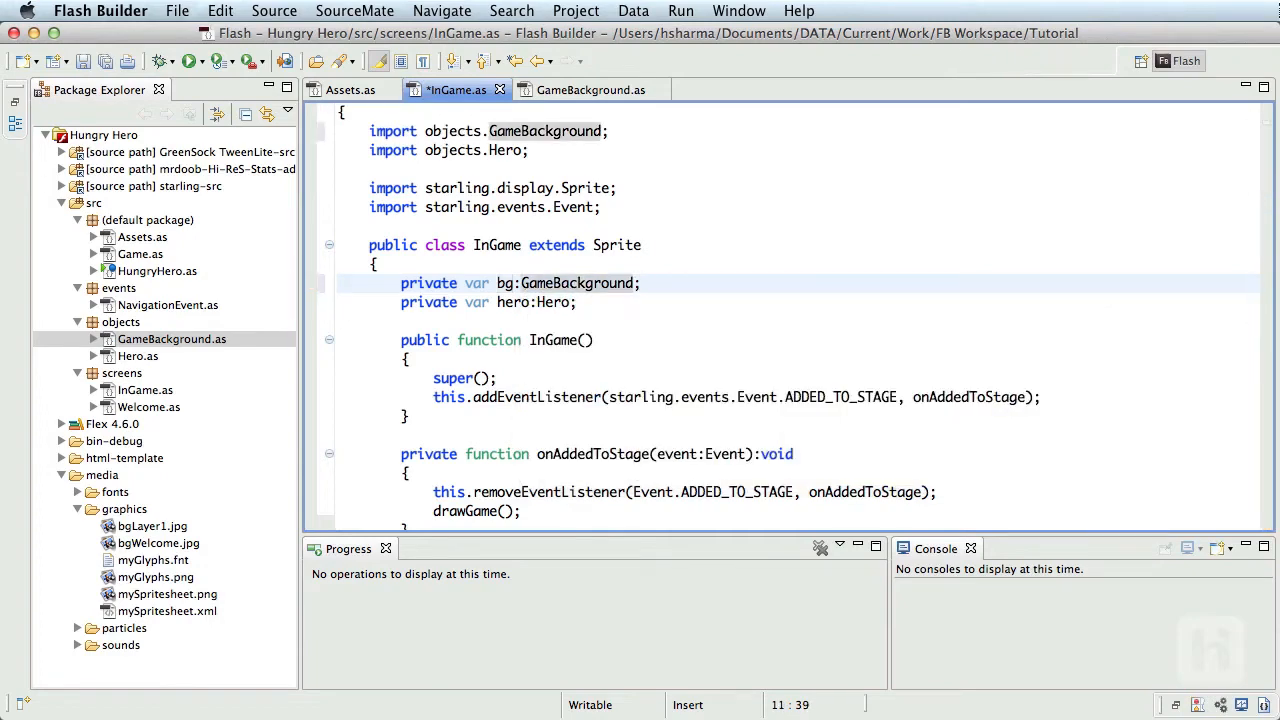
Step: In drawGame, instantiate bg as a new GameBackground and add it as a child
scroll(down, 3)
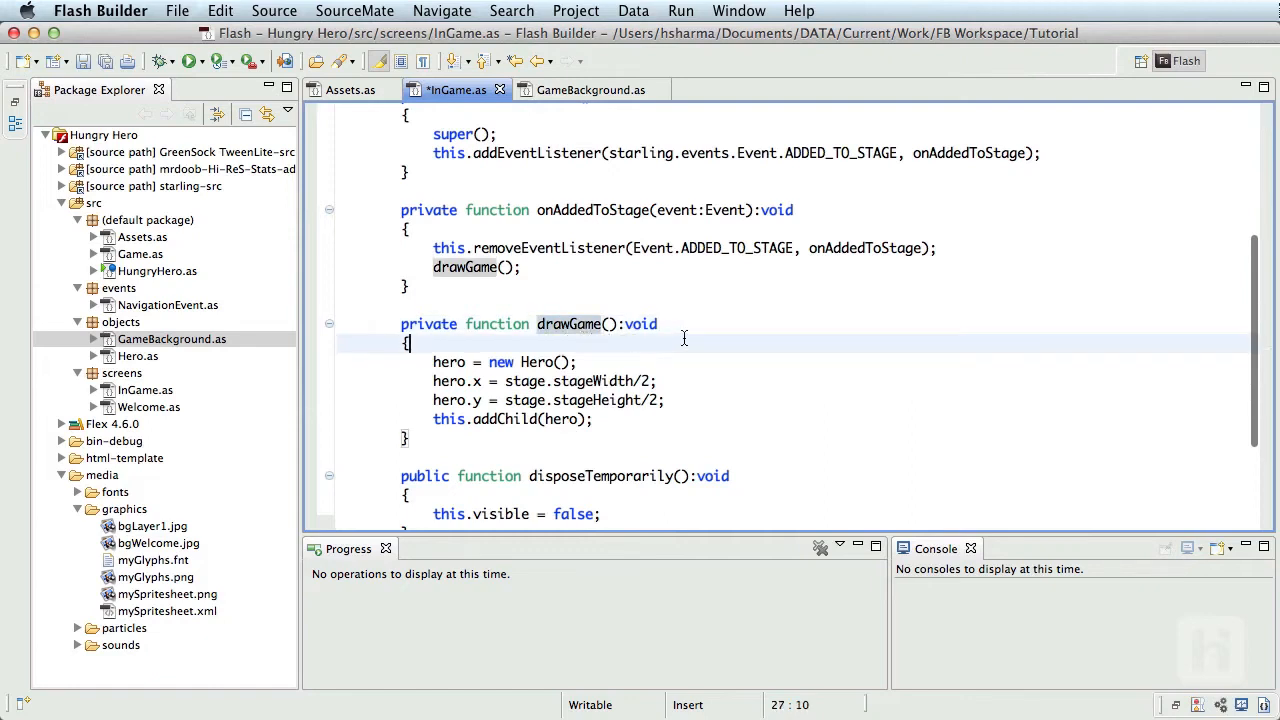
text(bg =)
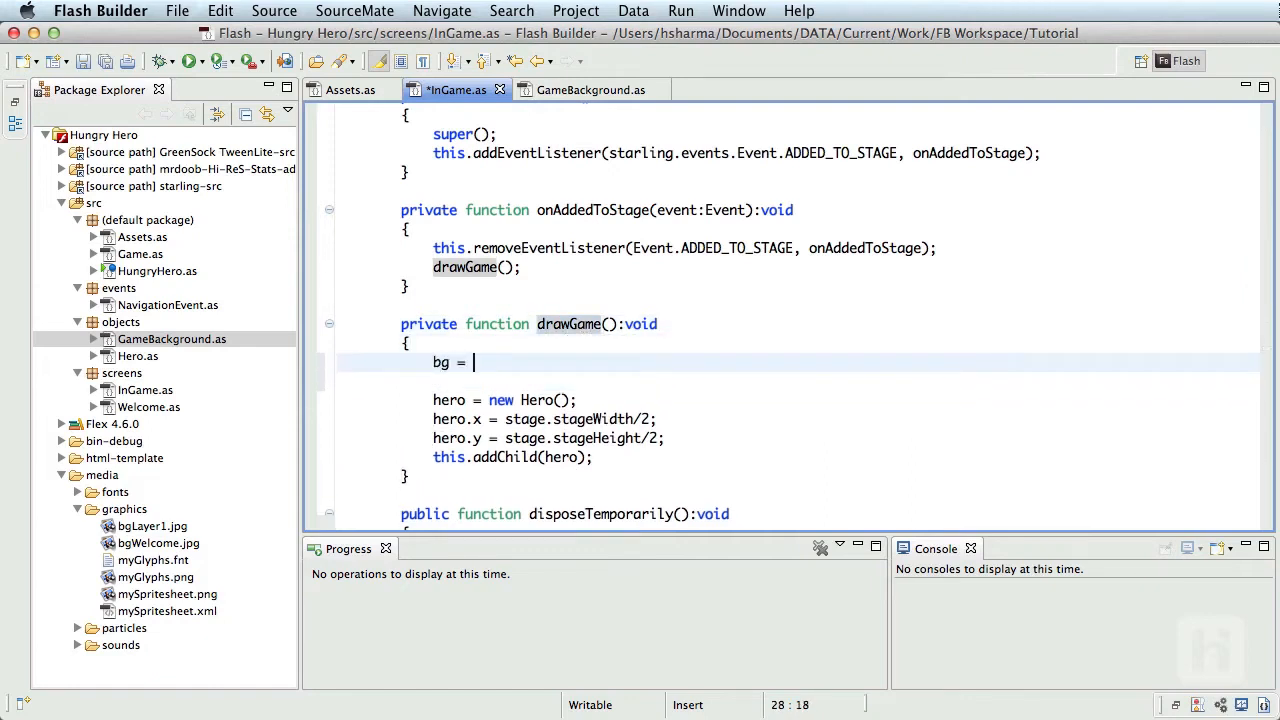
text(new)
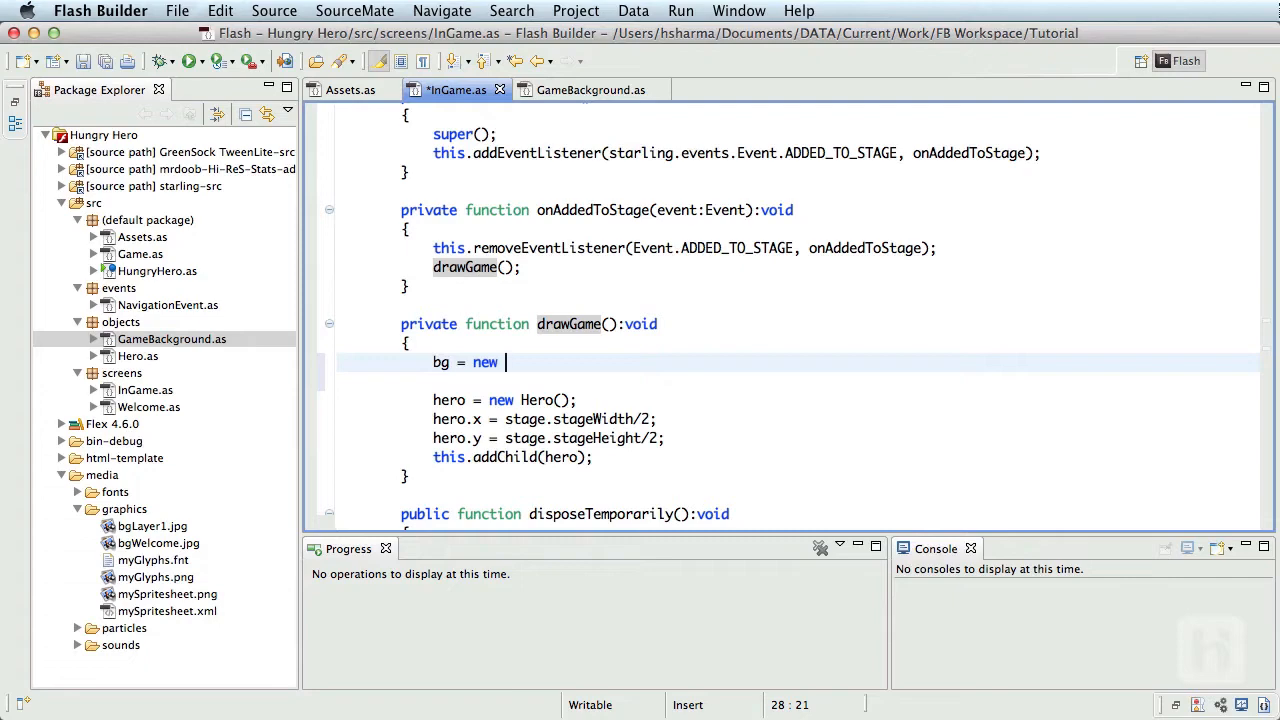
text(GameBackground)
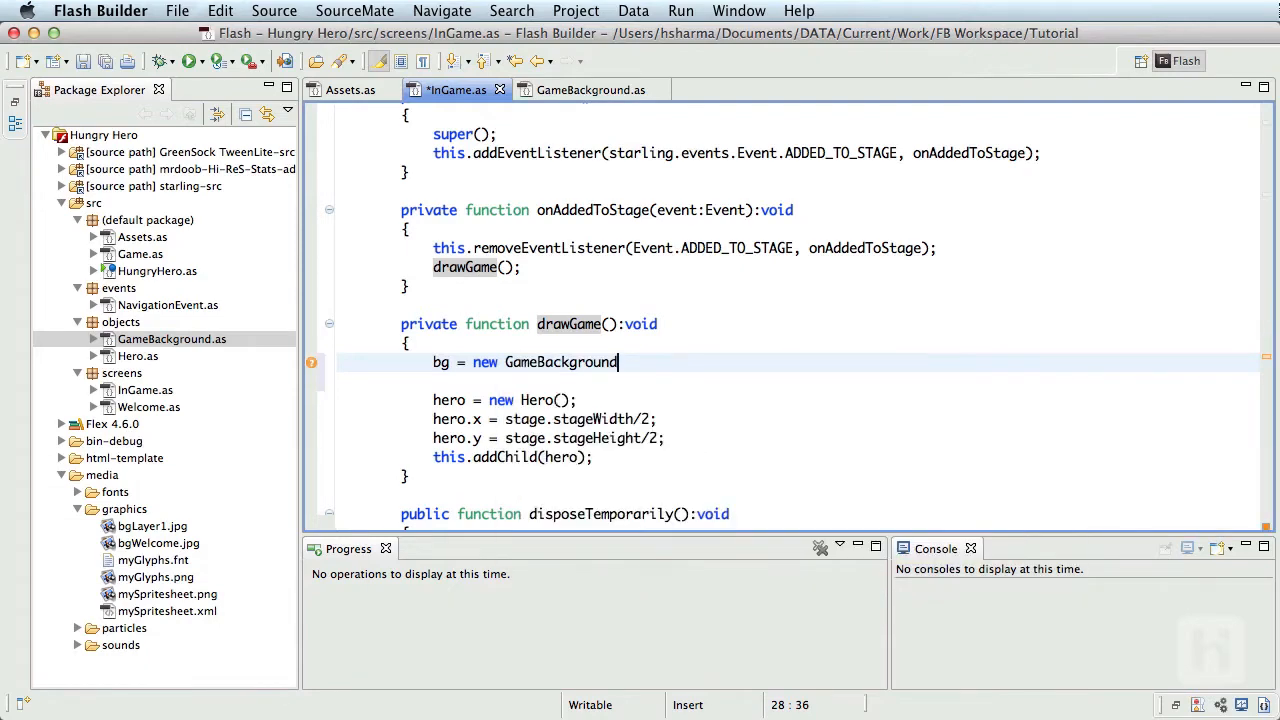
text(();)
text(this.addChild()
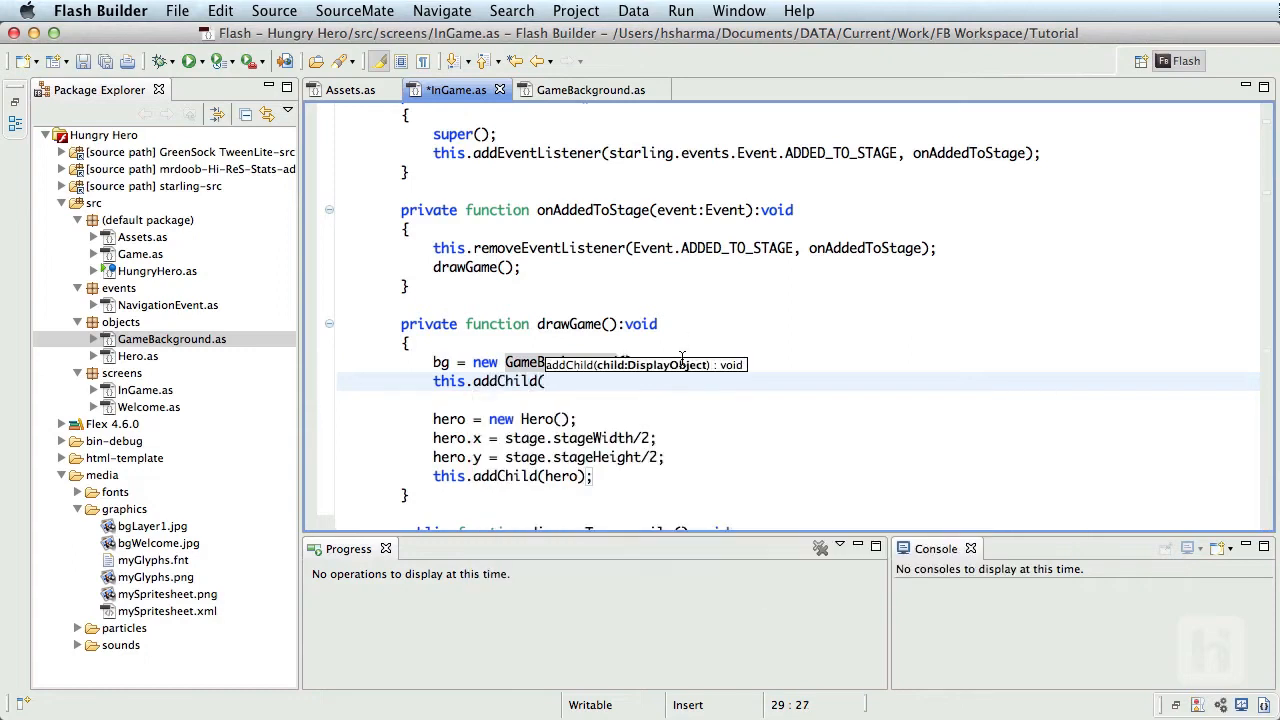
text(bg);)
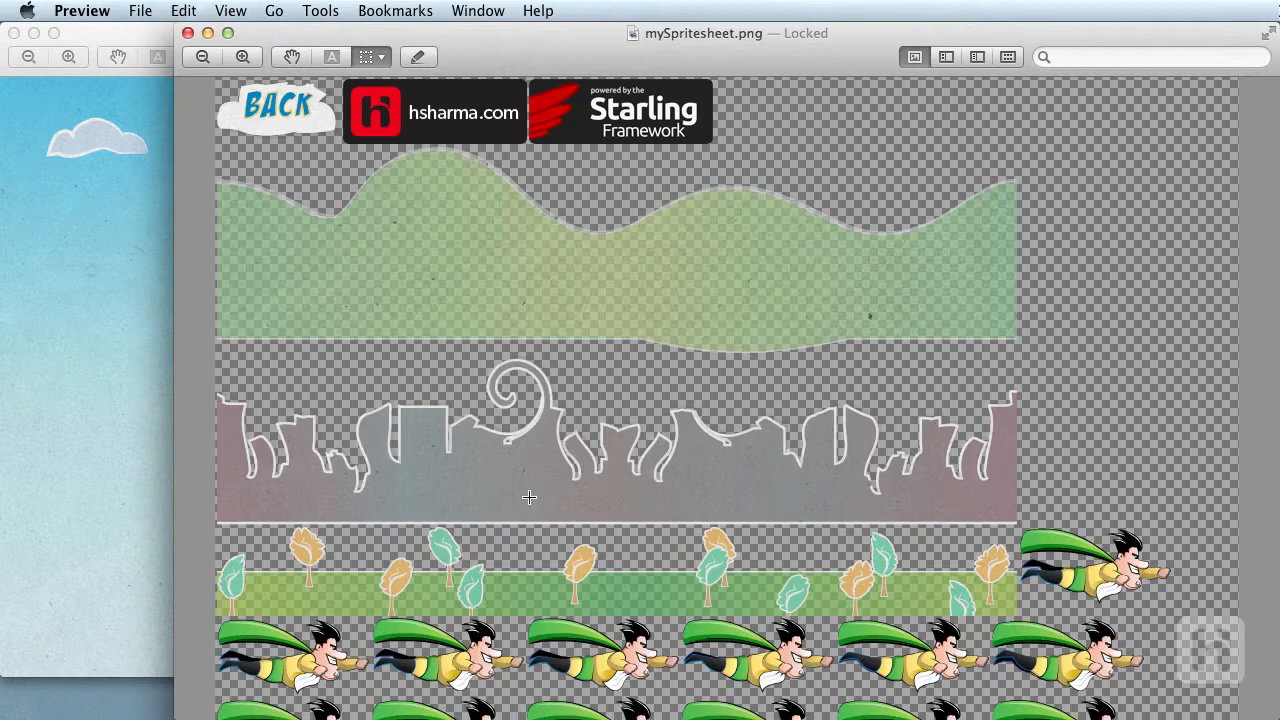
mouse_move(854, 576)
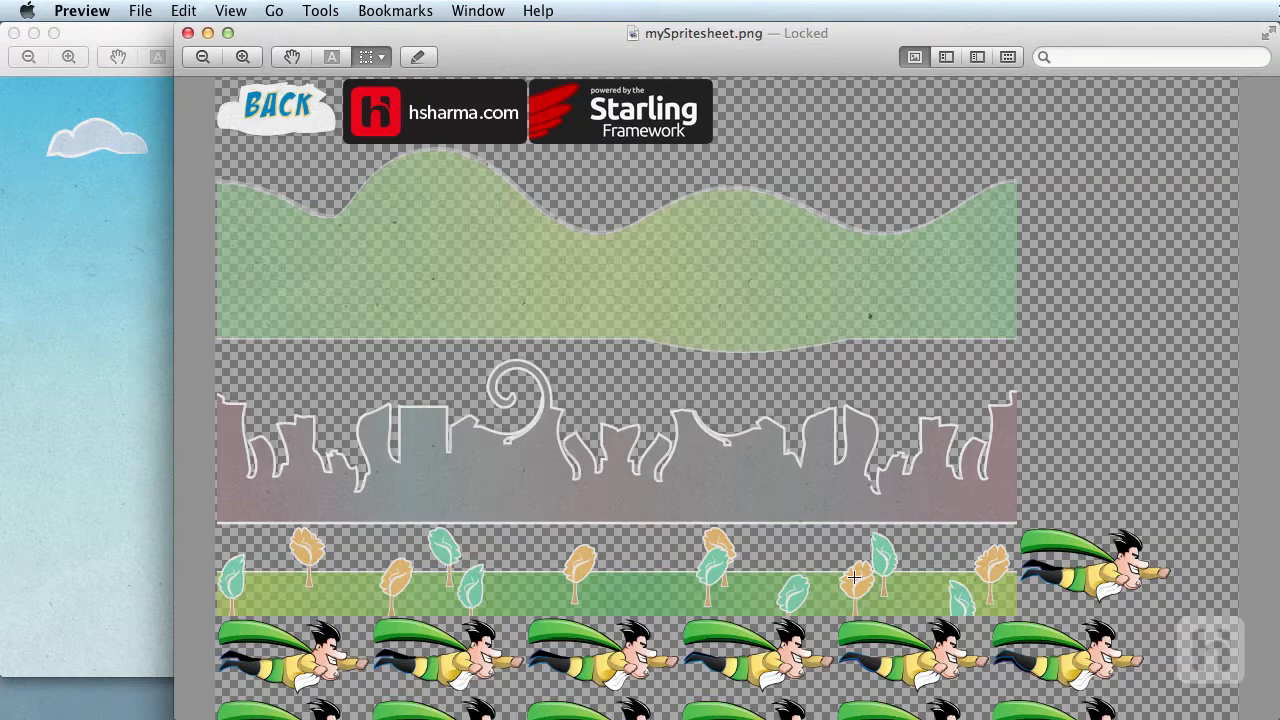
mouse_move(496, 580)
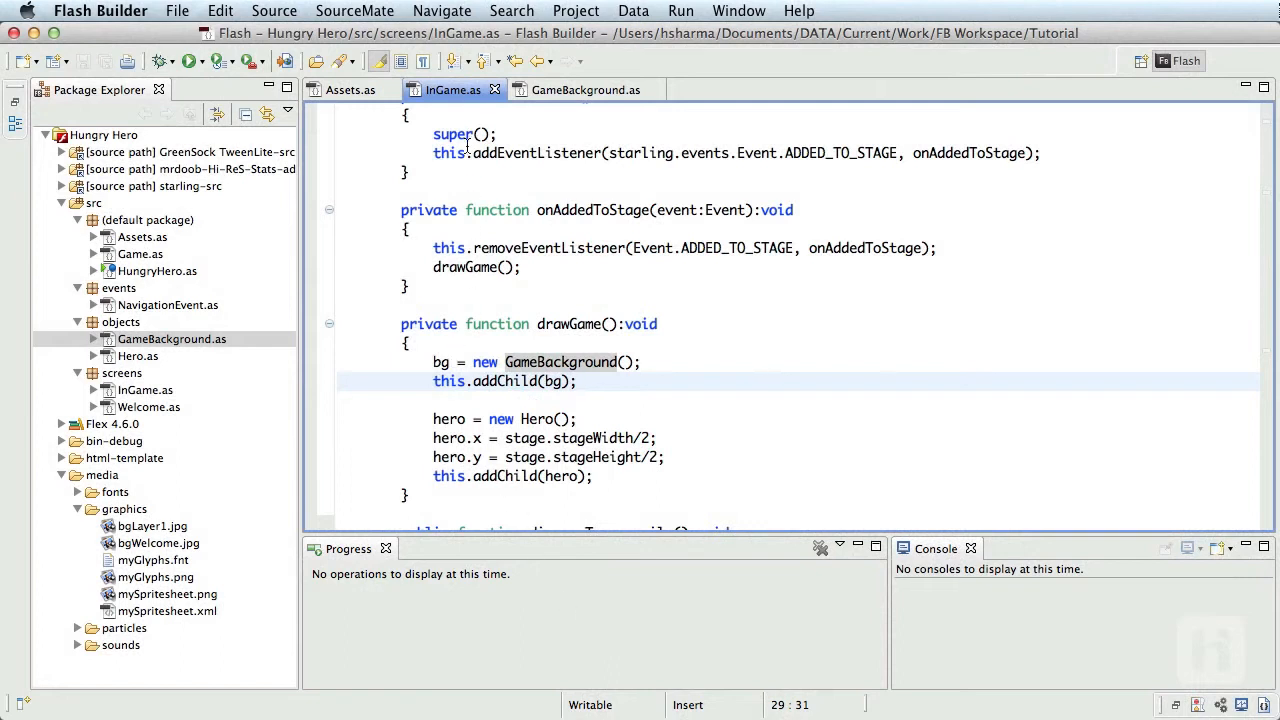
Step: Embed bgLayer1.jpg in Assets.as as the BgLayer1 class constant below BgWelcome
click(350, 88)
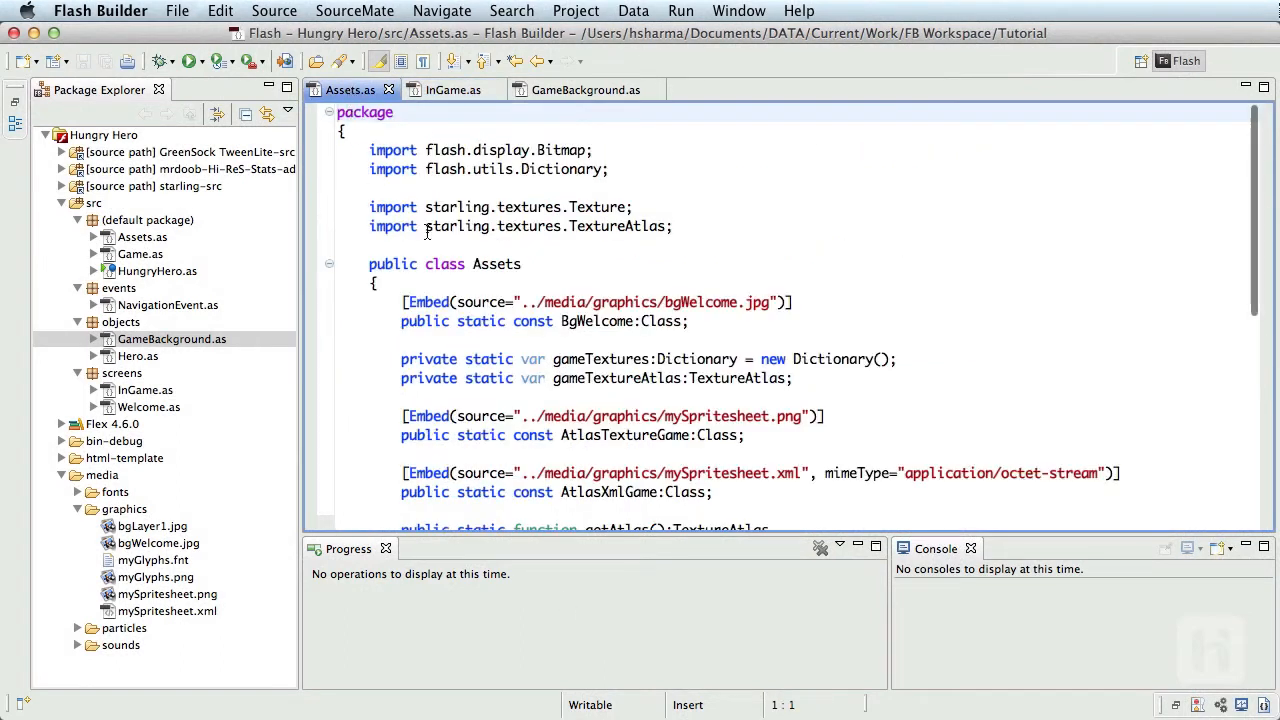
click(700, 302)
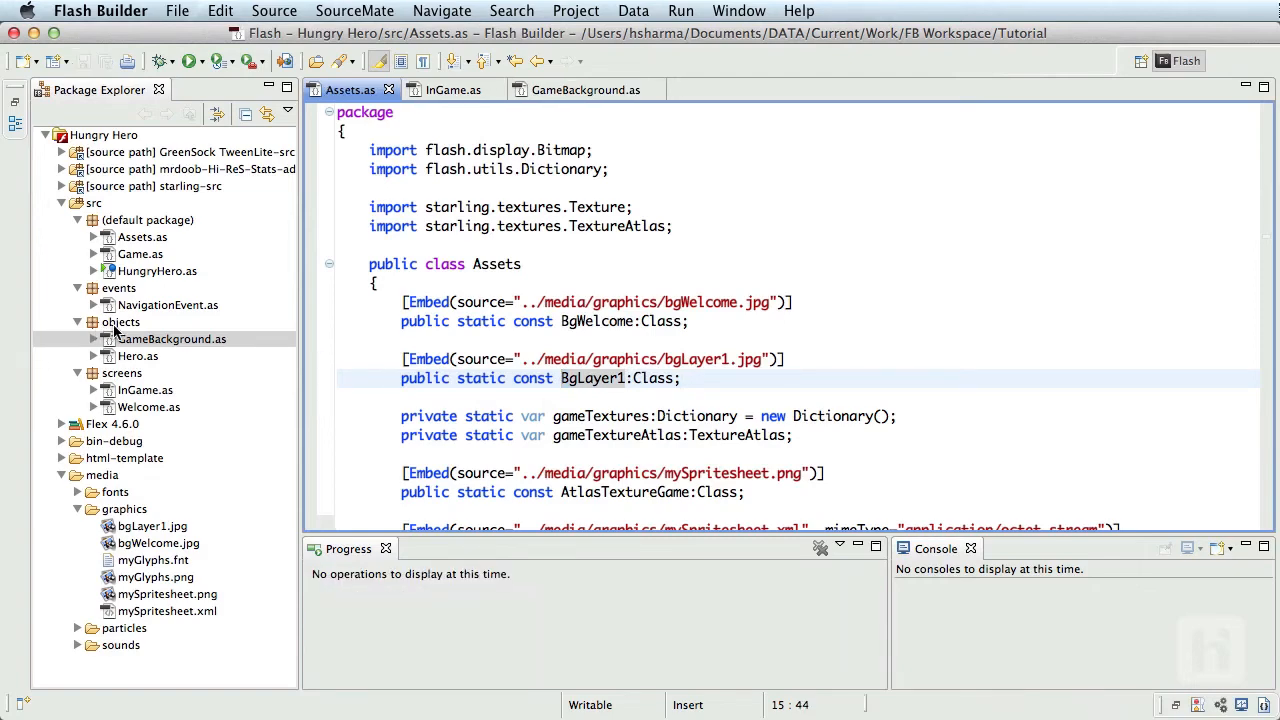
Step: Create the BgLayer ActionScript class in objects extending the starling.display Sprite
right_click(122, 320)
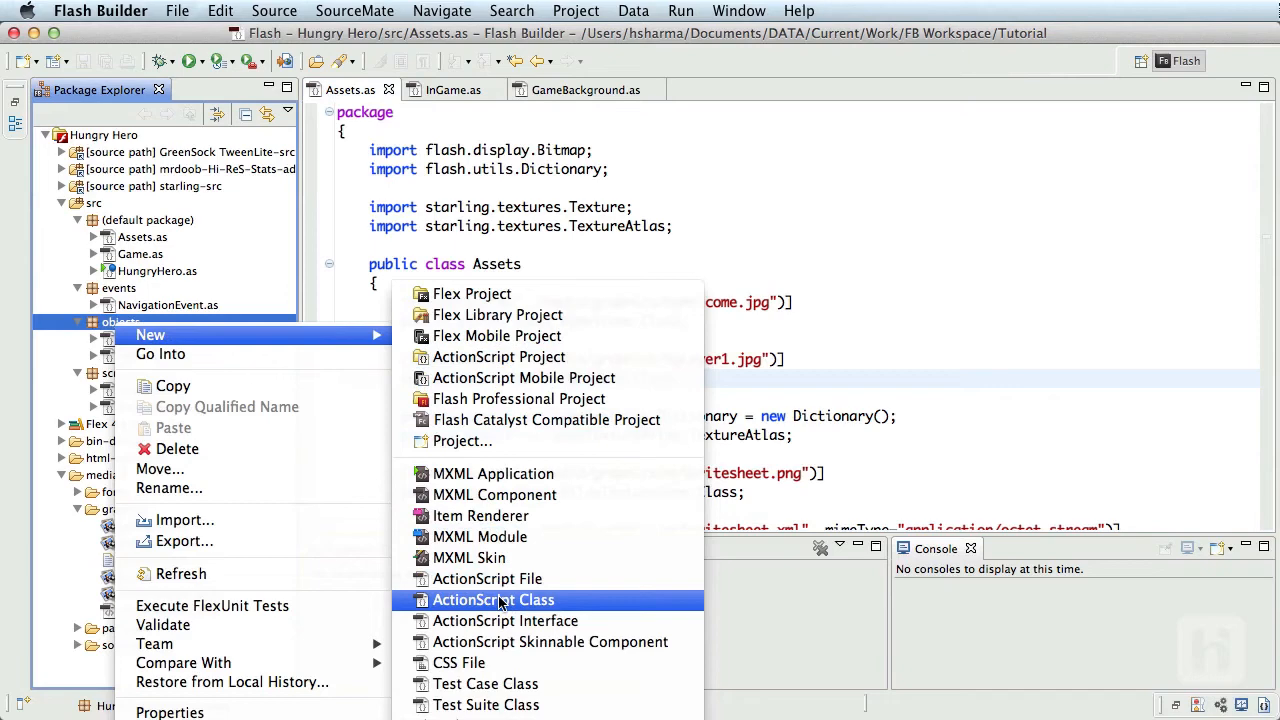
click(492, 600)
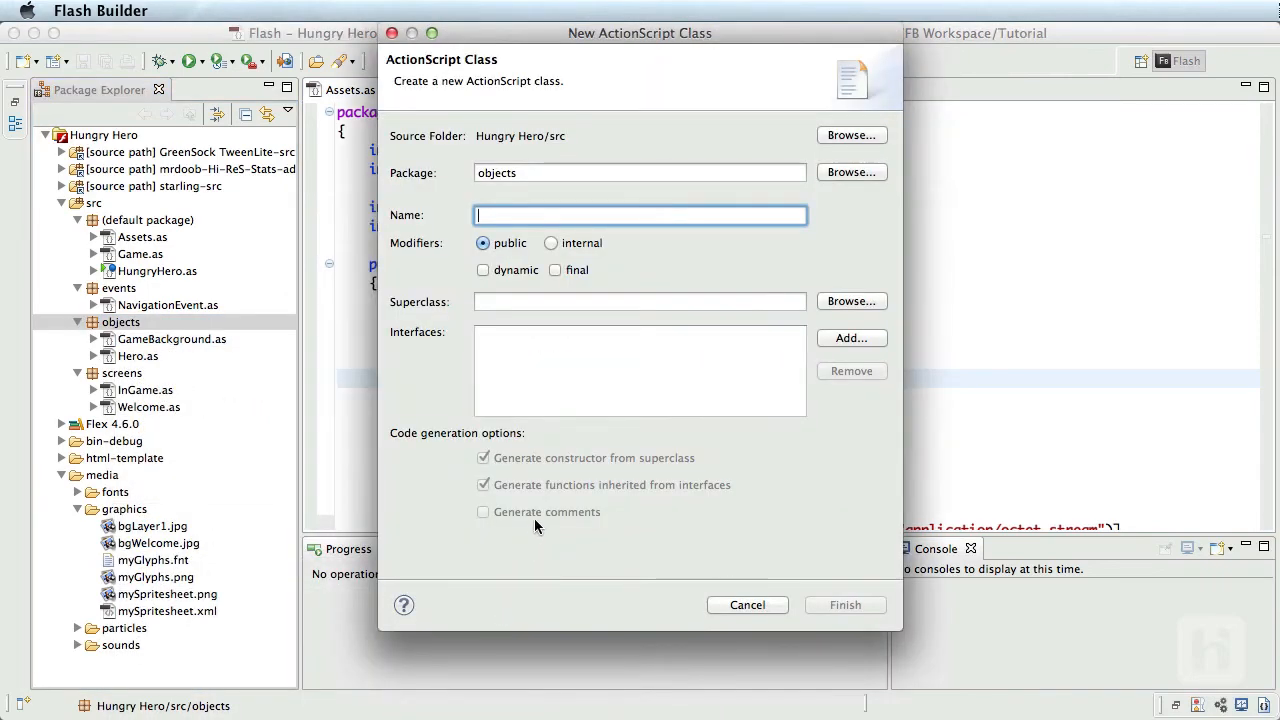
text(BgLayer)
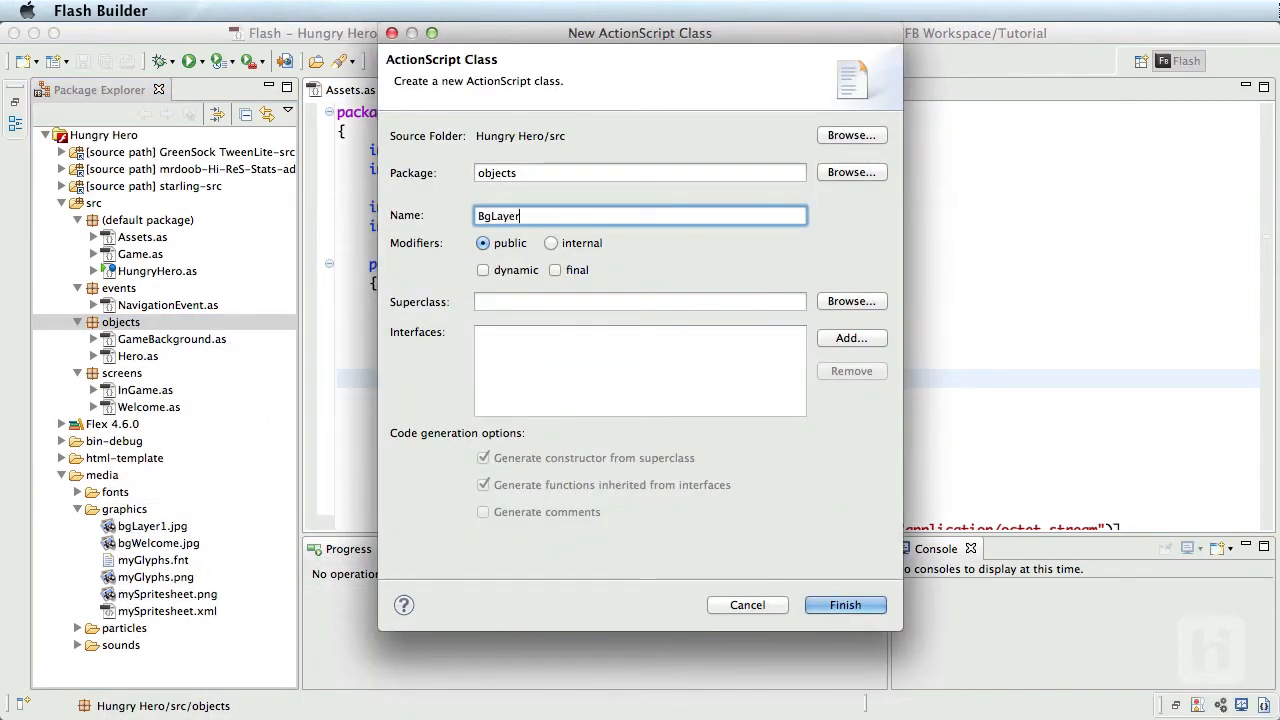
text(Sprit)
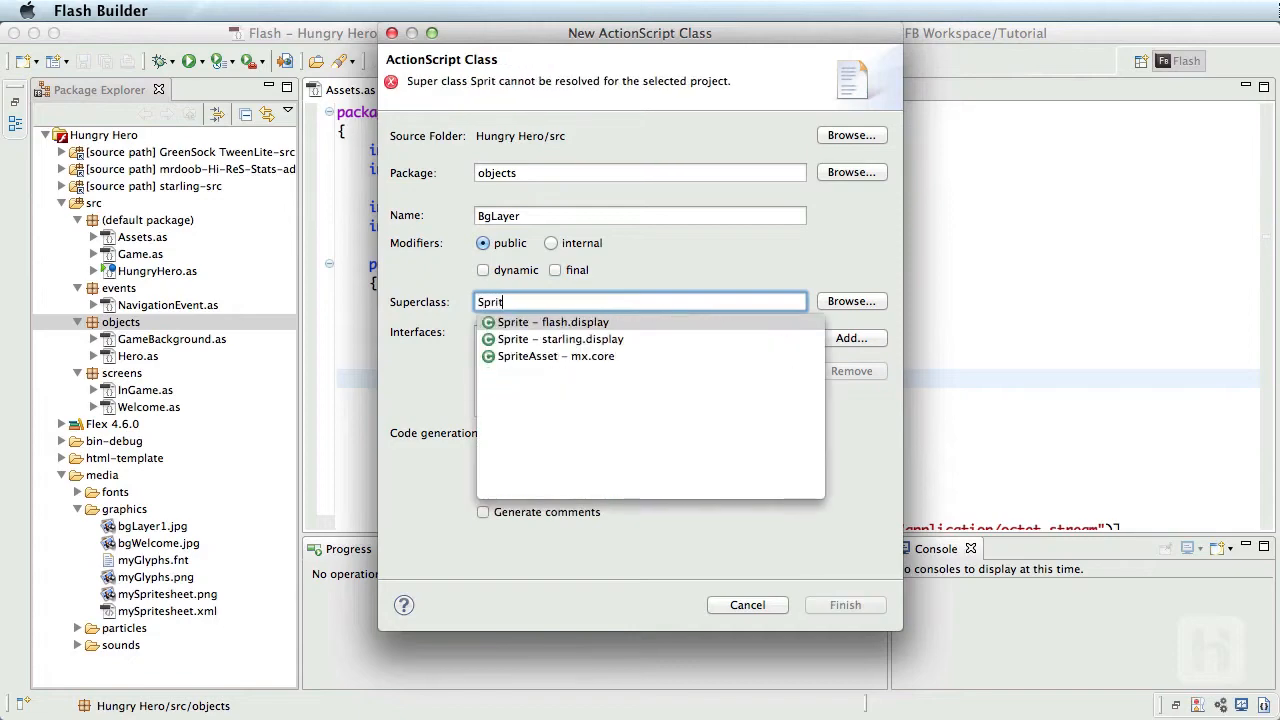
click(844, 604)
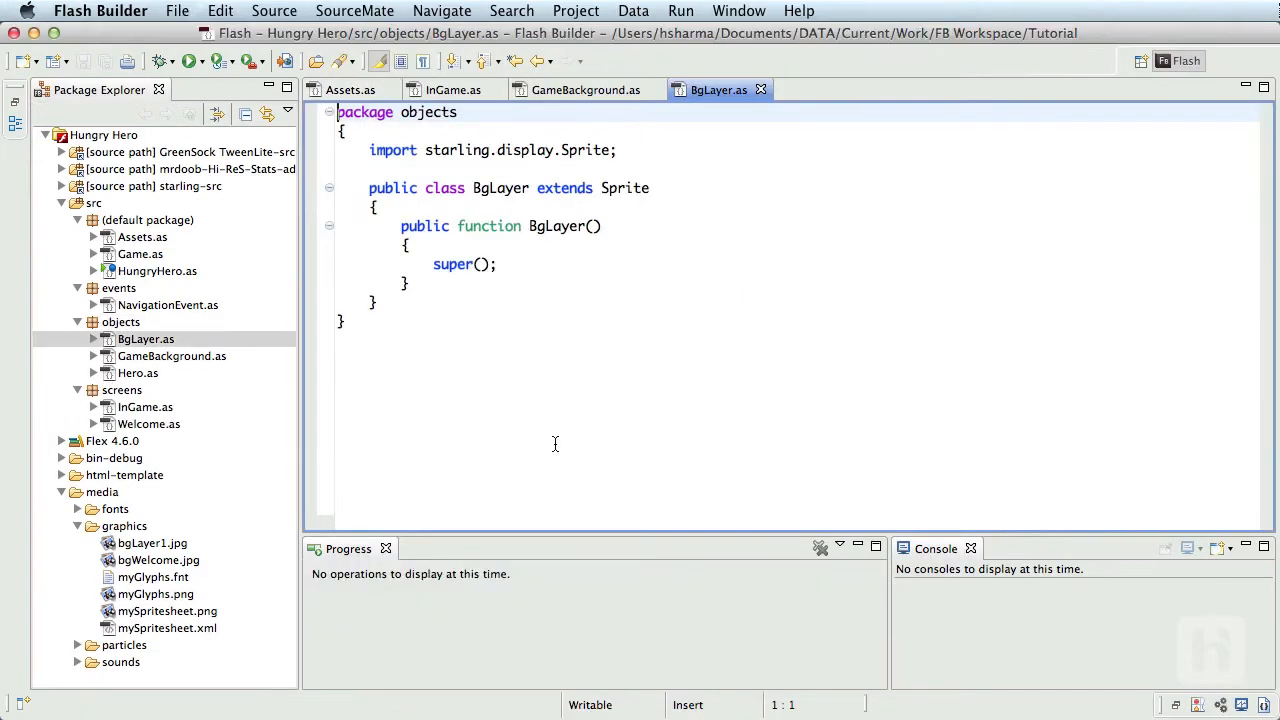
Step: Declare private image1 and image2 fields of type Image in BgLayer
click(592, 206)
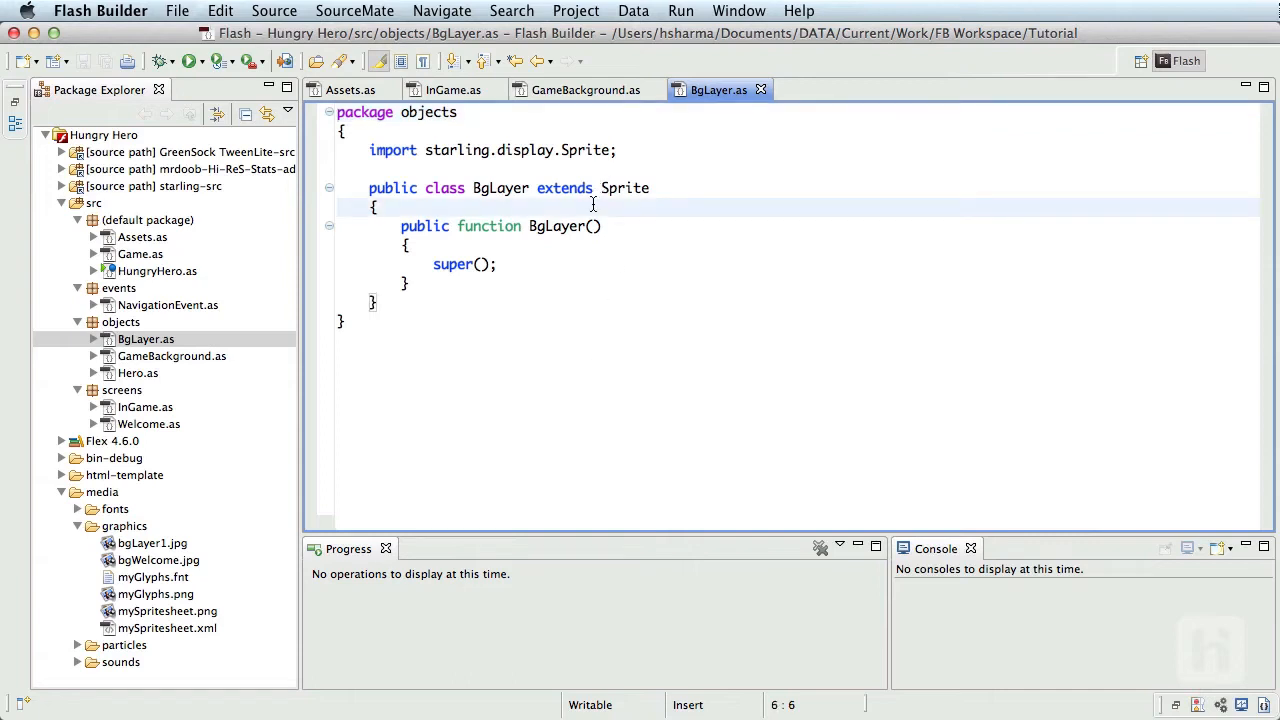
key(Return)
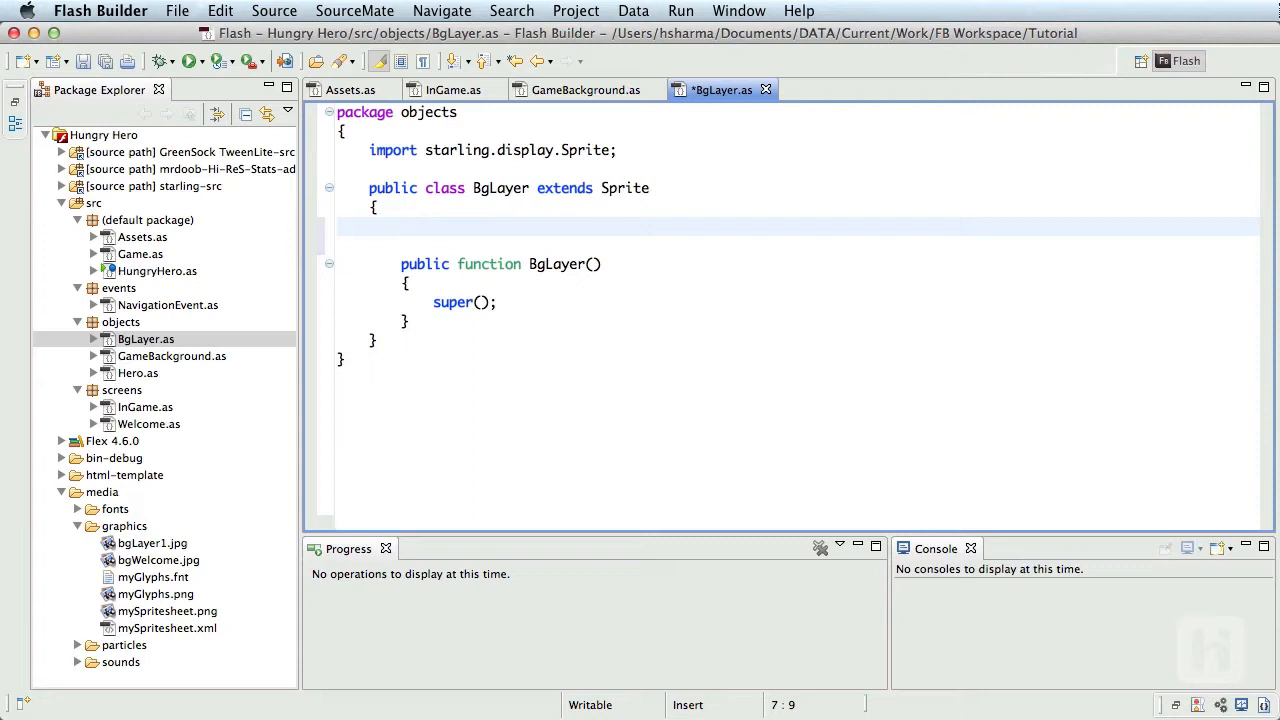
text(private v)
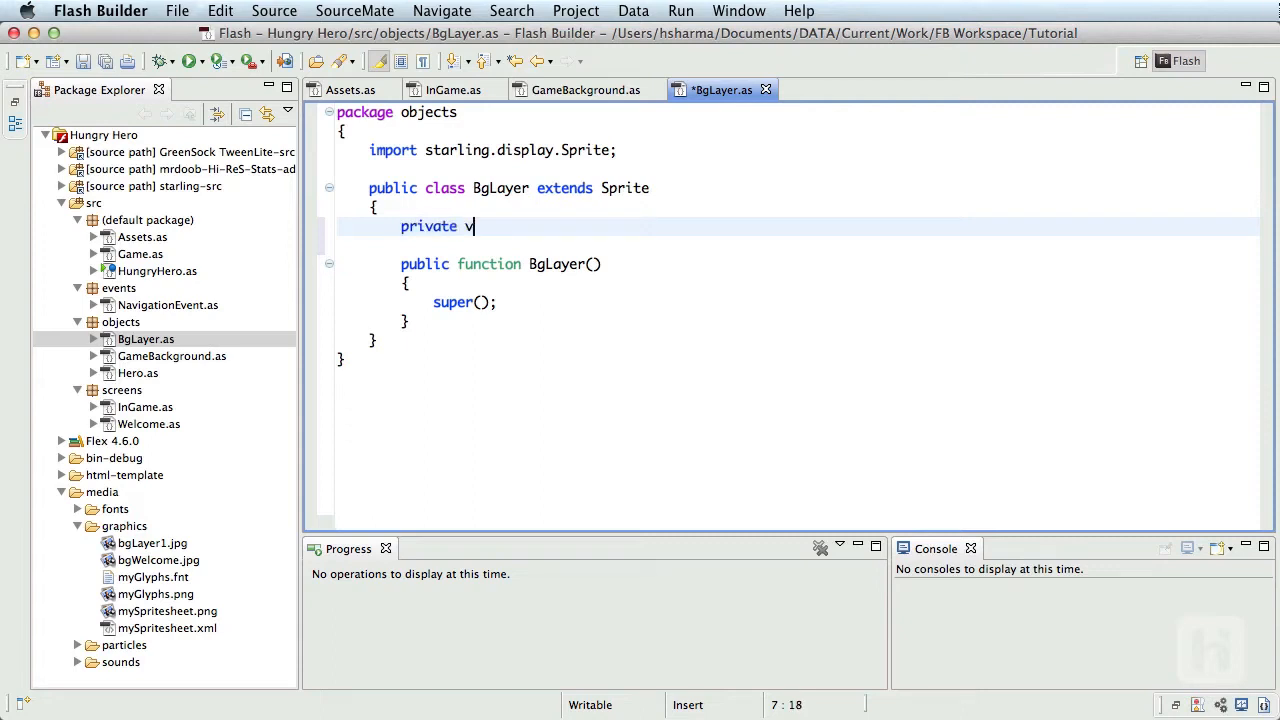
text(var image1:Im)
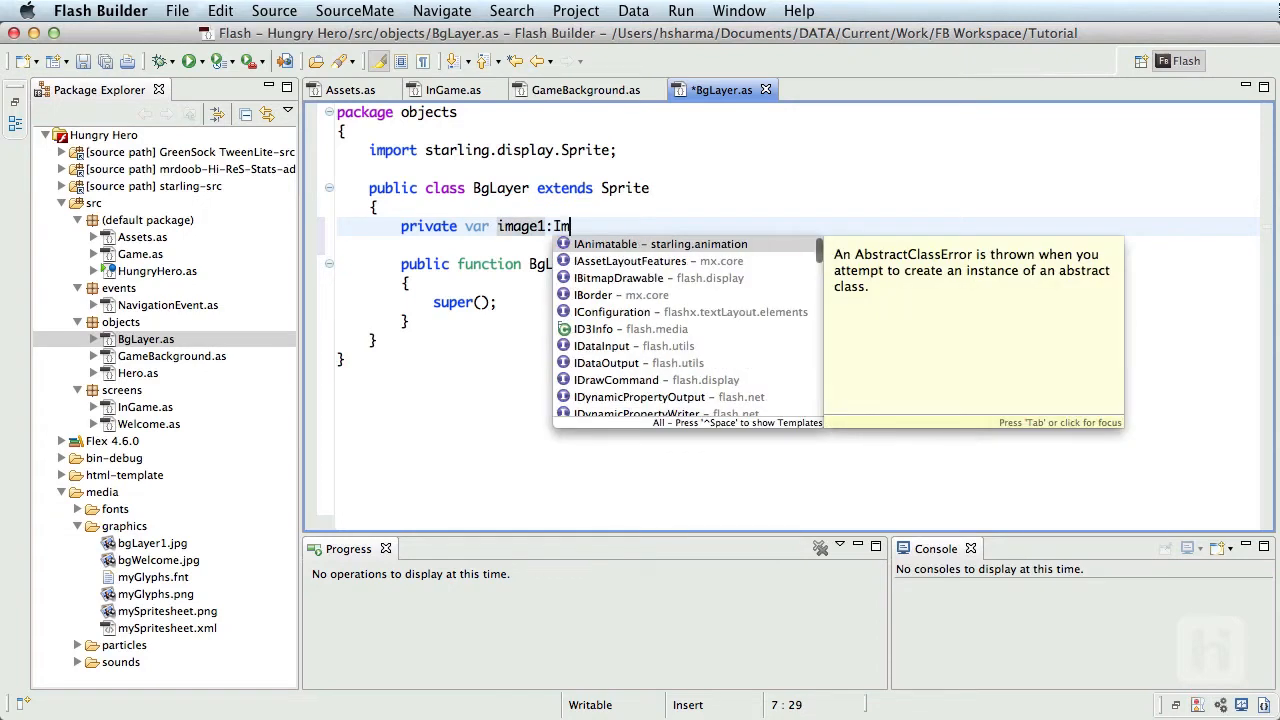
key(Return)
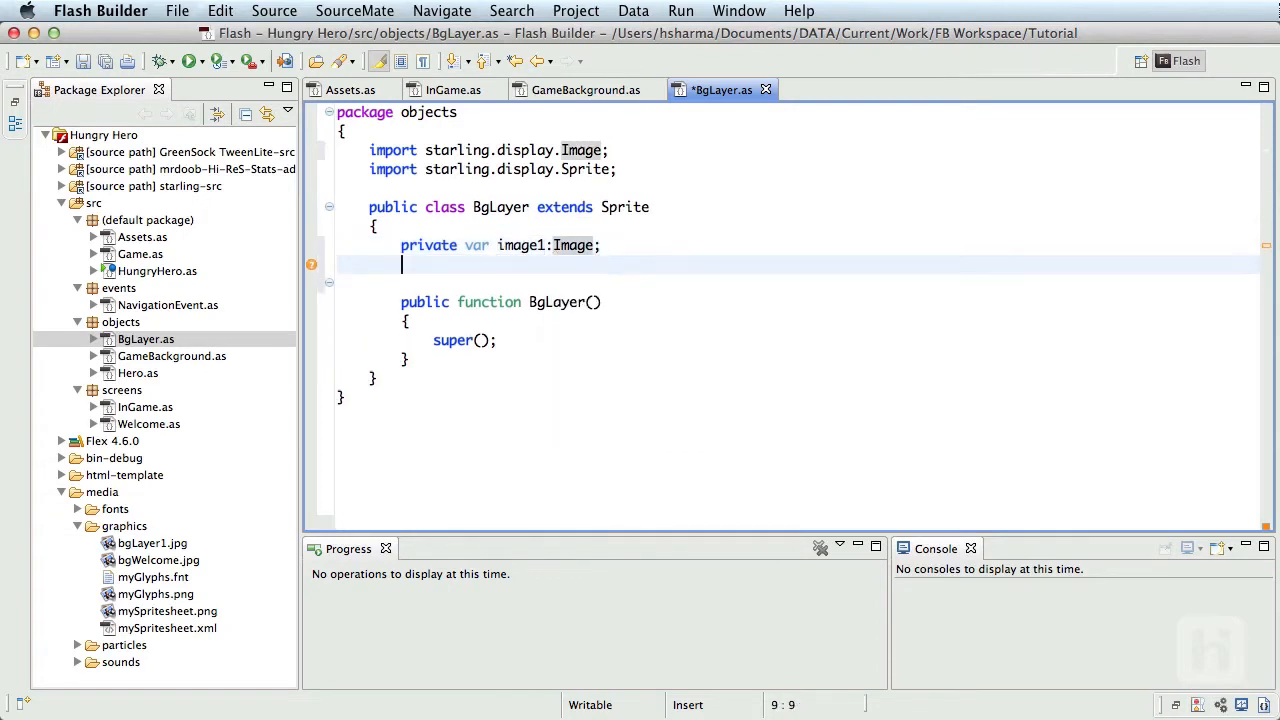
text(private var)
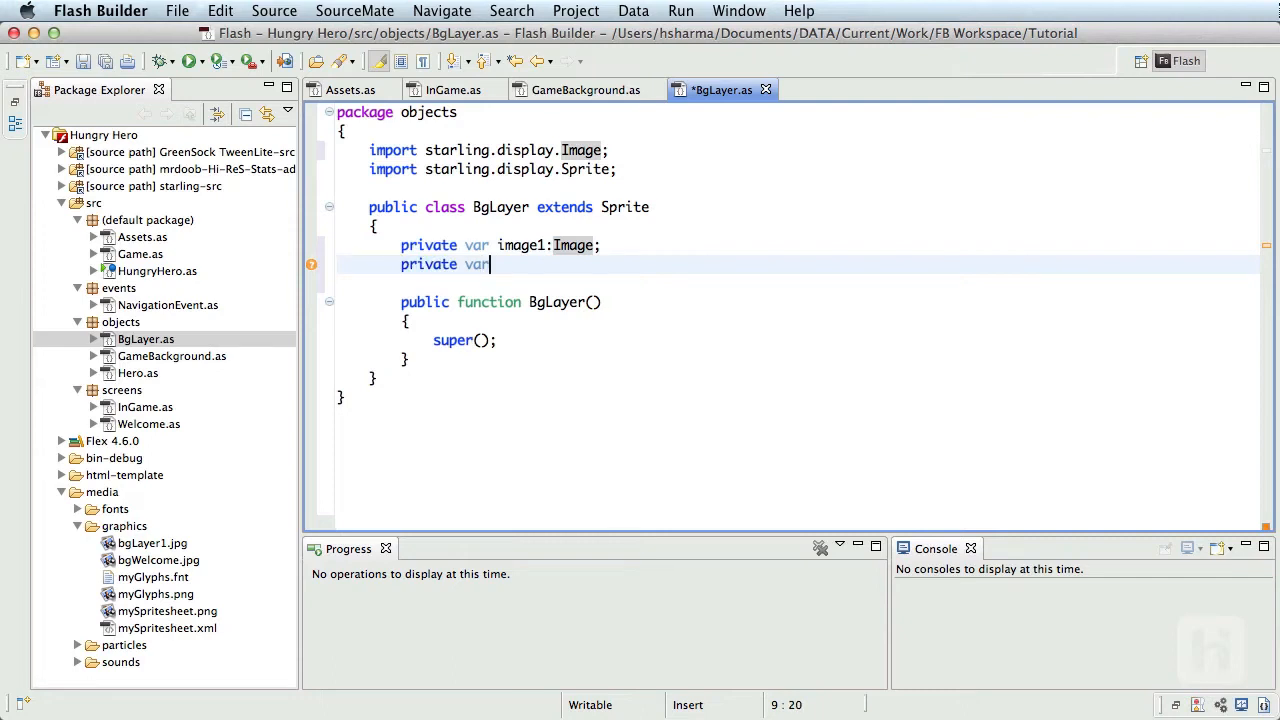
text(image2)
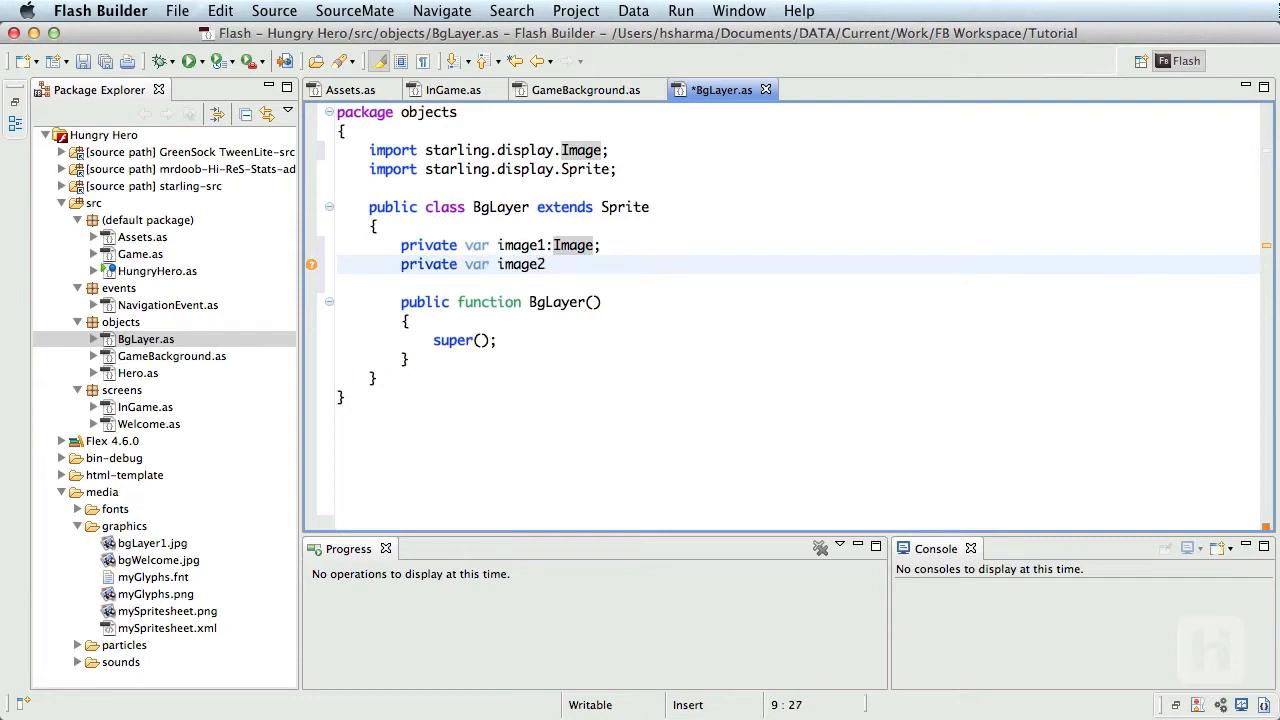
text(:Image)
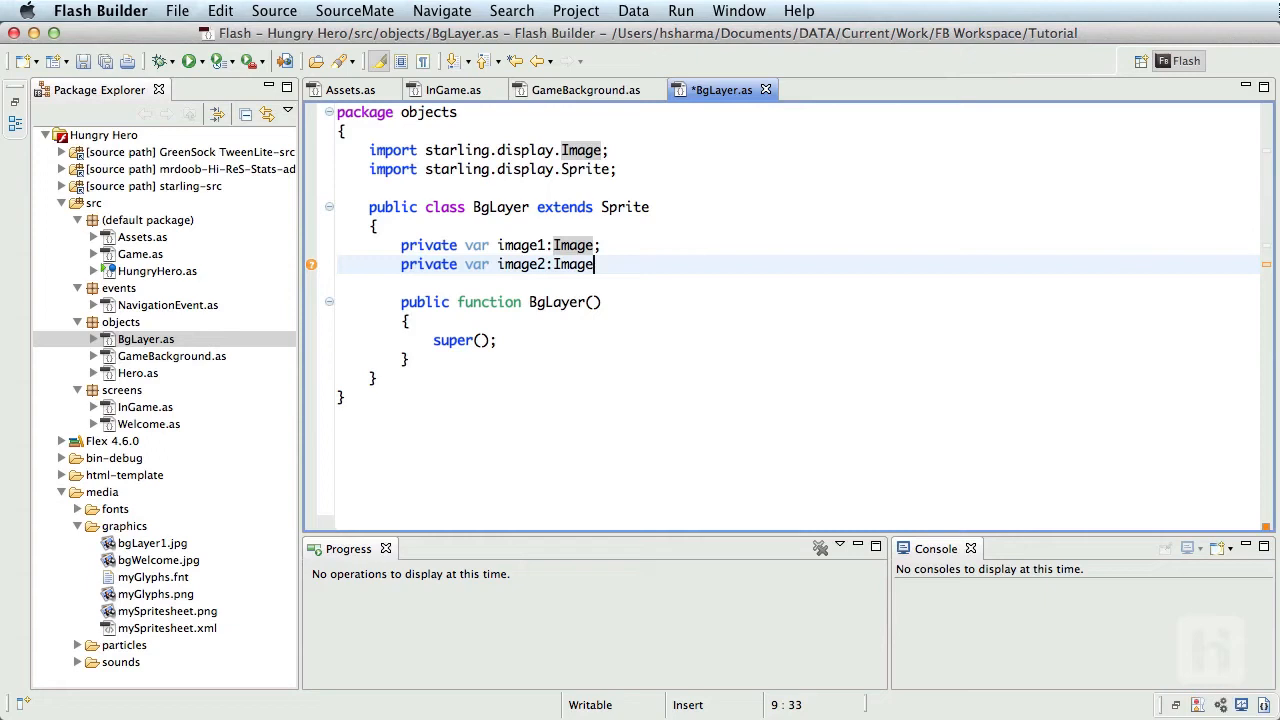
Step: Declare private _layer:int and _parallax:Number fields
key(Return)
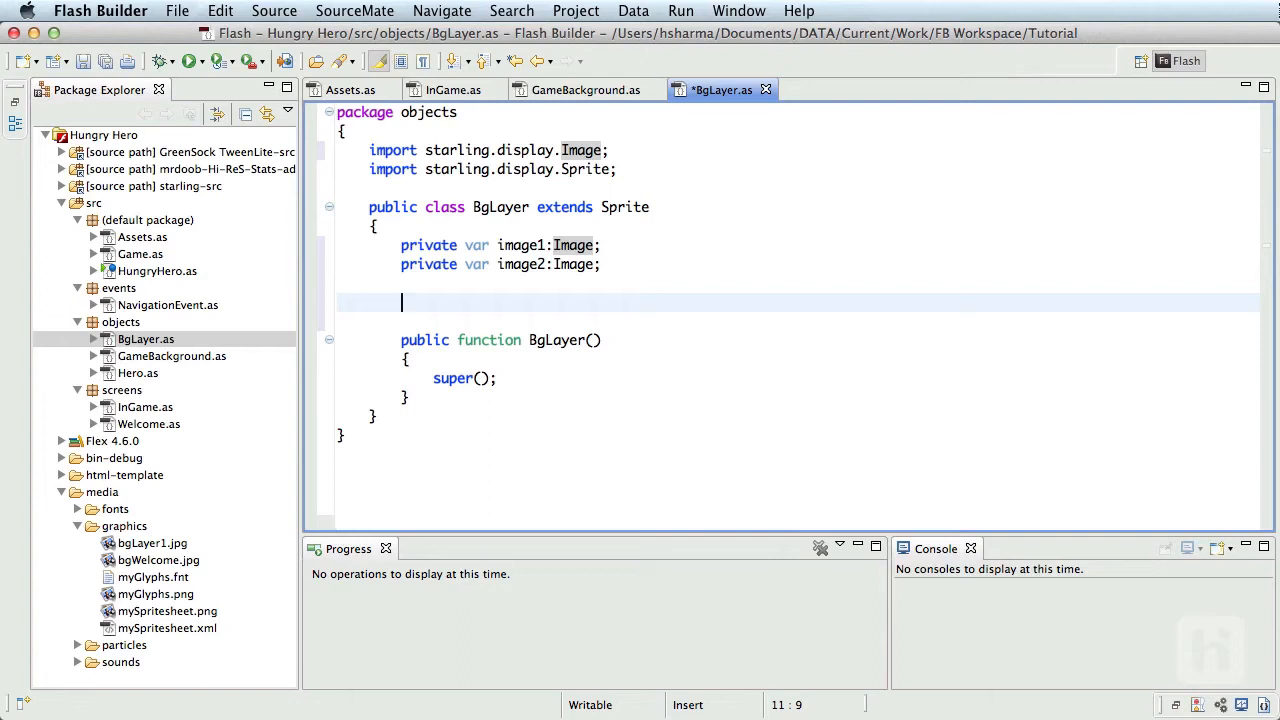
text(private)
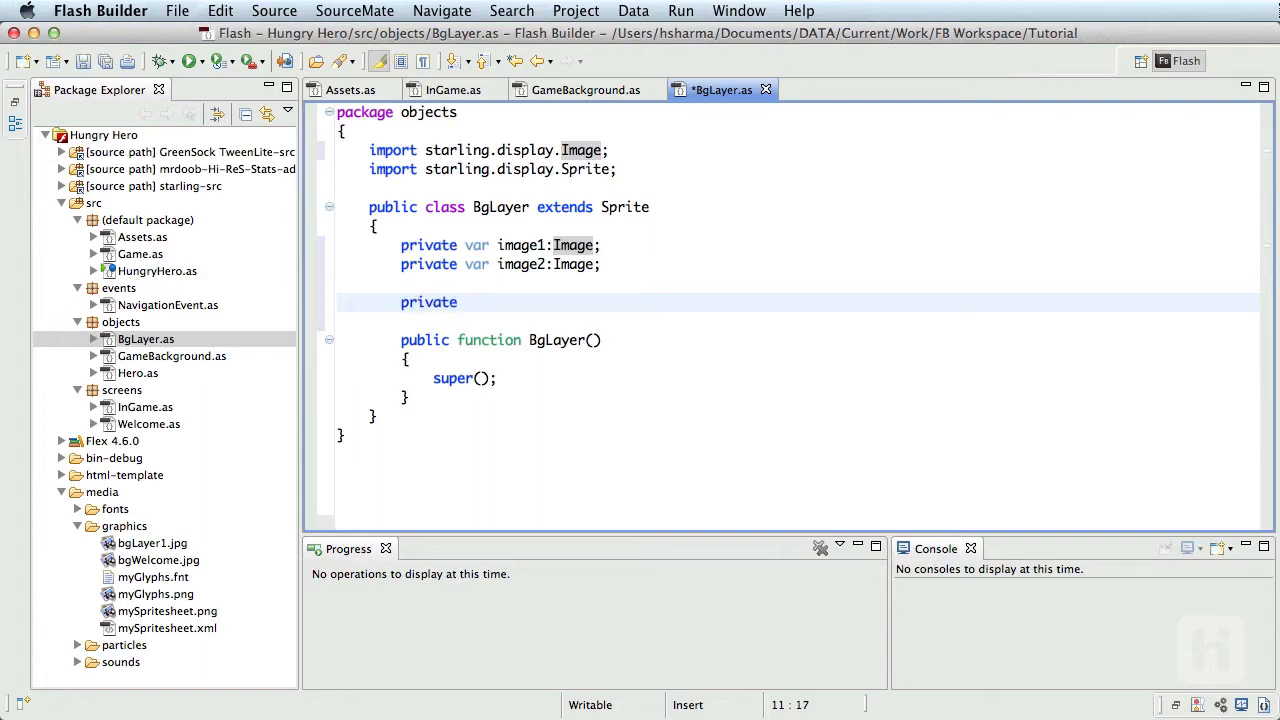
text(var _)
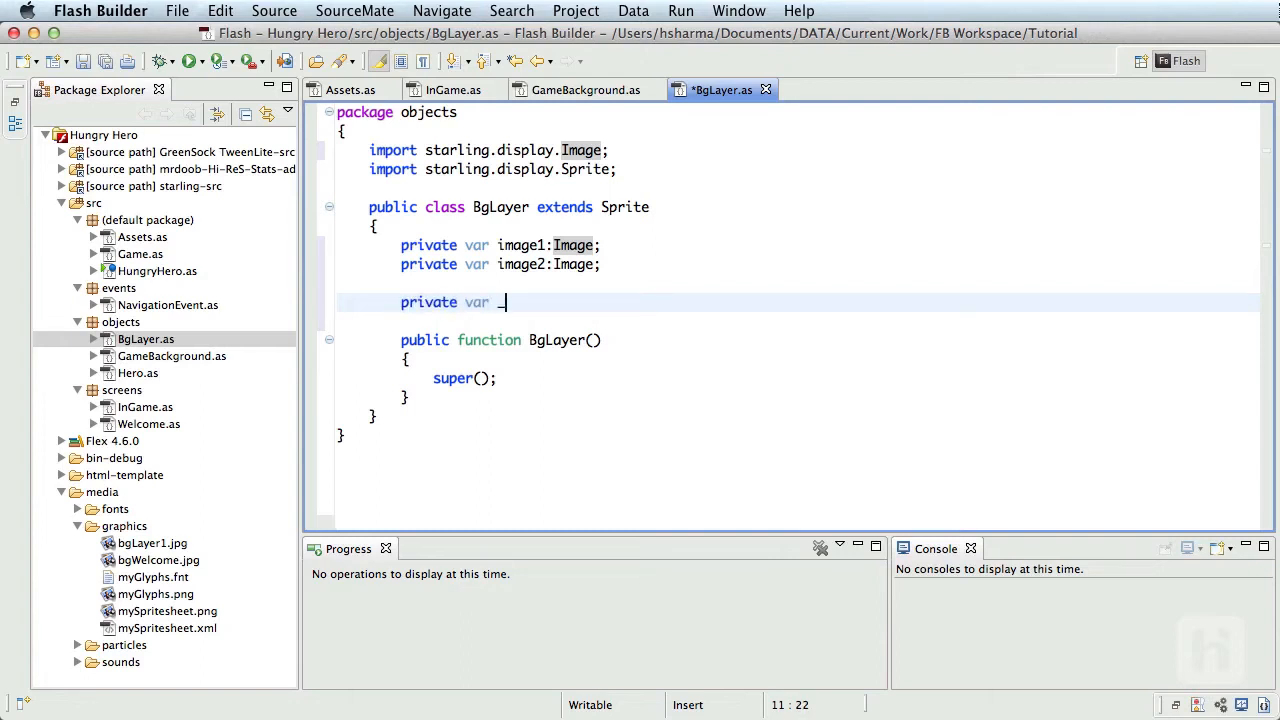
text(layer:)
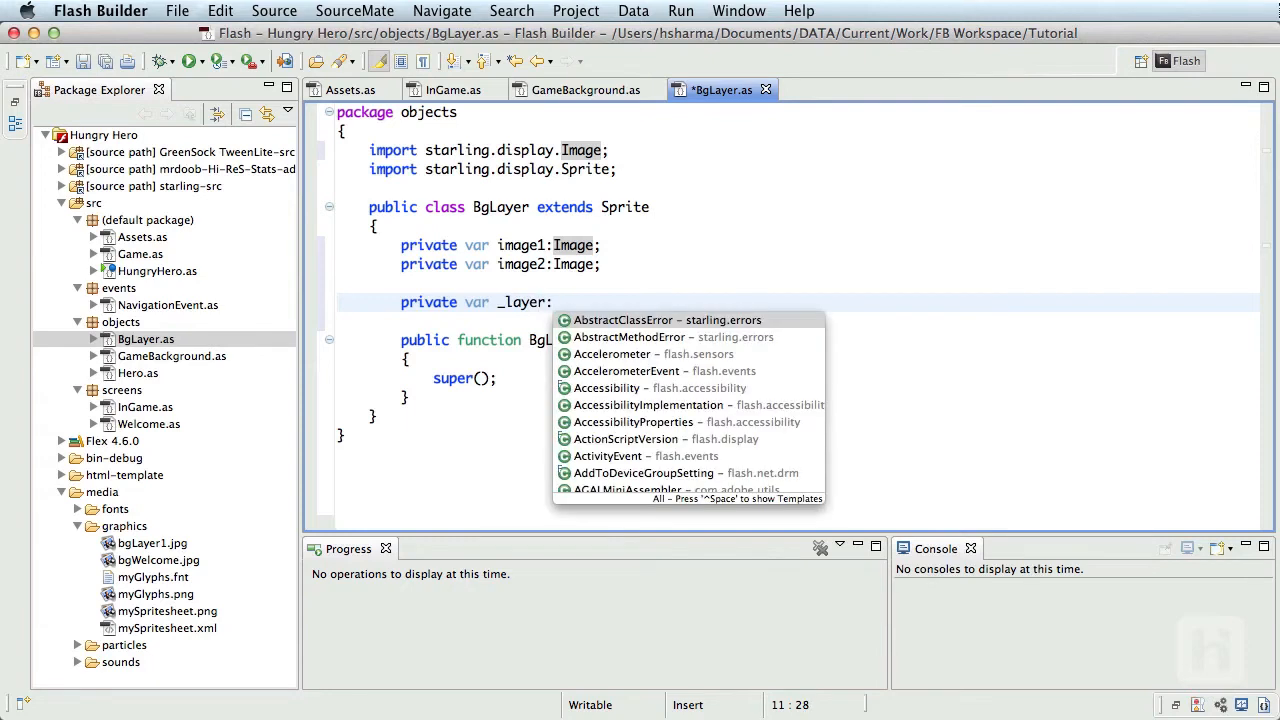
text(int;)
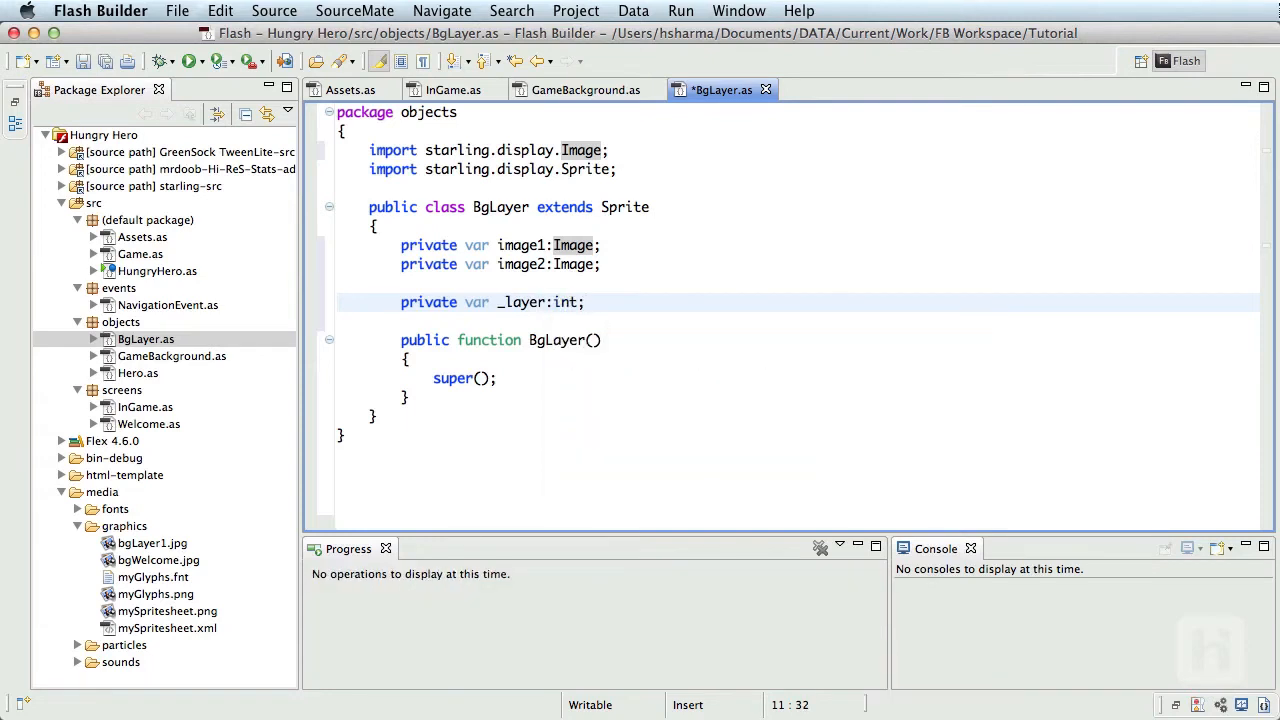
key(Return)
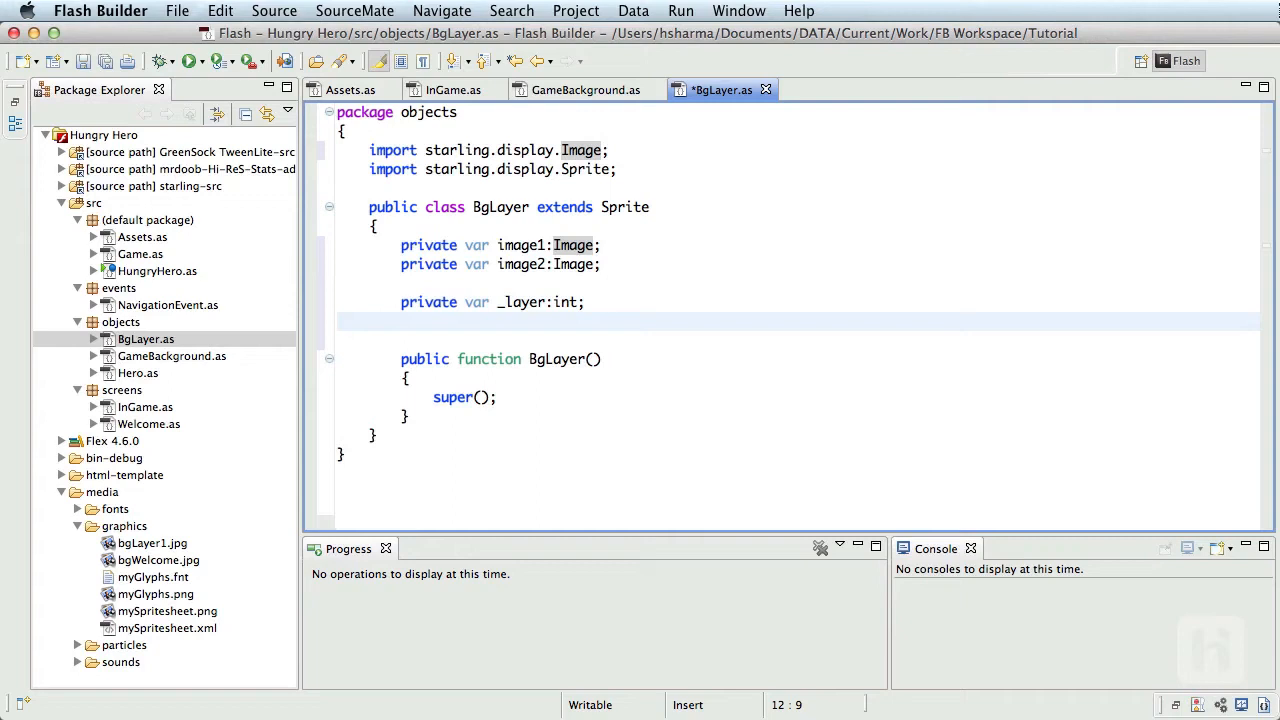
text(private var)
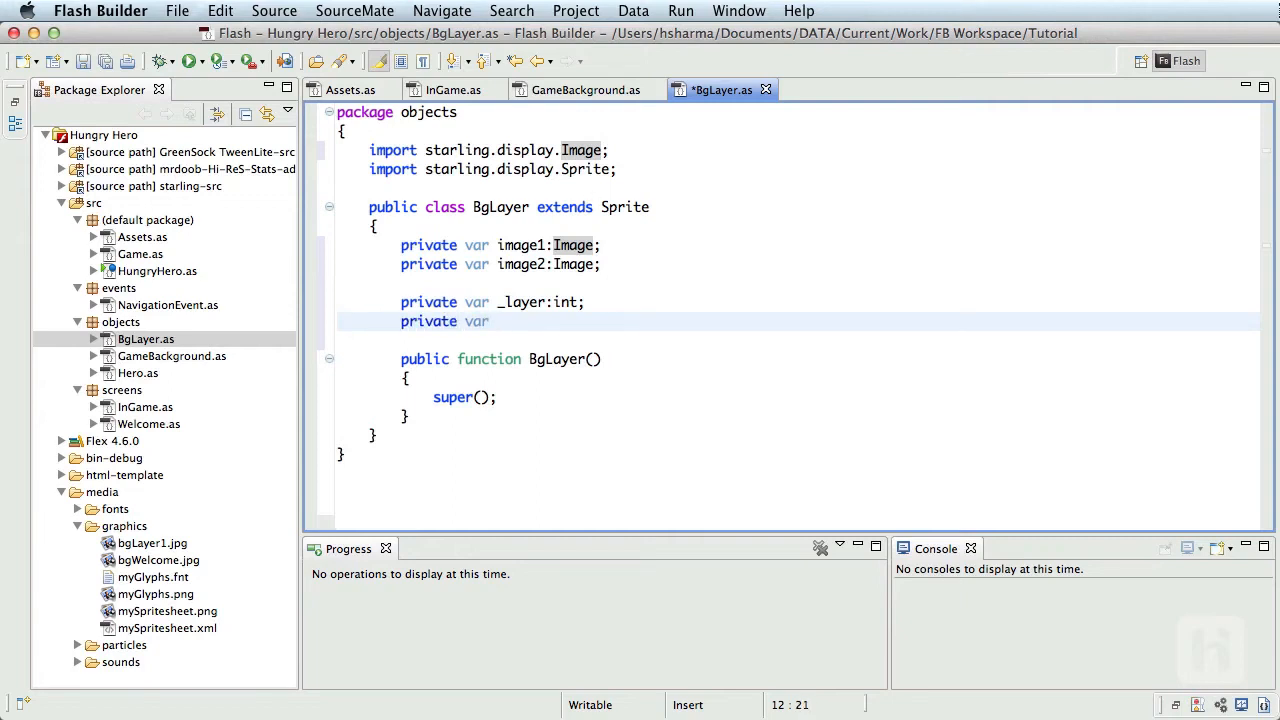
text(_par)
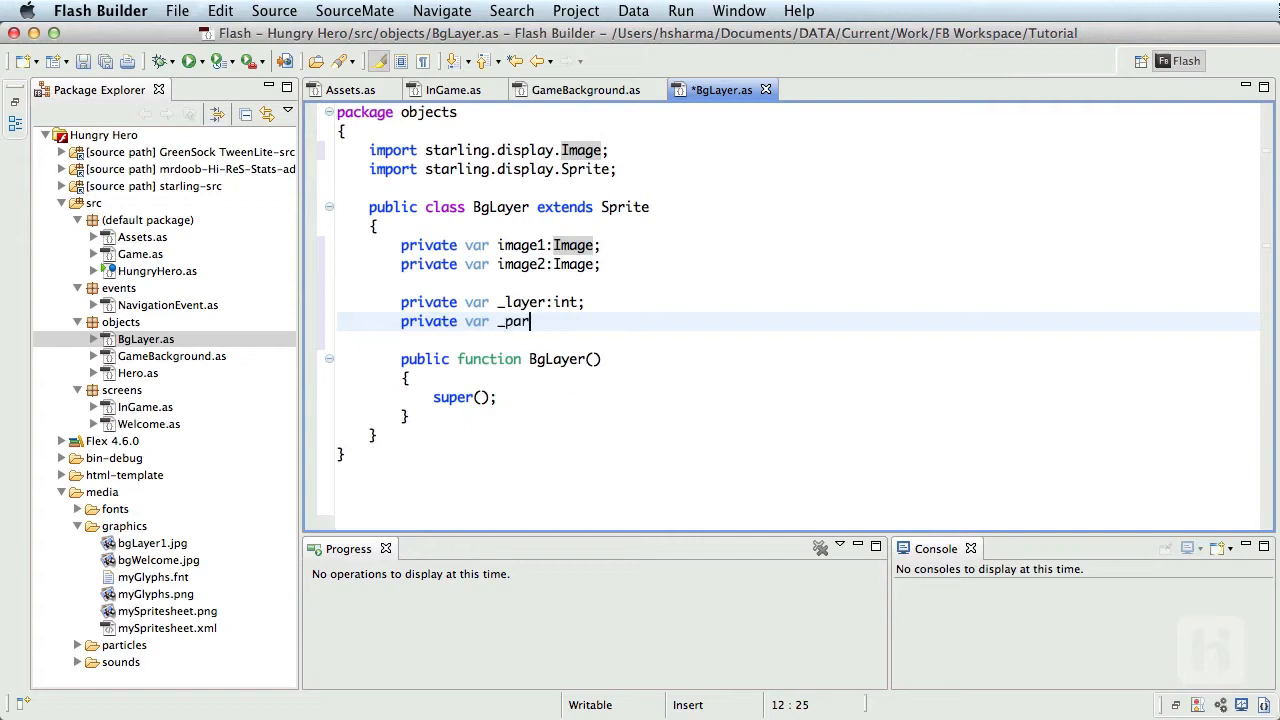
text(allax:)
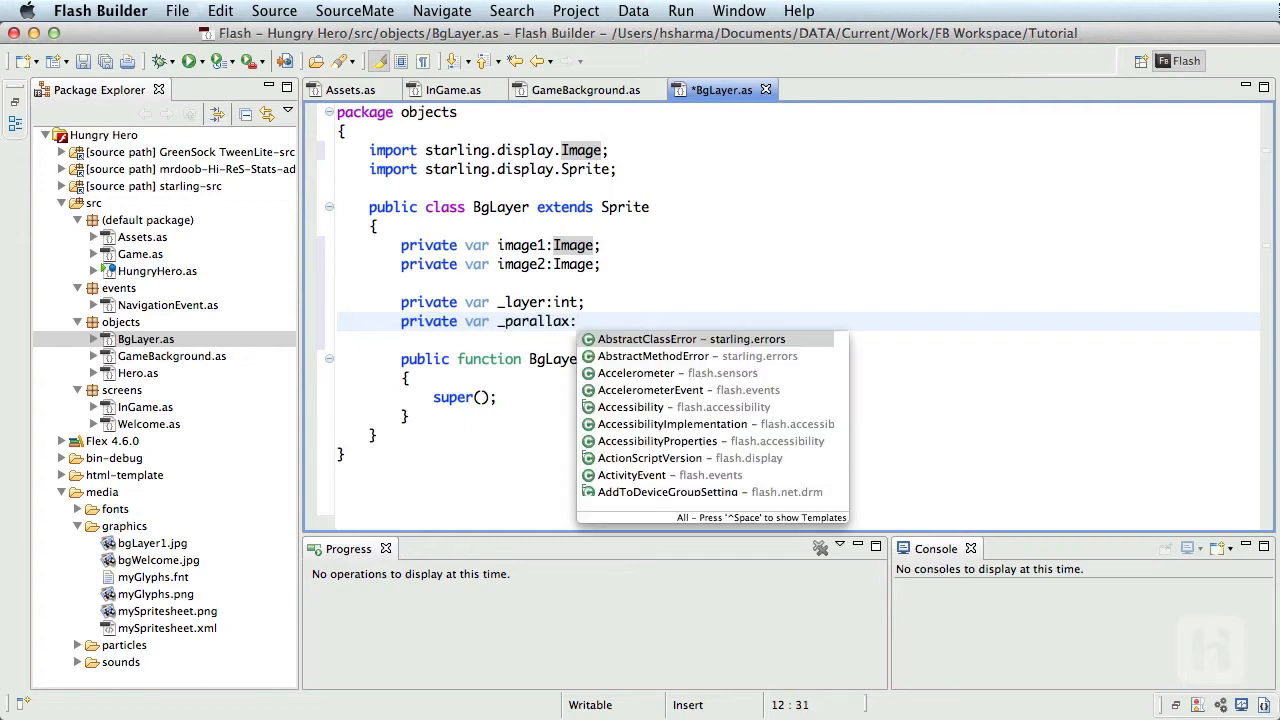
text(Number;)
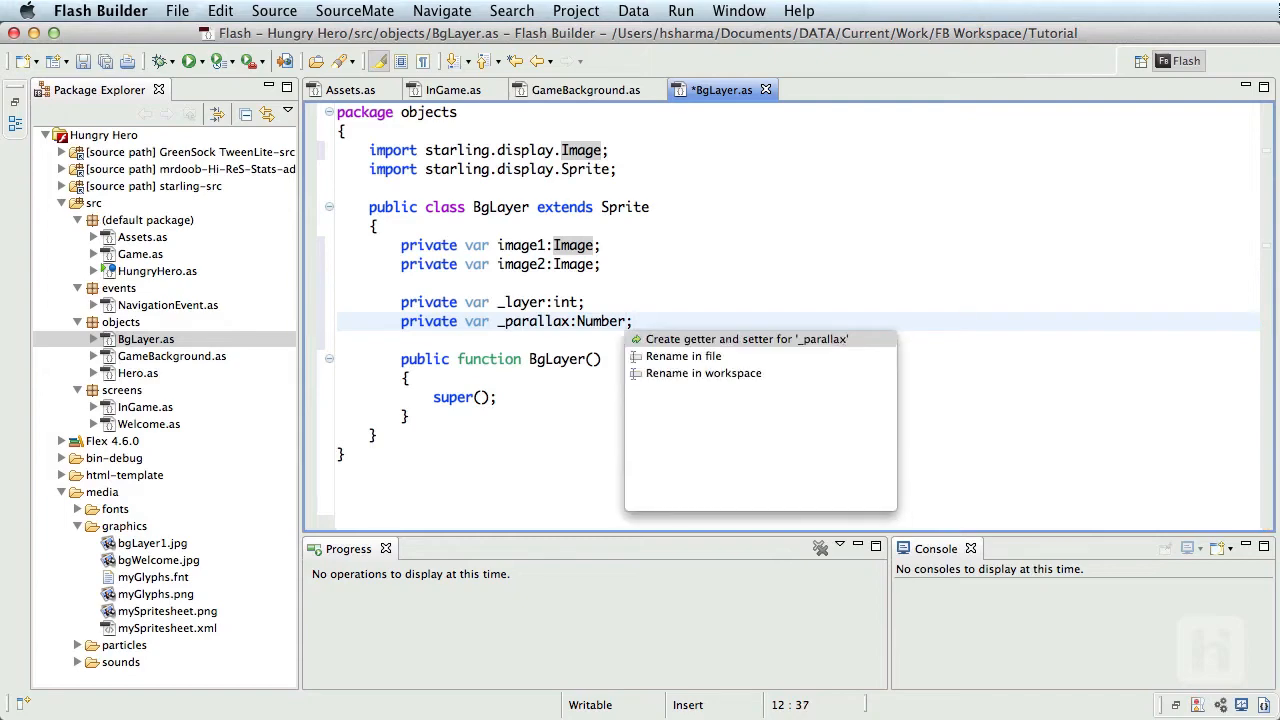
Step: Generate the public parallax getter and setter via Quick Fix on _parallax
click(746, 338)
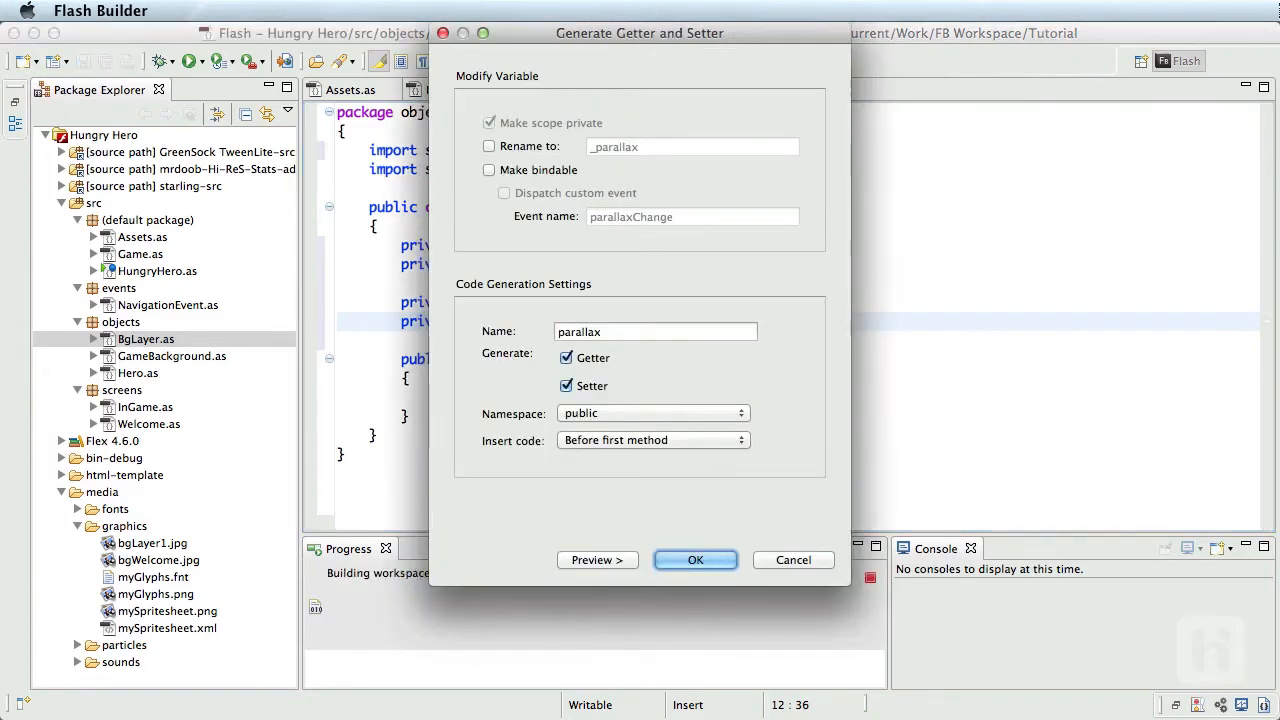
click(696, 560)
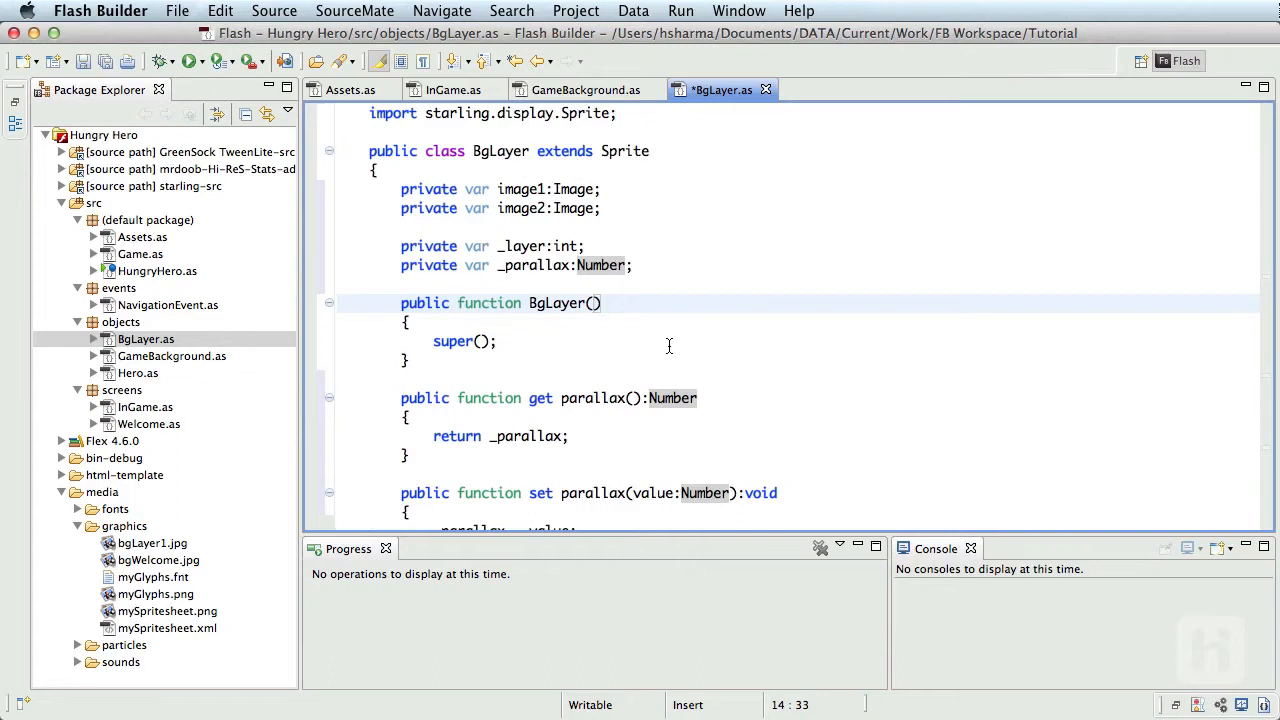
Step: Give the BgLayer constructor a layer:int parameter and store it in this._layer
text(layer:)
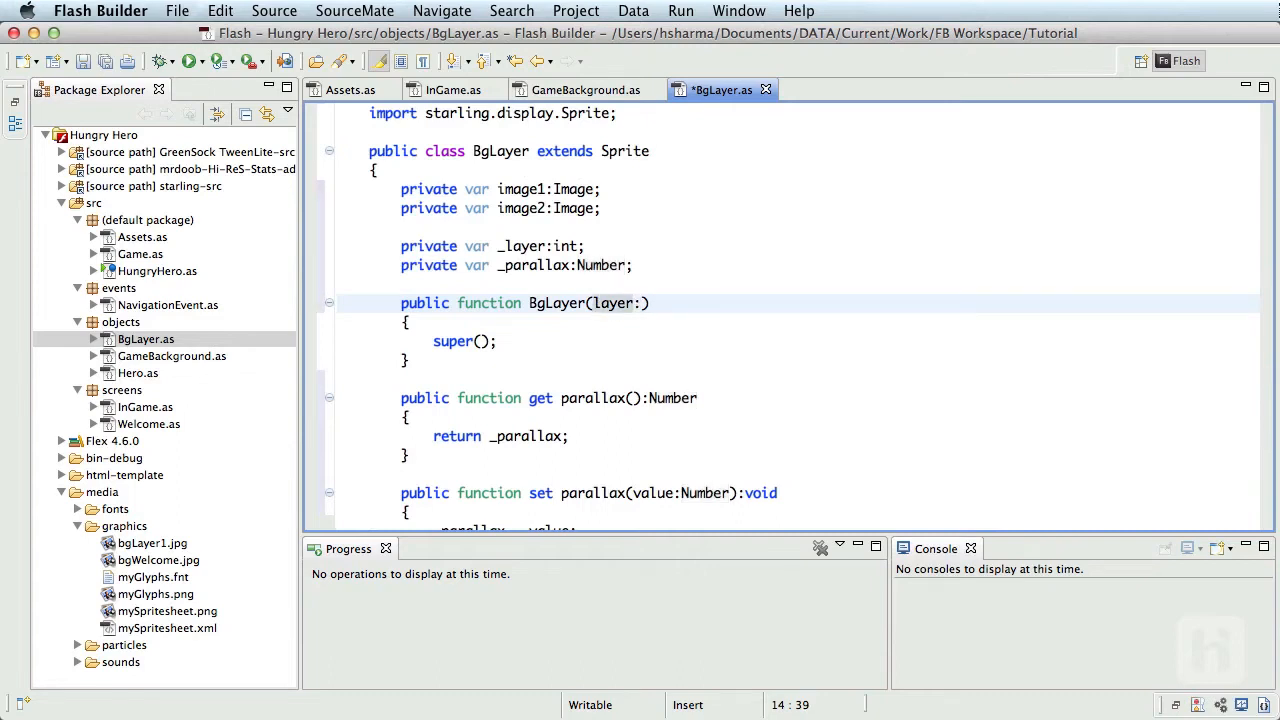
text(:int)
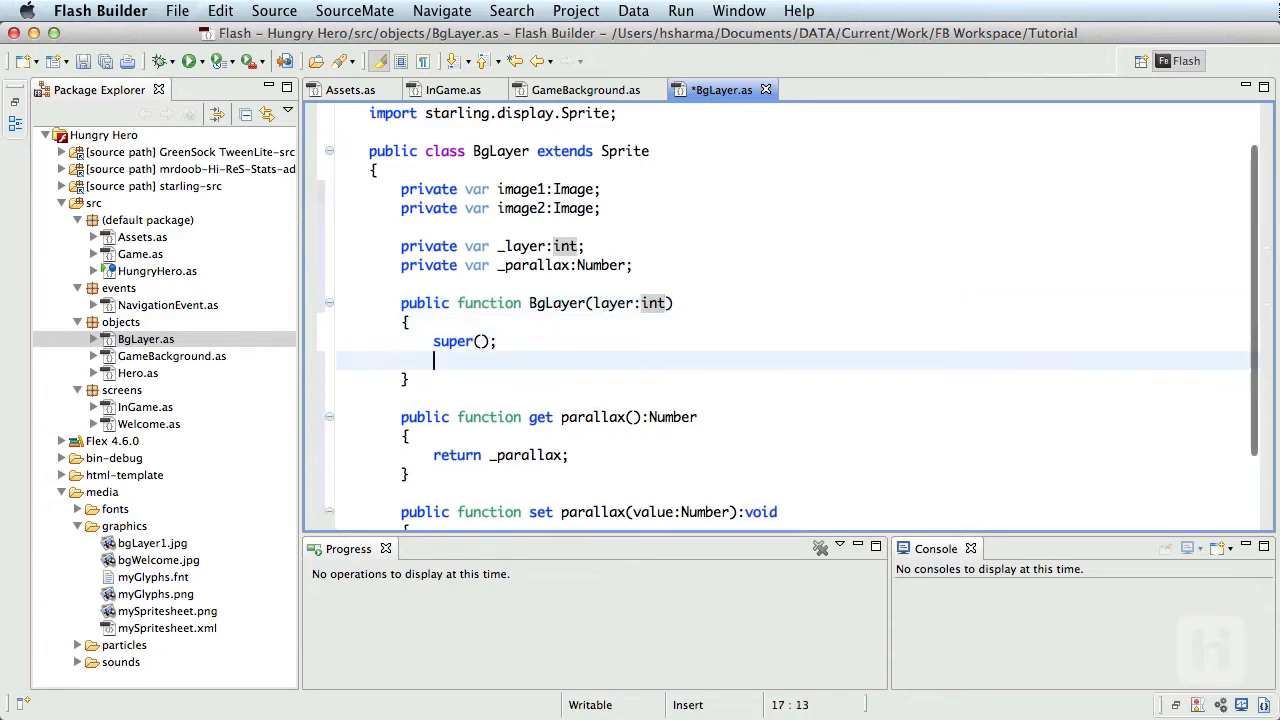
text(this.)
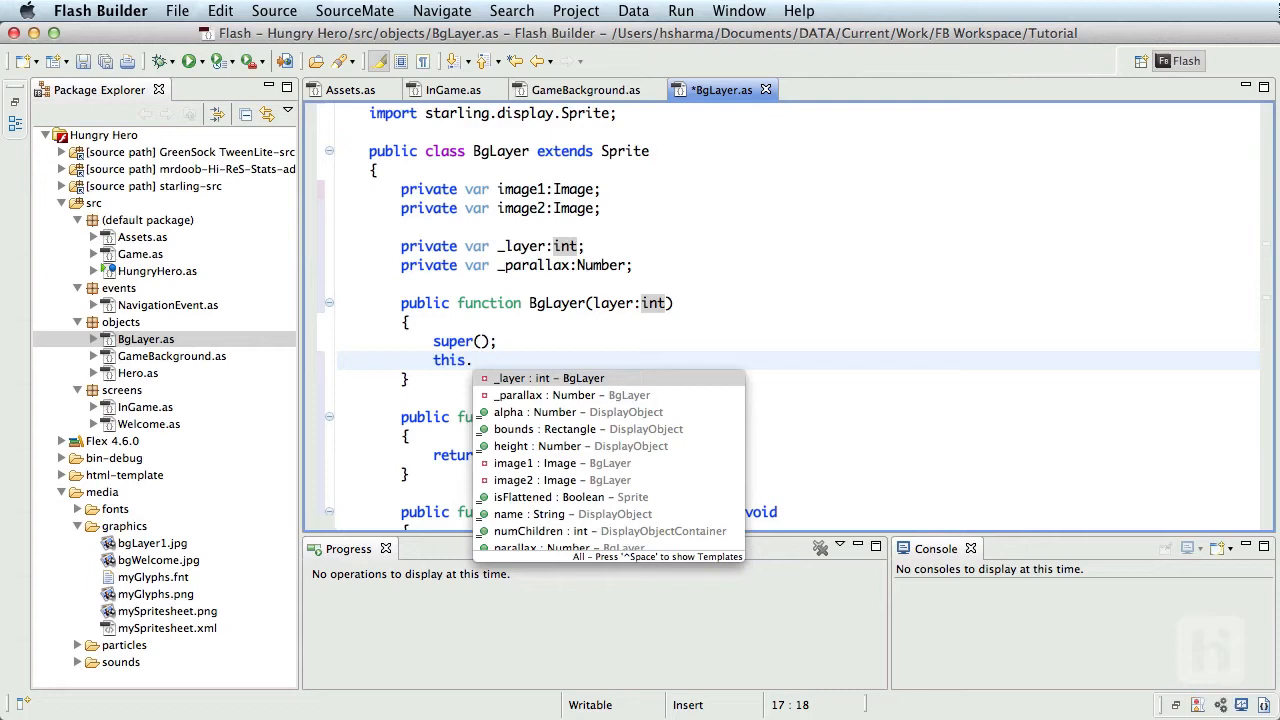
click(548, 376)
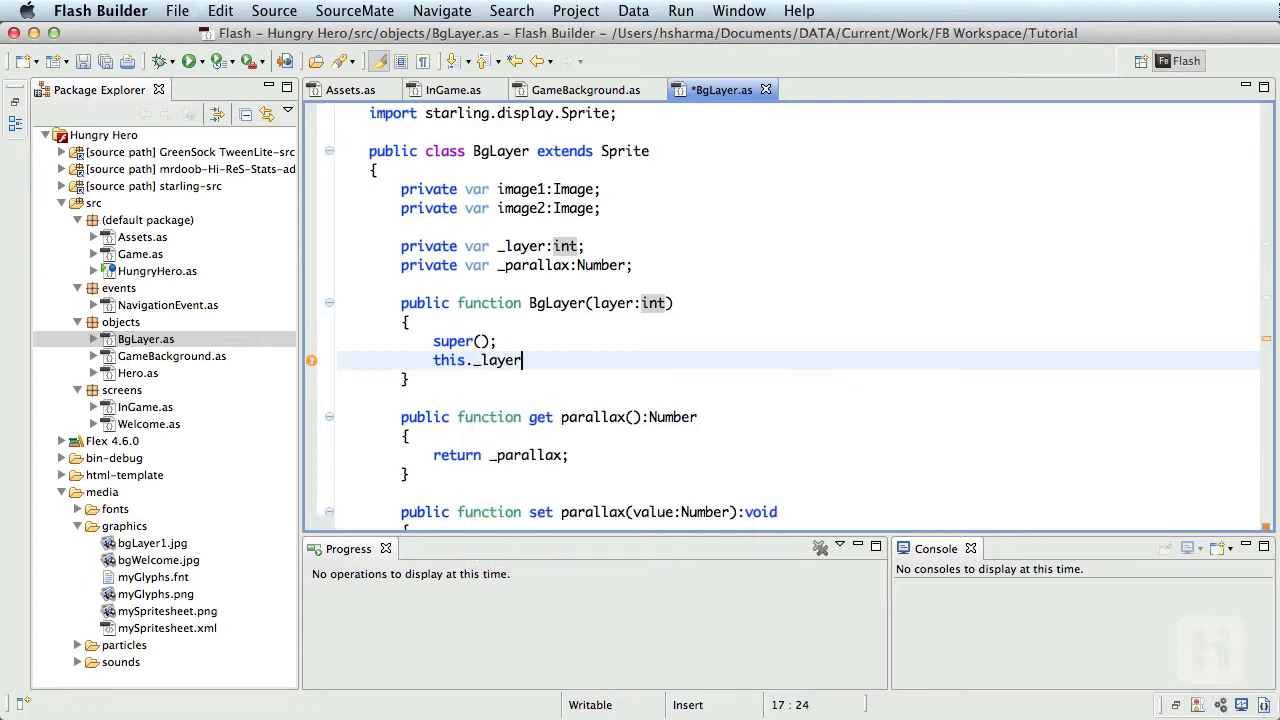
text(= laye)
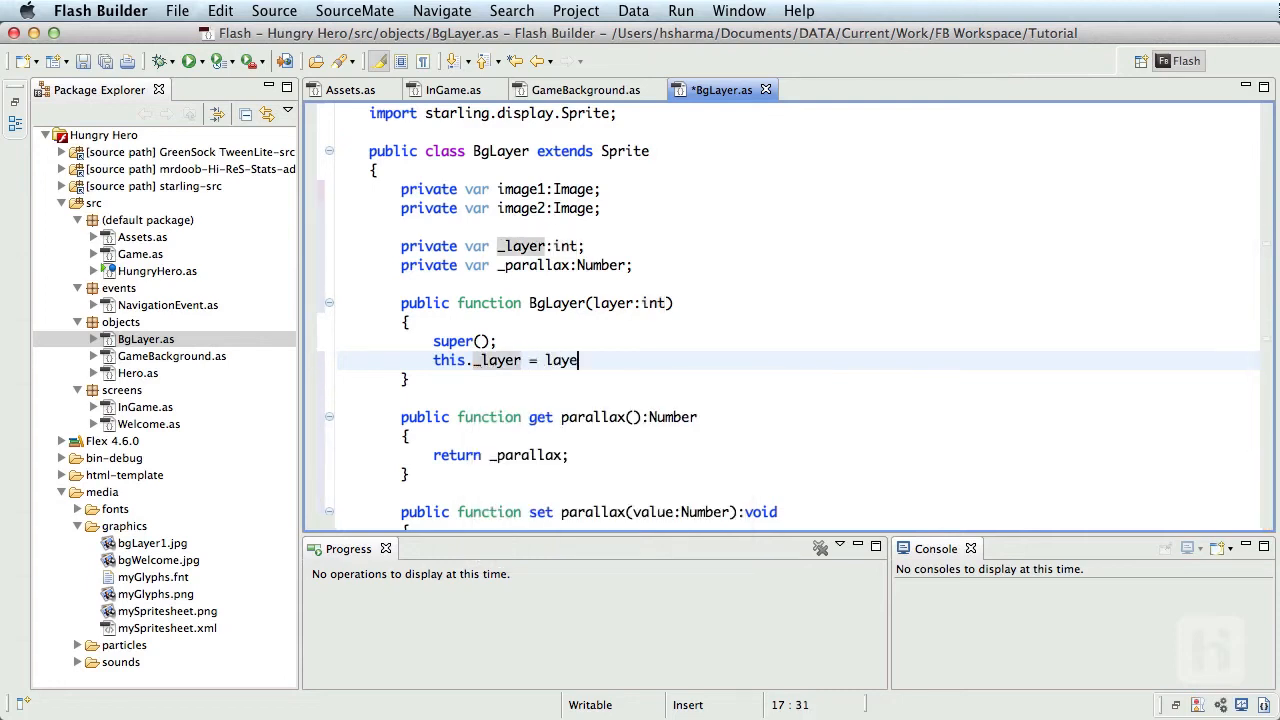
text(r;)
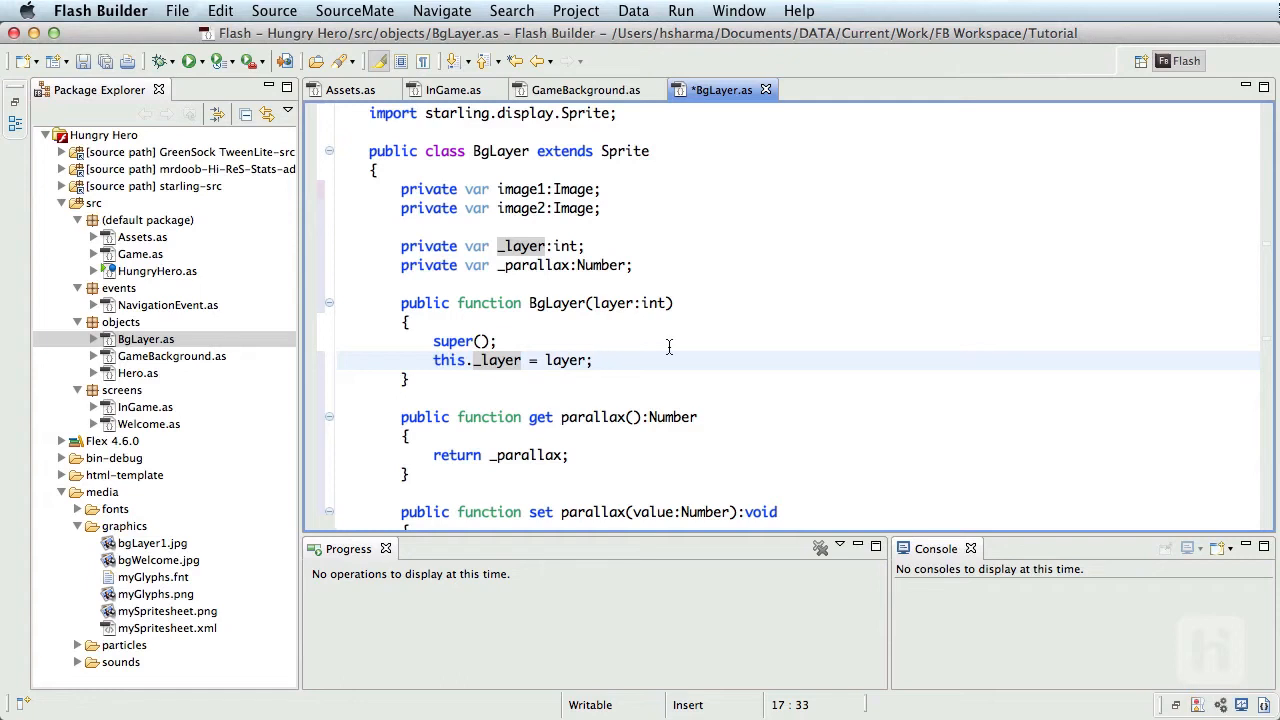
Step: Listen for Event.ADDED_TO_STAGE and write the onAddedToStage(event:Event) handler that removes the listener
text(this.)
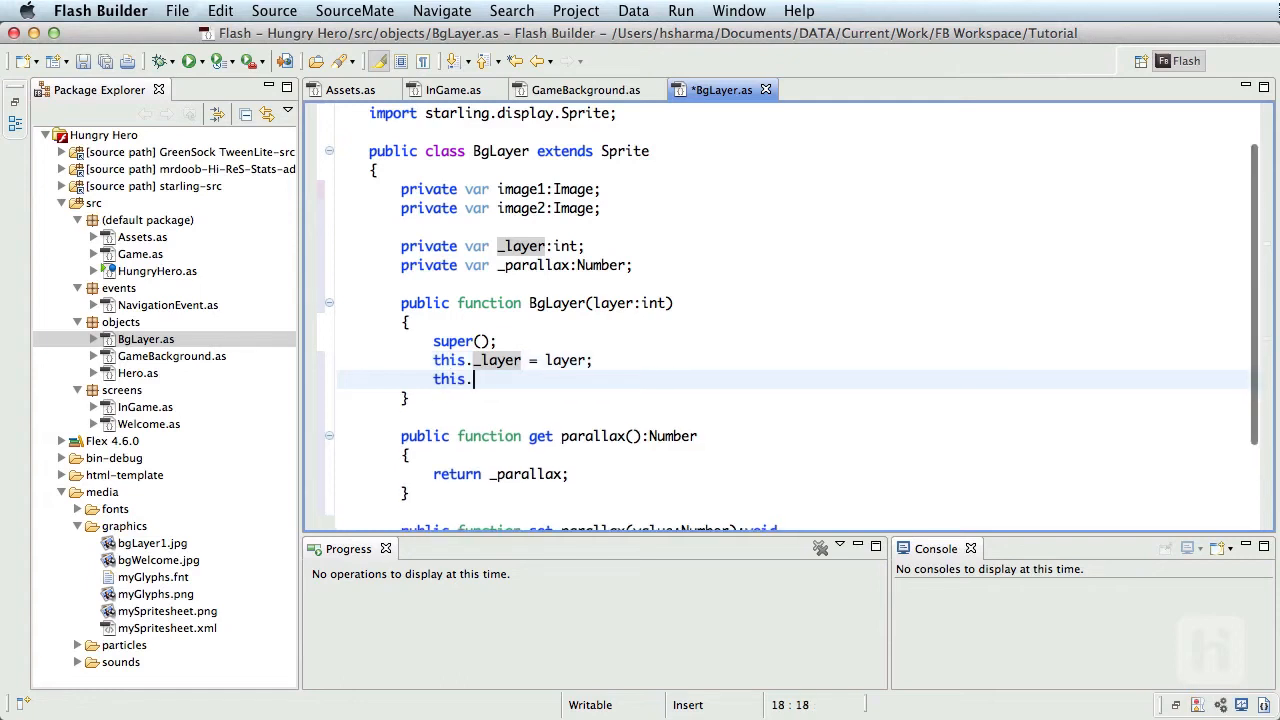
text(addEventListener(starling.events.Event.)
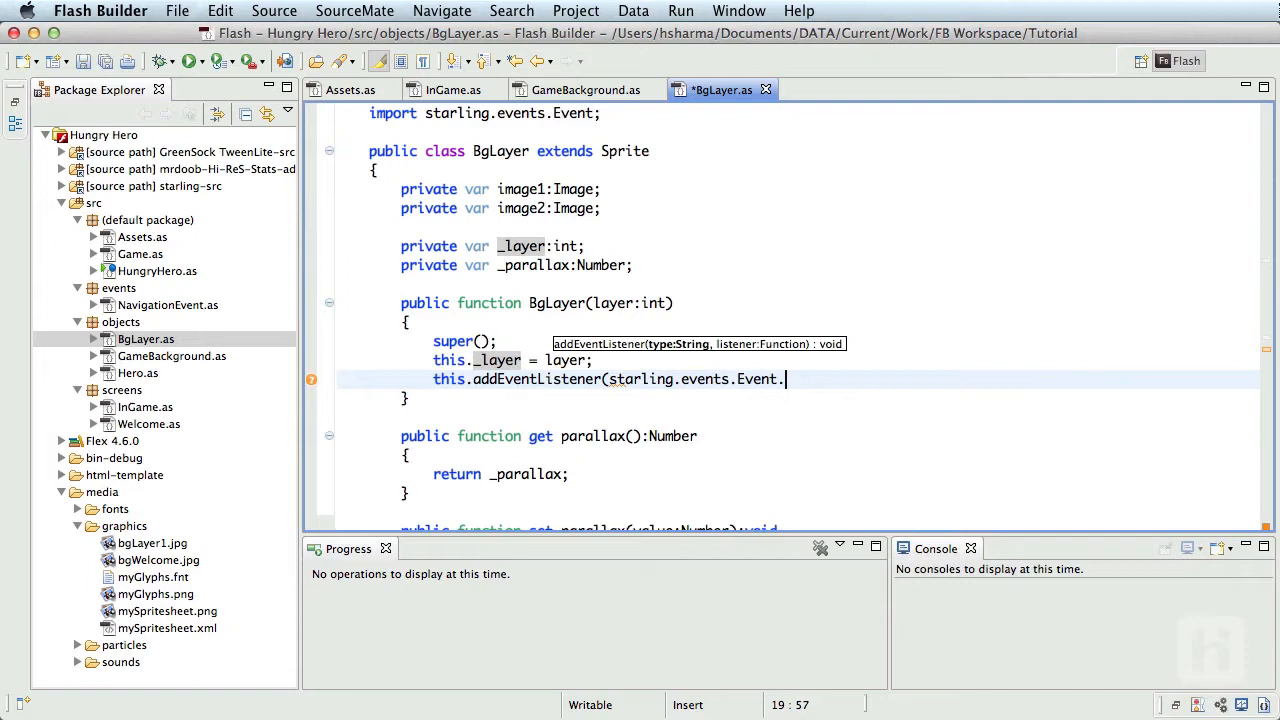
text(ADDED_TO_STAGE,)
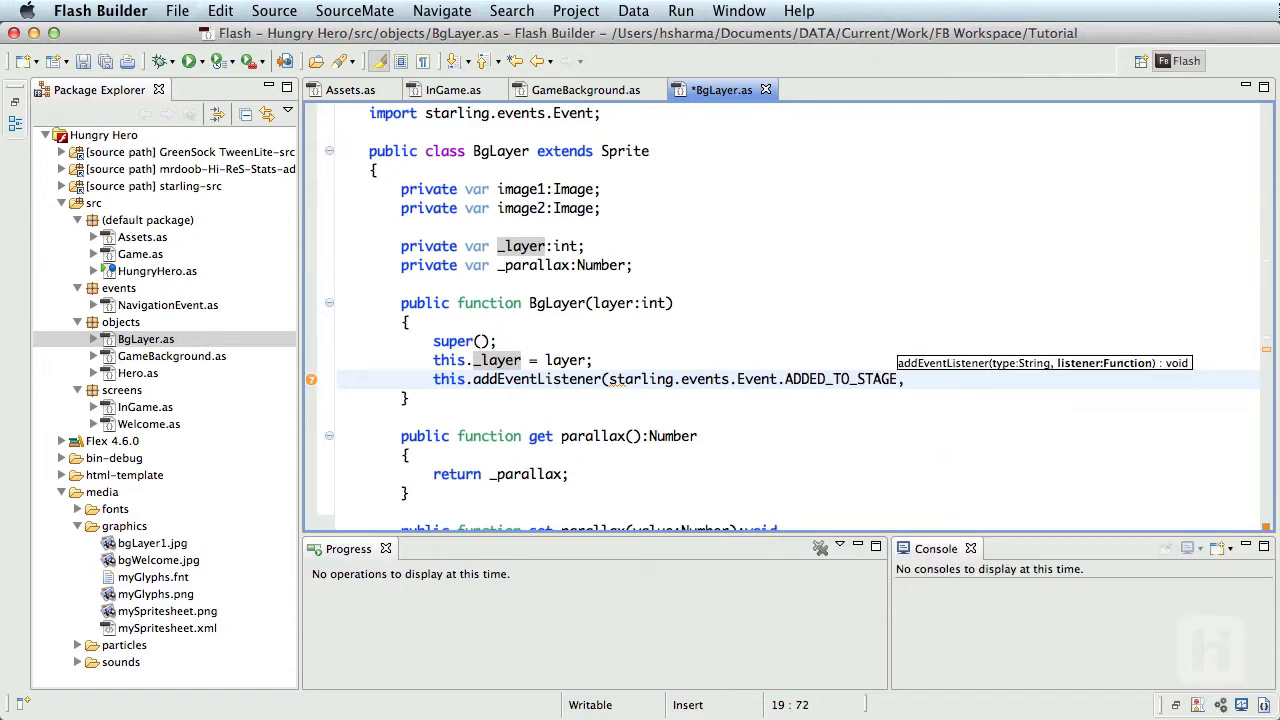
text(onAddedToStage);)
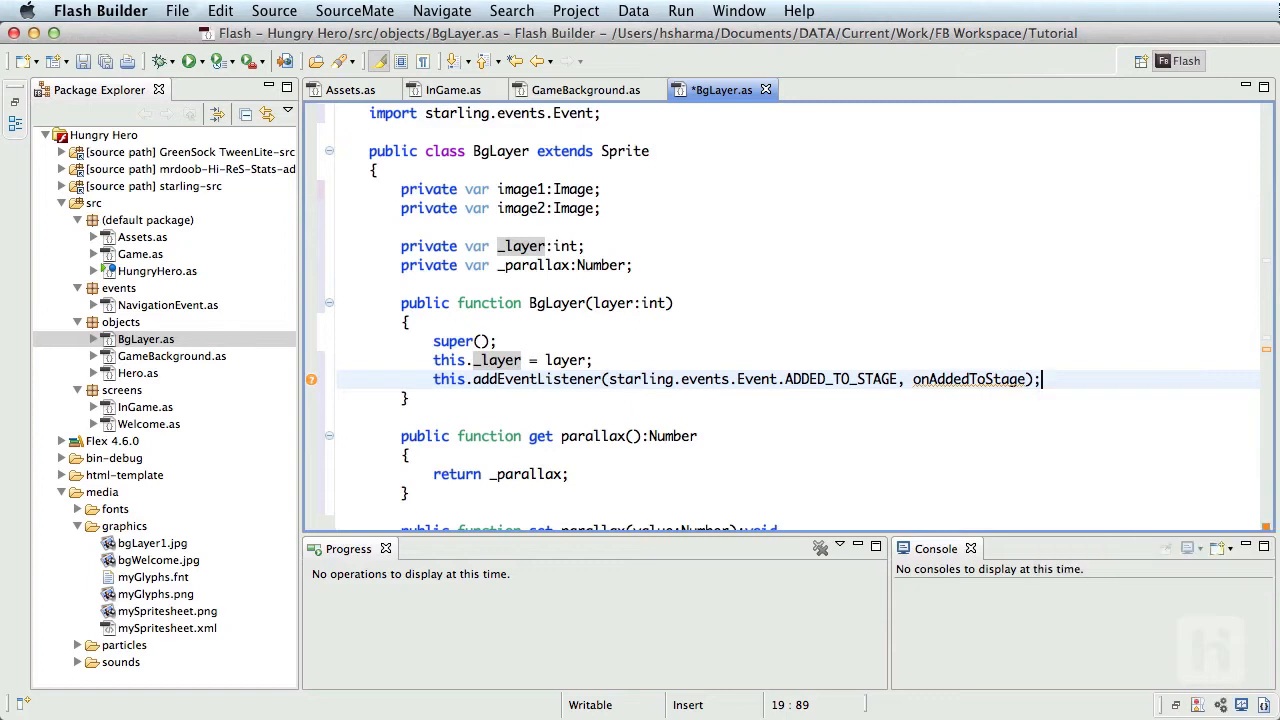
text(private function onAddedToStage():void)
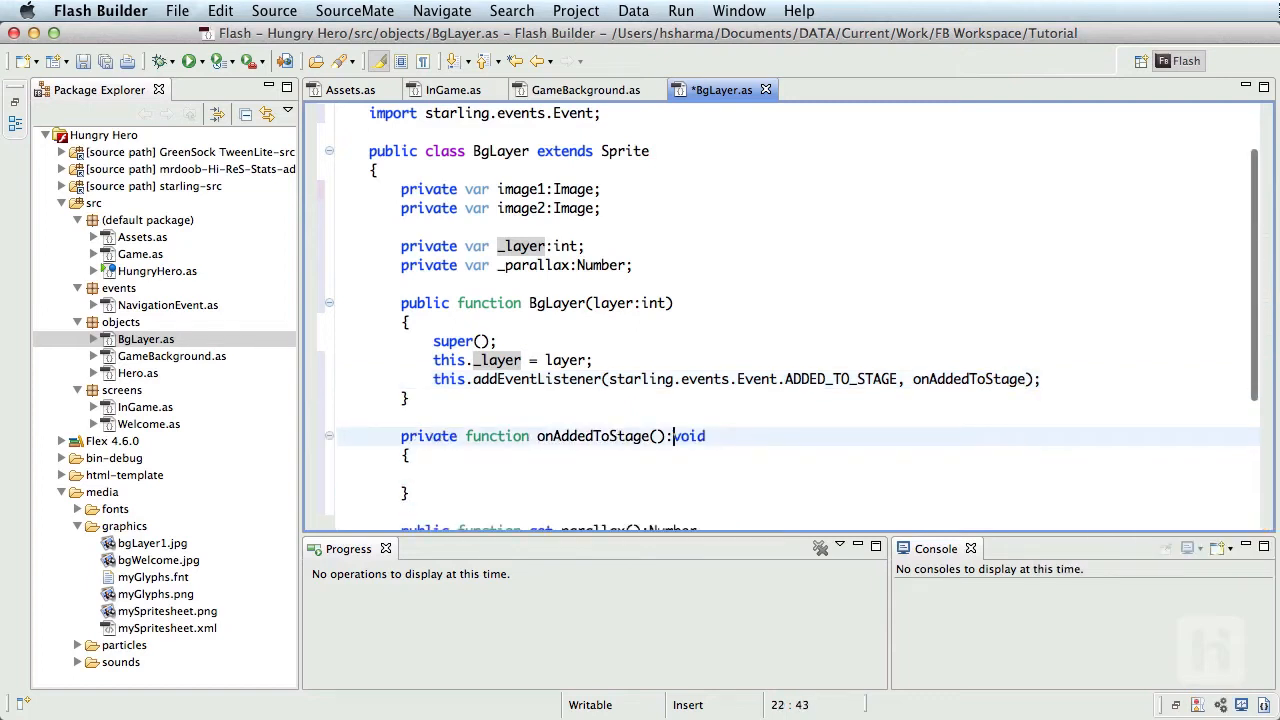
text(event:Event)
click(798, 474)
text(this.removeEventListener(starling.events.Event.ADDED_TO_STAGE, onAddedToStage);)
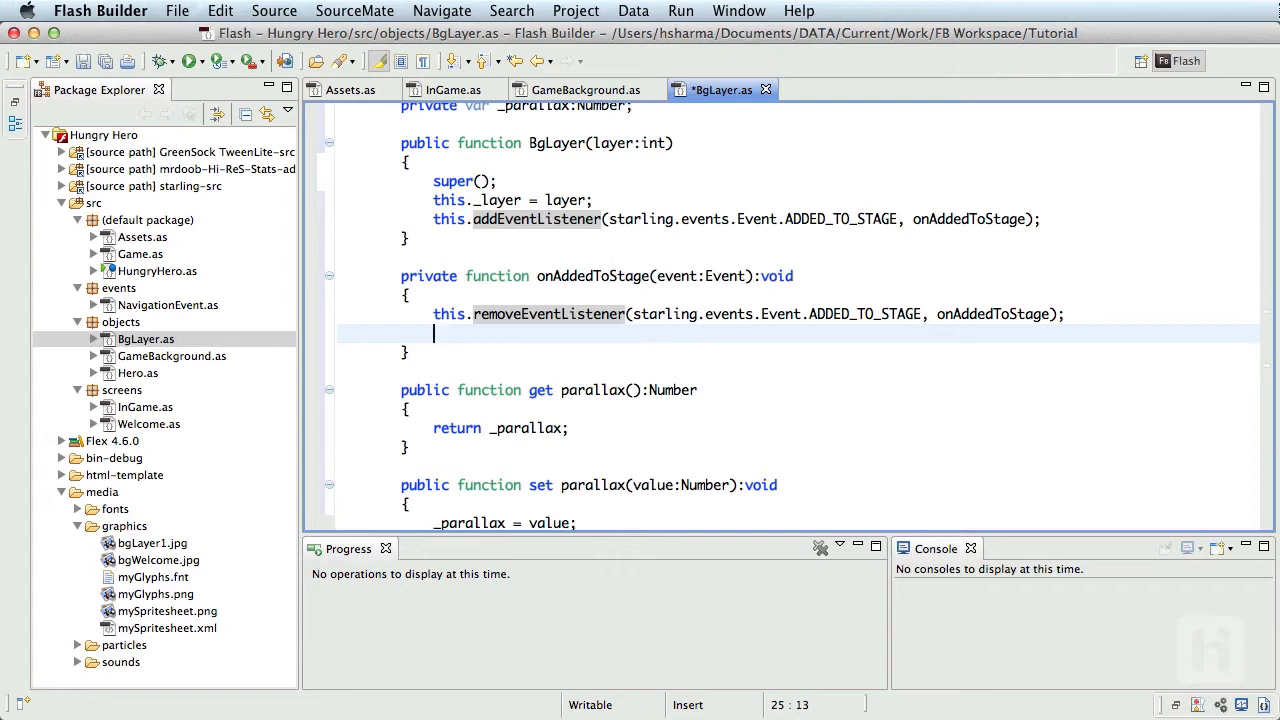
Step: Add an if (_layer == 1) block creating image1 and image2 from Assets.getTexture("BgLayer" + _layer)
key(Return)
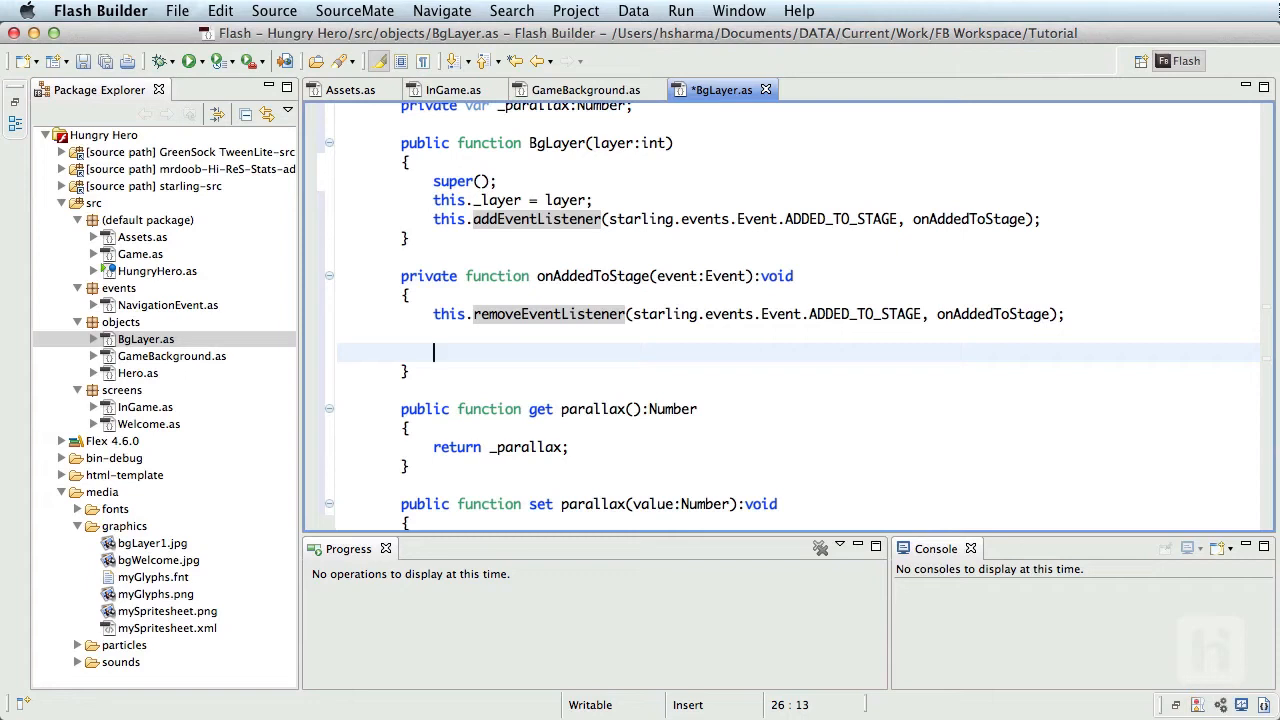
text(if (_l)
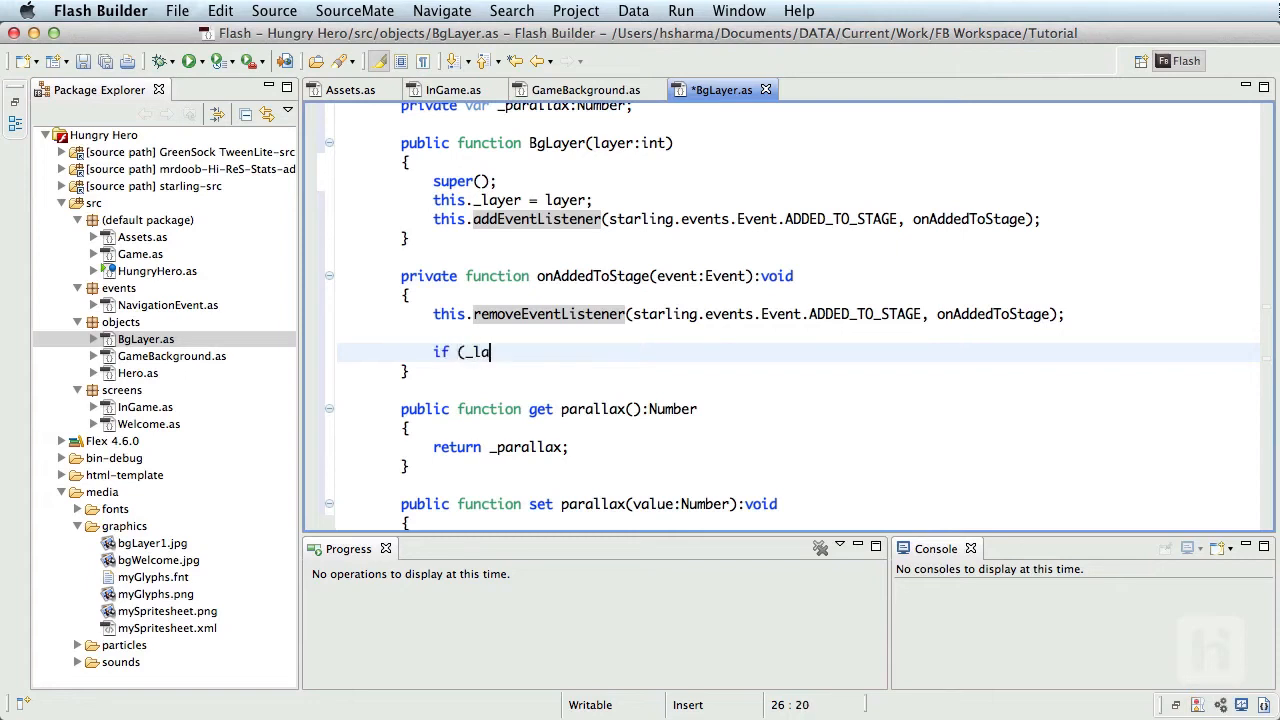
text(ayer == 1))
text({)
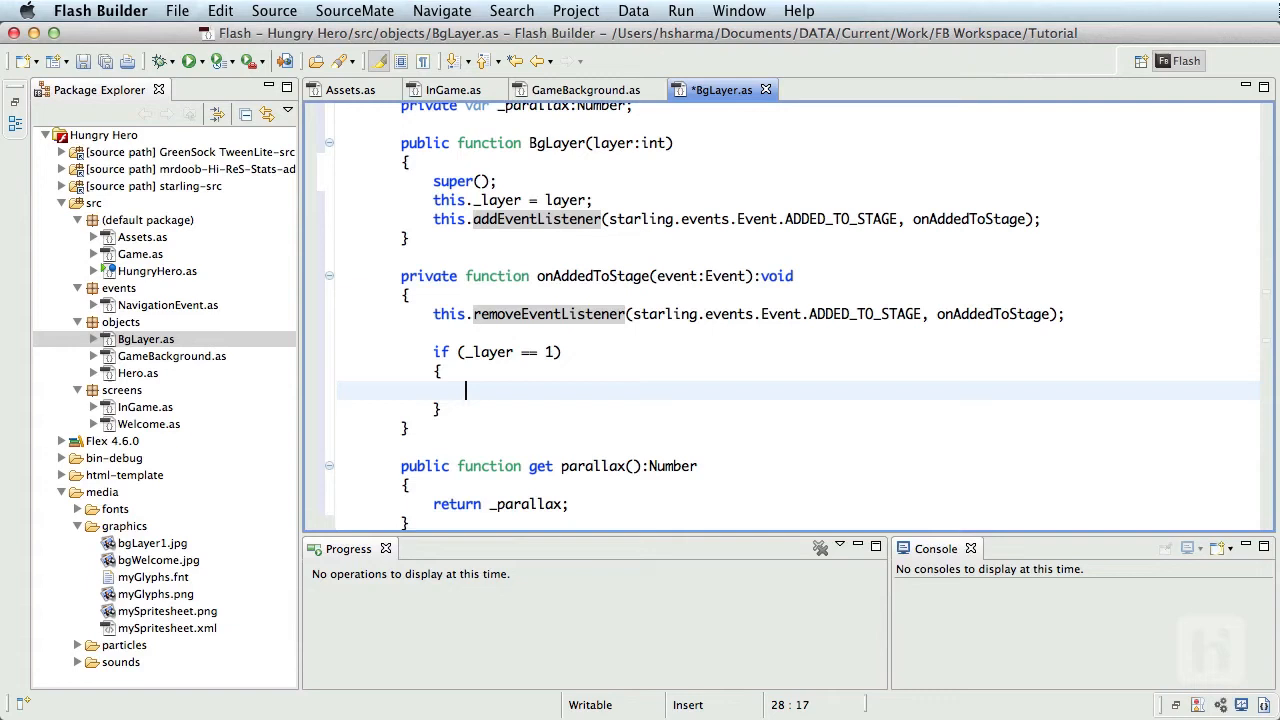
text(ima)
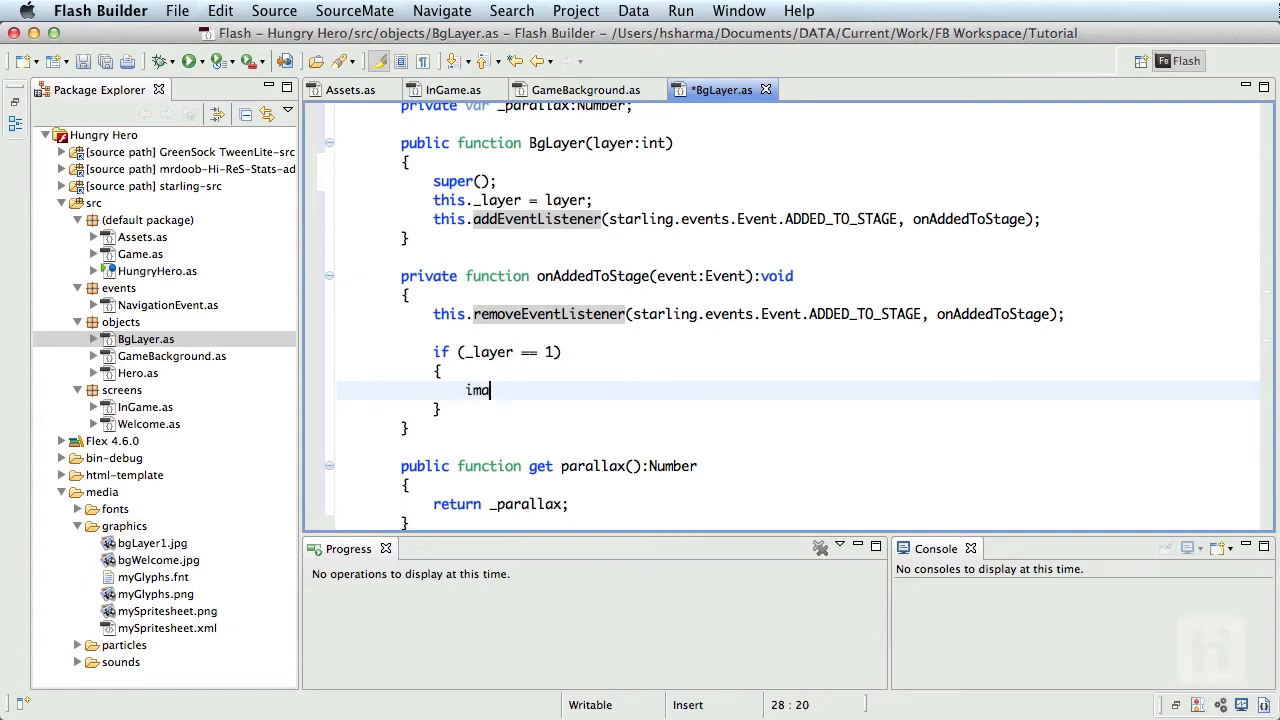
text(ge1 =)
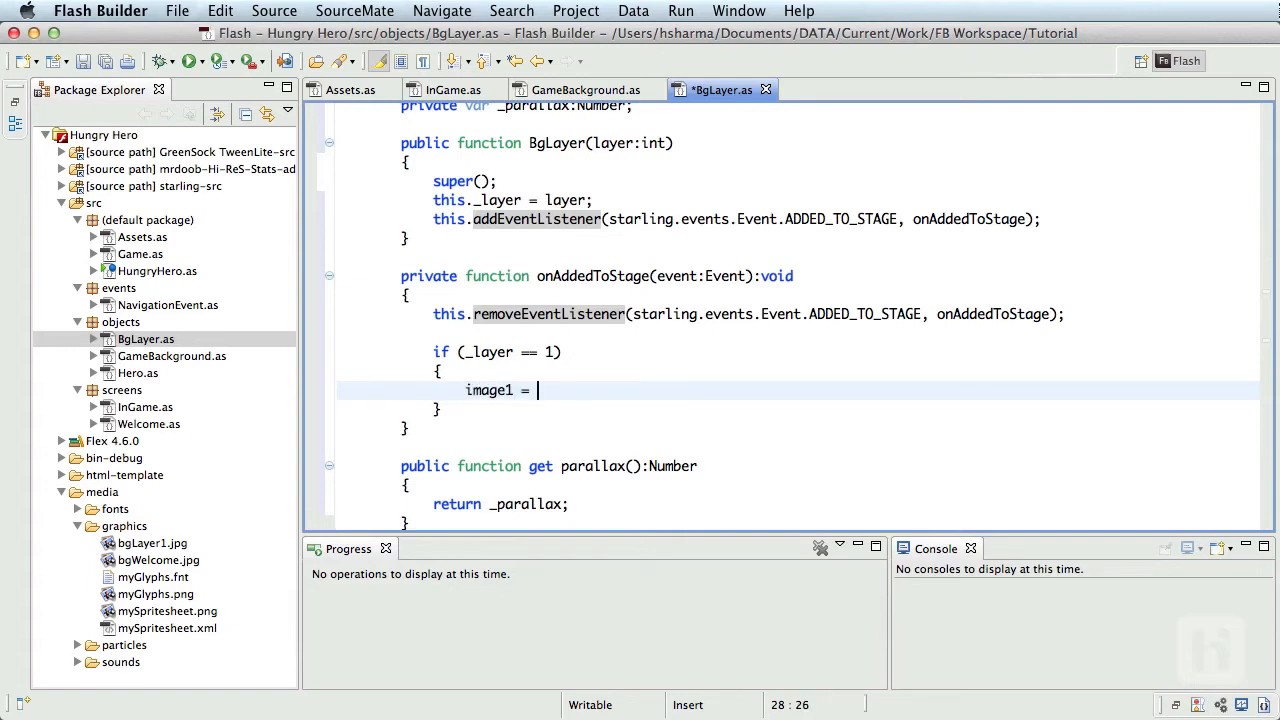
text(new Ima)
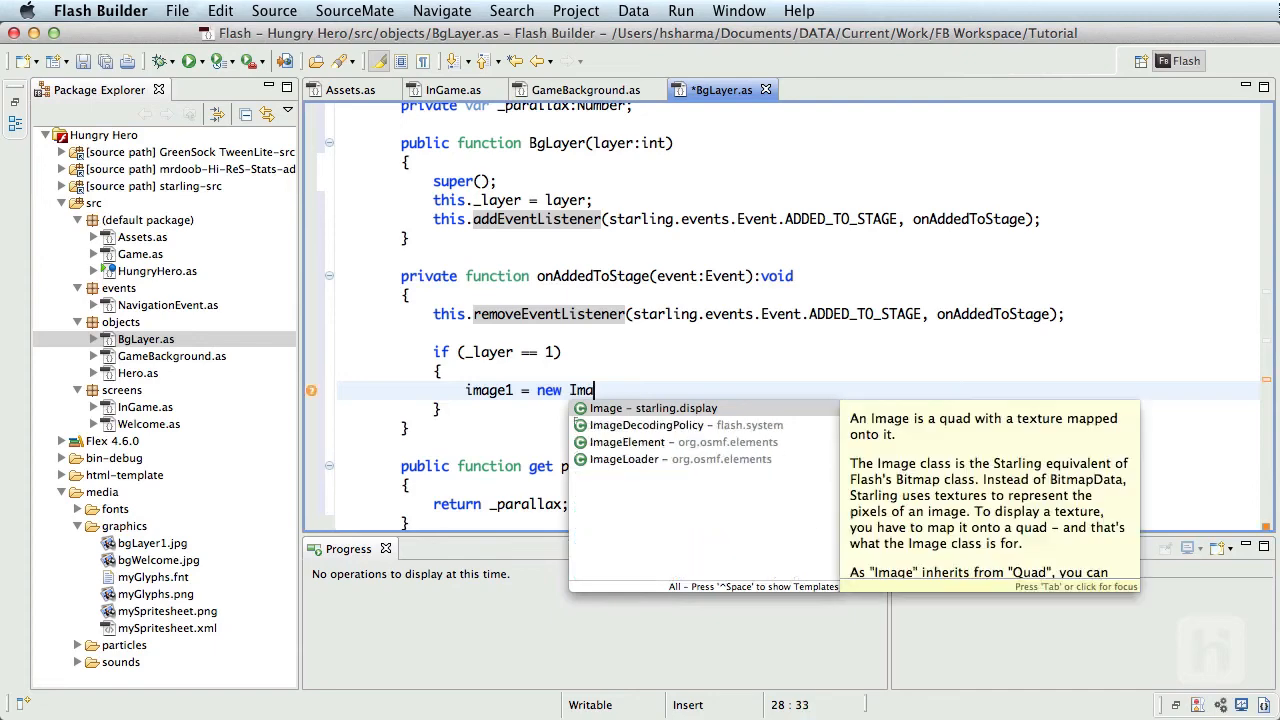
text(Image(Assets.getTexture("B)
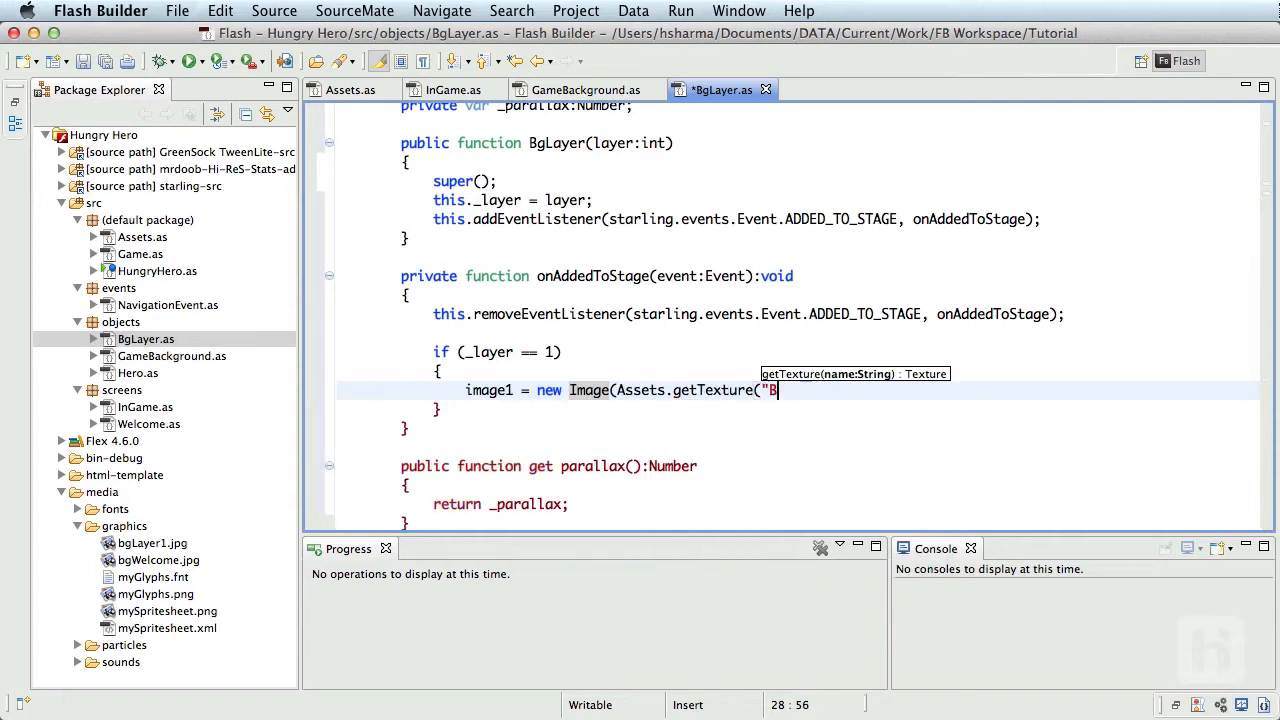
text(gLayer")
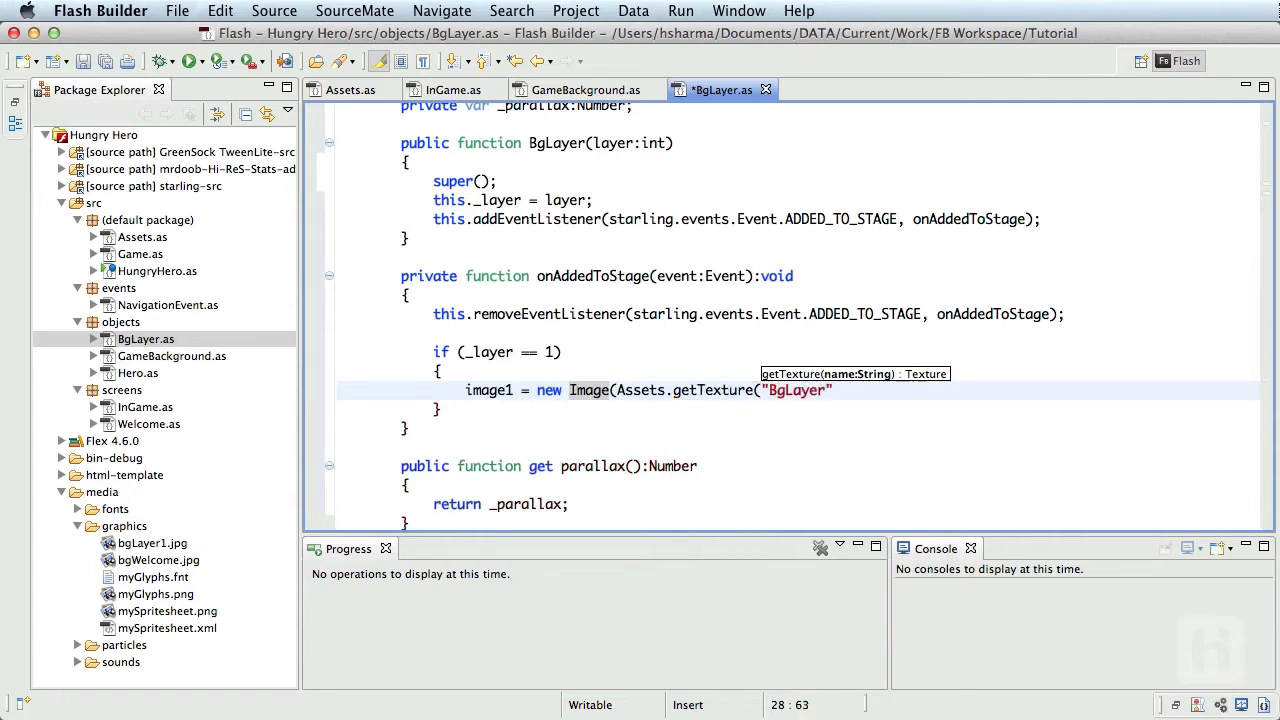
text(+ _)
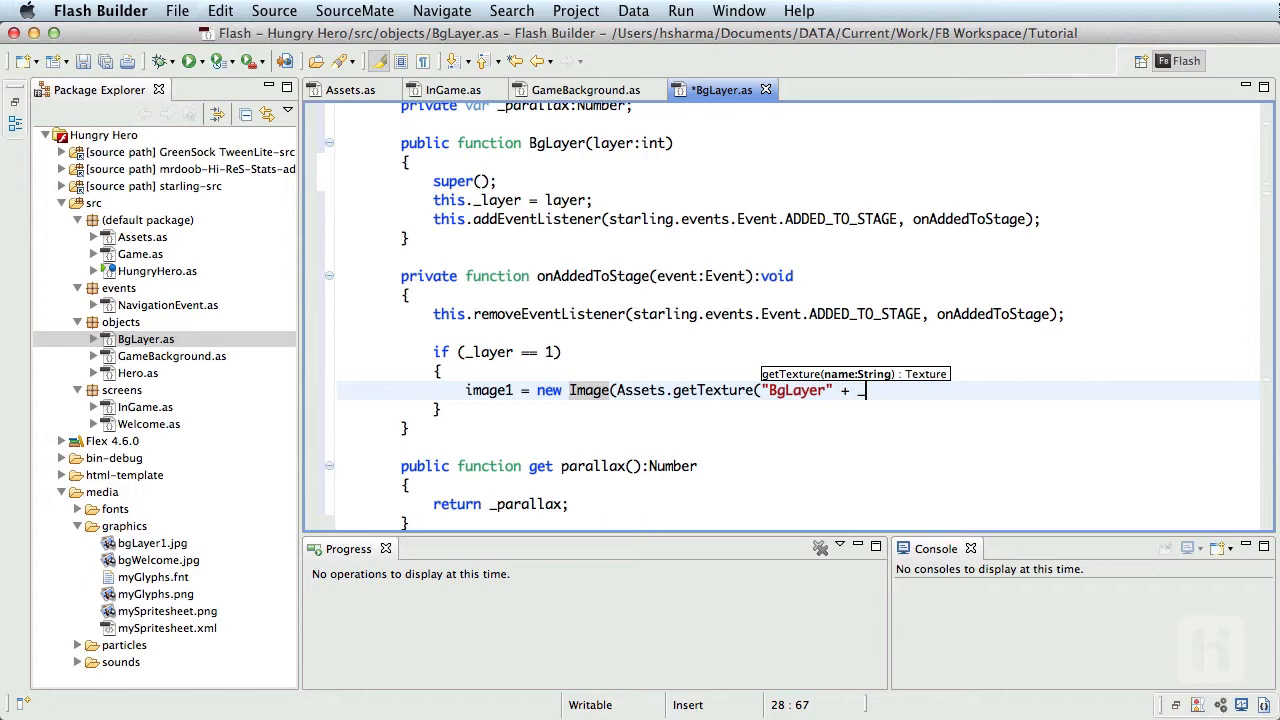
text(layer))
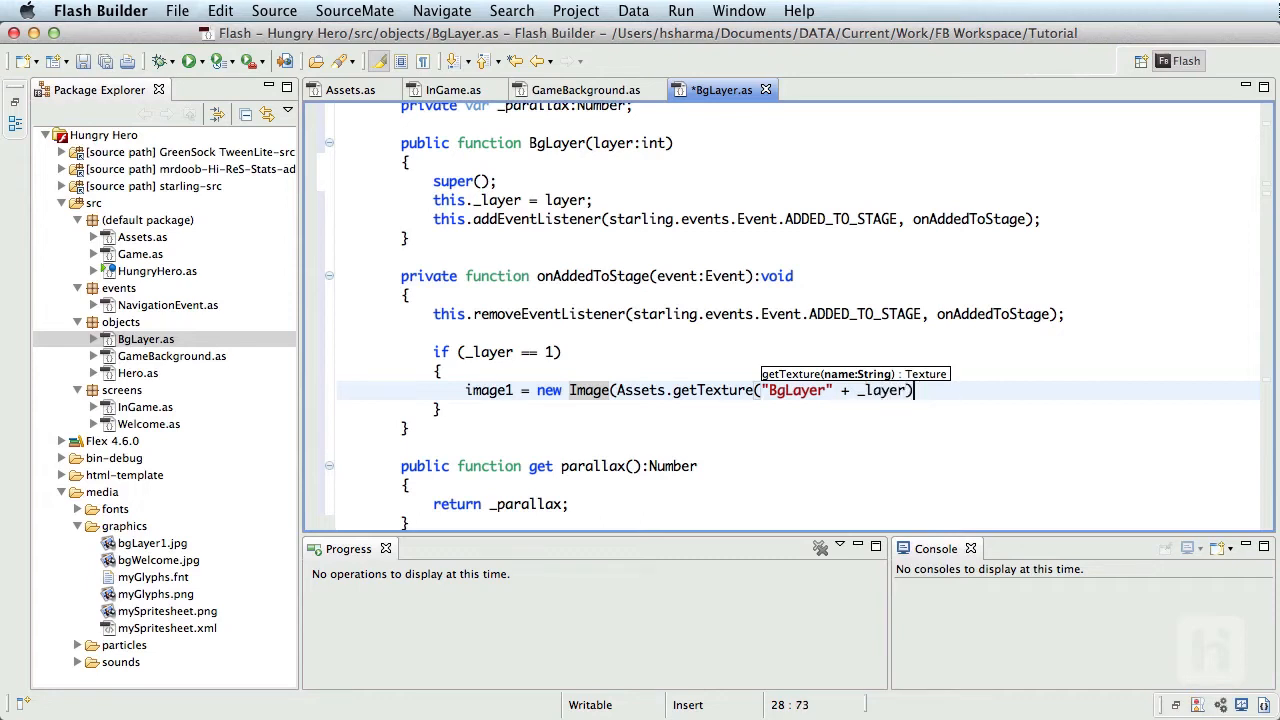
text();)
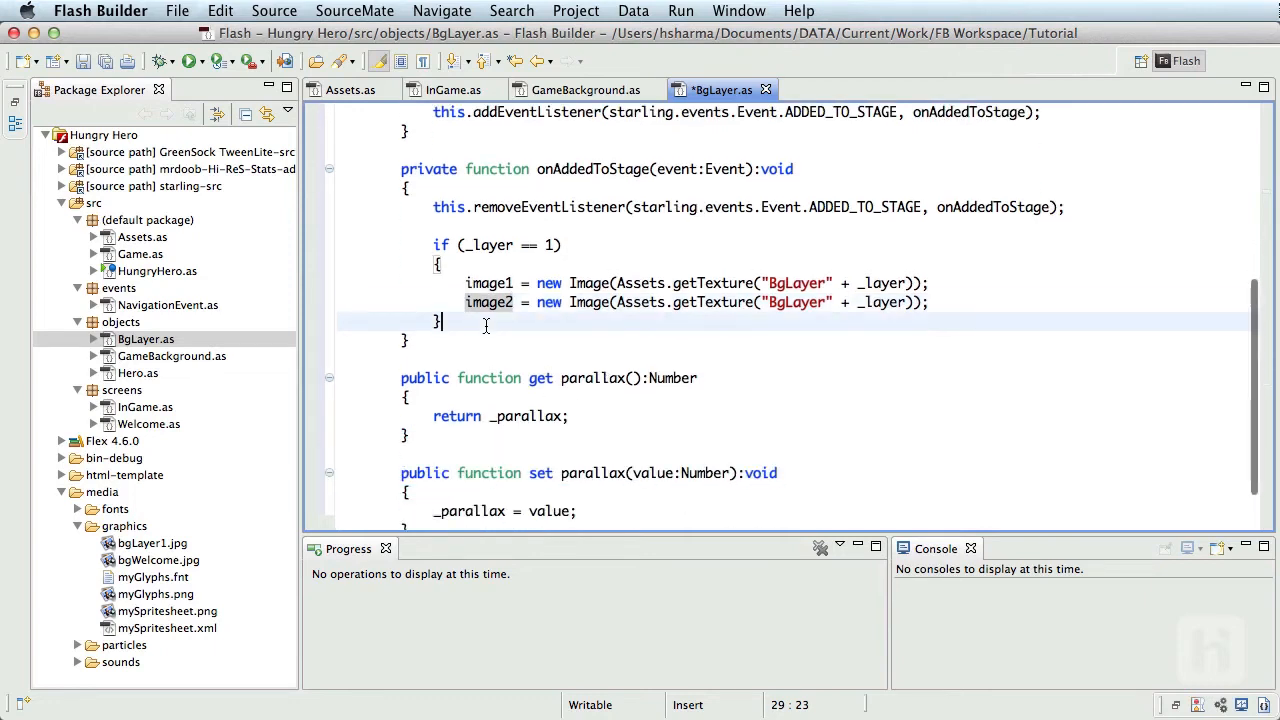
Step: Add an else block creating image1 and image2 from Assets.getAtlas().getTexture("bgLayer" + _layer)
text(else)
text({)
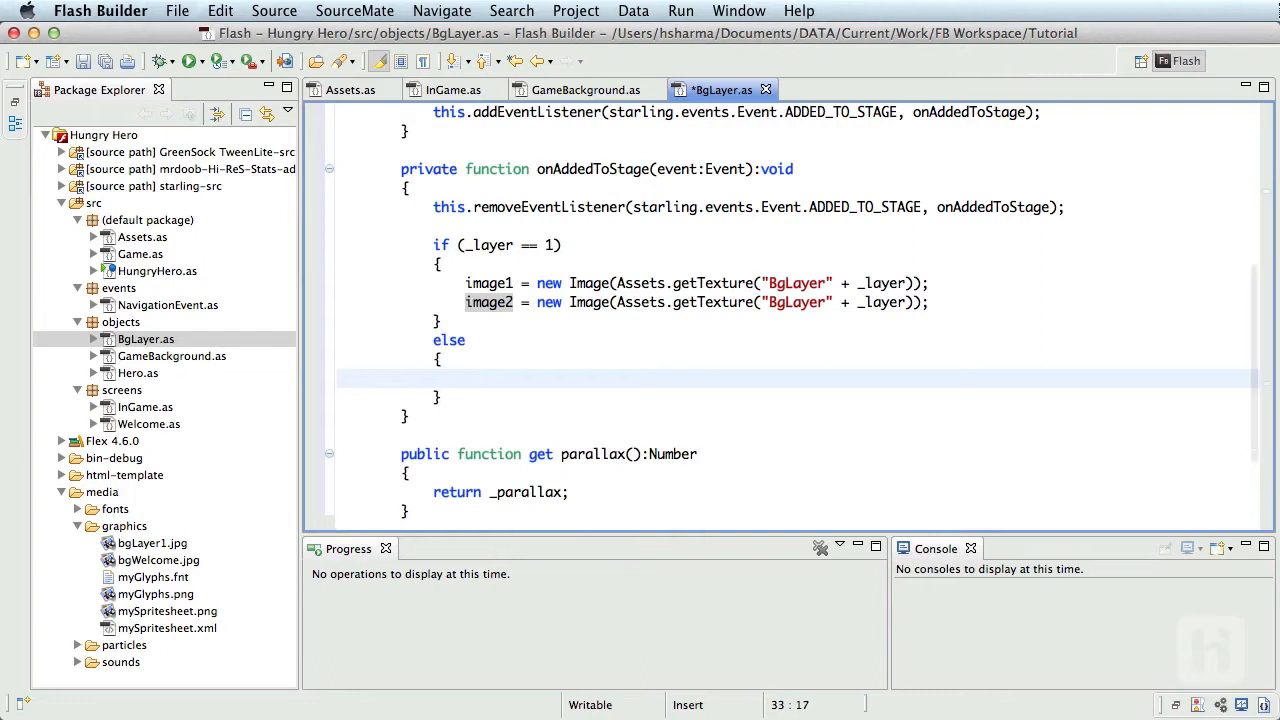
text(i)
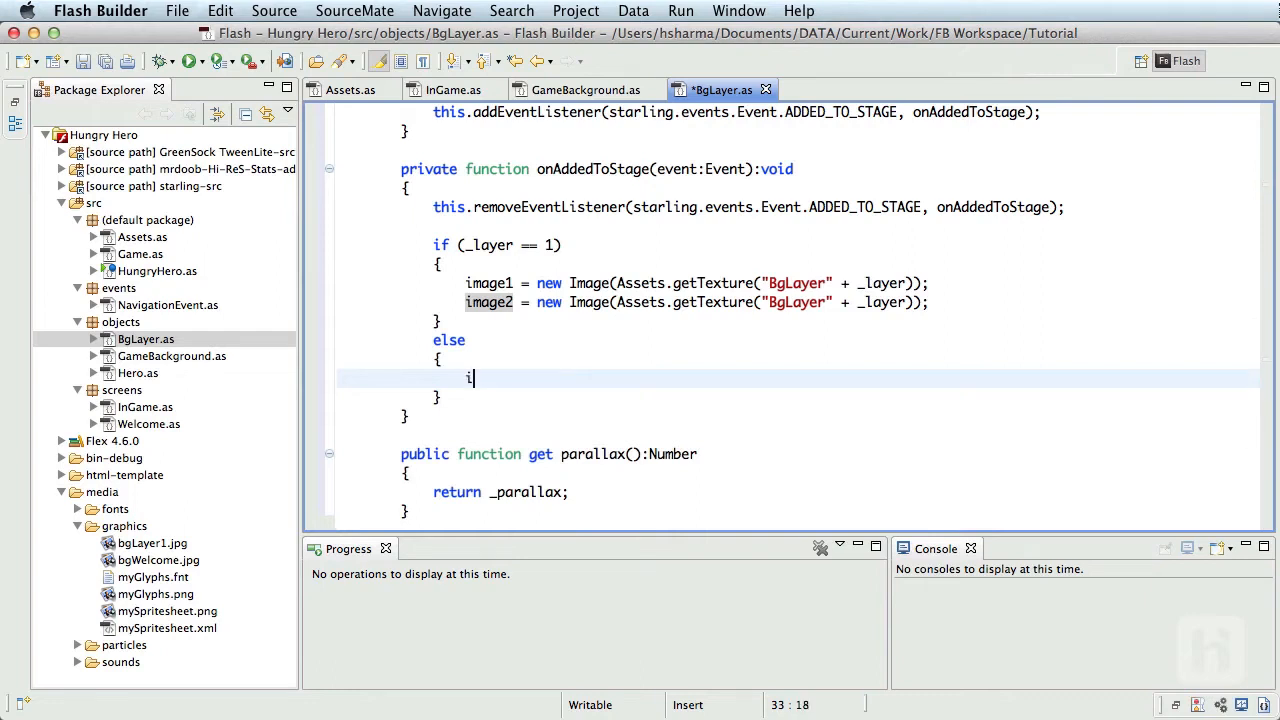
text(mage1 = new Image(Assets.getAtlas().getTexture()
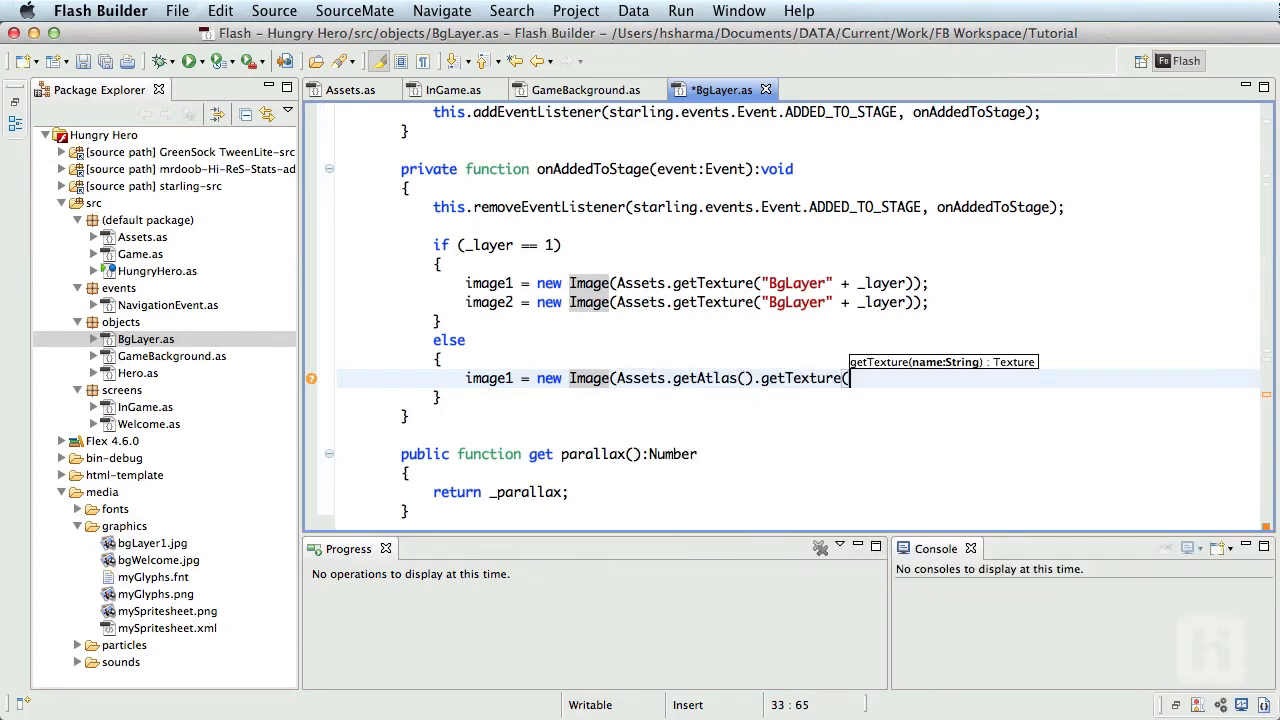
text("bgL)
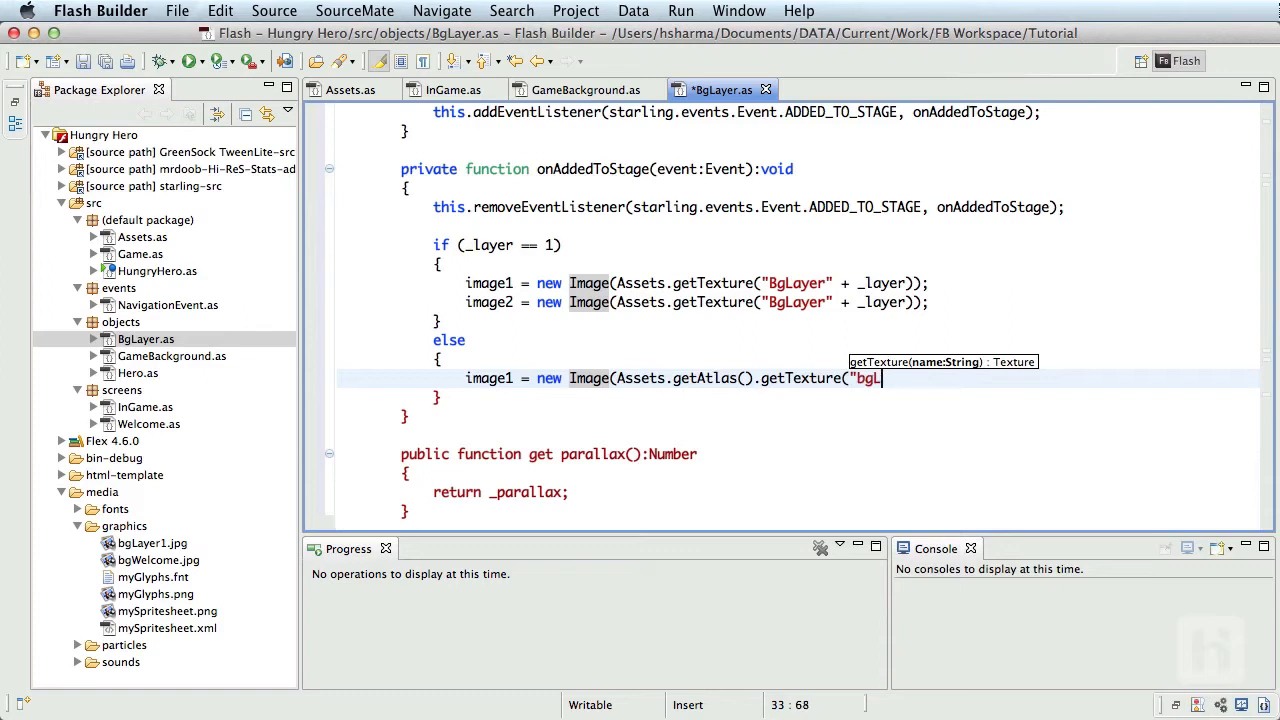
text(ayer)
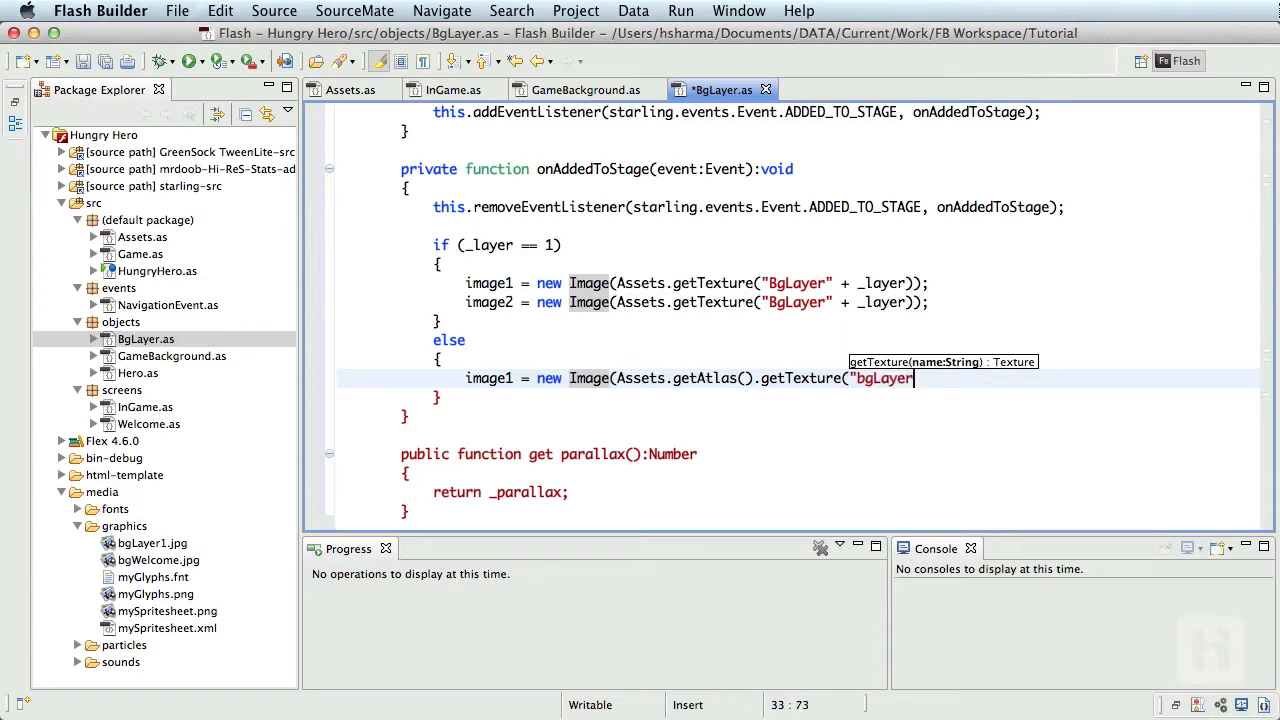
text(" + _)
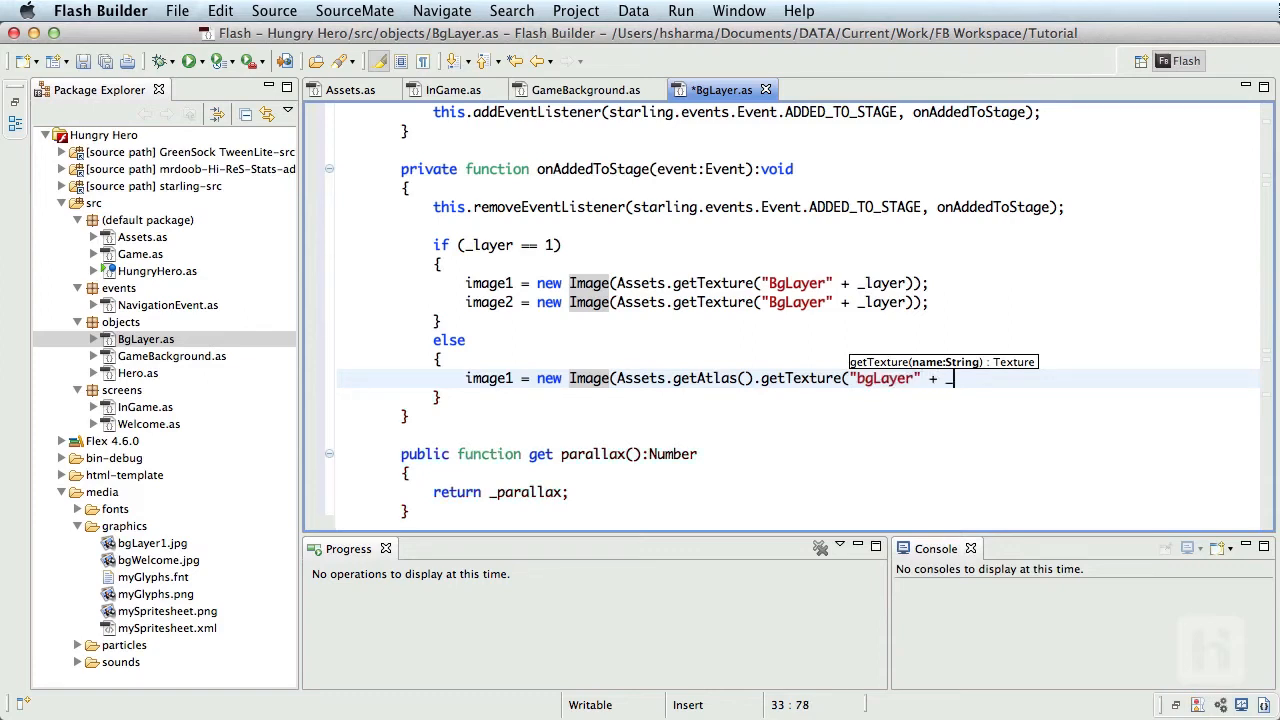
text(layer)
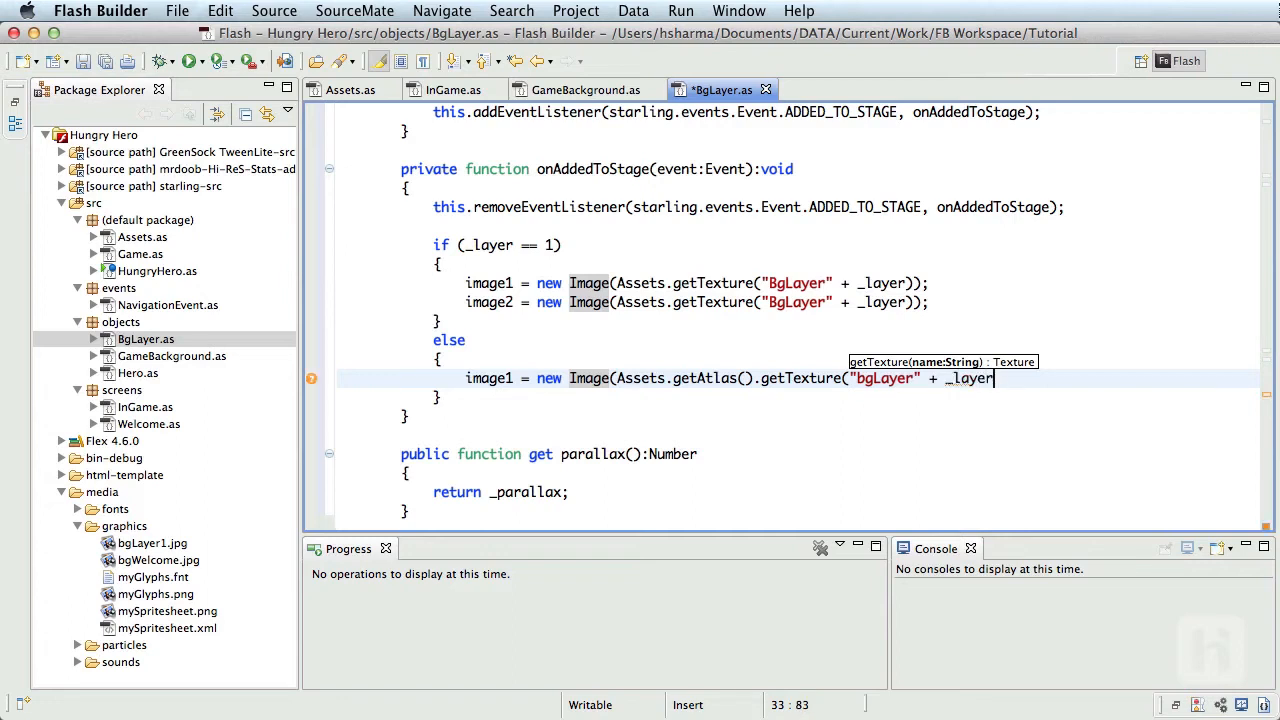
text());)
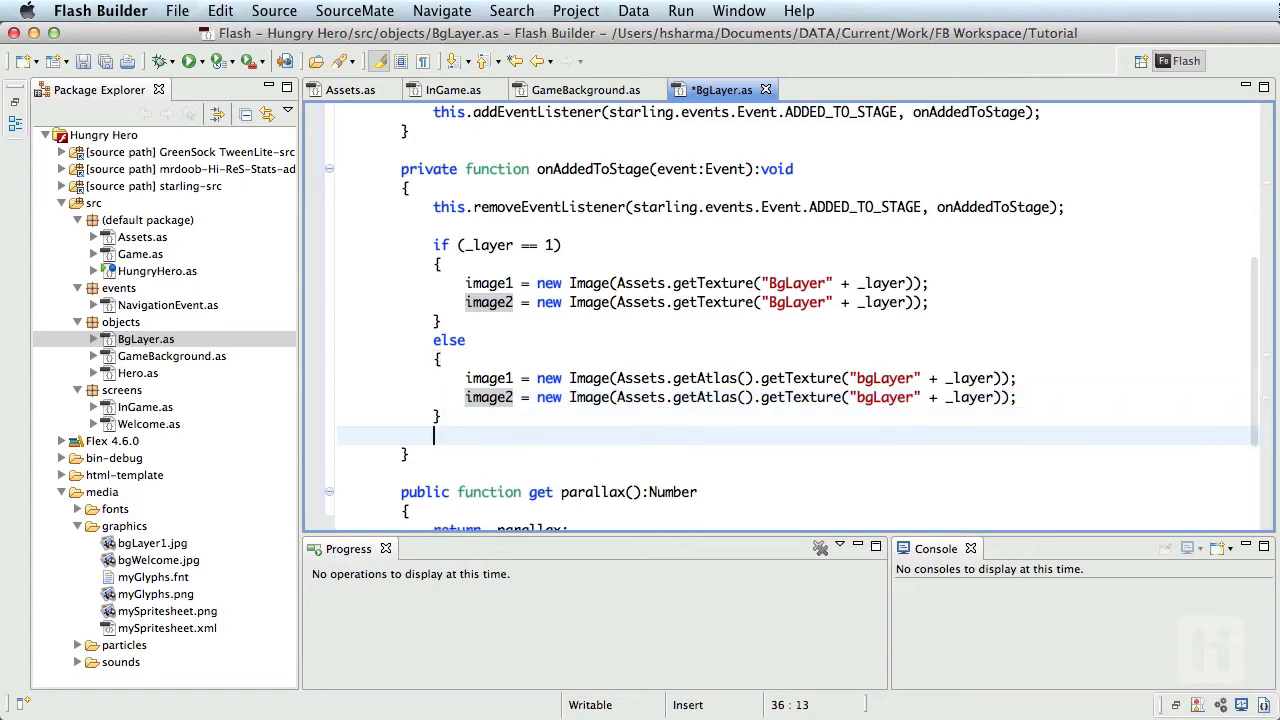
Step: Position image1 at x = 0 and y = stage.stageHeight - image1.height
scroll(down, 3)
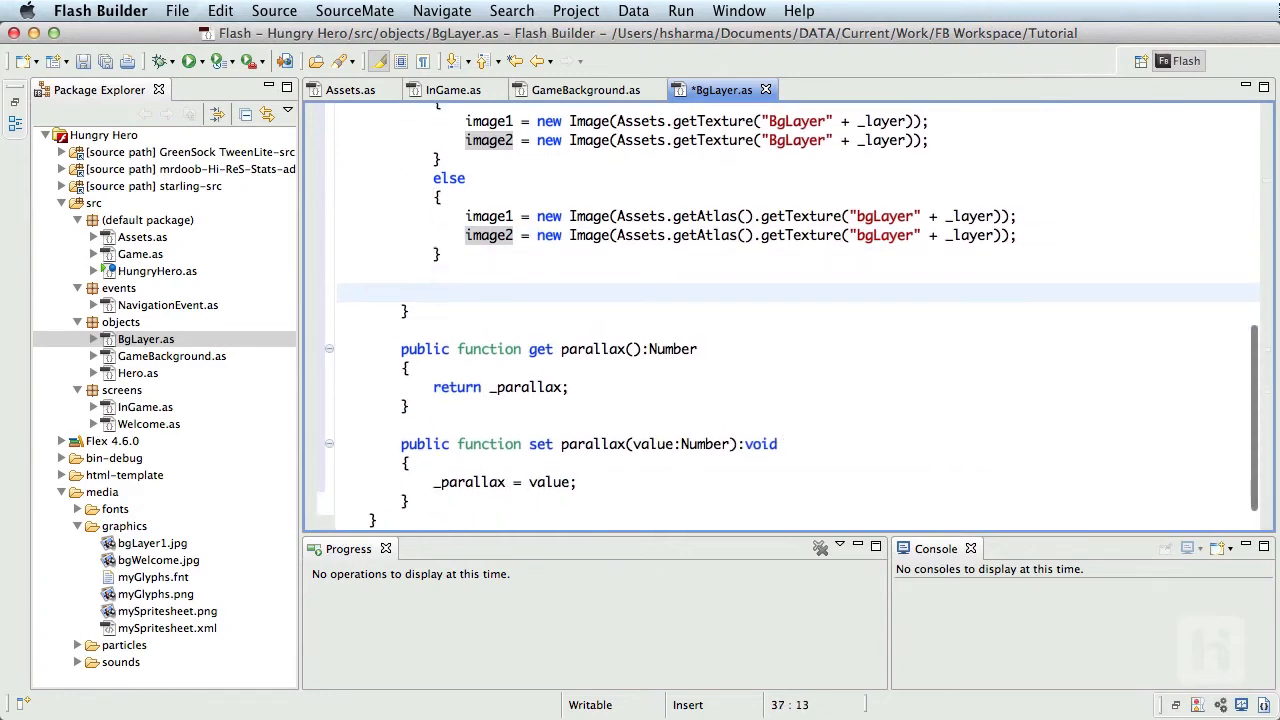
text(im)
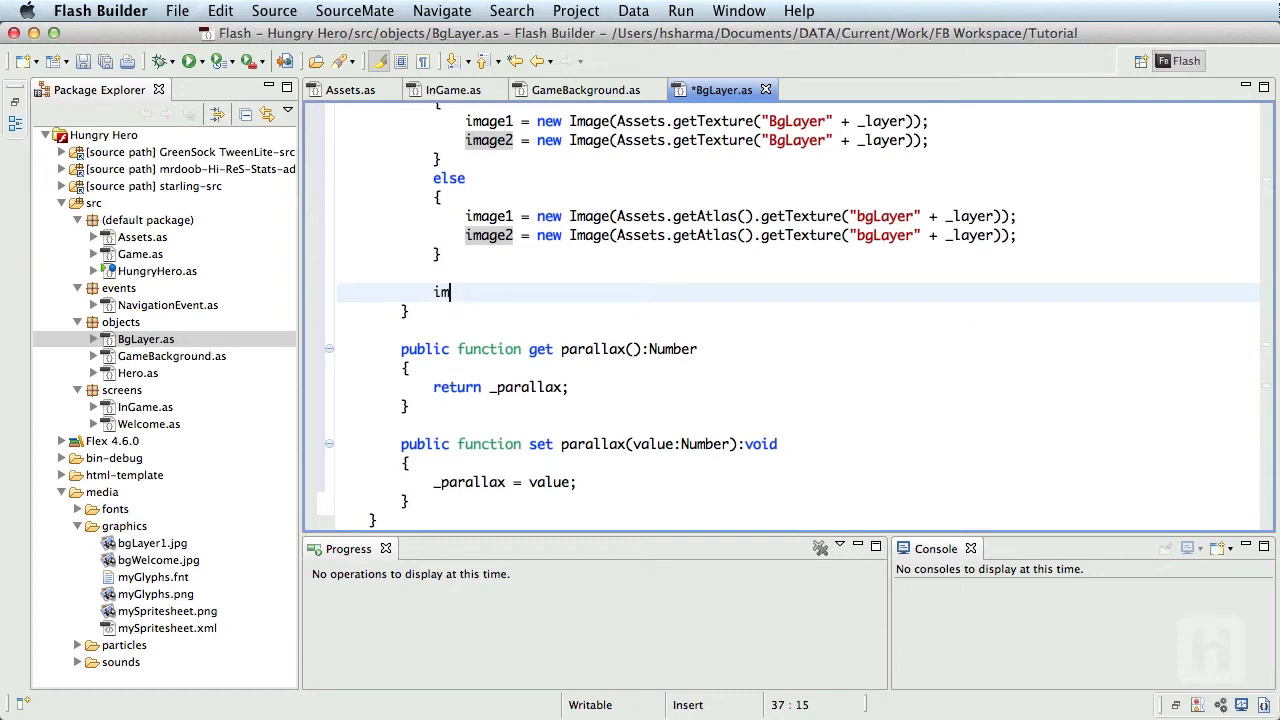
text(age1.)
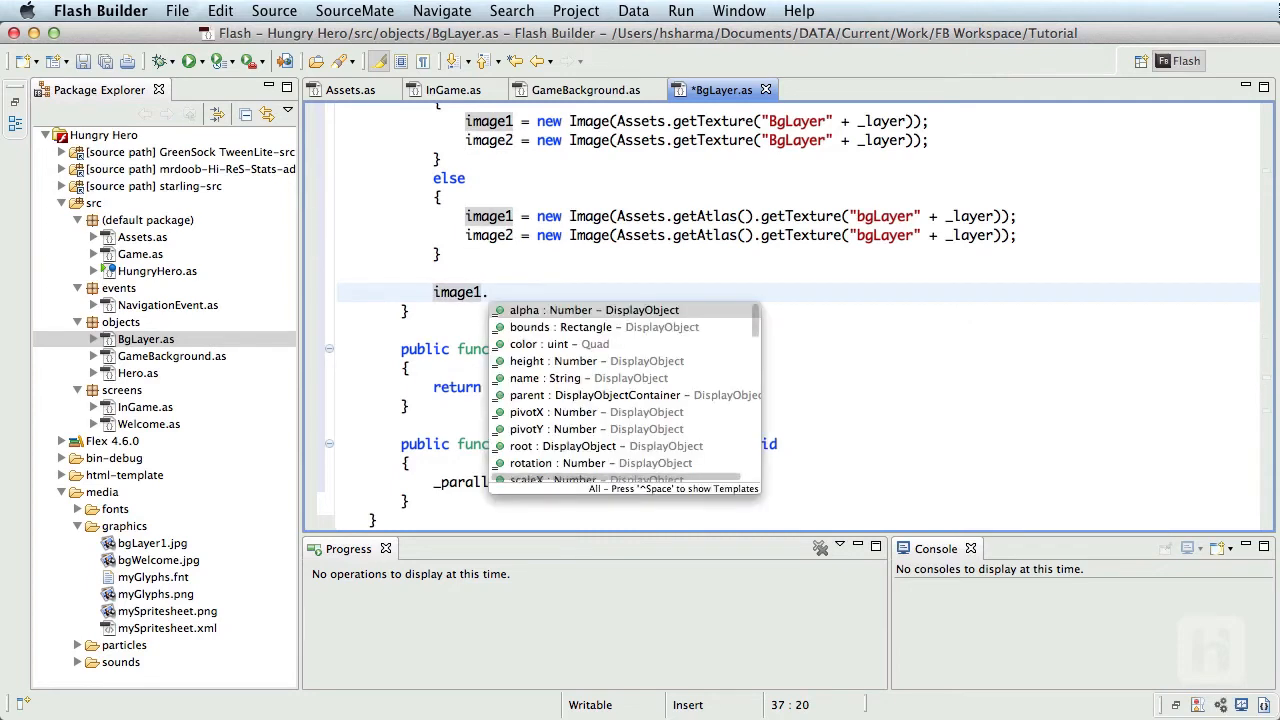
text(x = 0;)
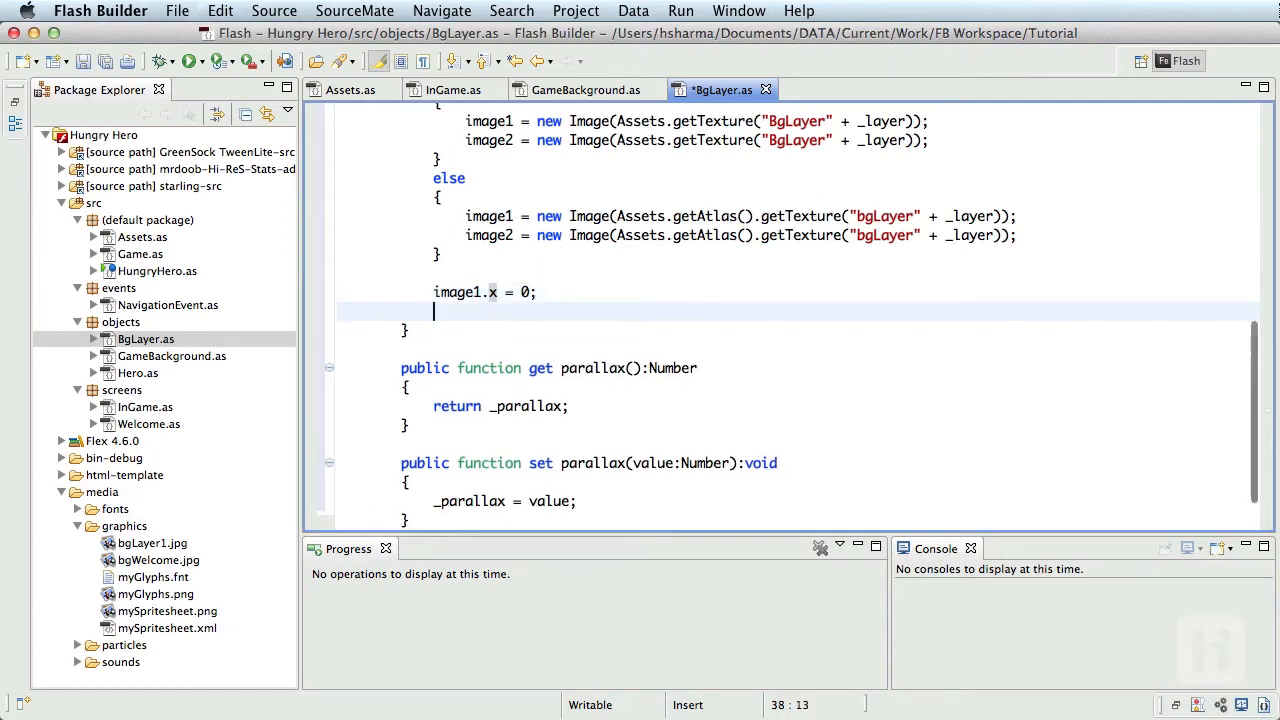
text(ima)
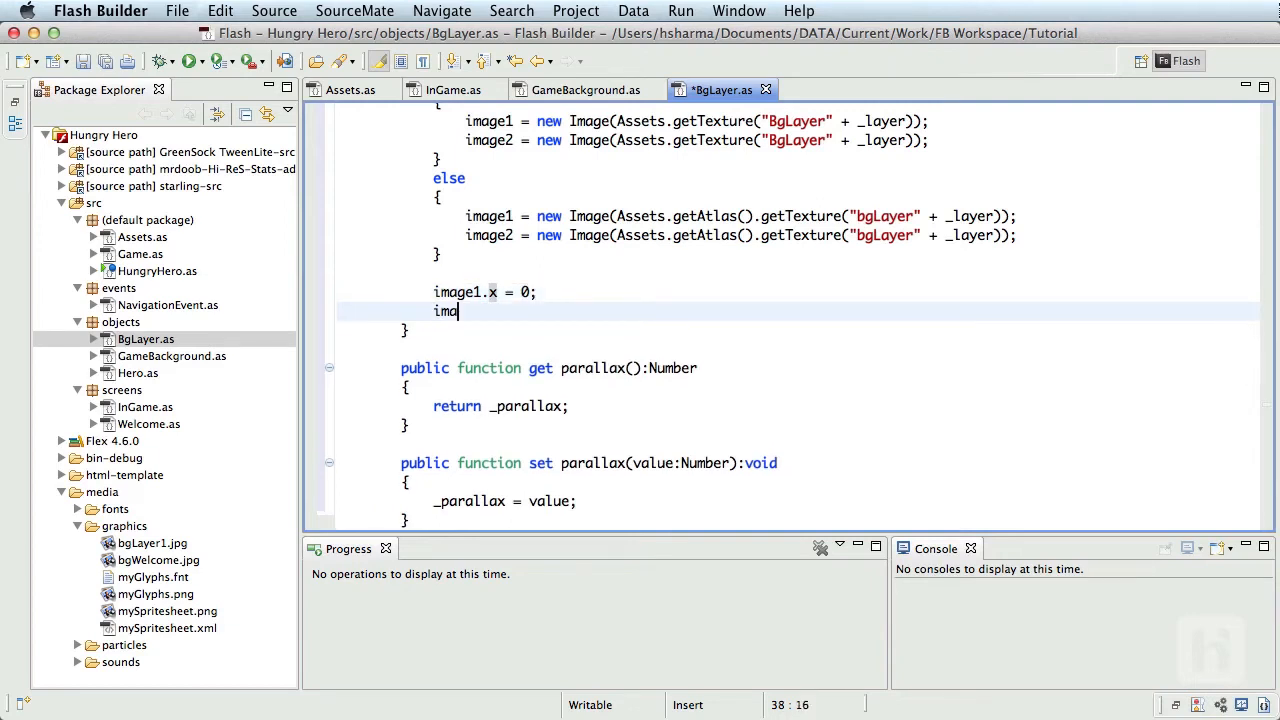
text(ge1.y)
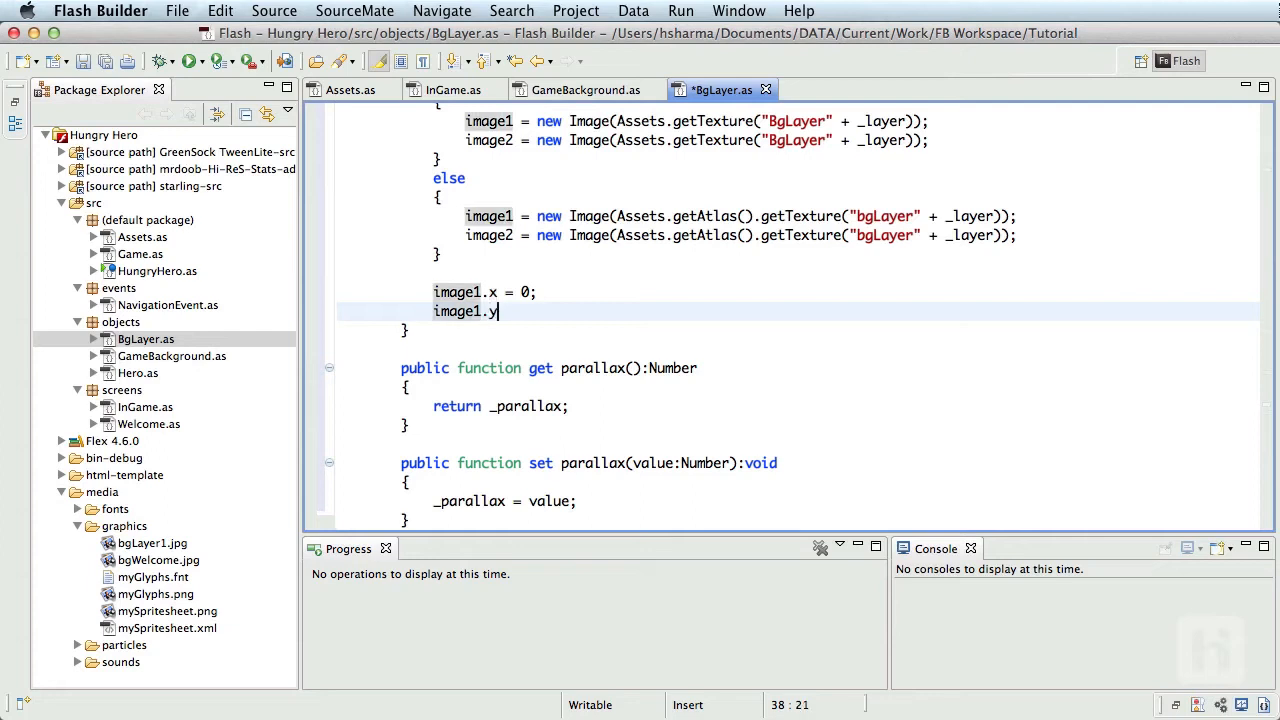
text(=)
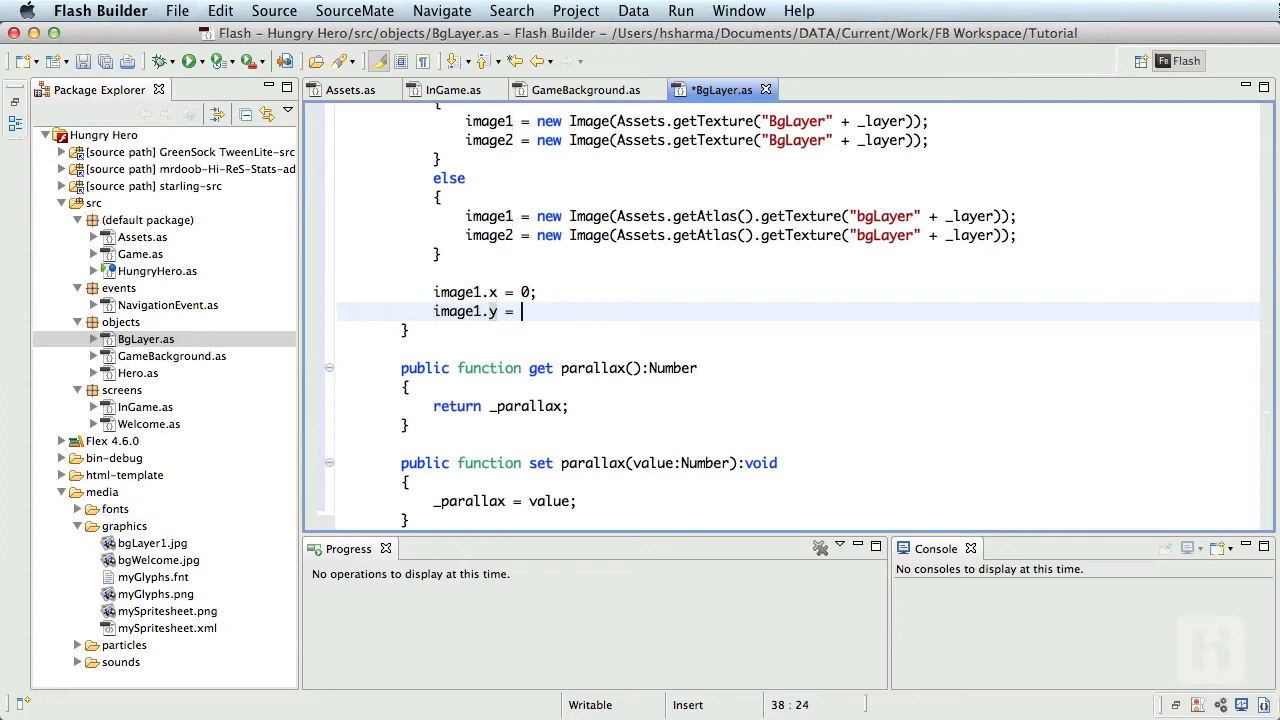
text(stage.stageHeight)
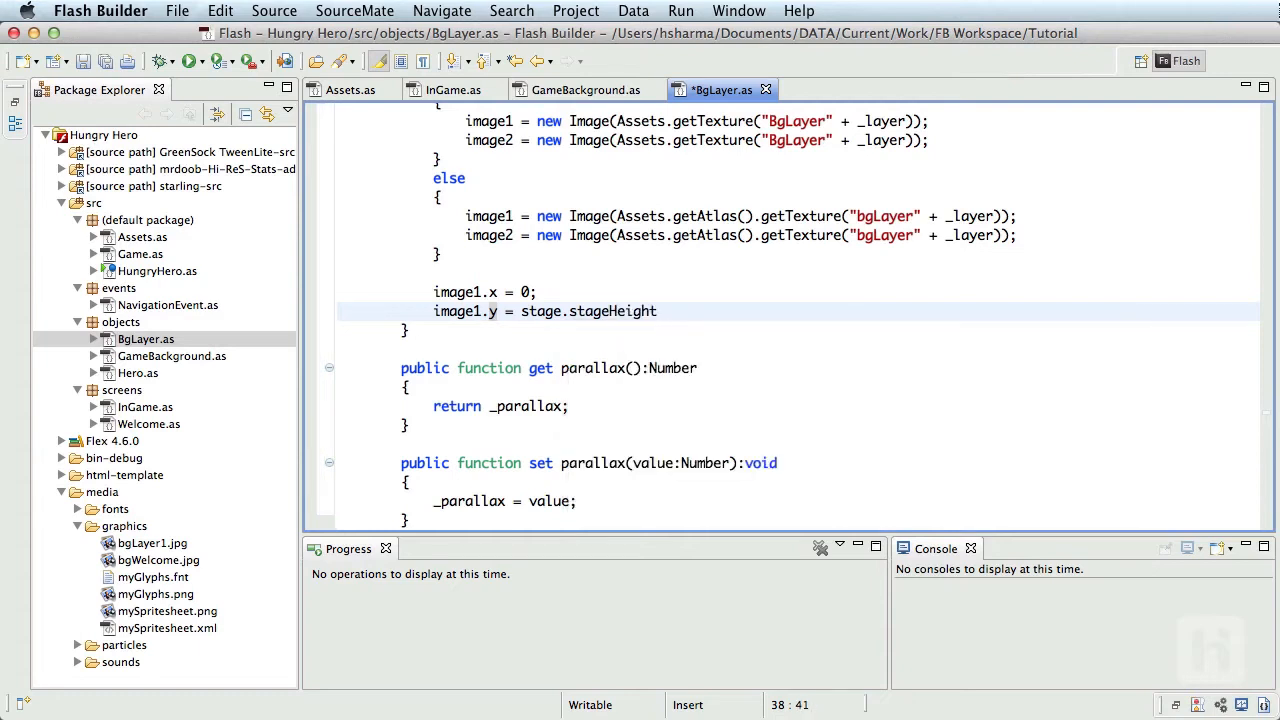
text(- i)
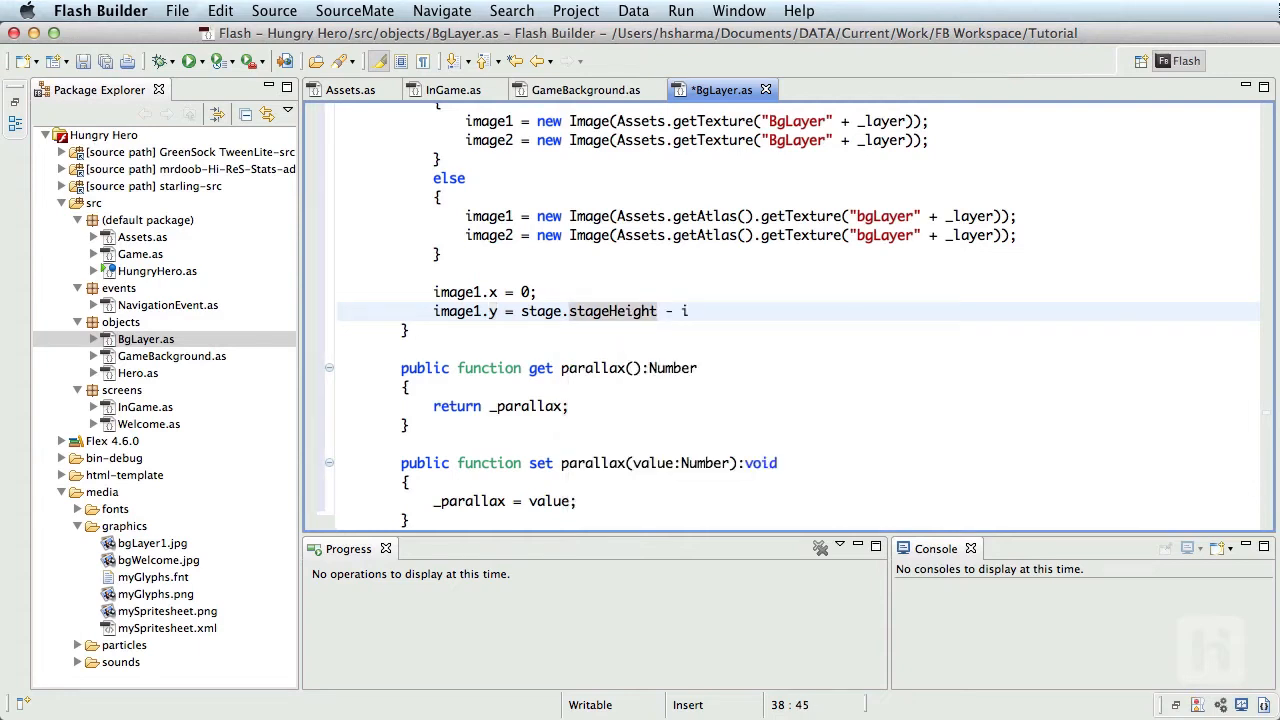
text(image1.h)
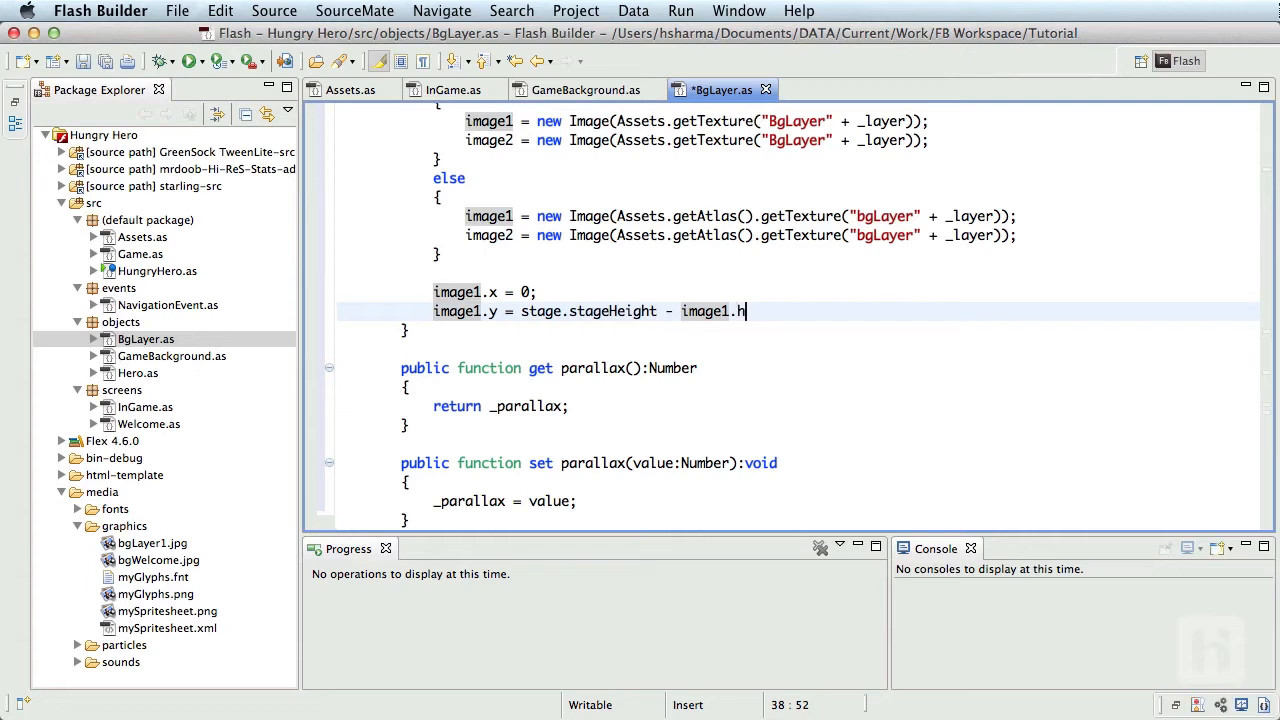
text(eight;)
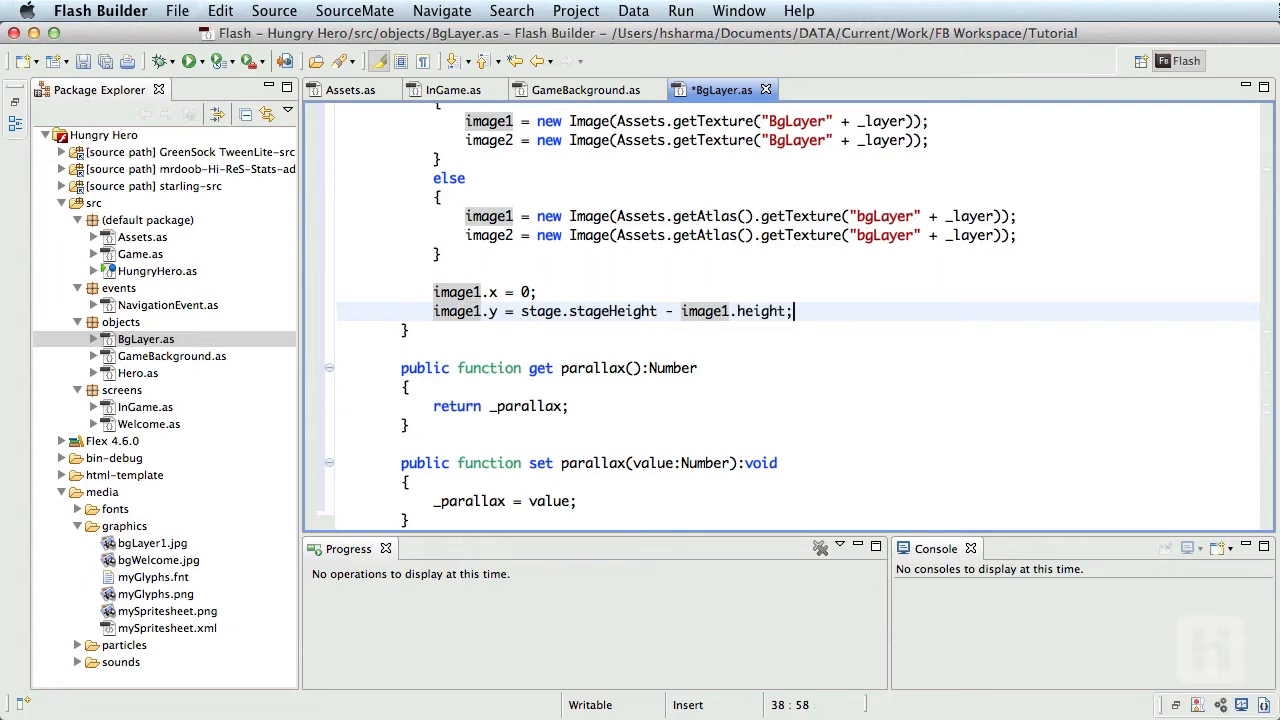
Step: Position image2 at x = image2.width and y = image1.y beside the first image
key(Return)
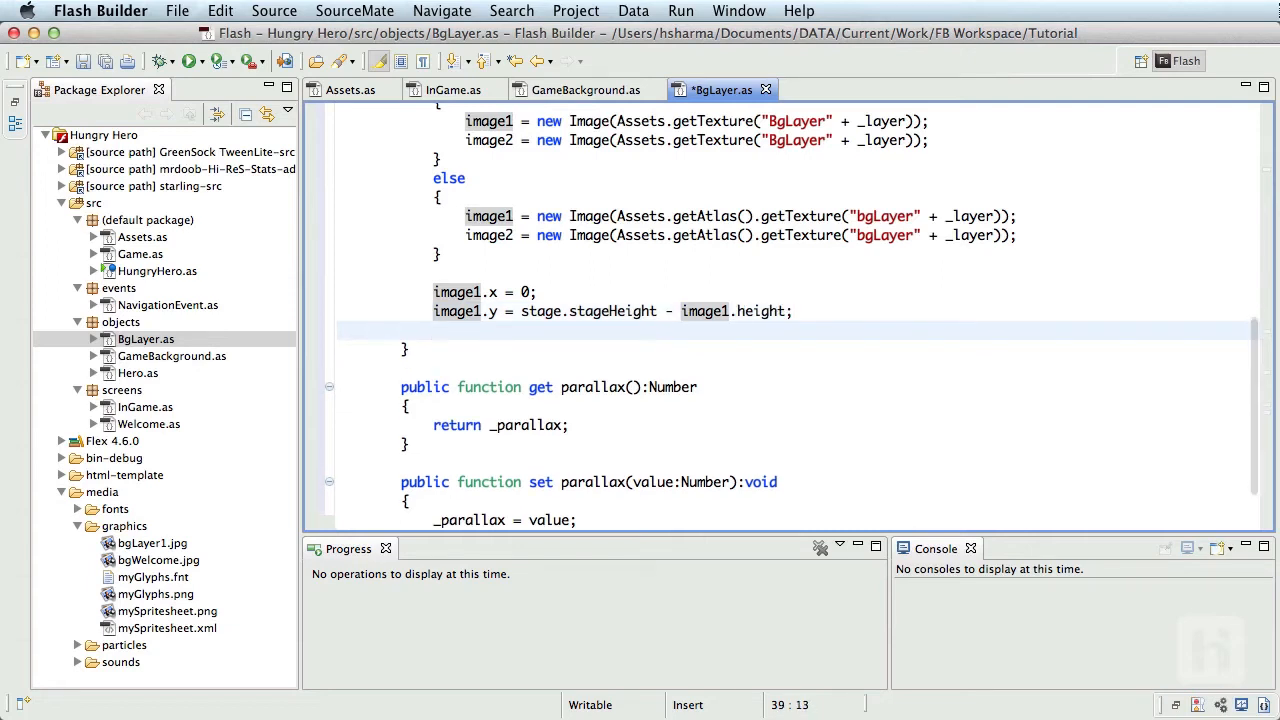
text(image2.x)
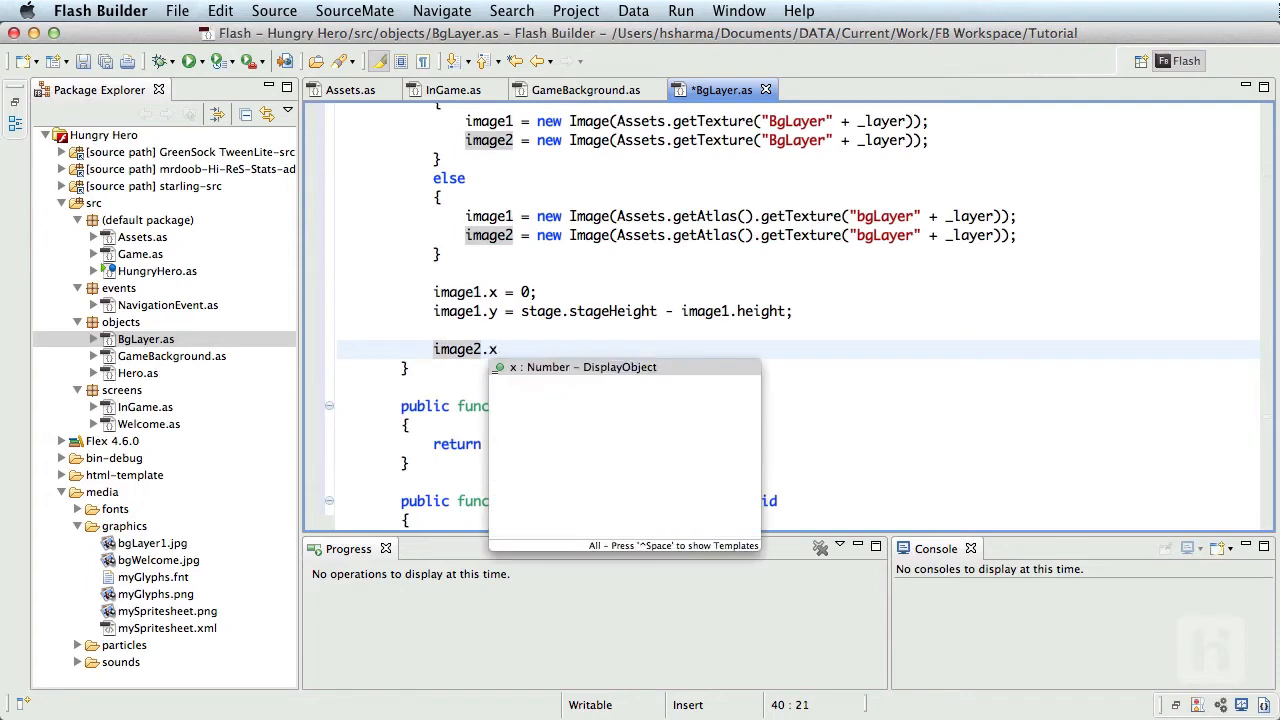
text(=)
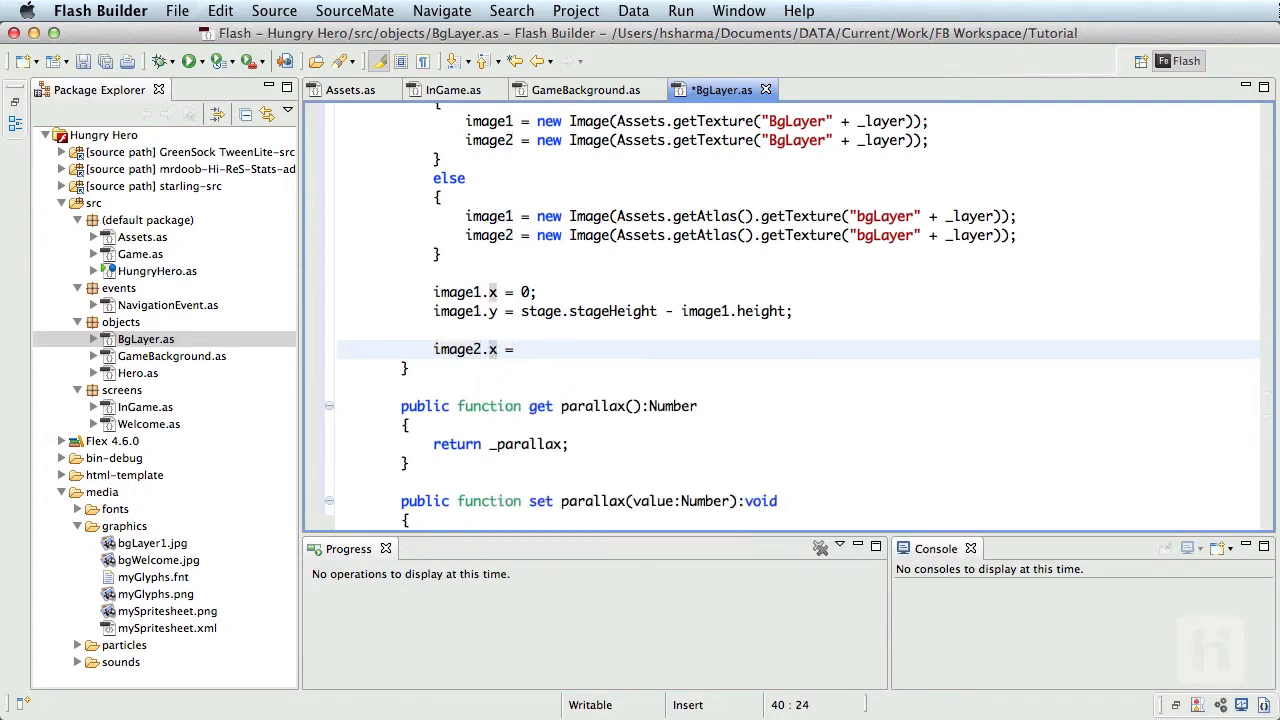
text(image2)
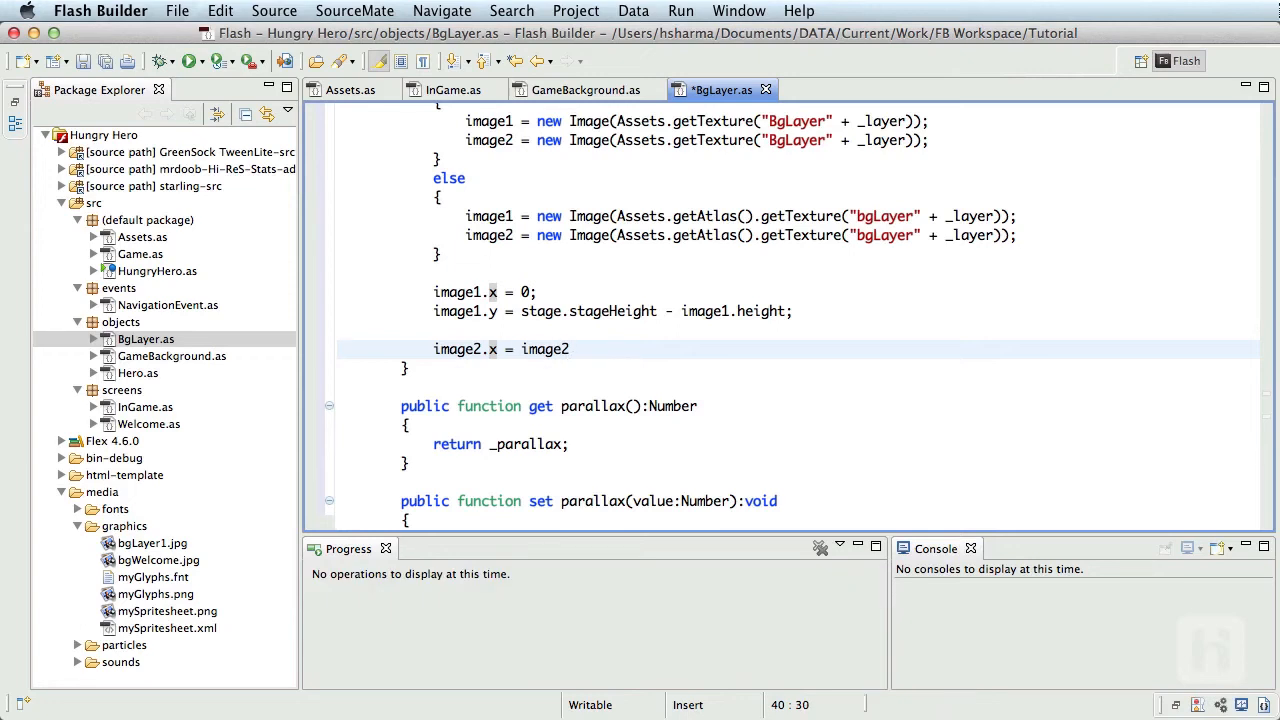
text(.width;)
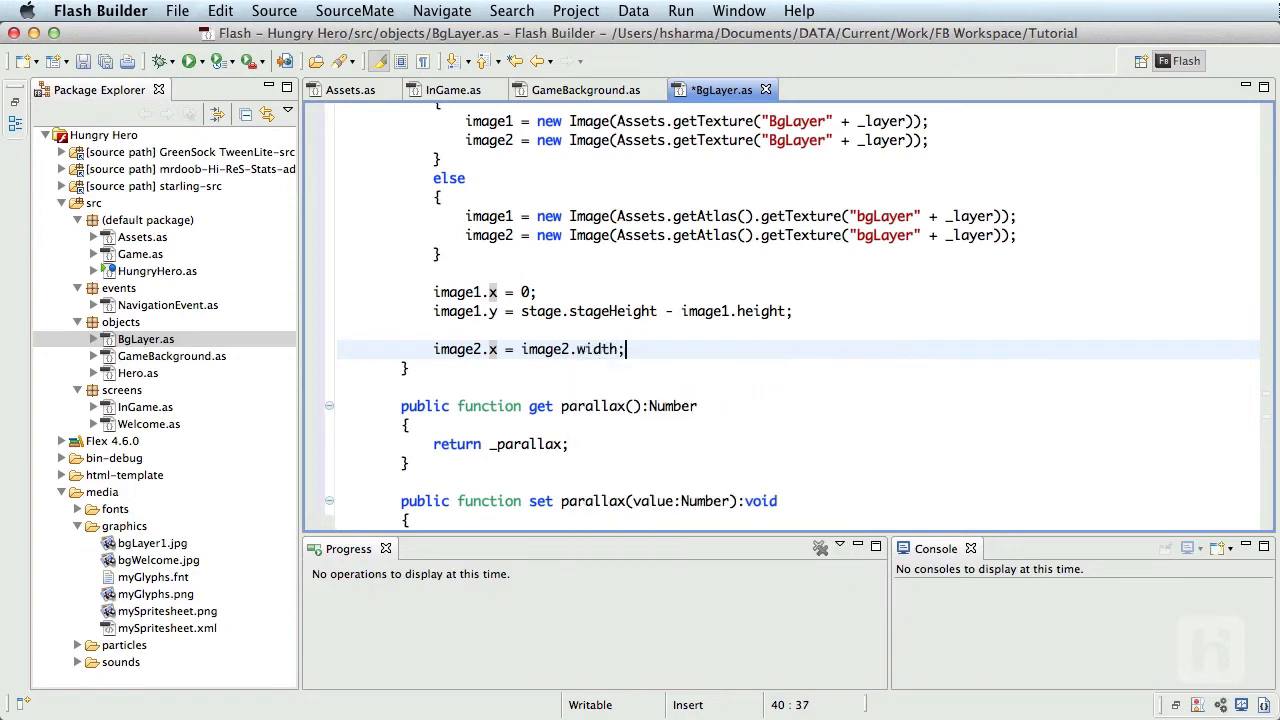
key(Return)
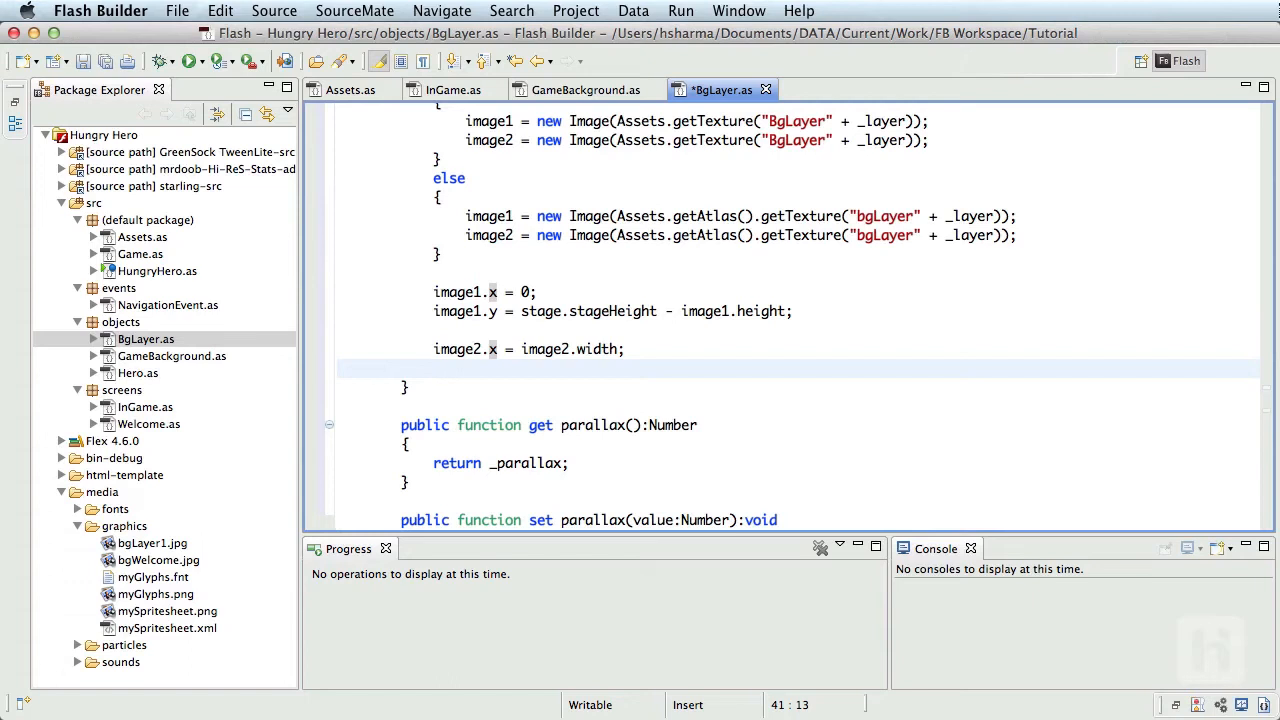
text(image2.)
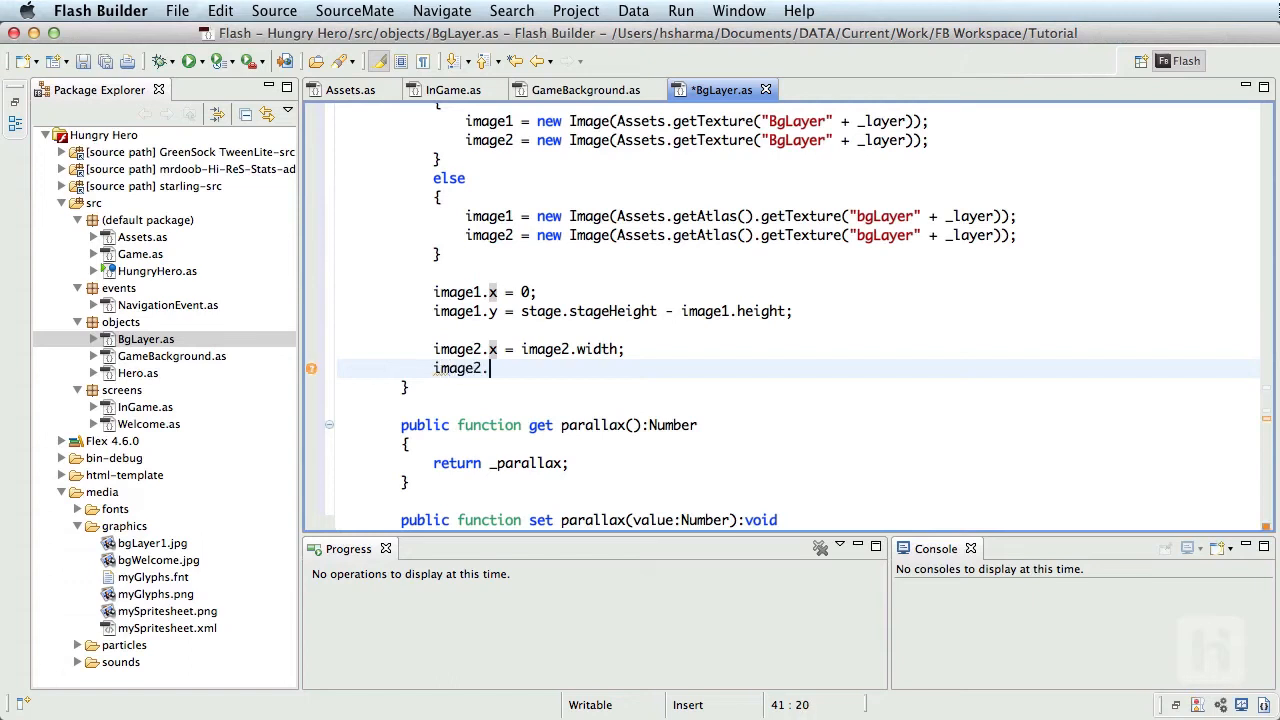
text(y =)
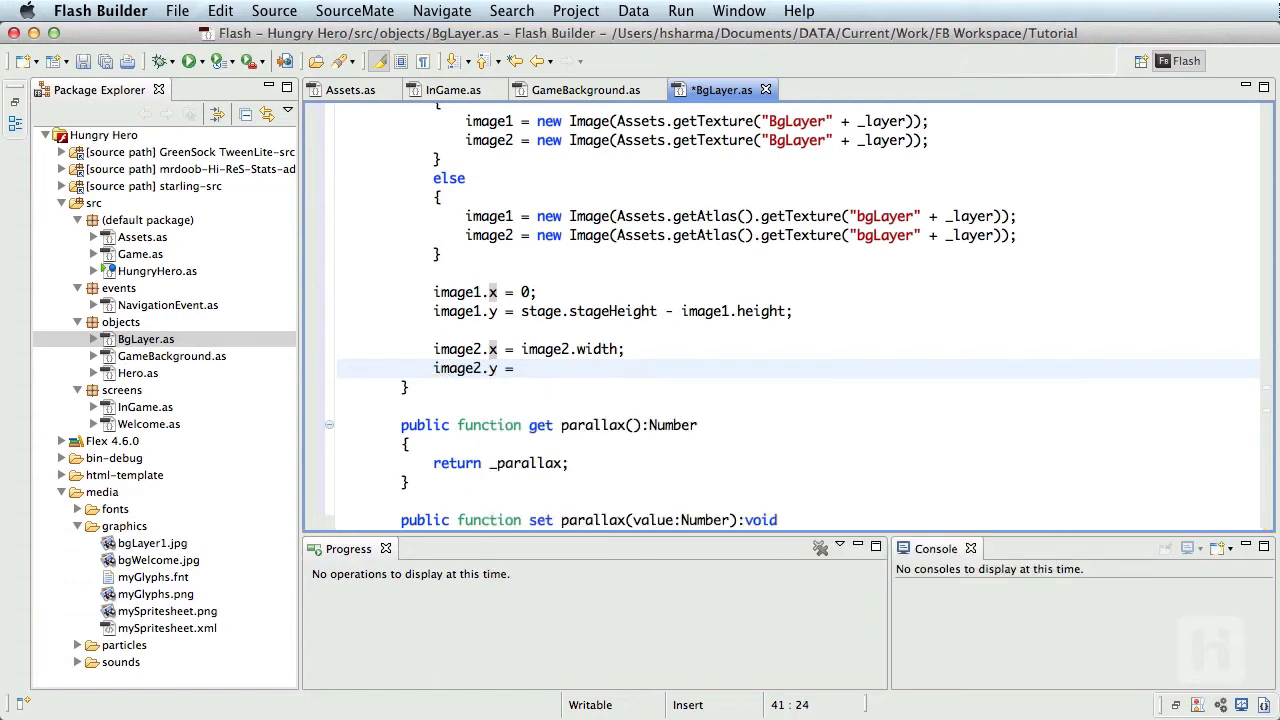
text(image1.)
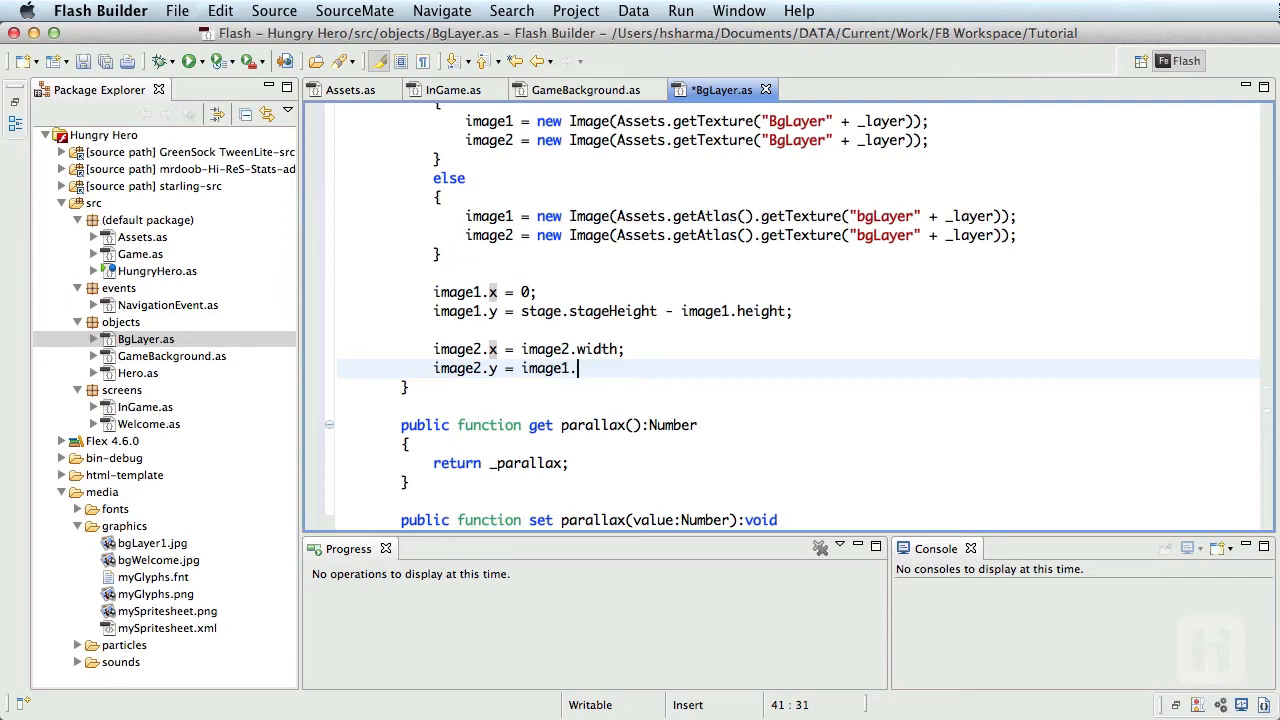
text(y;)
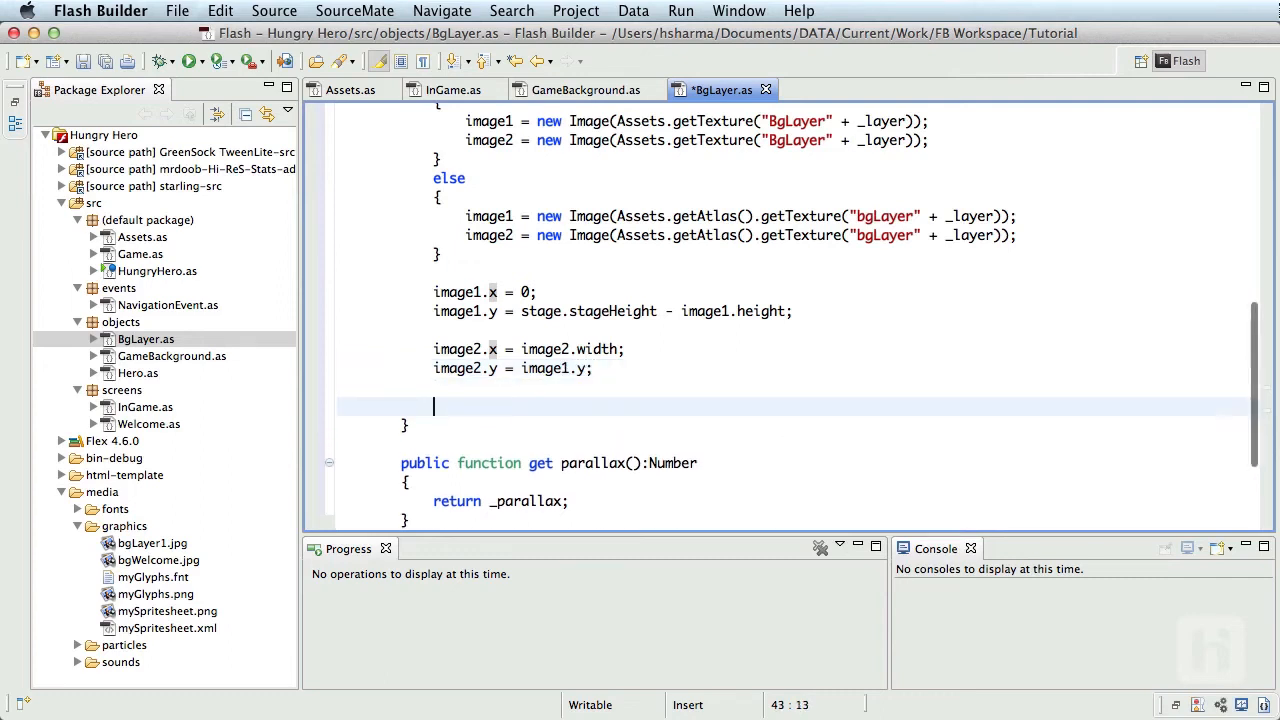
Step: Add image1 and image2 as children of the layer
text(this.addChild()
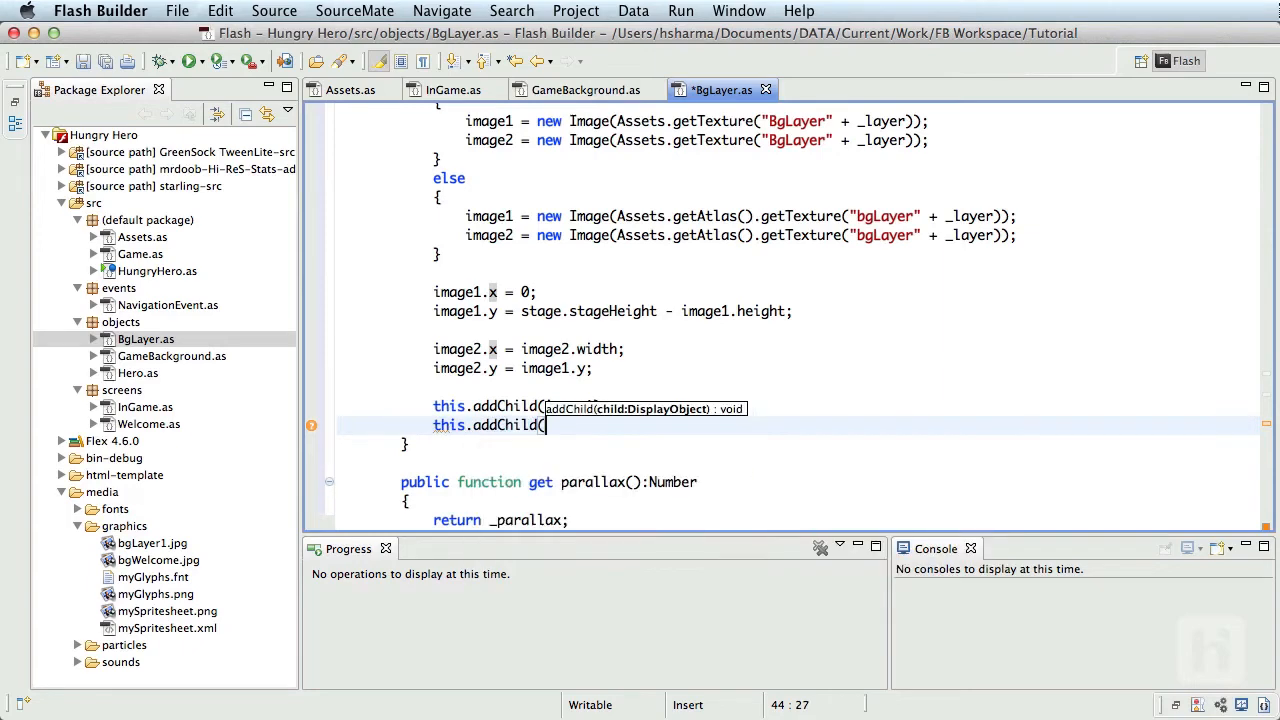
text(image)
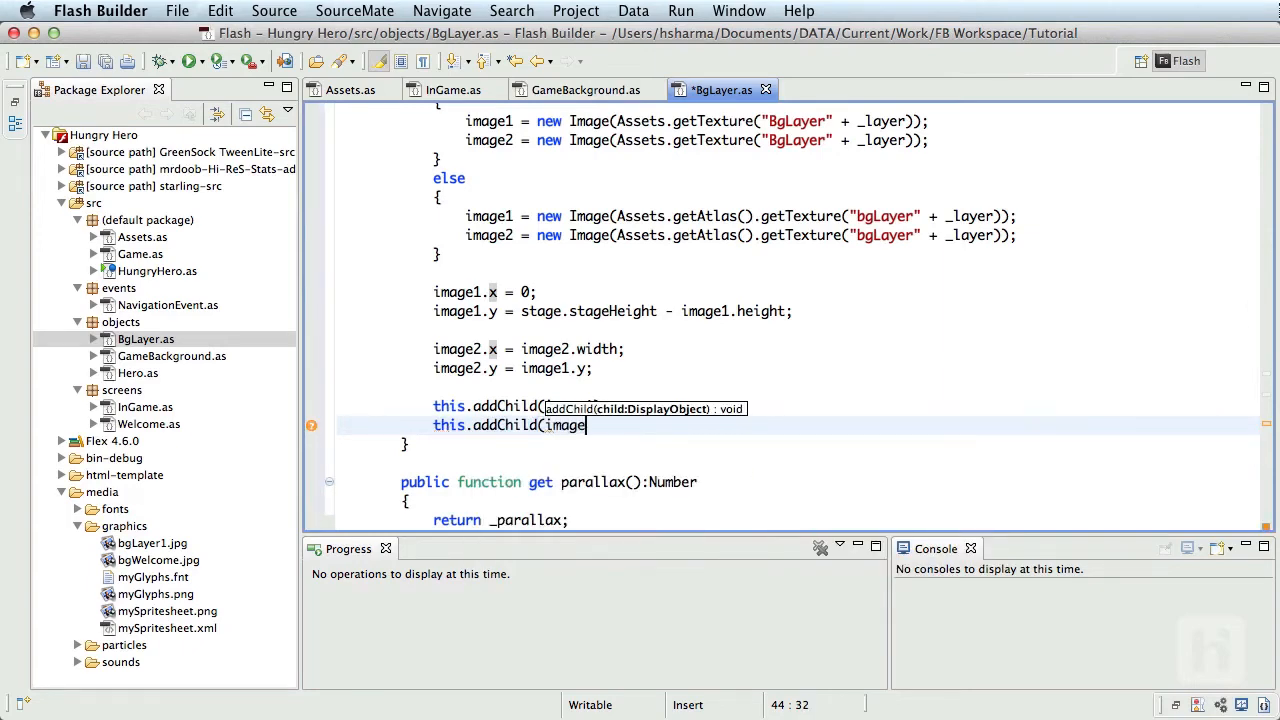
text(2);)
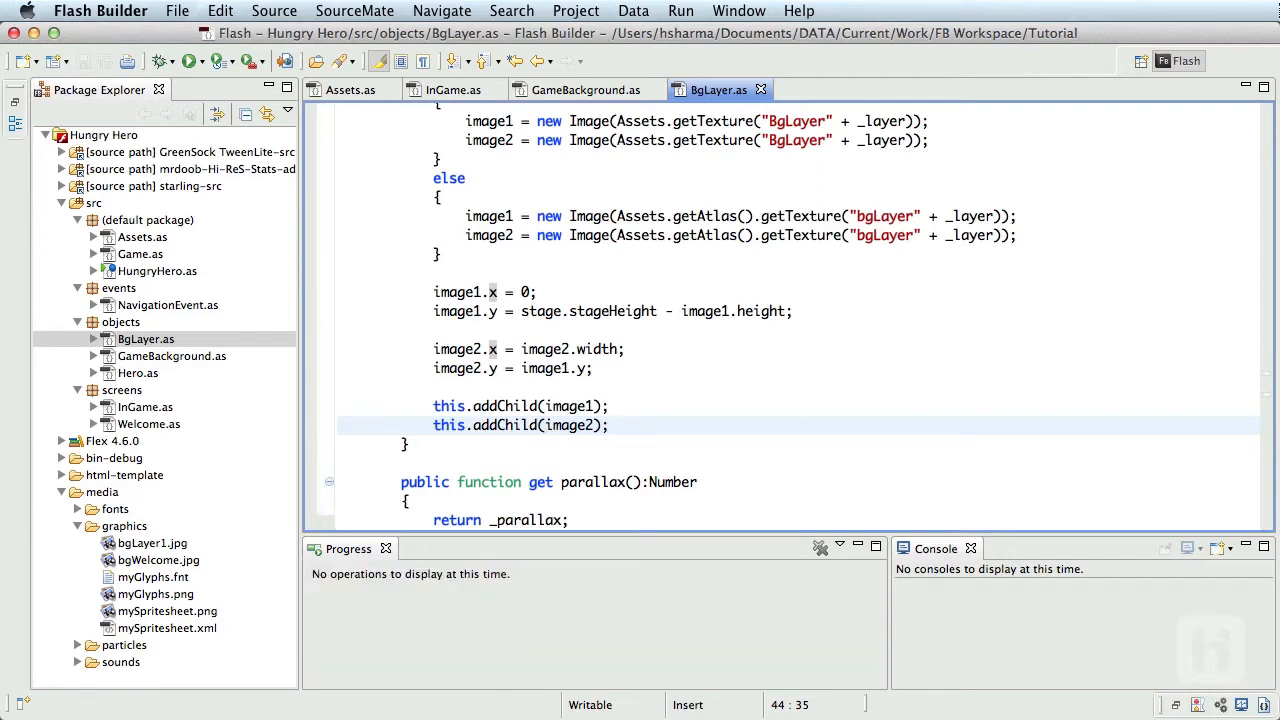
Step: Declare the four private bgLayer1 to bgLayer4 BgLayer fields in GameBackground.as
click(610, 424)
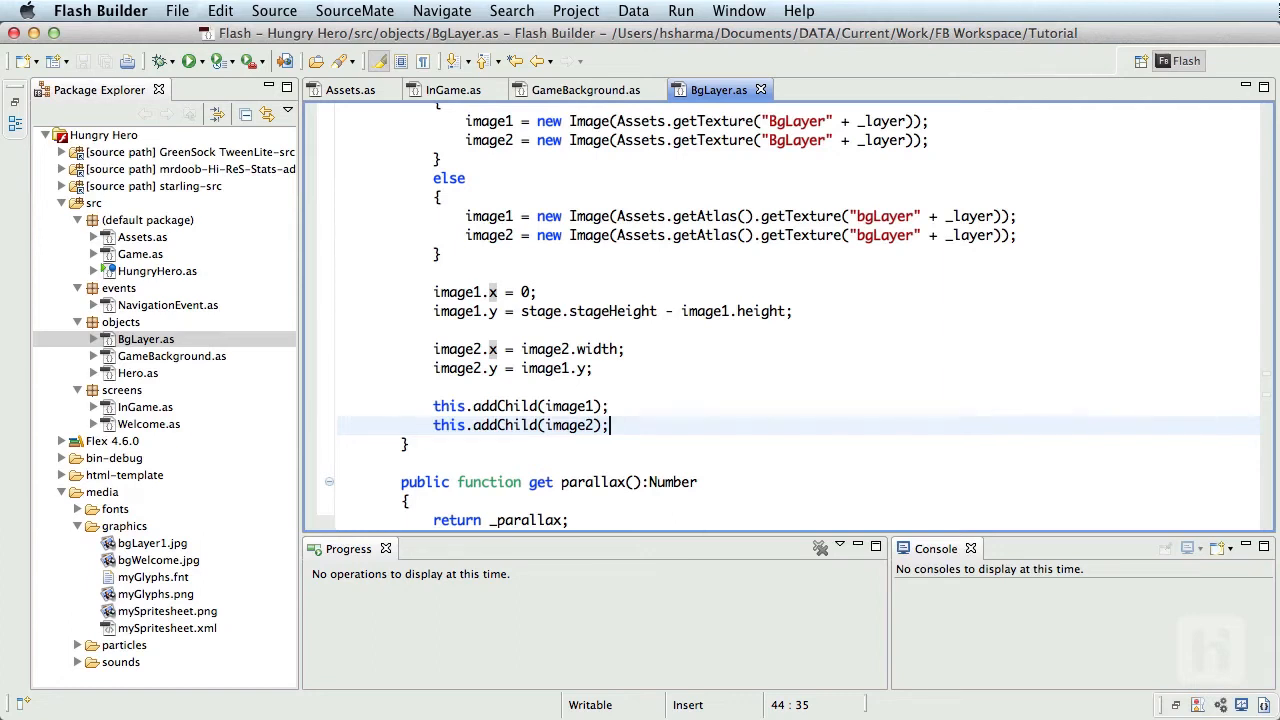
click(584, 88)
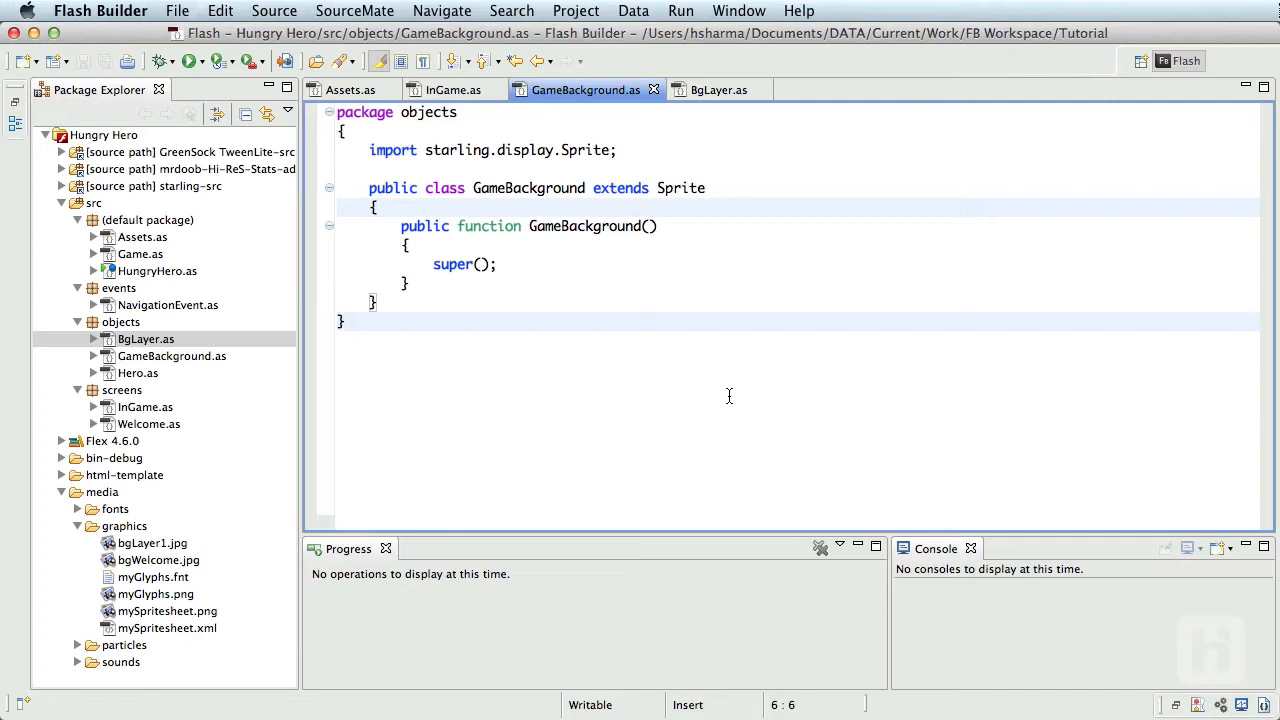
text(private)
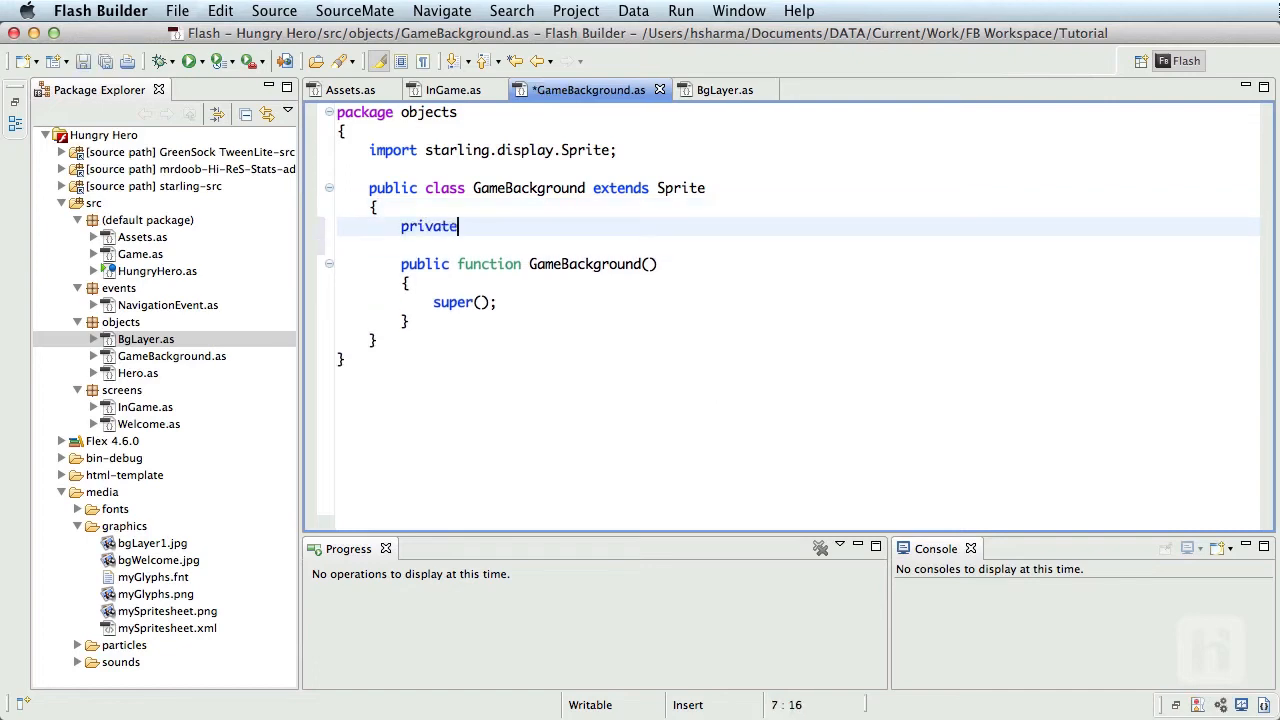
text(var bg)
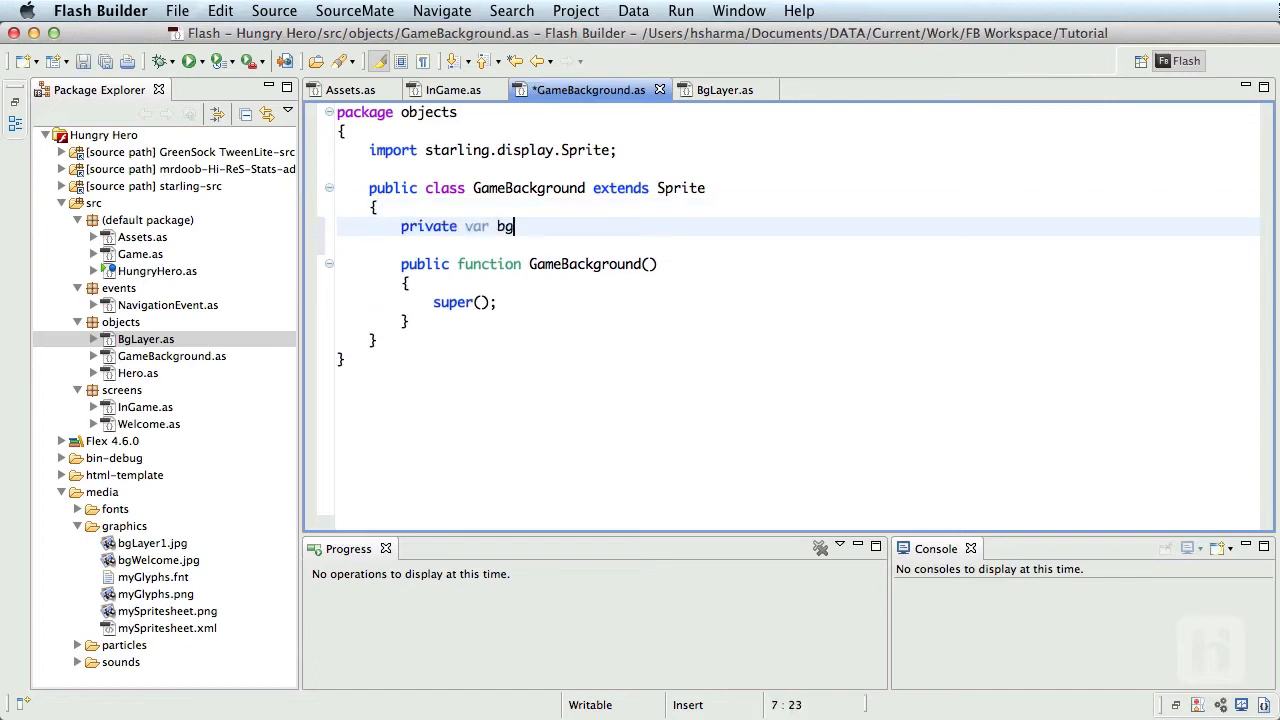
text(Layer1)
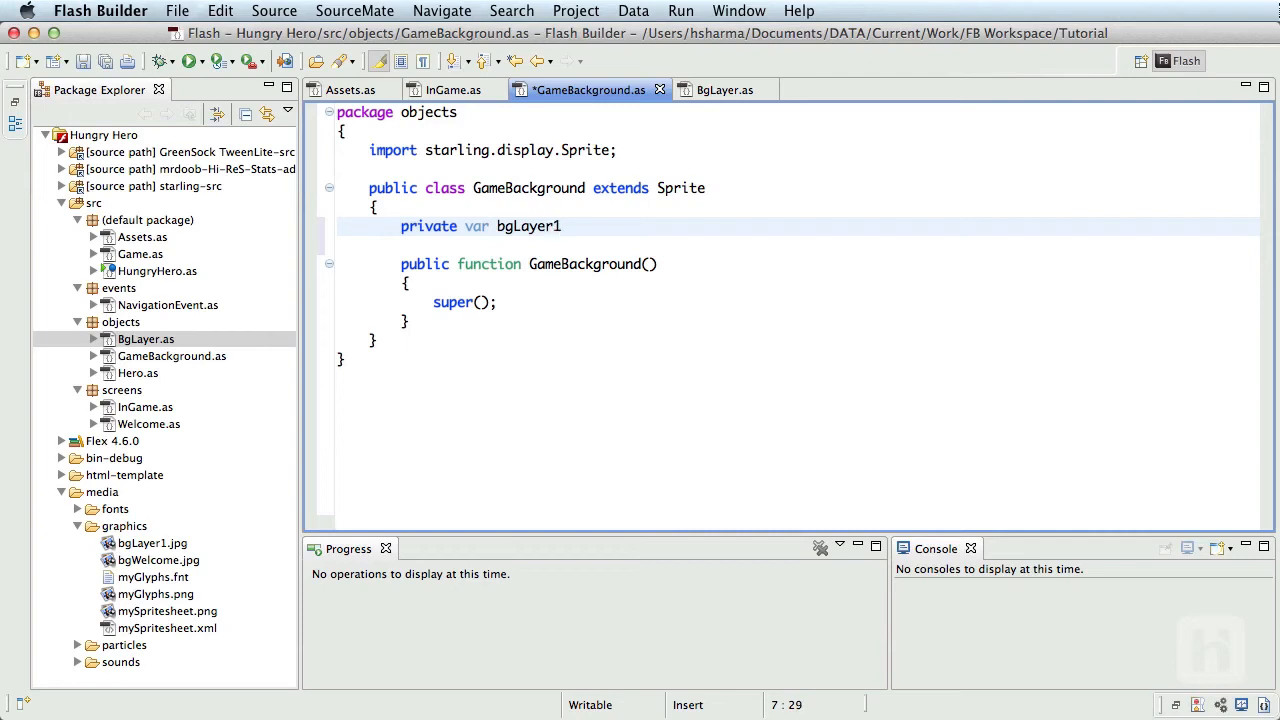
text(:BgL)
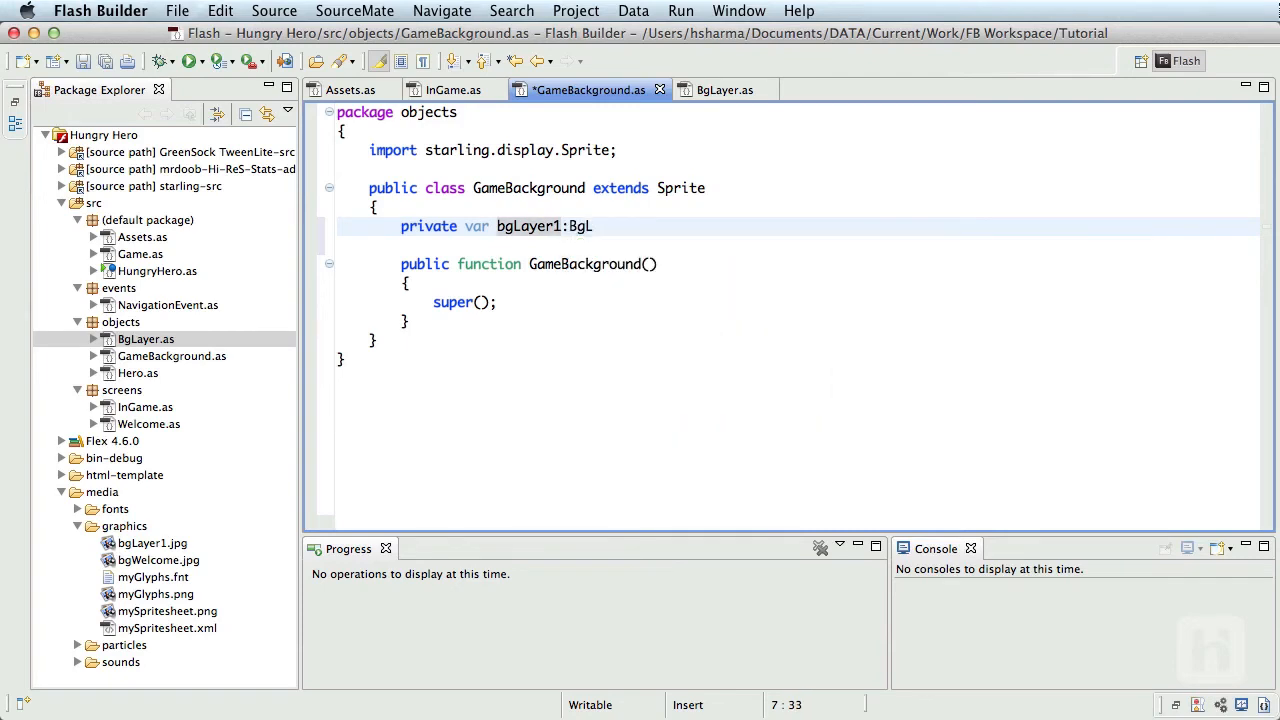
text(ayer;)
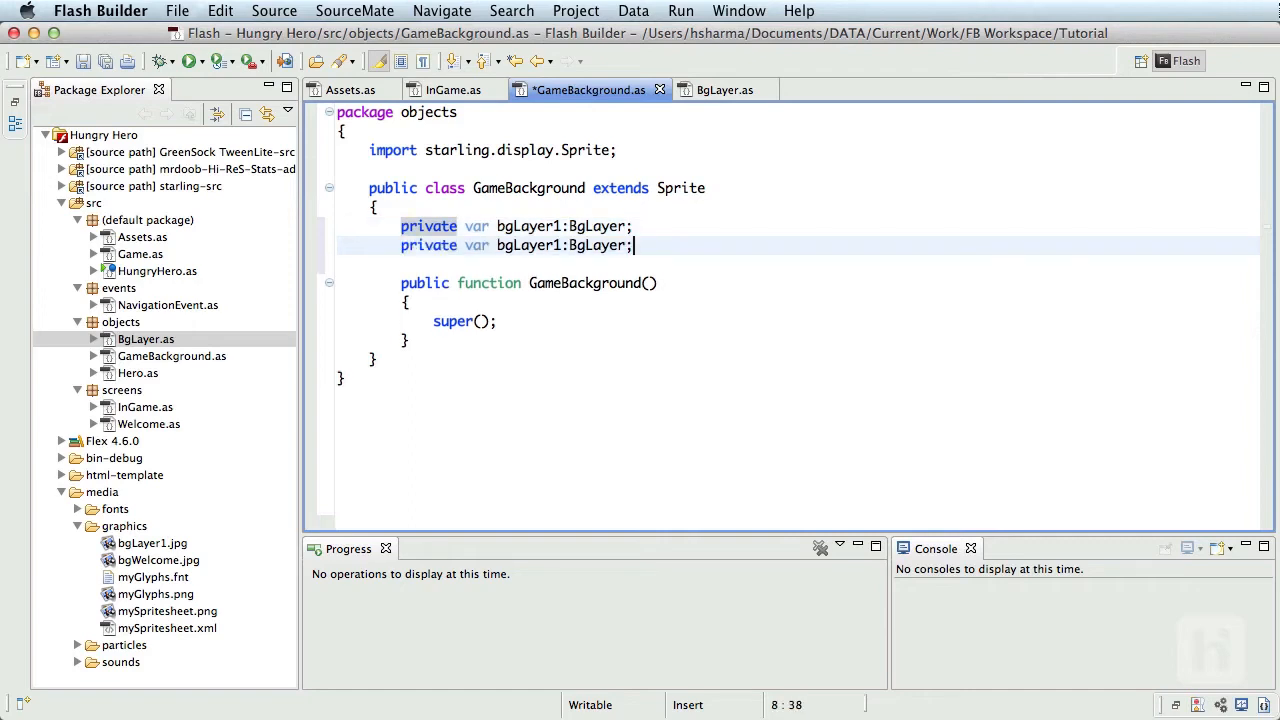
text(private var bgLayer1:BgLayer;)
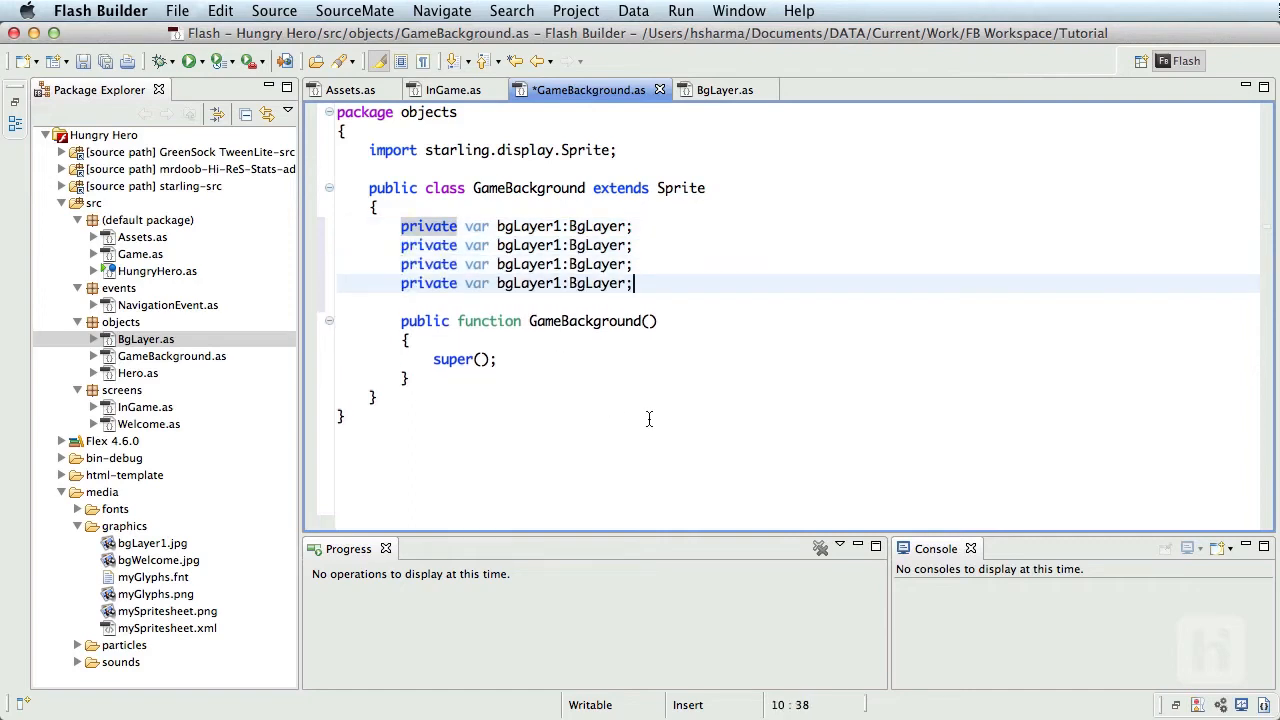
click(532, 244)
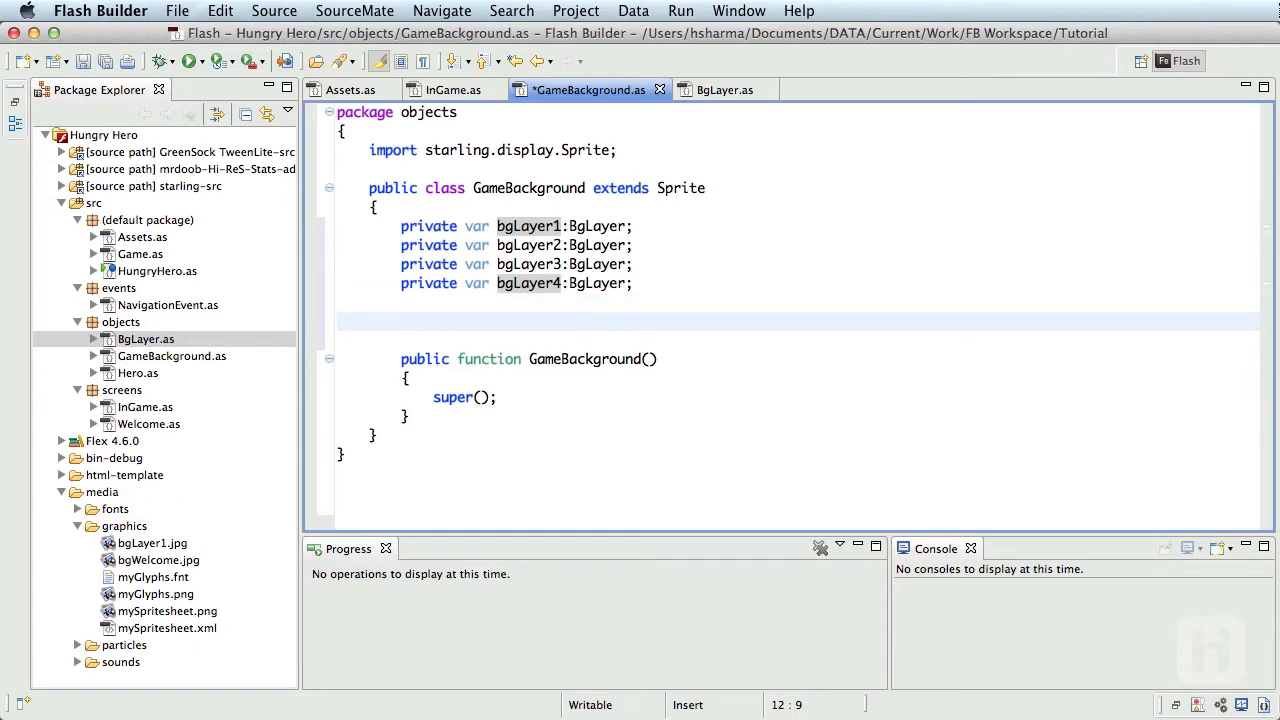
Step: Declare a private _speed:Number field below the layer declarations
text(privat)
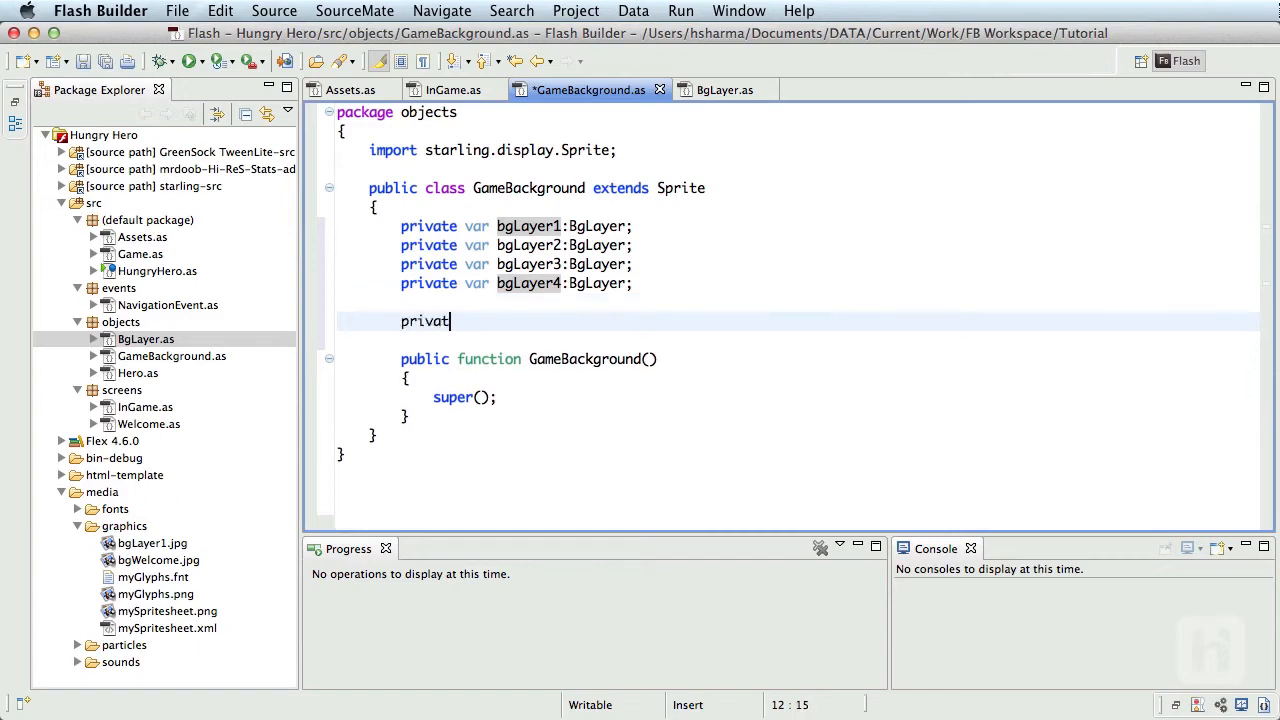
text(e var)
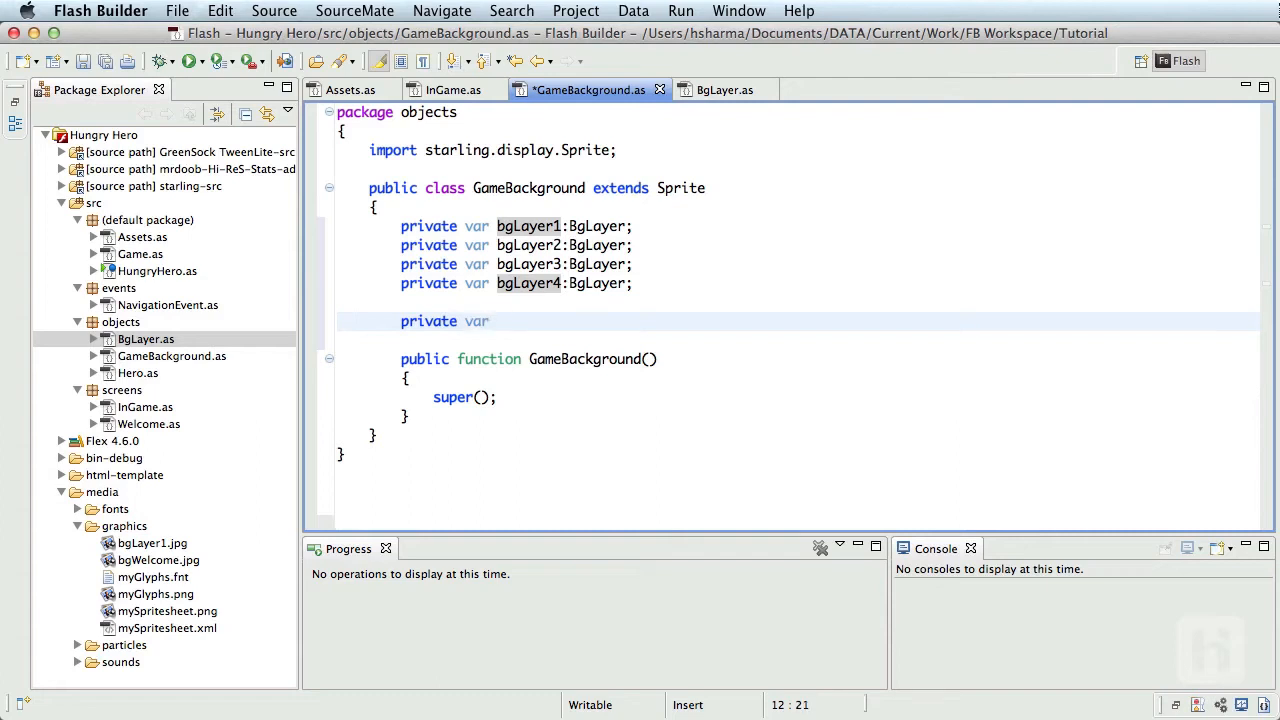
text(_speed:)
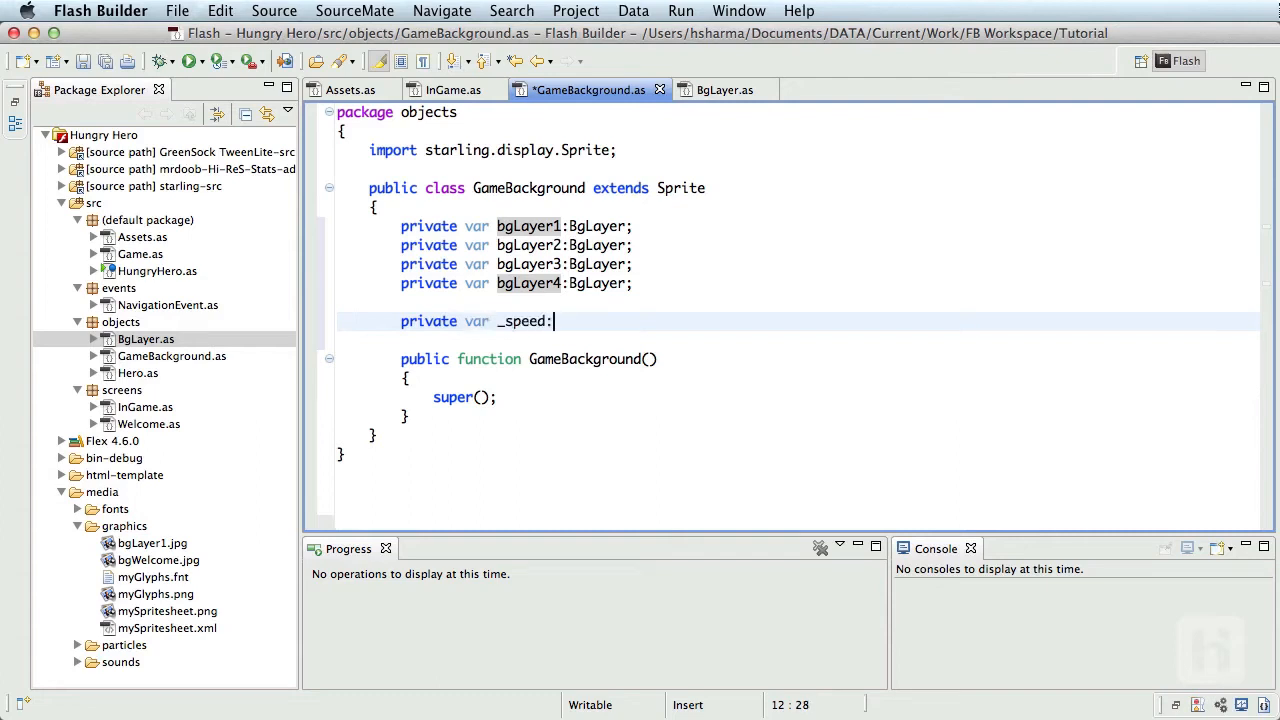
text(Number)
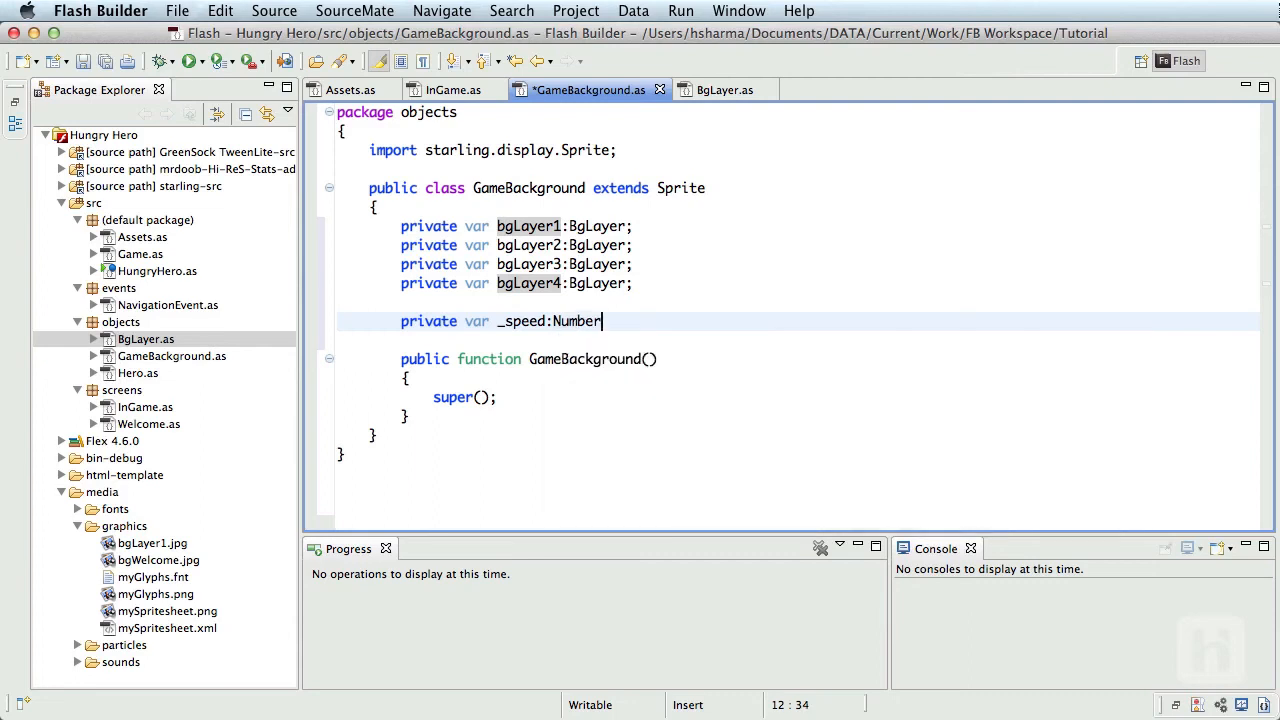
Step: Initialise _speed to 0 and generate public speed getter and setter via Source > Generate Getter/Setter
text(= 0)
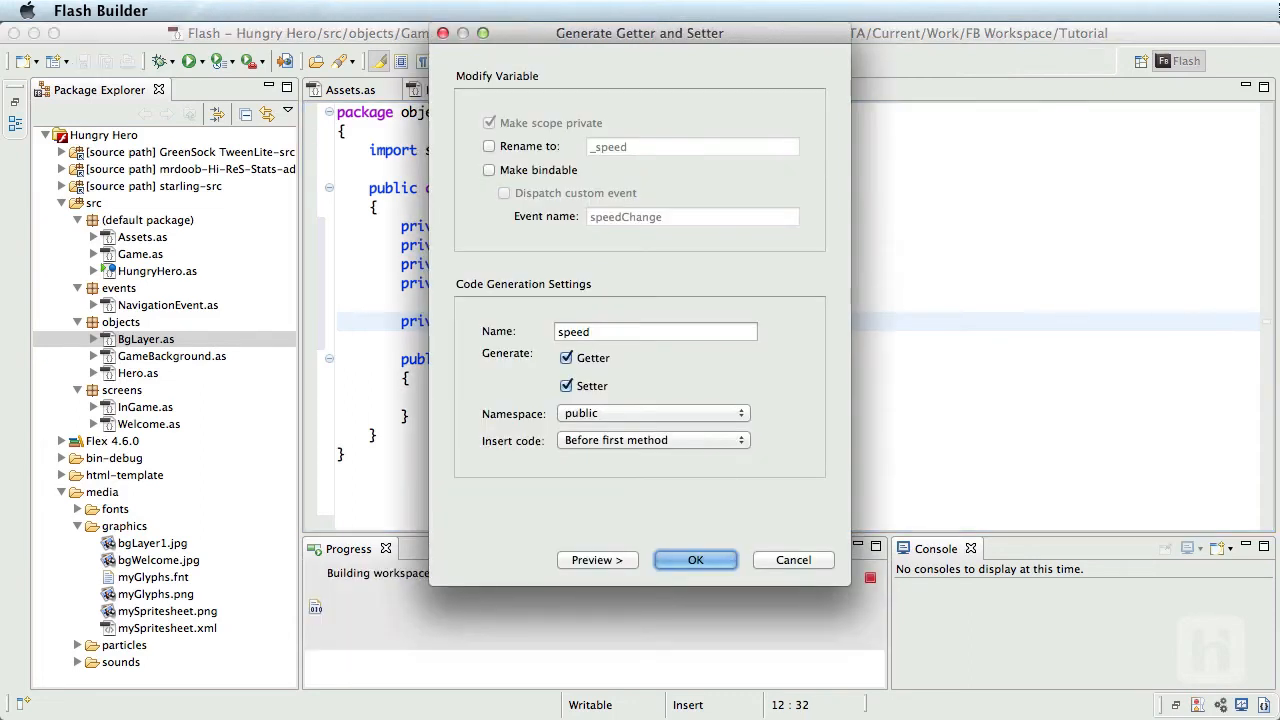
click(696, 560)
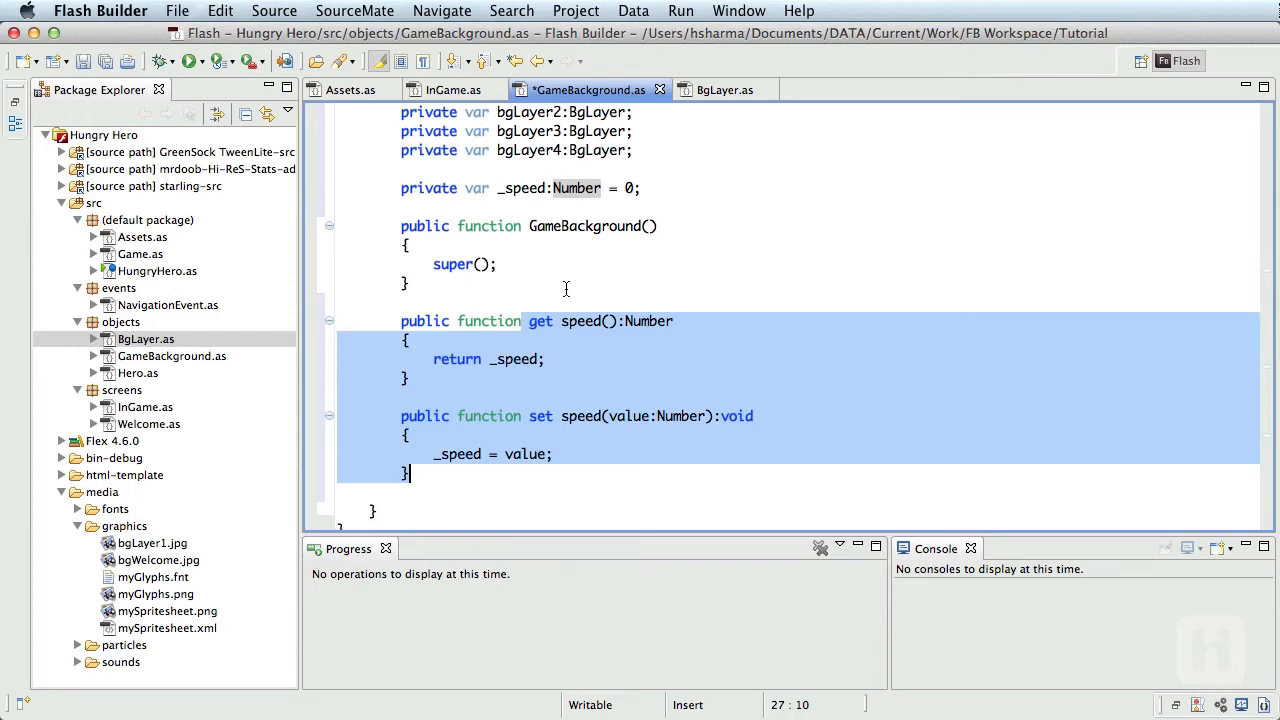
Step: Import starling.events.Event and register an ADDED_TO_STAGE listener calling onAddedToStage in the constructor
scroll(up, 3)
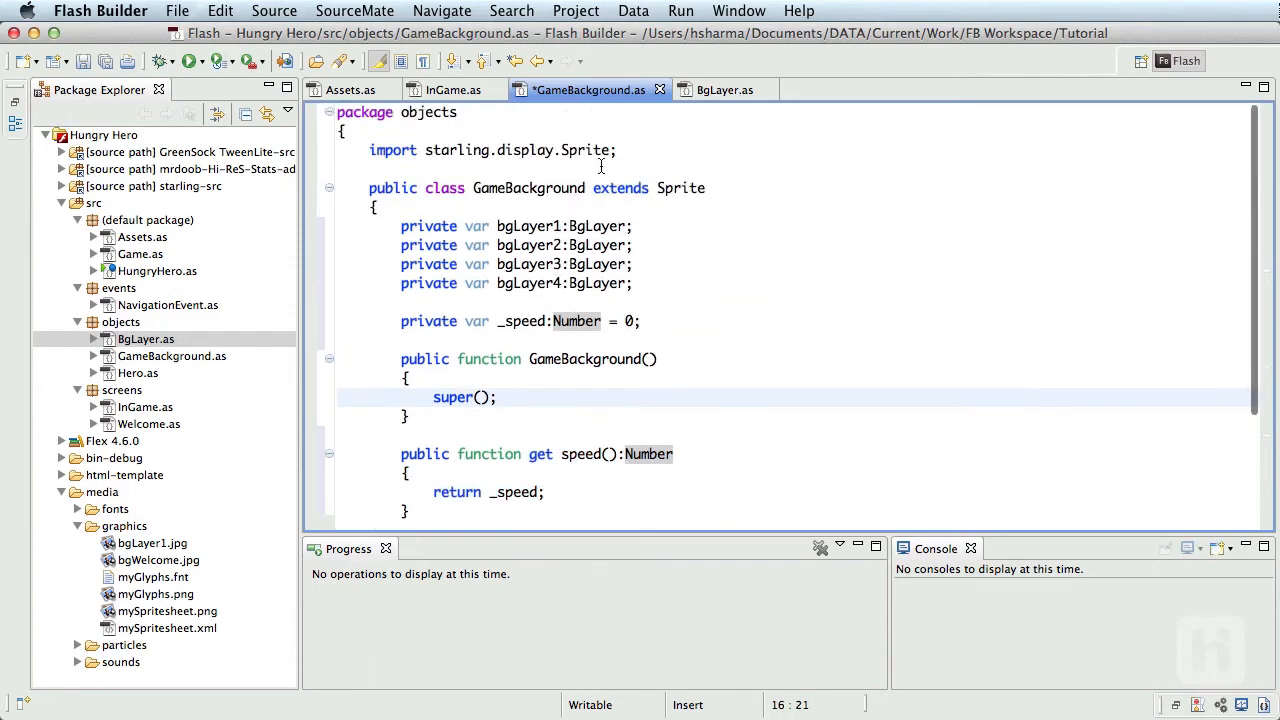
text(import starling.events.Event;)
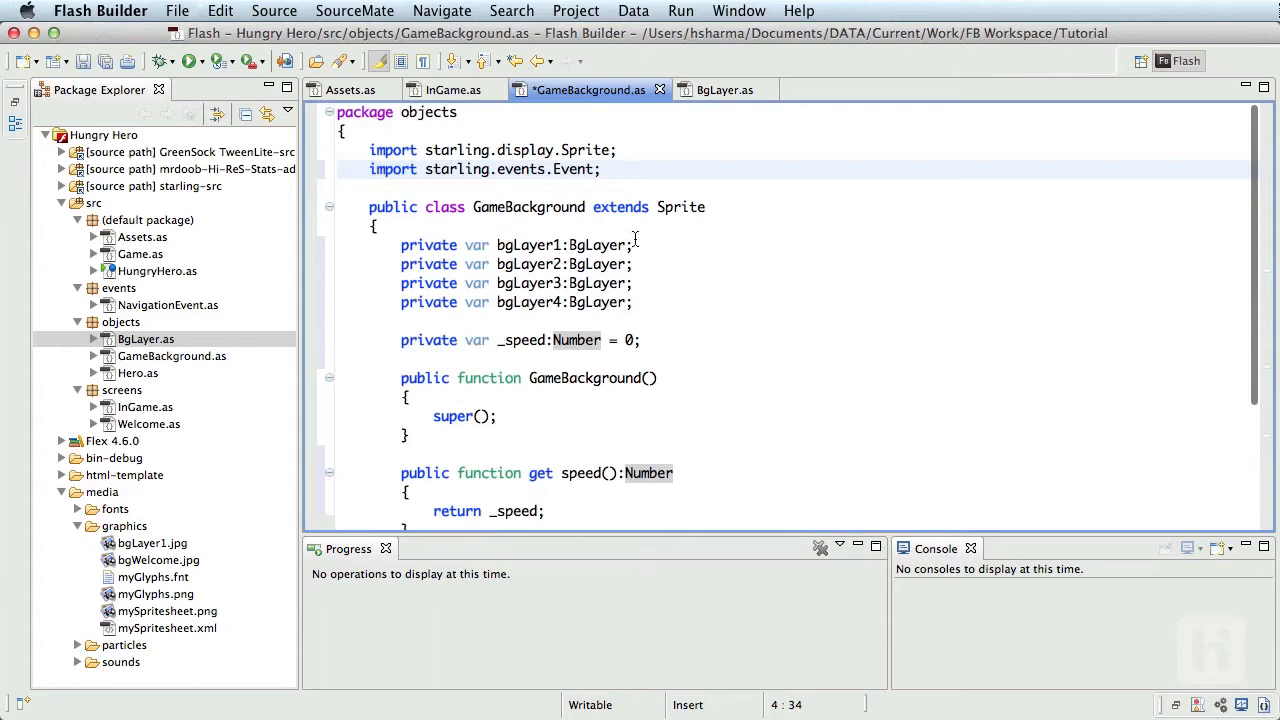
scroll(up, 3)
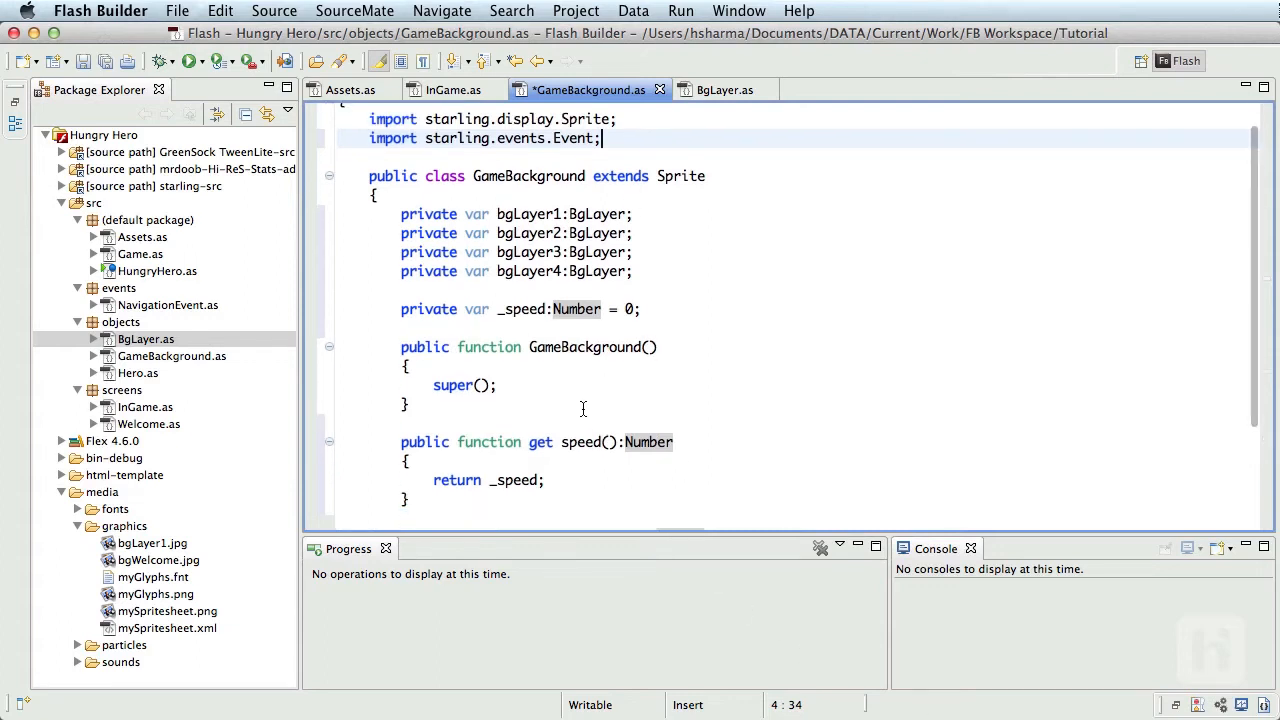
text(this.addEventListener(Event.ADDED_TO_STAGE, onAddedToStage);)
text(this.removeEventListener(Event.ADDED_TO_STAGE, onAddedToStage);)
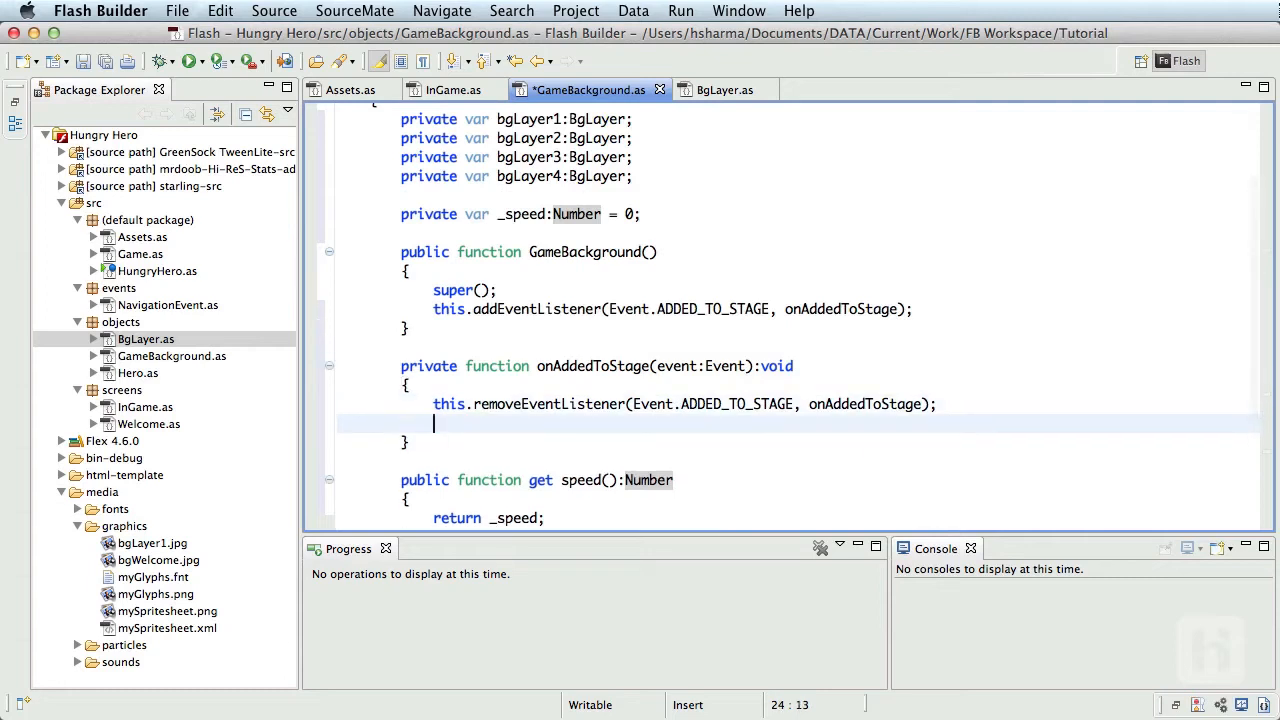
key(Return)
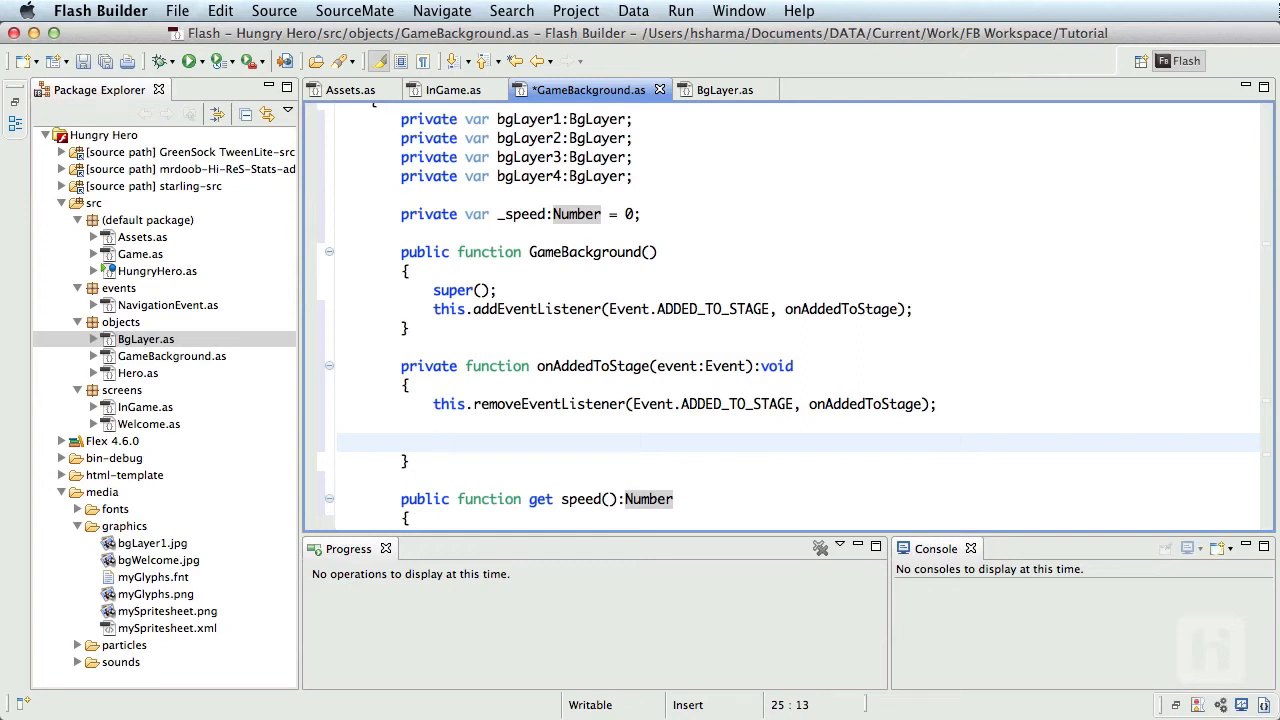
Step: In onAddedToStage create bgLayer1 = new BgLayer(1), set parallax 0.02 and add it as a child
text(bgLayer1)
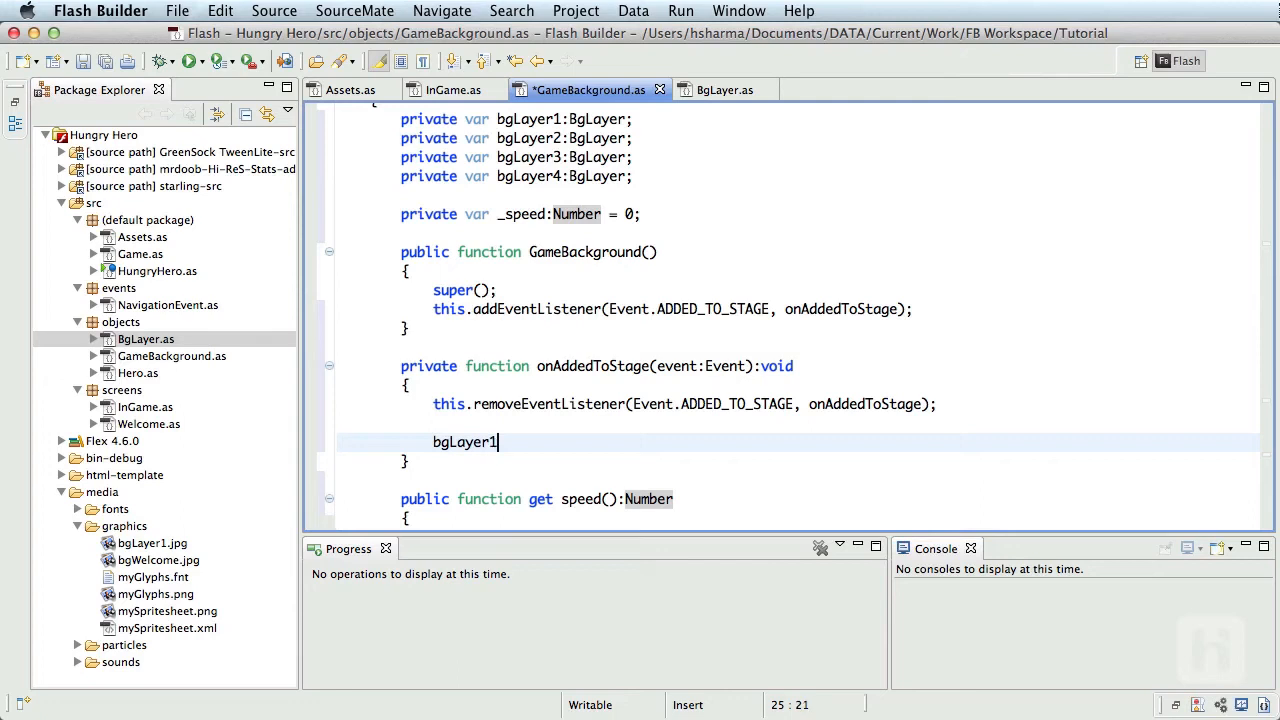
text(= ne)
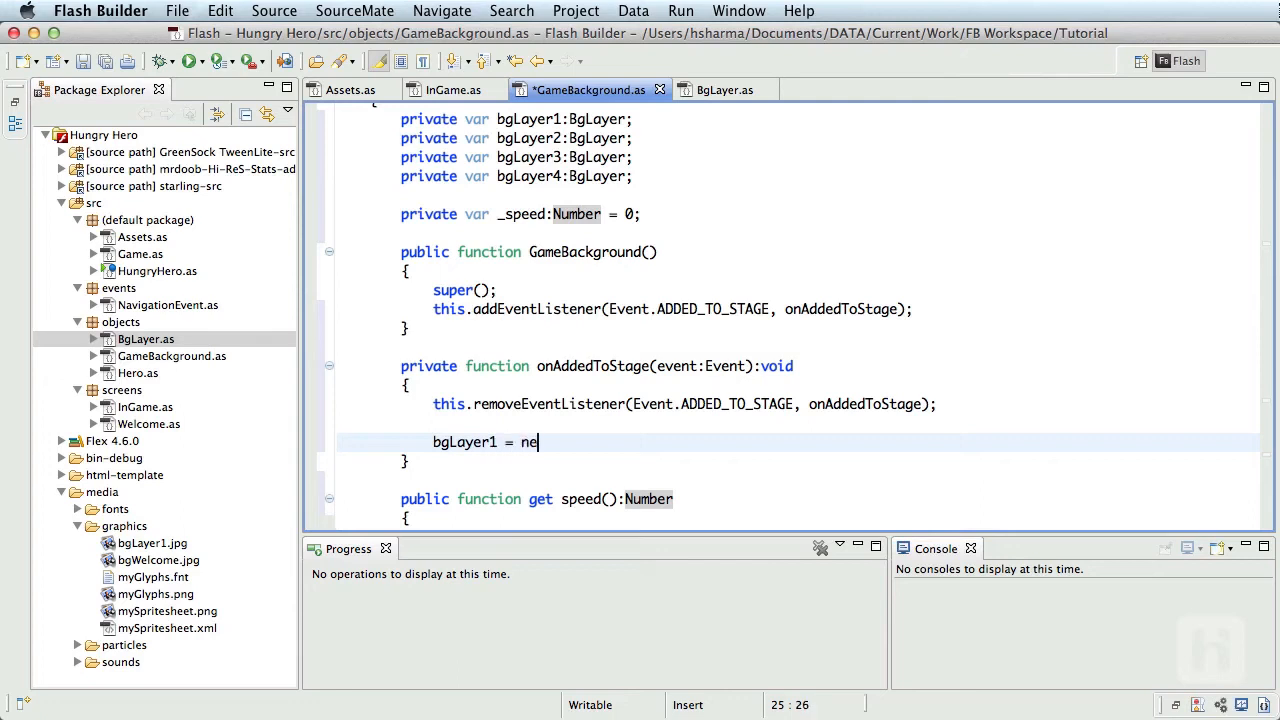
text(w)
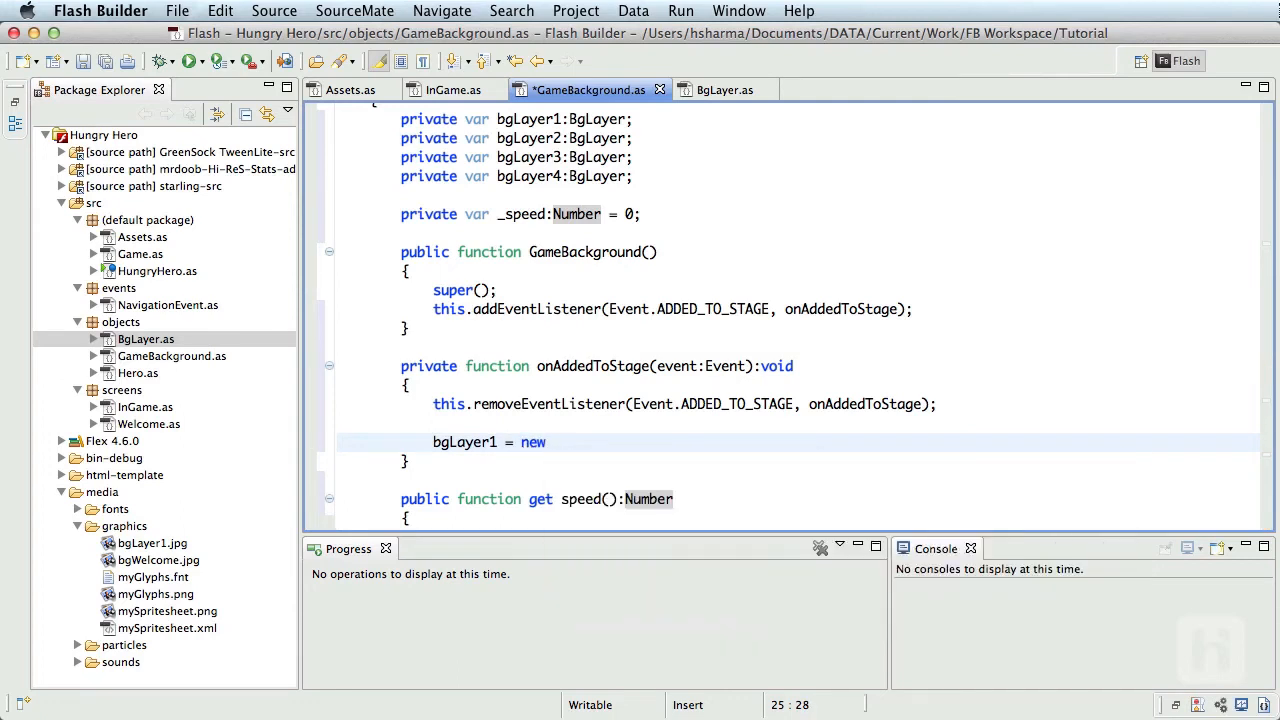
text(BgLayer()
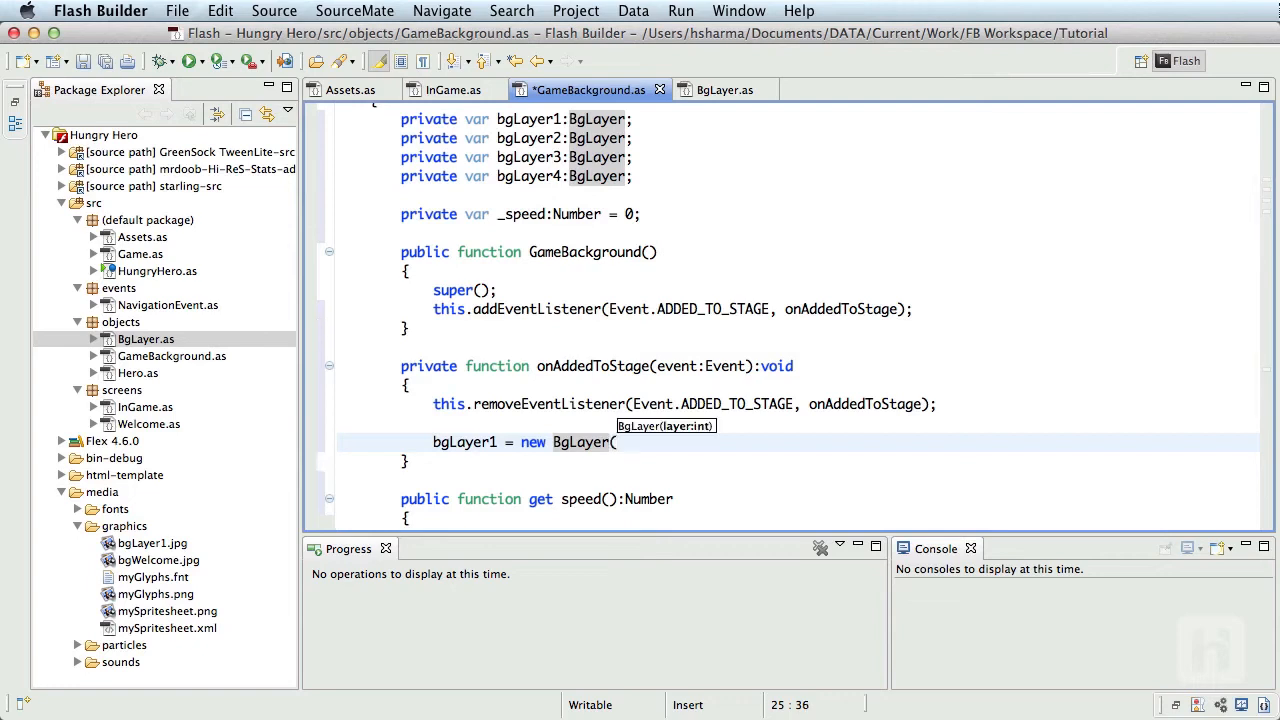
text(1);)
text(bgLayer1)
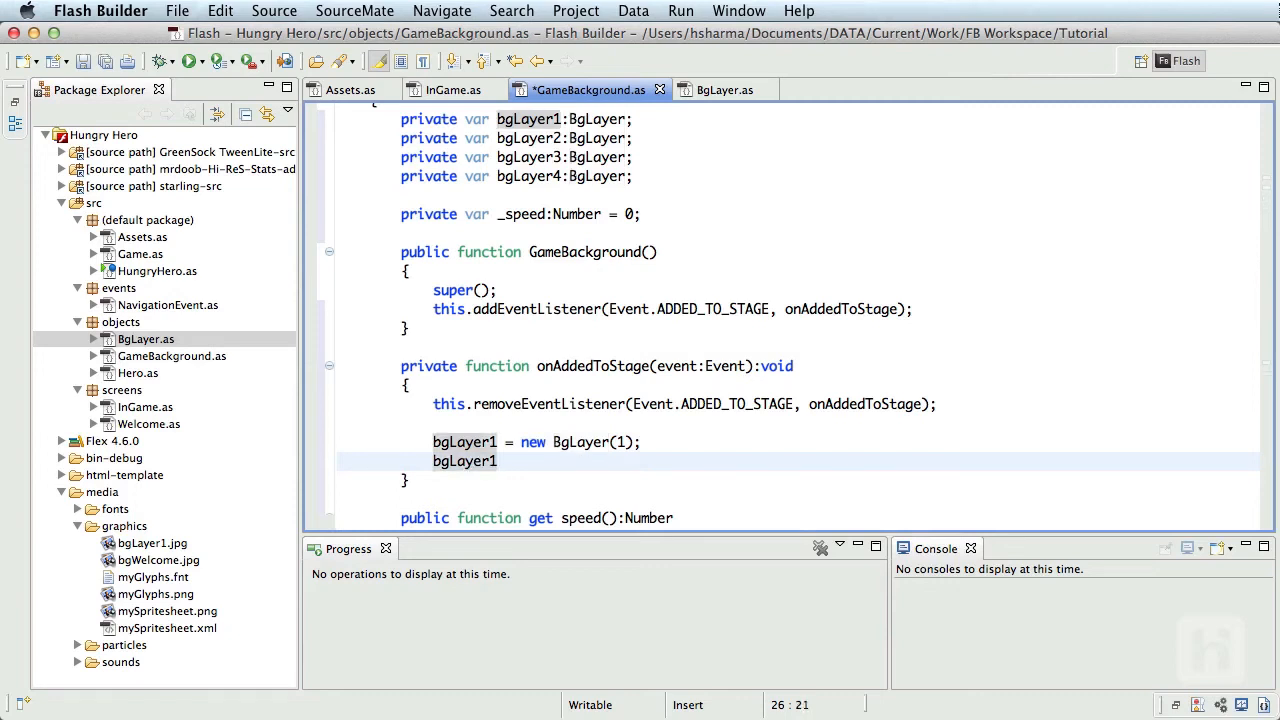
text(.parallax)
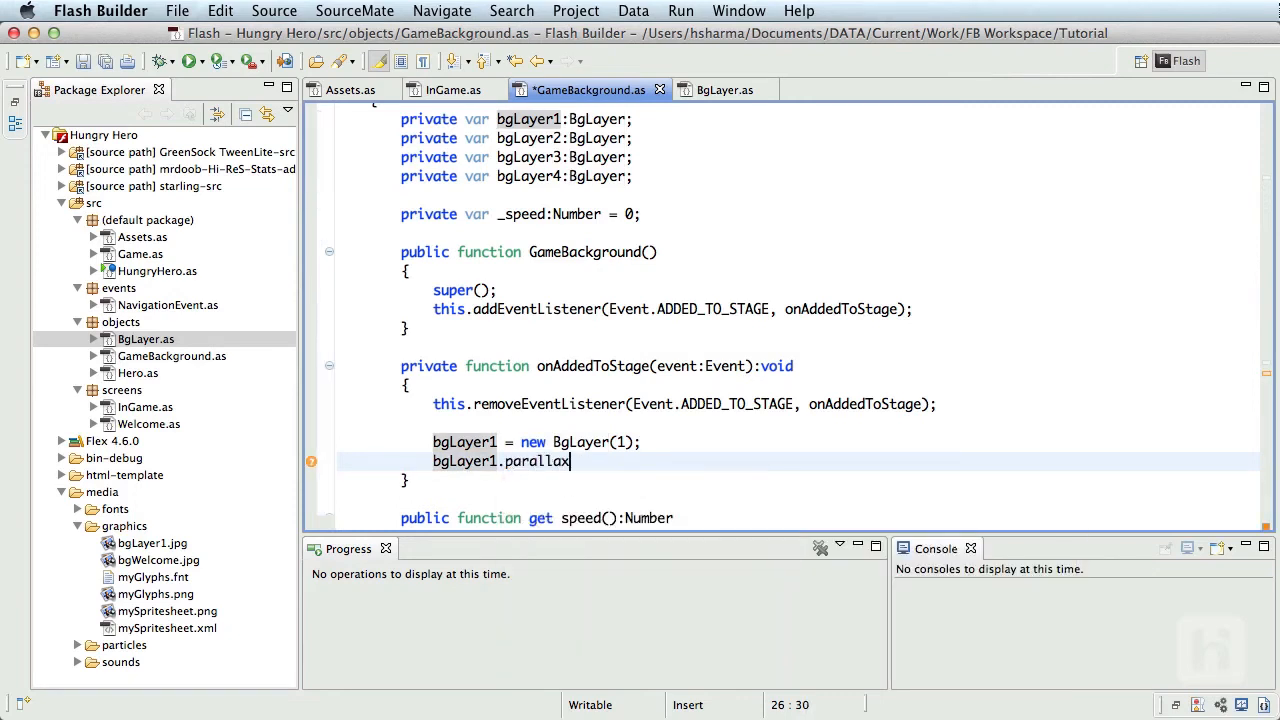
text(= 0.02;)
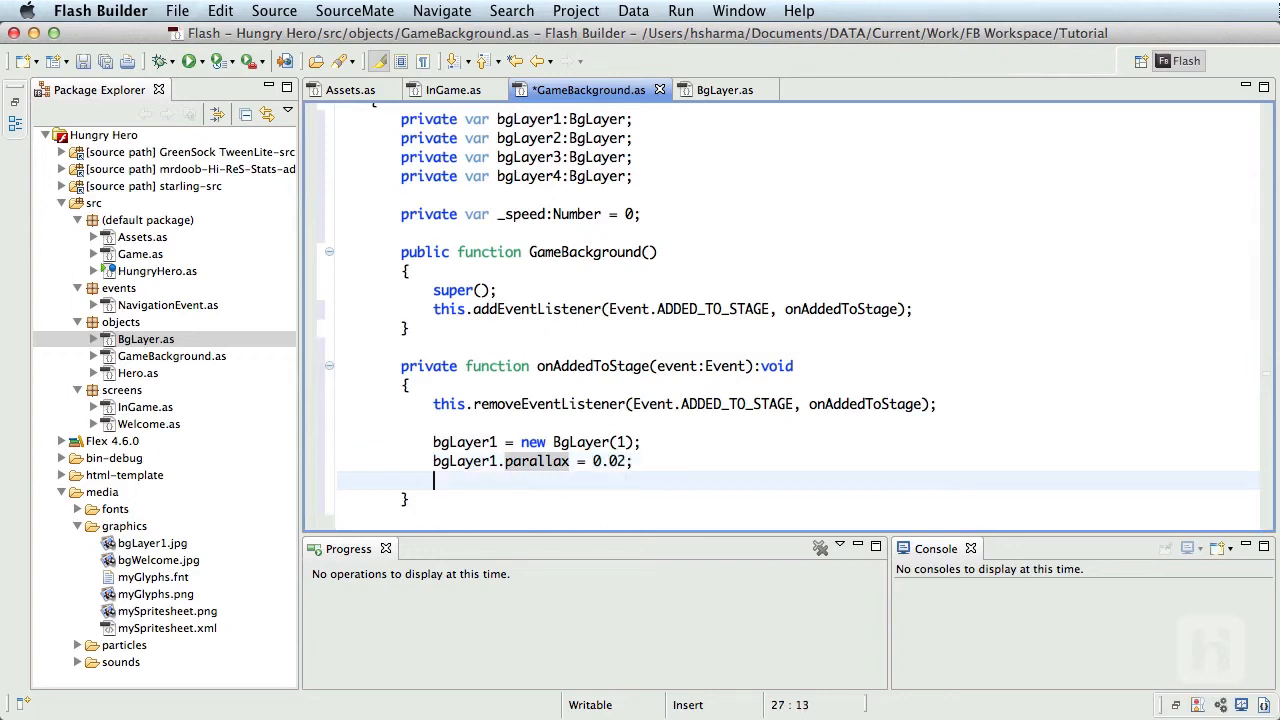
text(this.addChild(bgLayer1);)
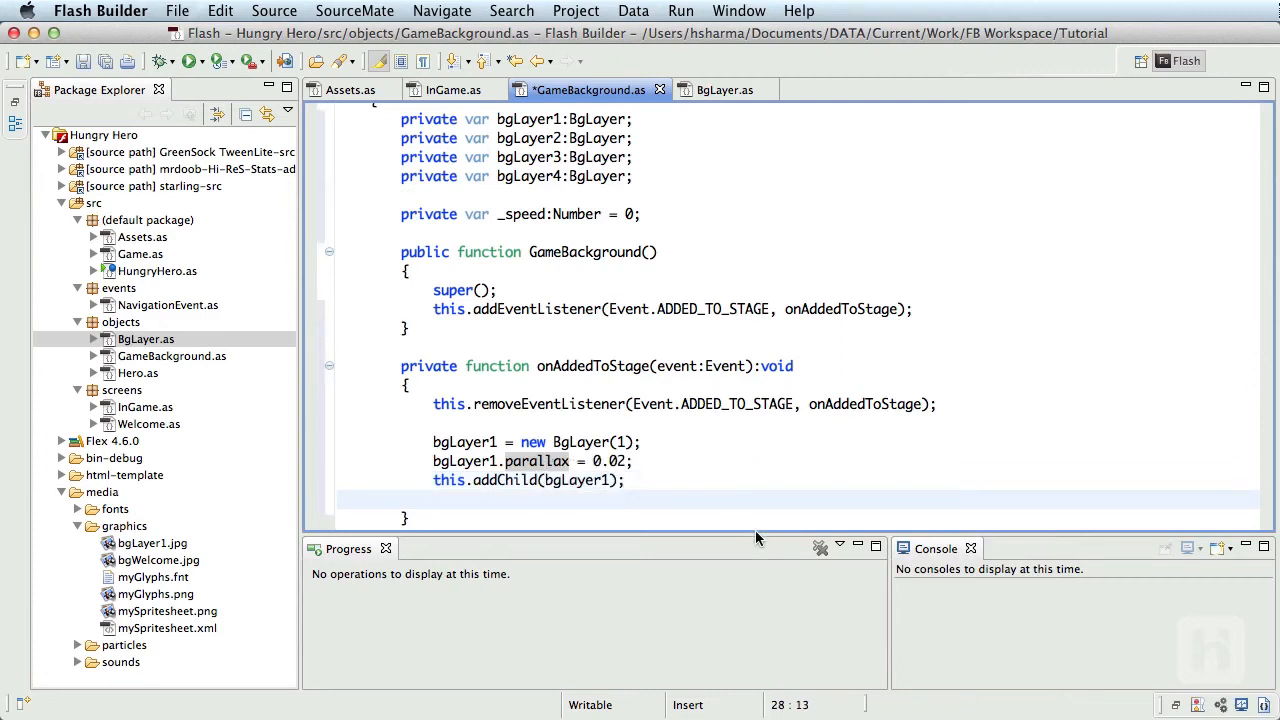
click(636, 460)
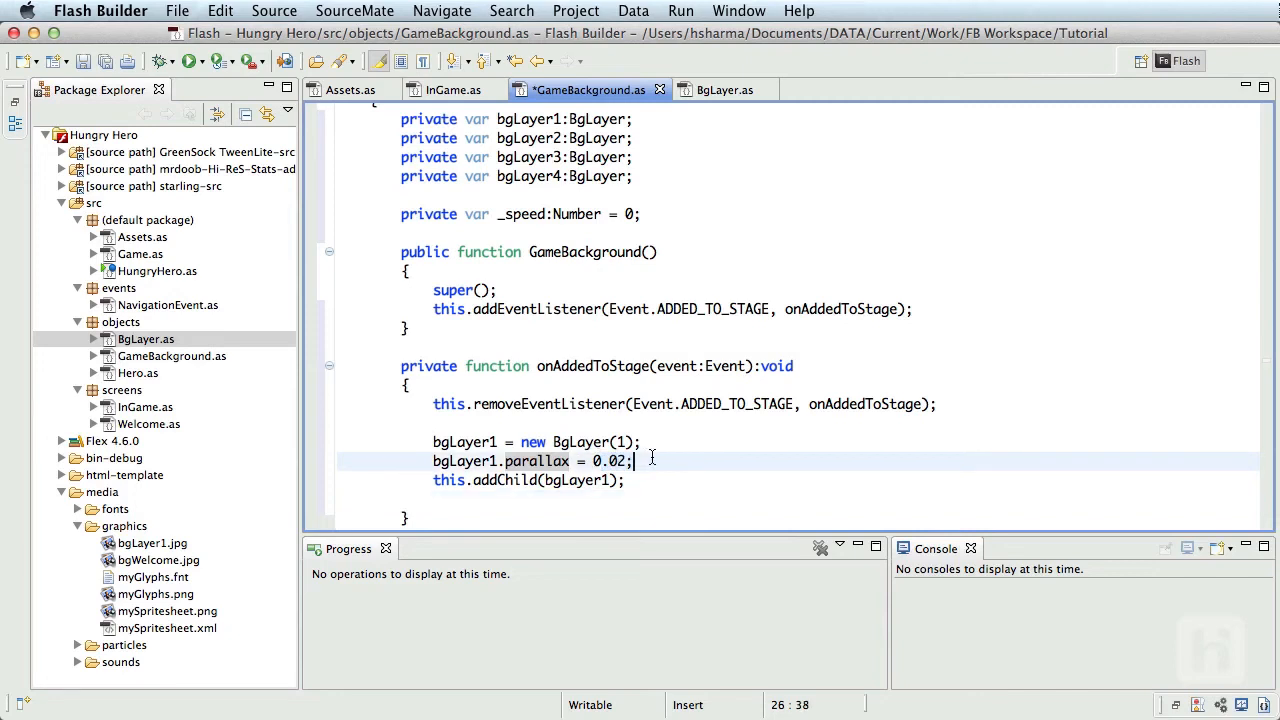
scroll(down, 3)
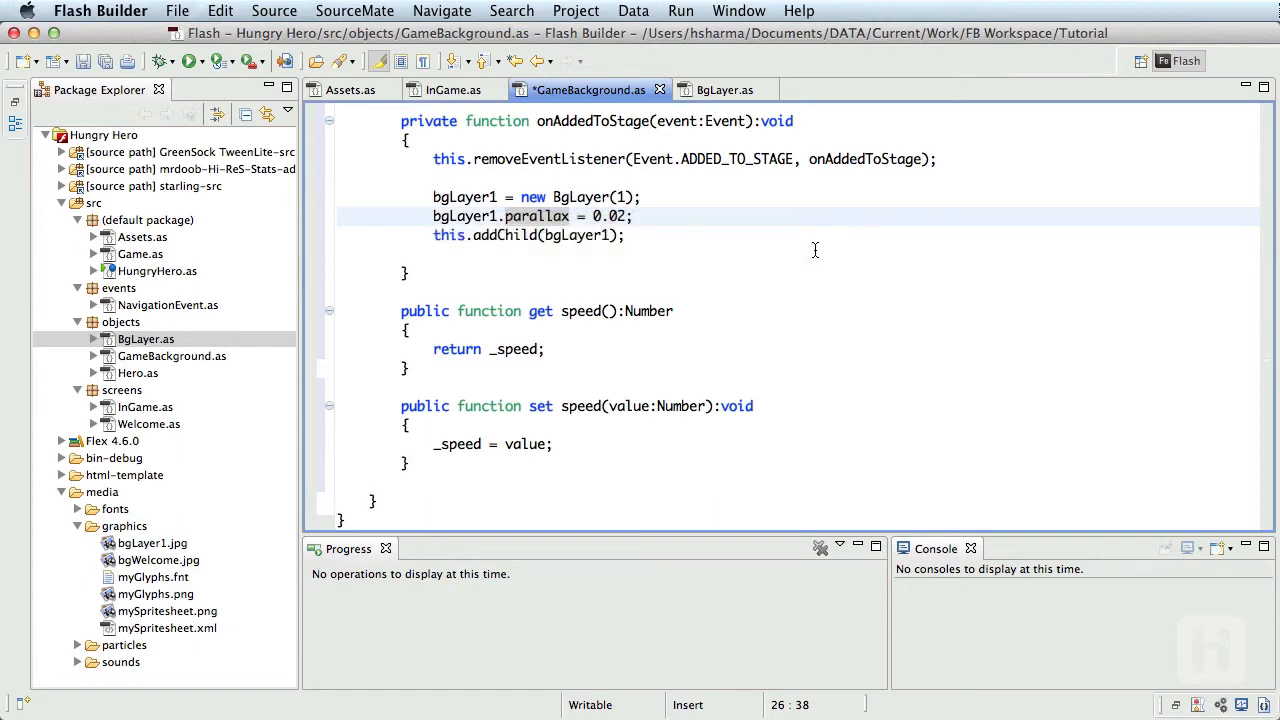
Step: Duplicate the bgLayer1 block for bgLayer2–4 with BgLayer(2–4) and parallax 0.2, 0.5 and 1
drag(432, 196, 624, 236)
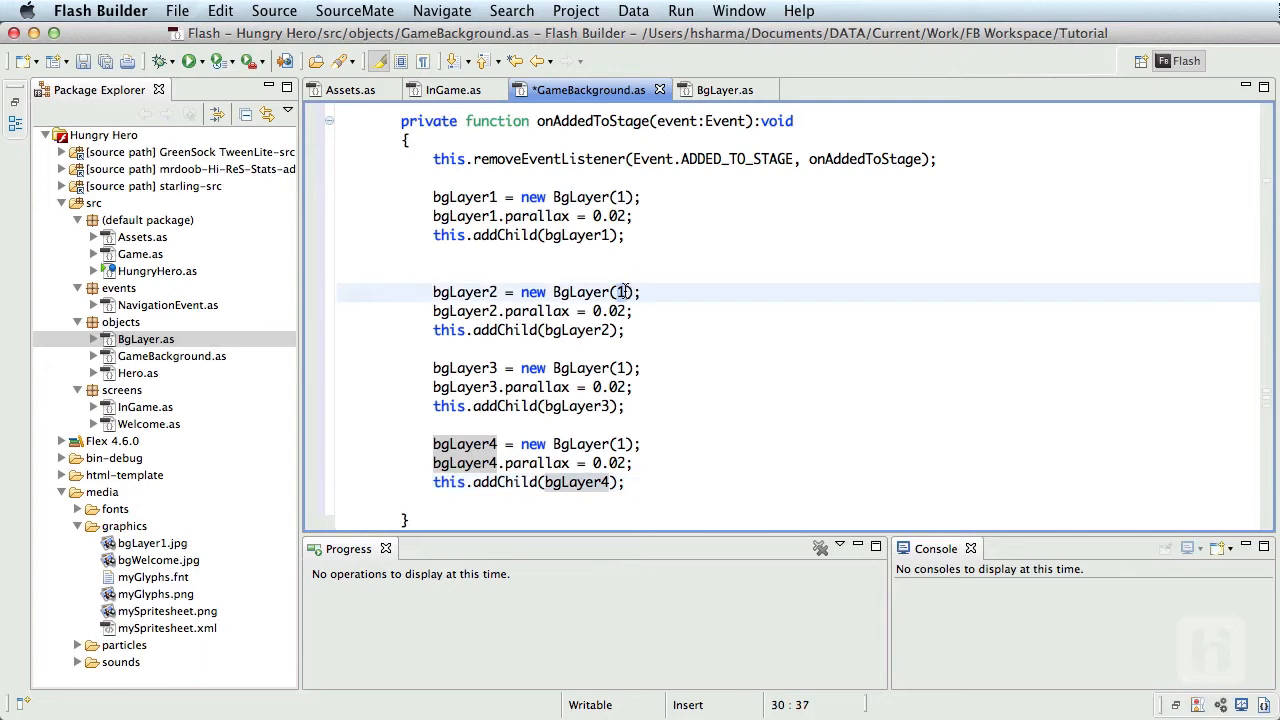
text(3)
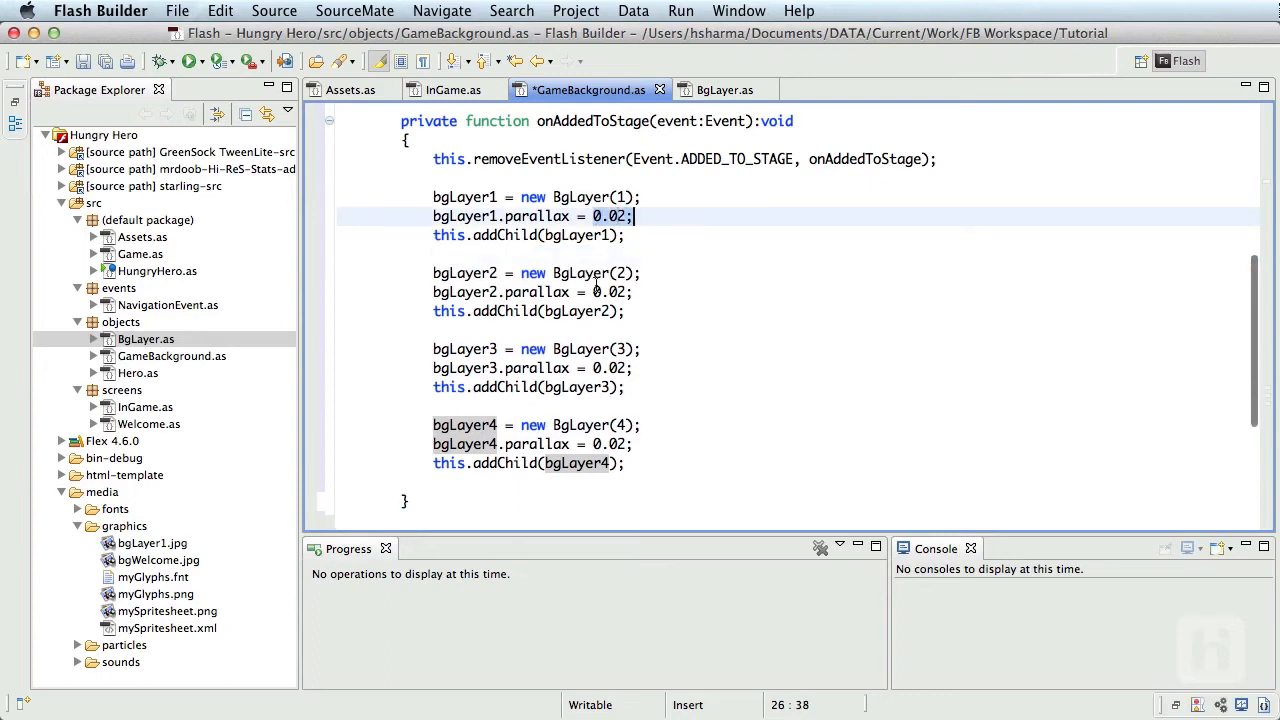
click(610, 292)
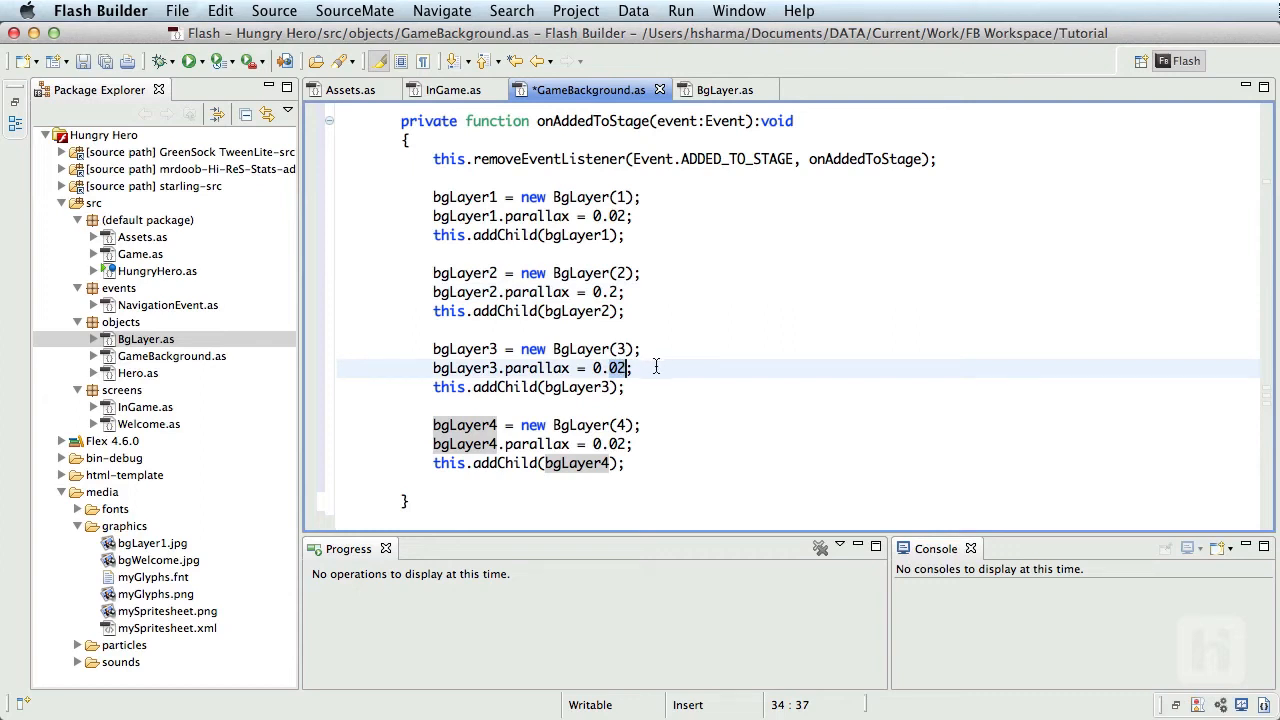
text(0.5)
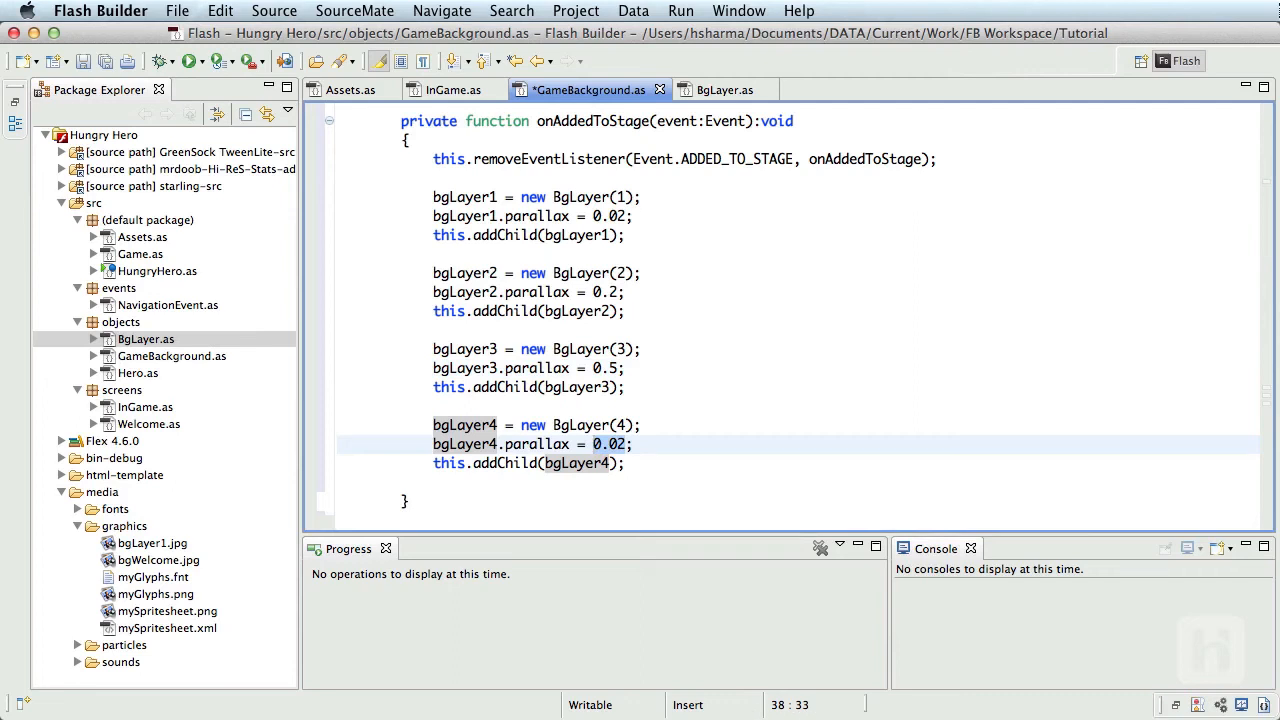
text(1)
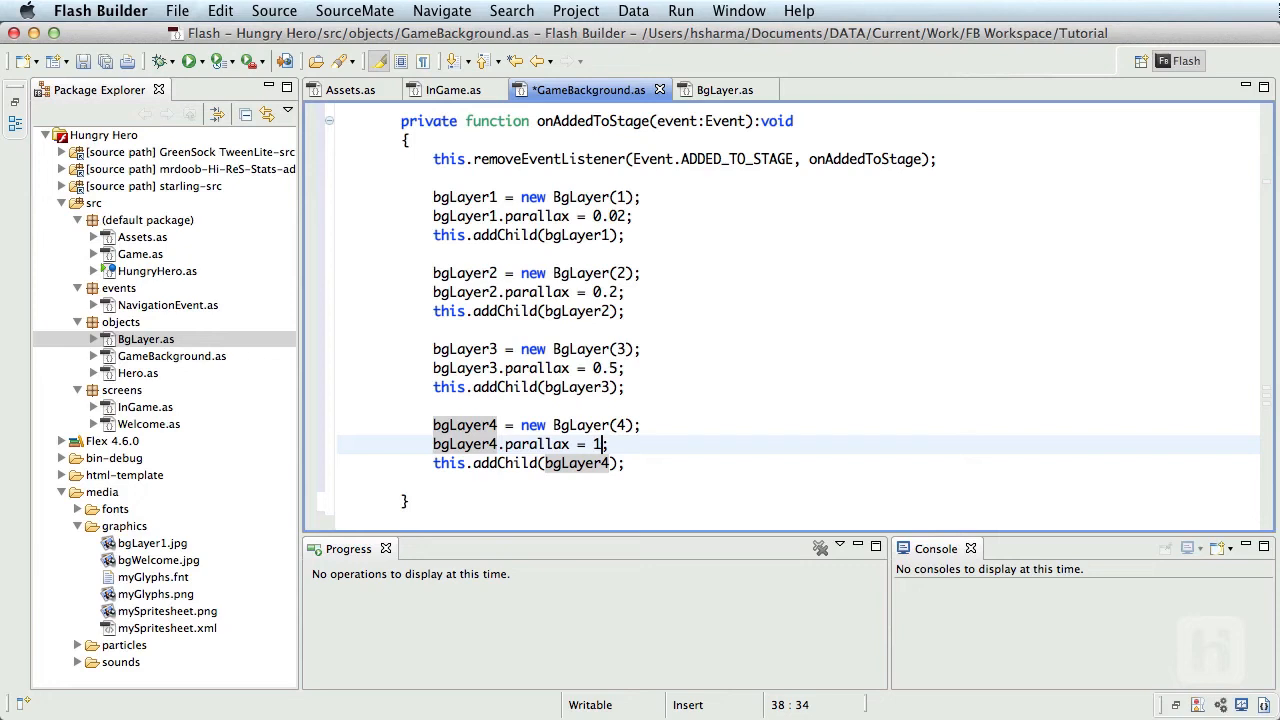
Step: Register an ENTER_FRAME listener and quick-fix create the onEnterFrame(event:Event) handler
scroll(down, 3)
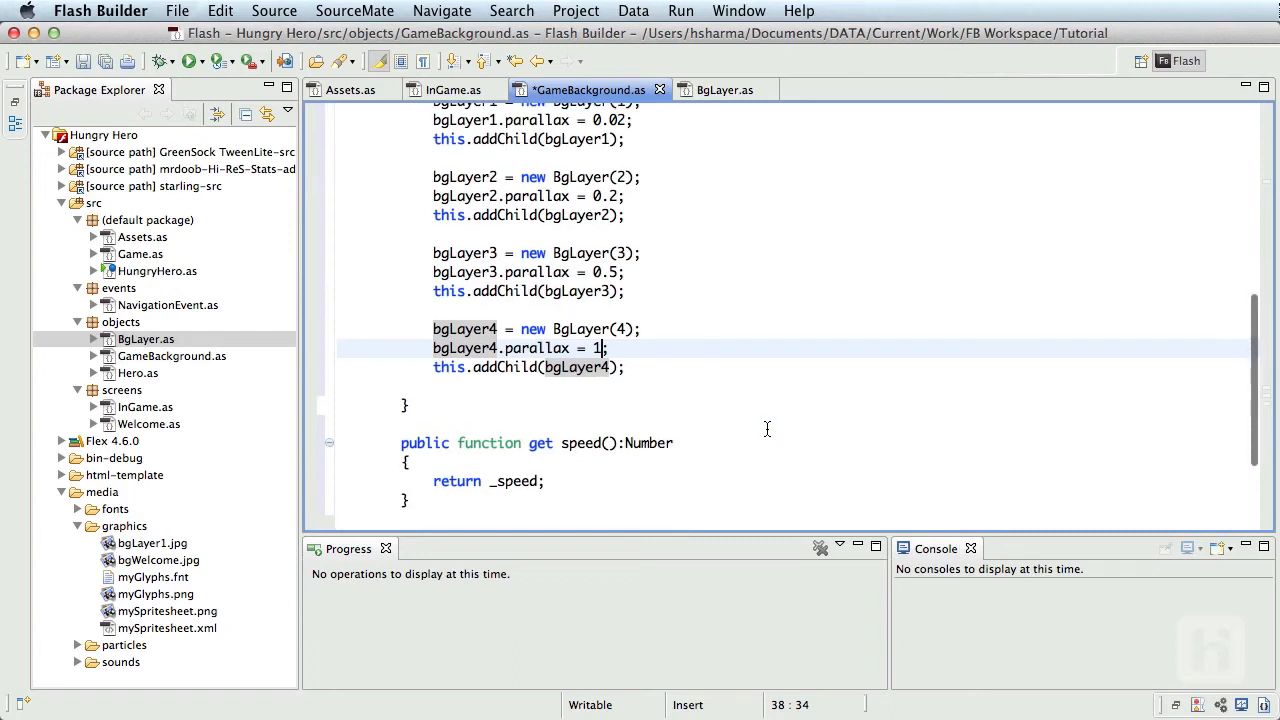
scroll(down, 3)
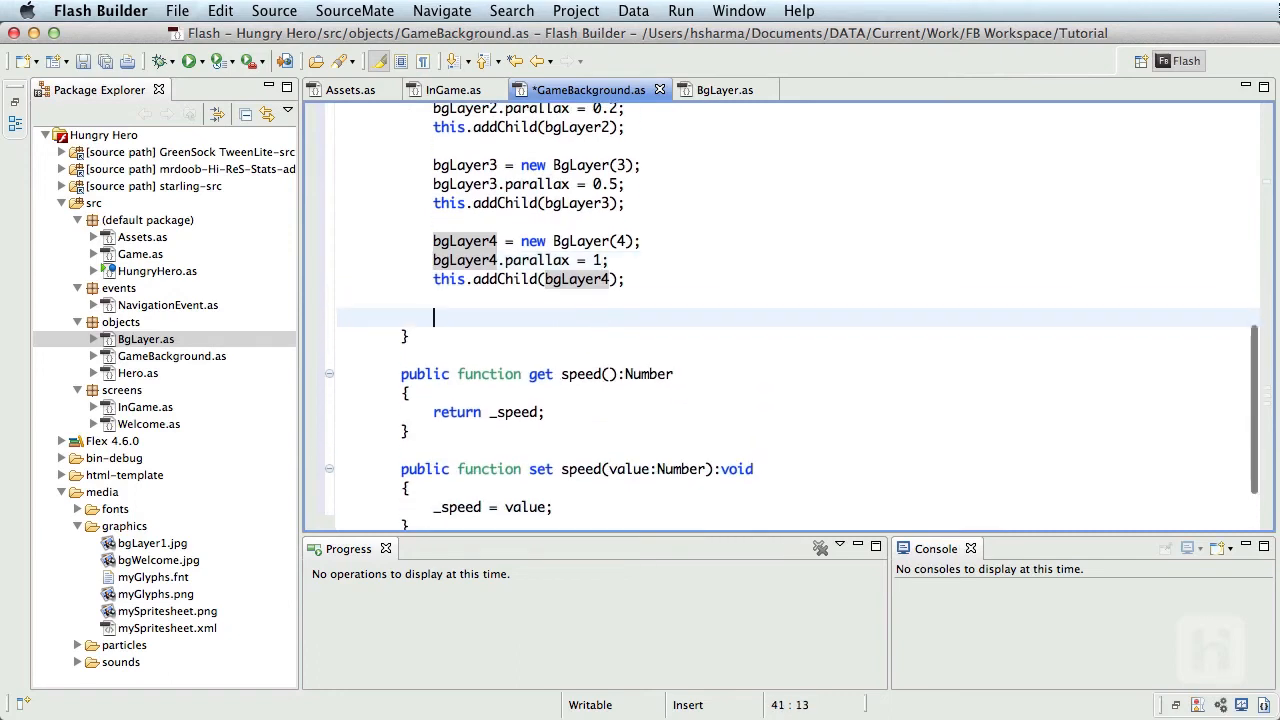
text(this)
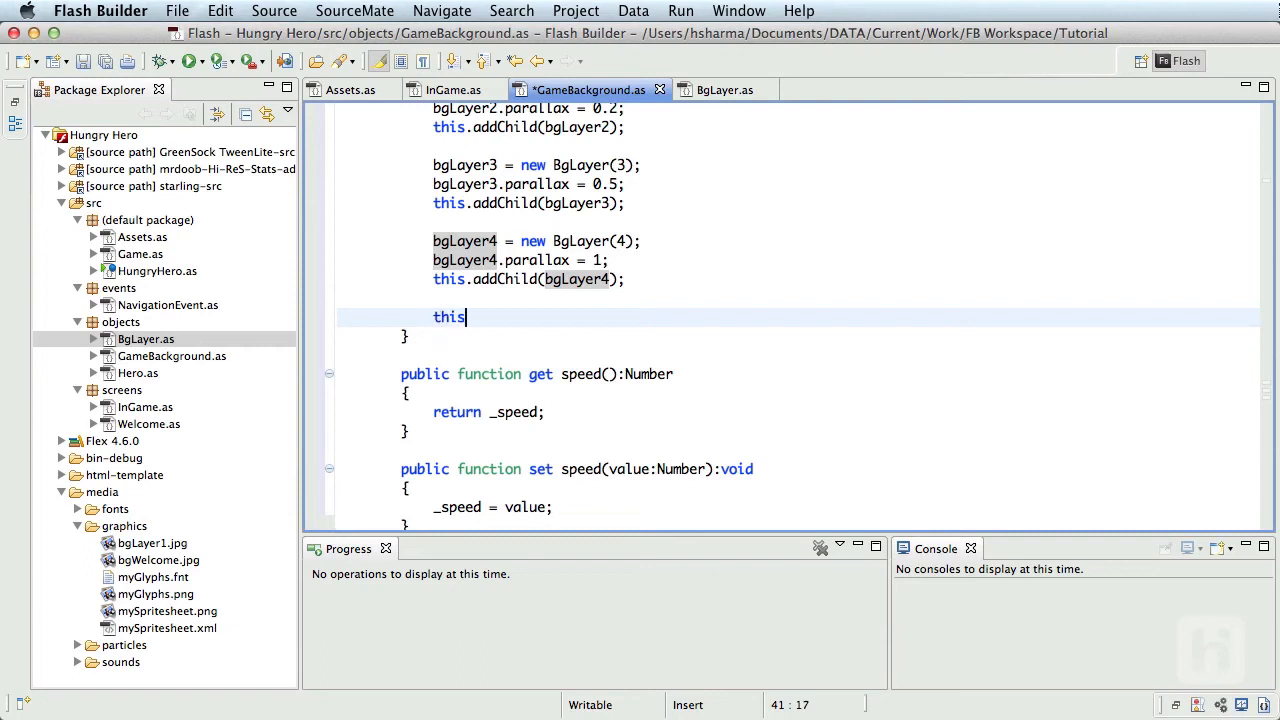
text(.addEventListener(Event)
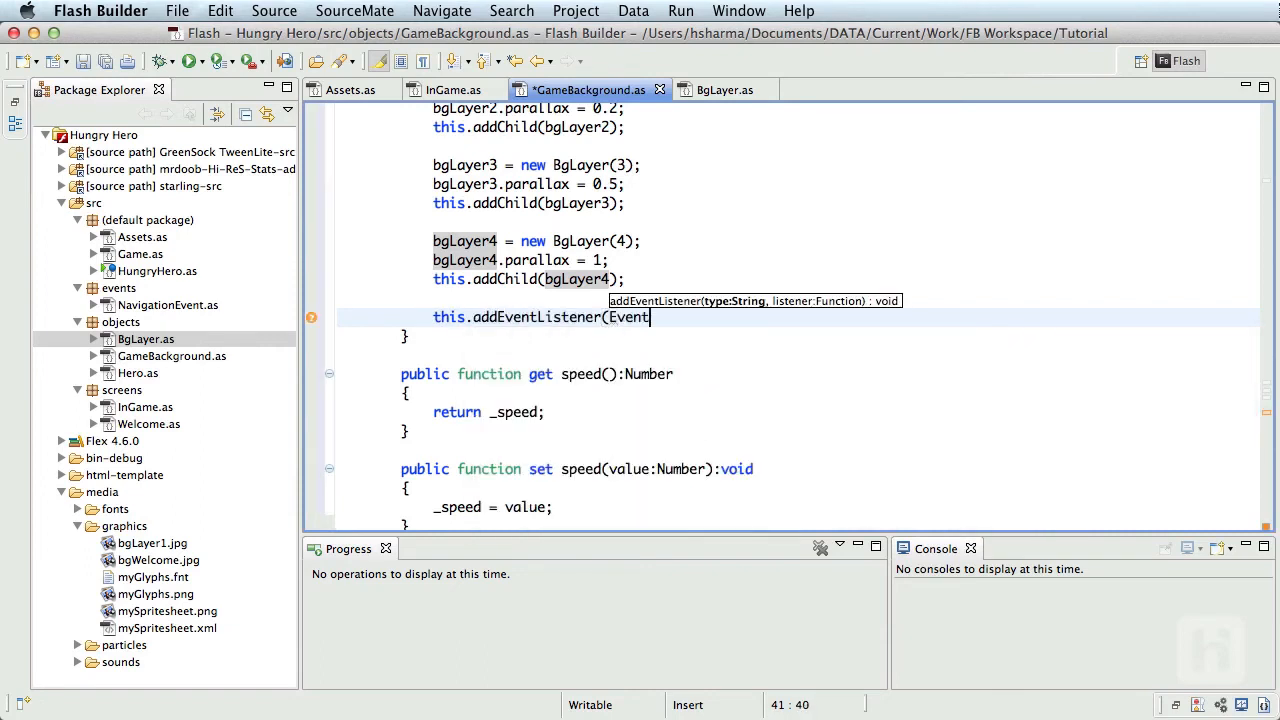
text(.ENTER_FRAME)
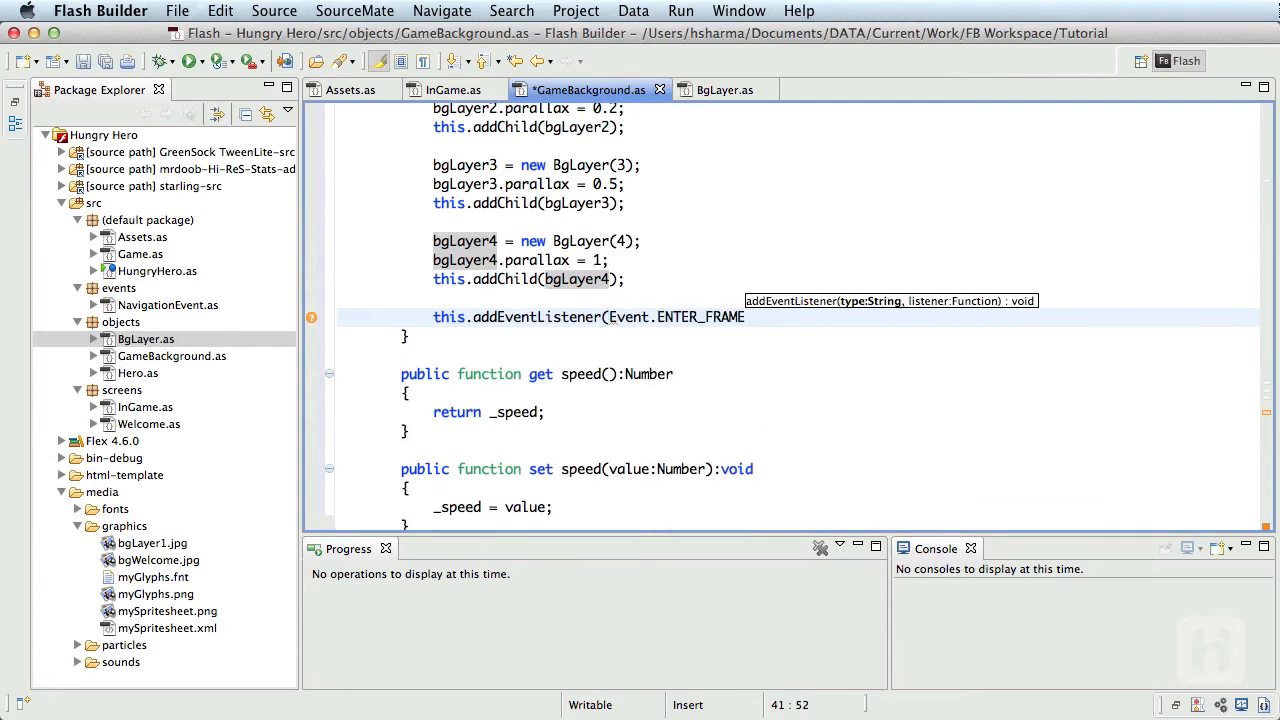
text(, onEnterFrame);)
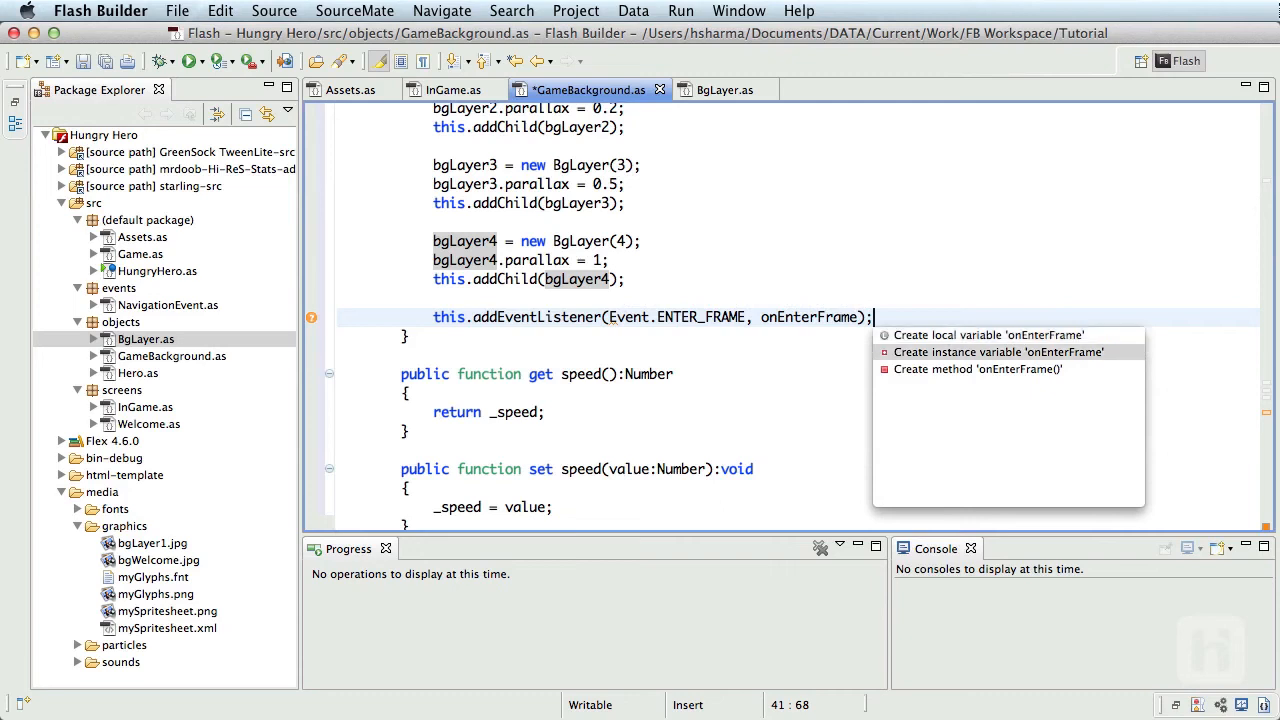
click(976, 368)
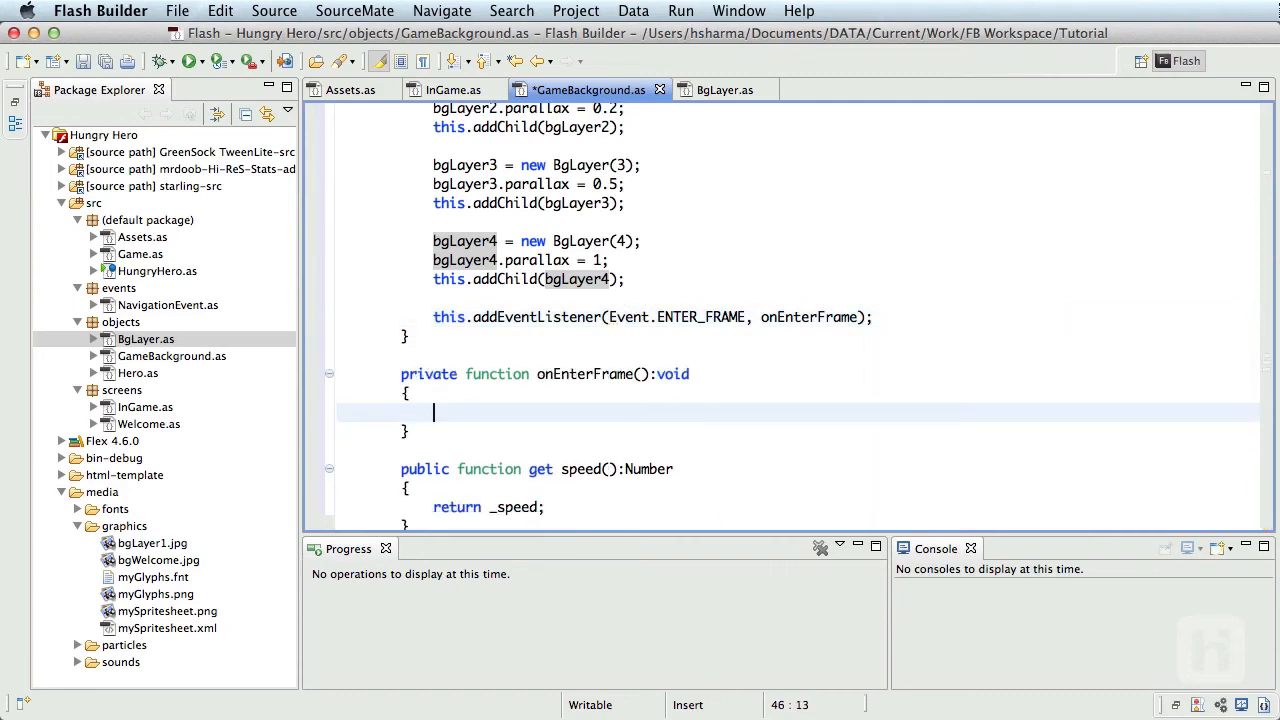
text(event:Event)
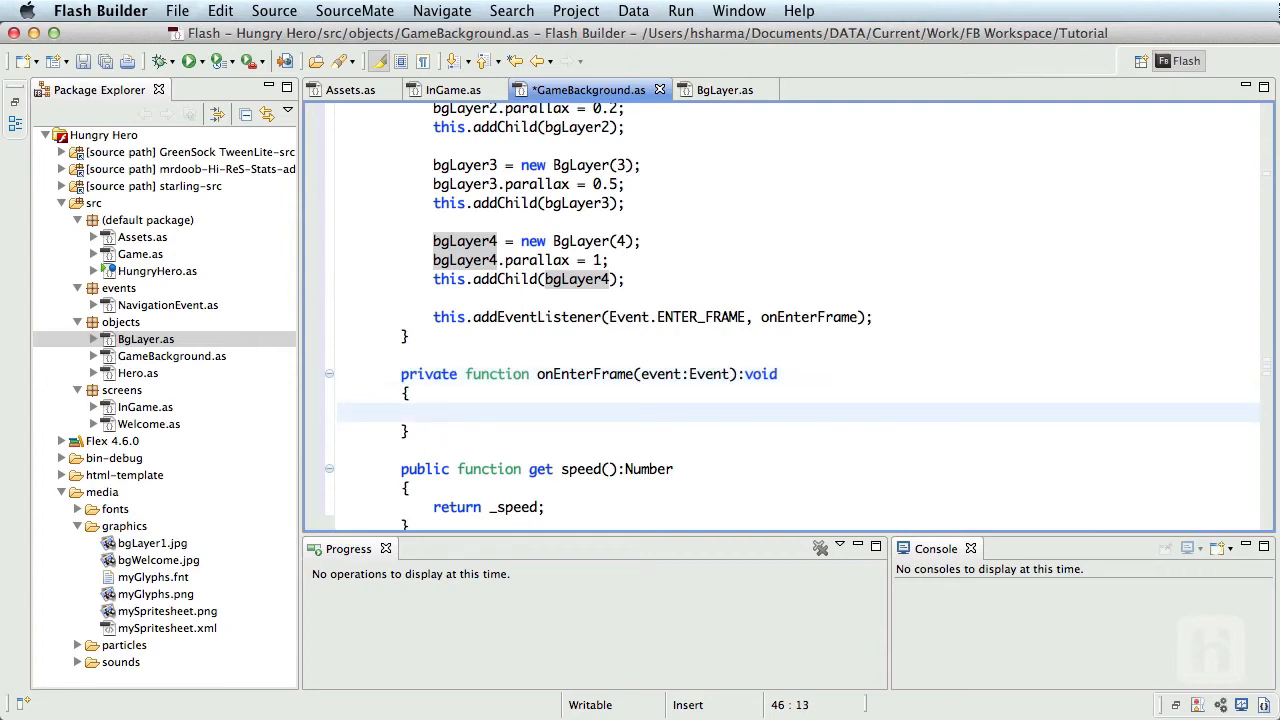
Step: In onEnterFrame write bgLayer1.x -= Math.ceil(_speed * bgLayer1.parallax);
text(bgLayer1.x)
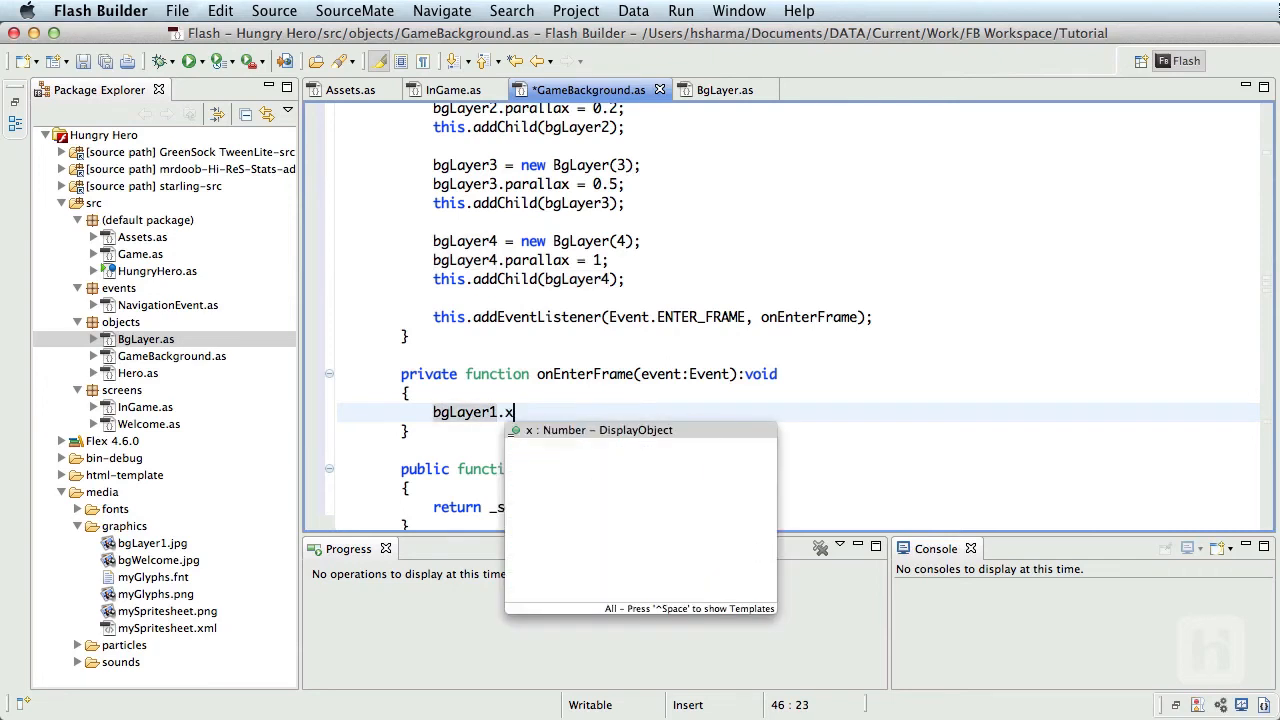
text(-=)
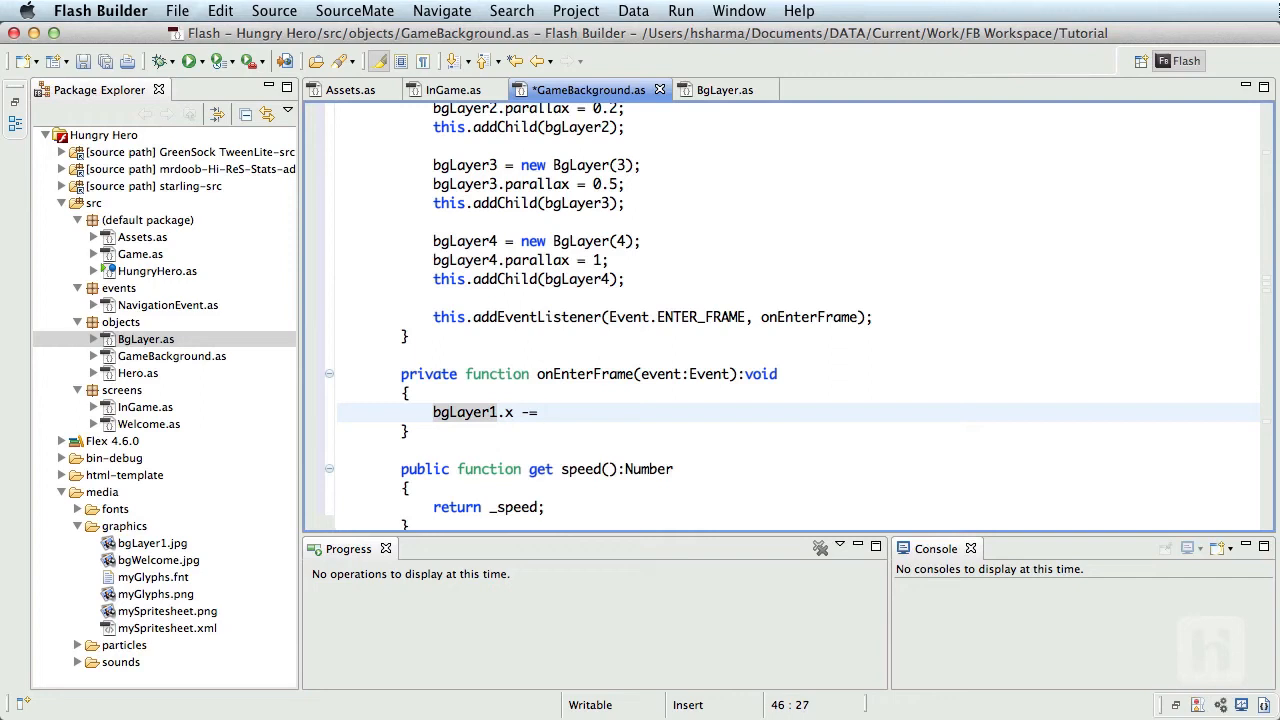
text(Math.ceil()
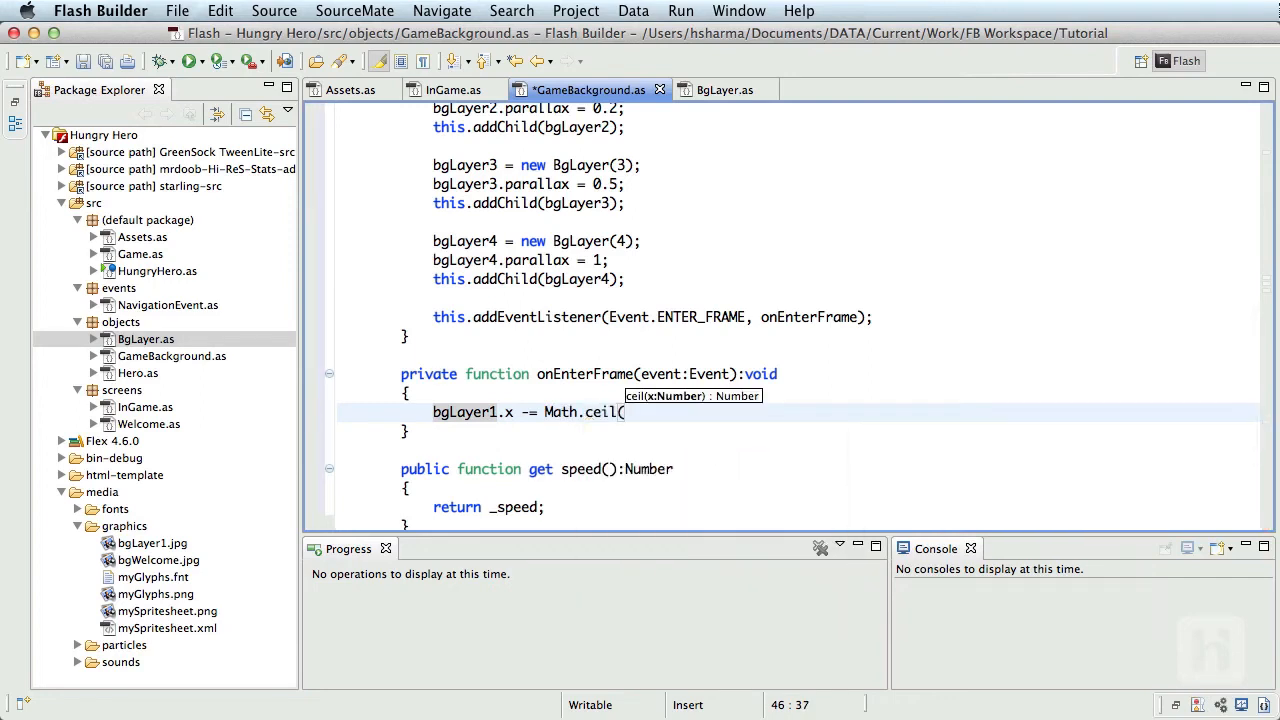
text(_speed)
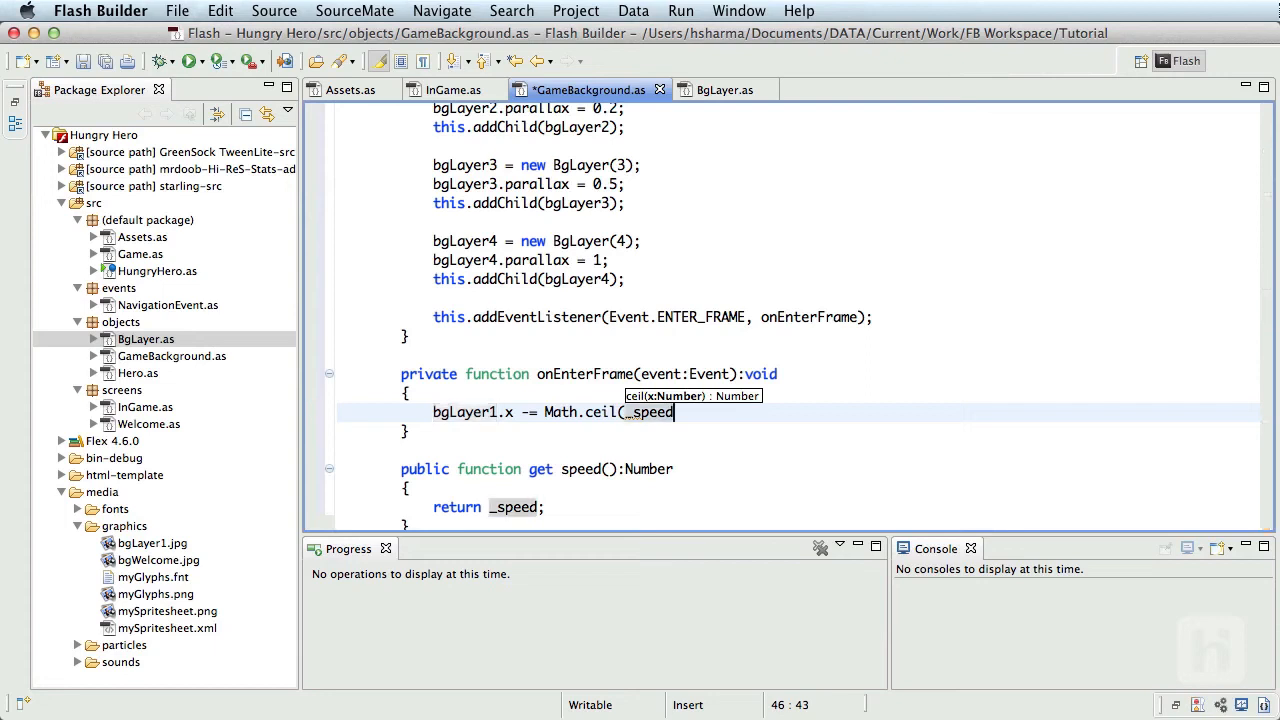
text(* bgLayer1.parallax)
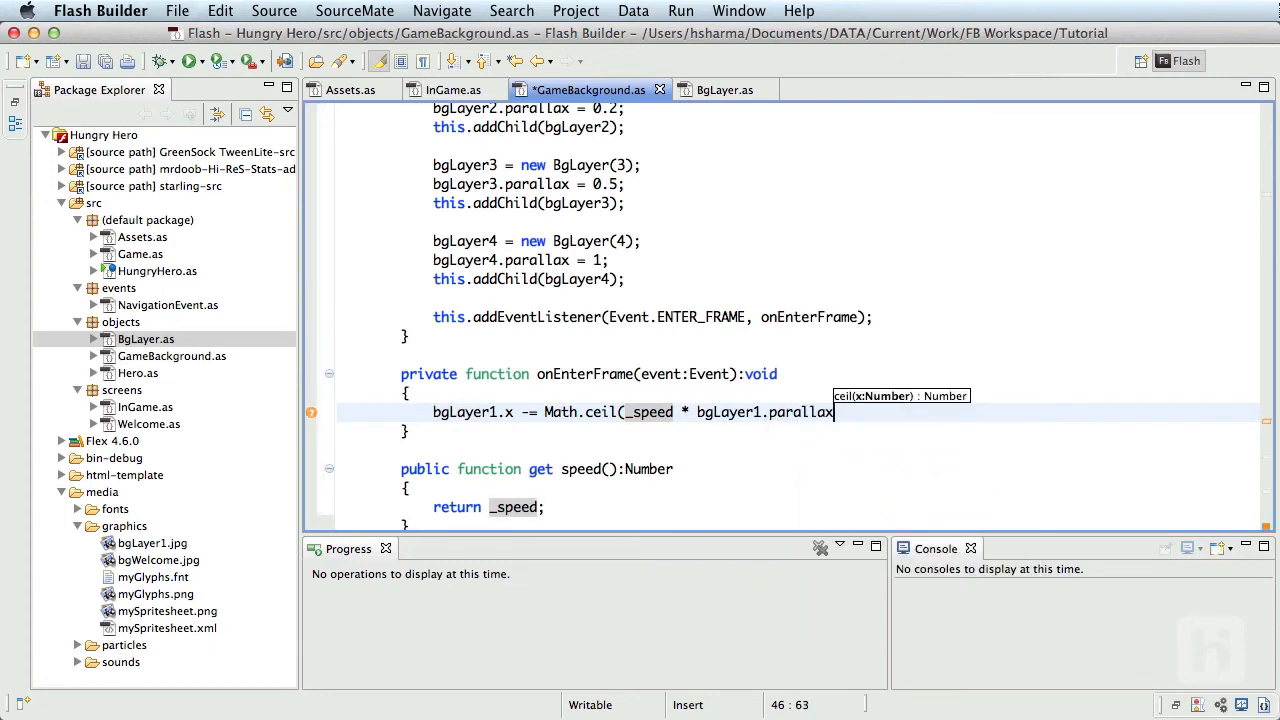
key(Return)
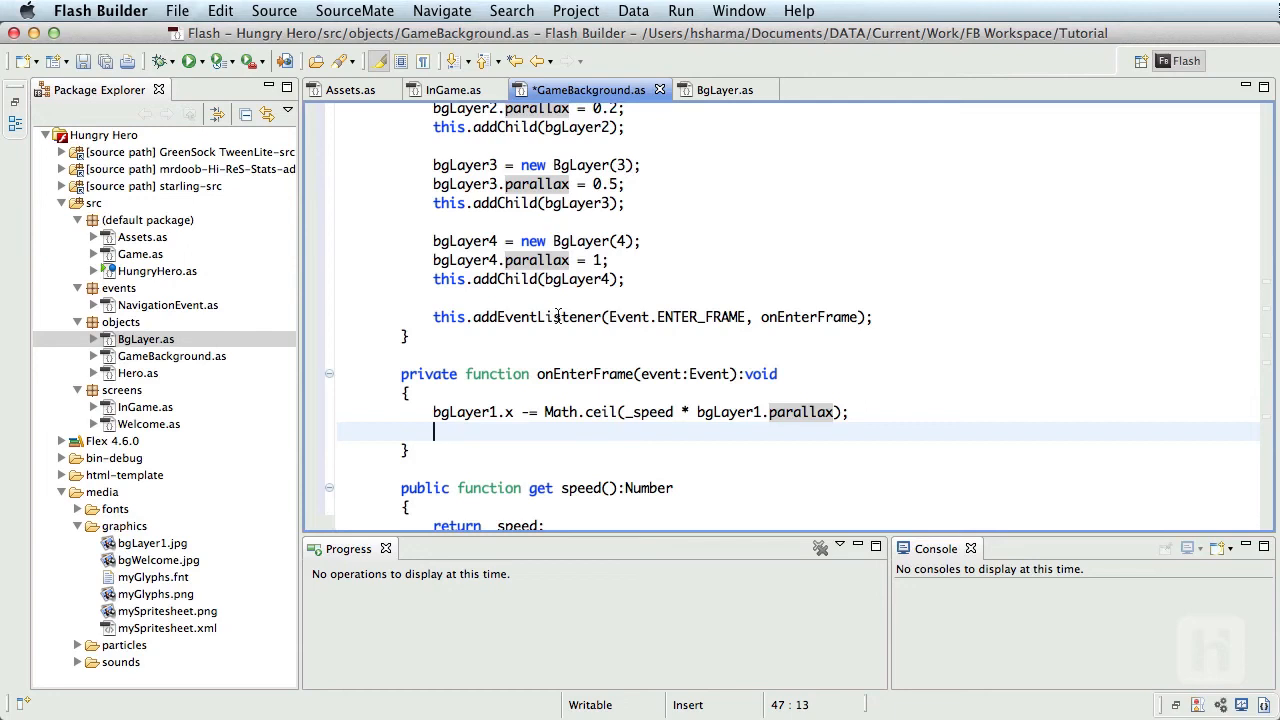
Step: Add the wrap line if (bgLayer1.x < -stage.stageWidth) bgLayer1.x = 0;
text(if (bgLay)
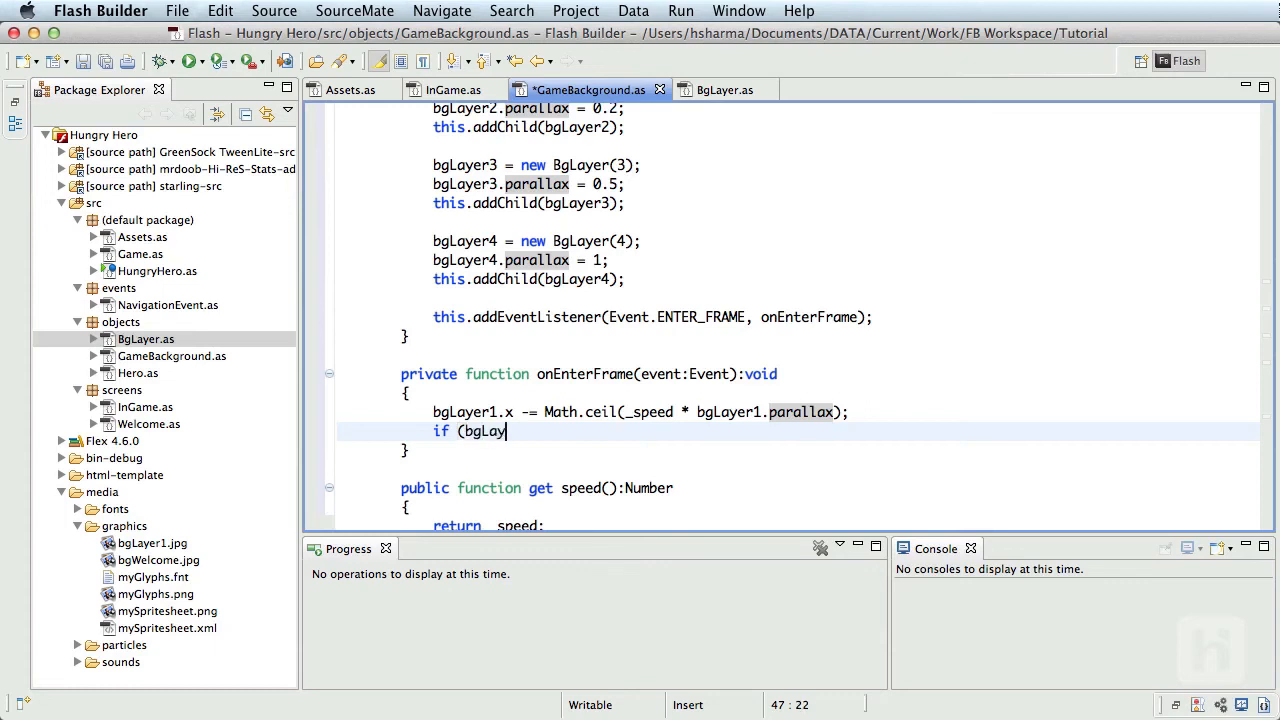
text(er1.x)
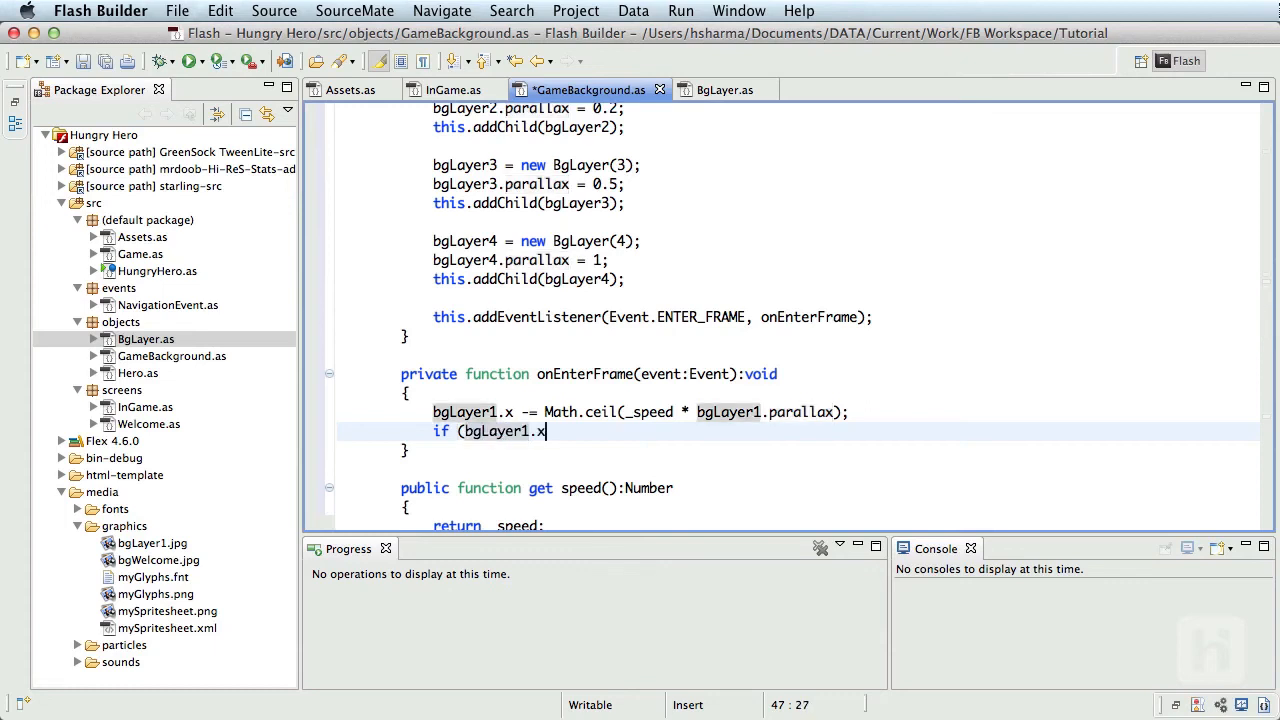
text(<)
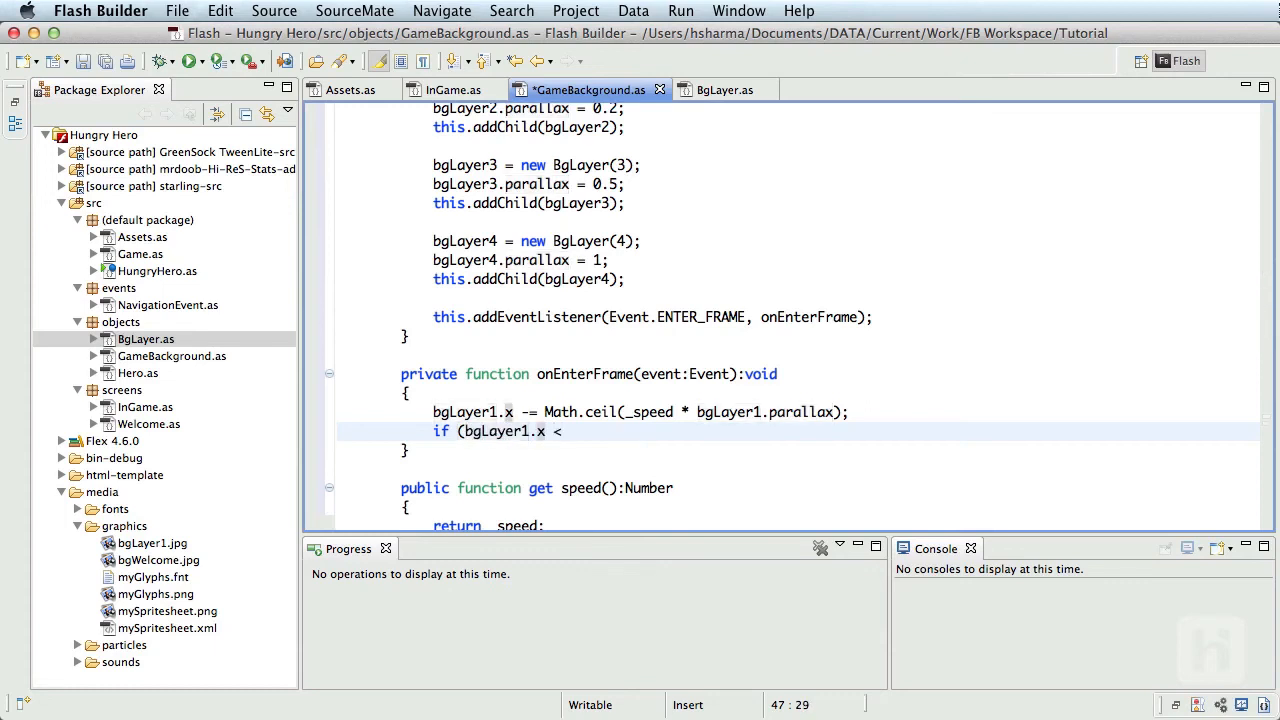
text(-sta)
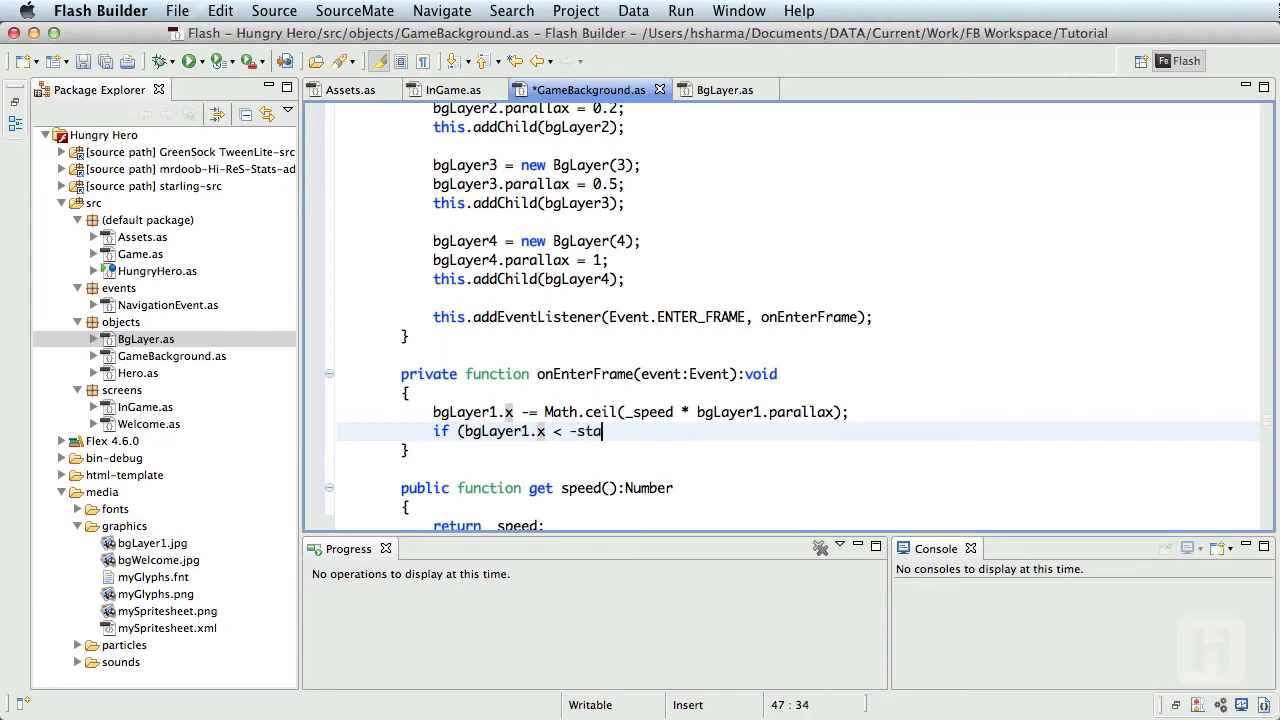
text(ge.stageWidth) bgLay)
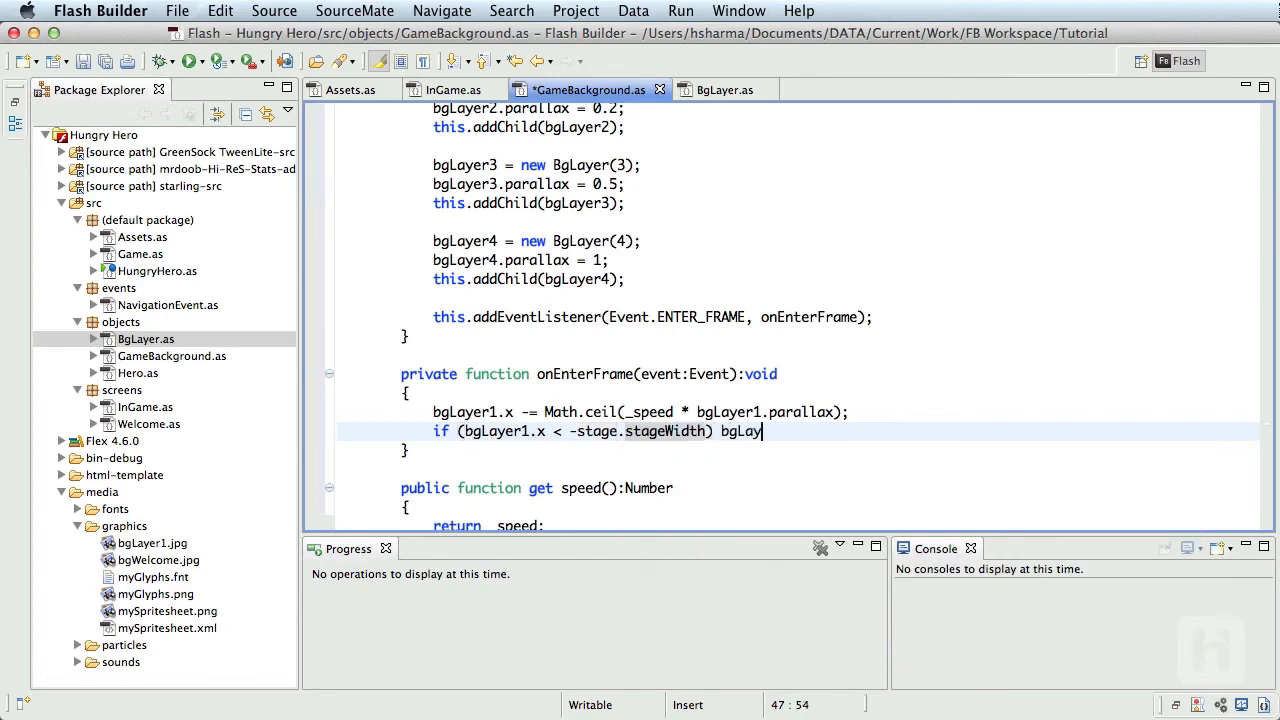
text(er1.x =)
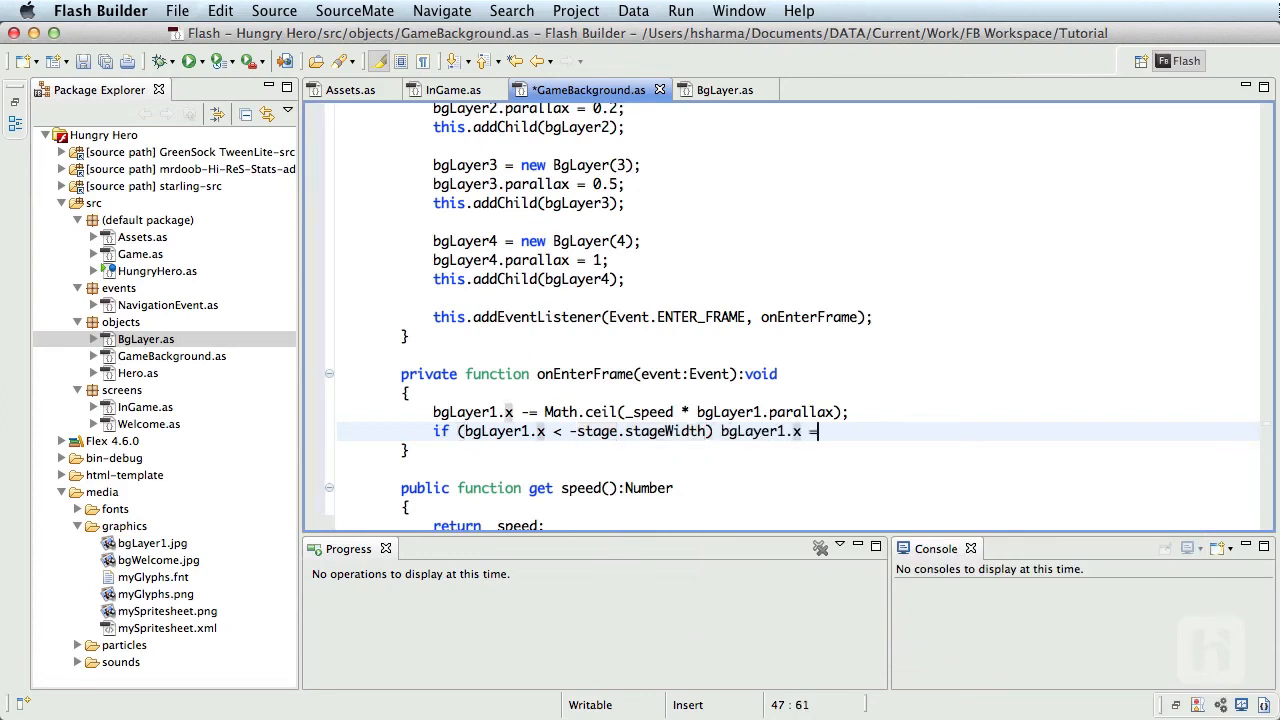
text(0;)
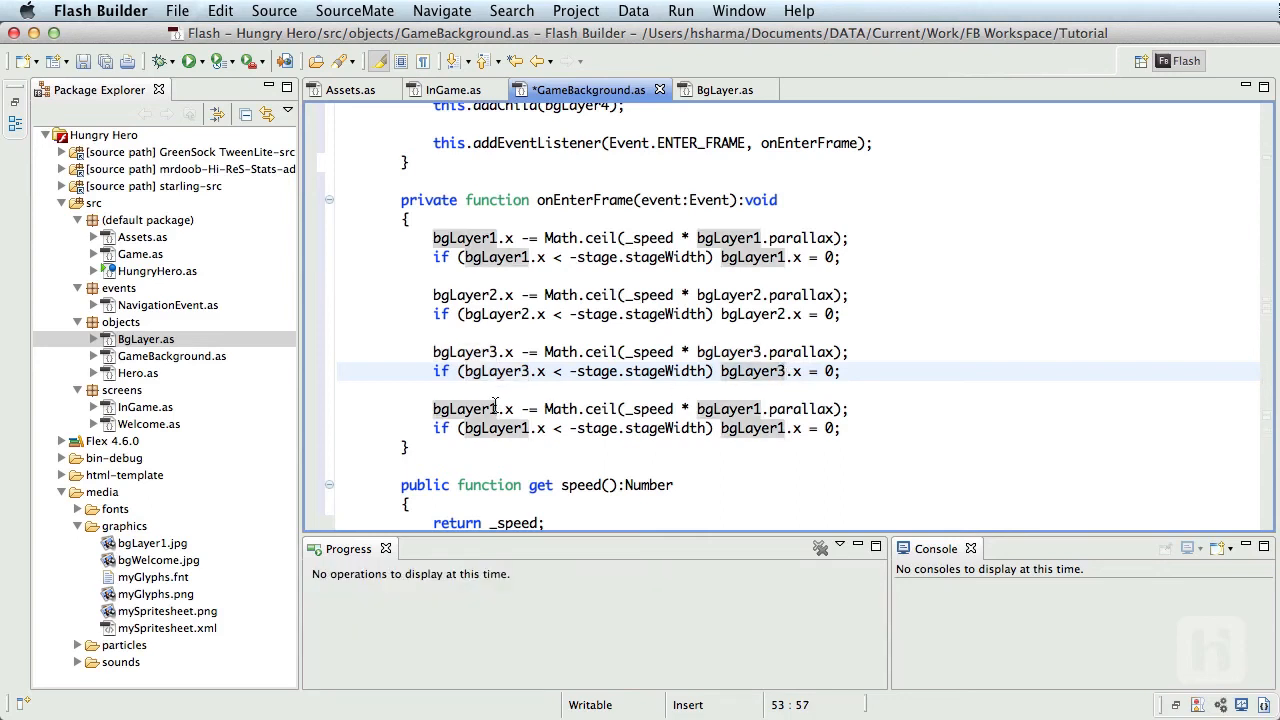
Step: Copy the move-and-wrap pair for layers 2–4 and correct the layer numbers through bgLayer4
text(4)
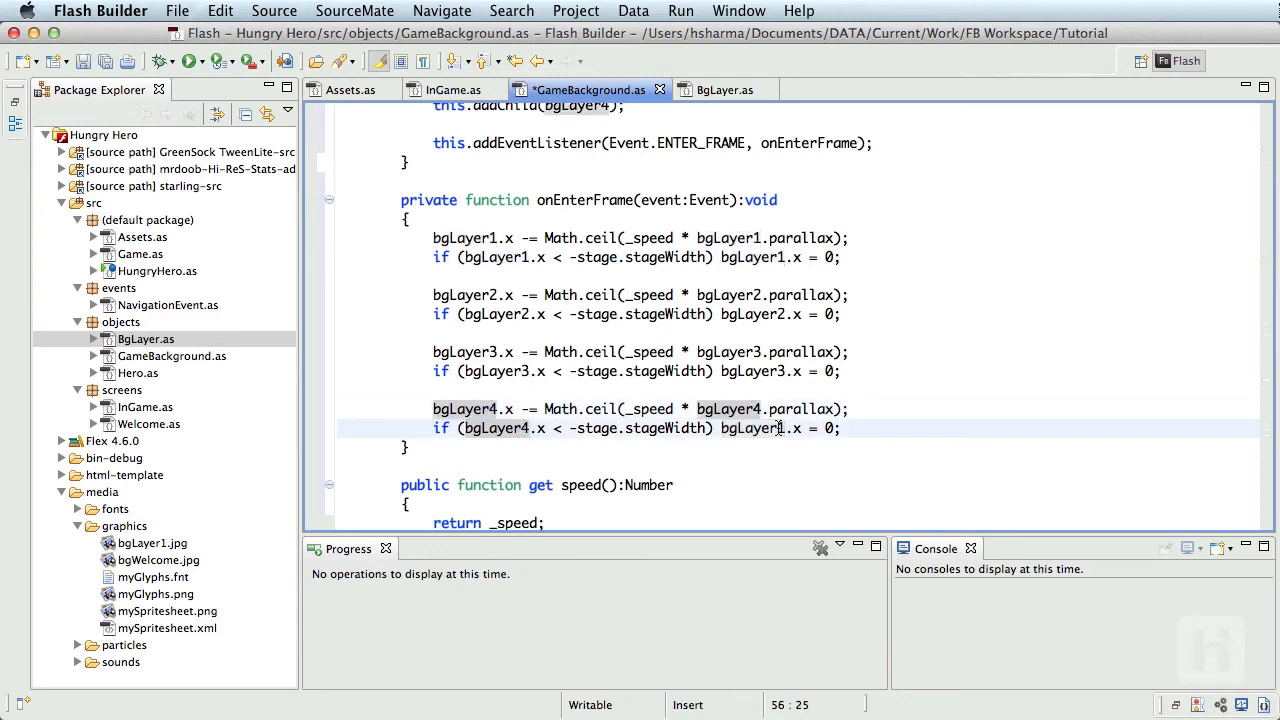
click(844, 428)
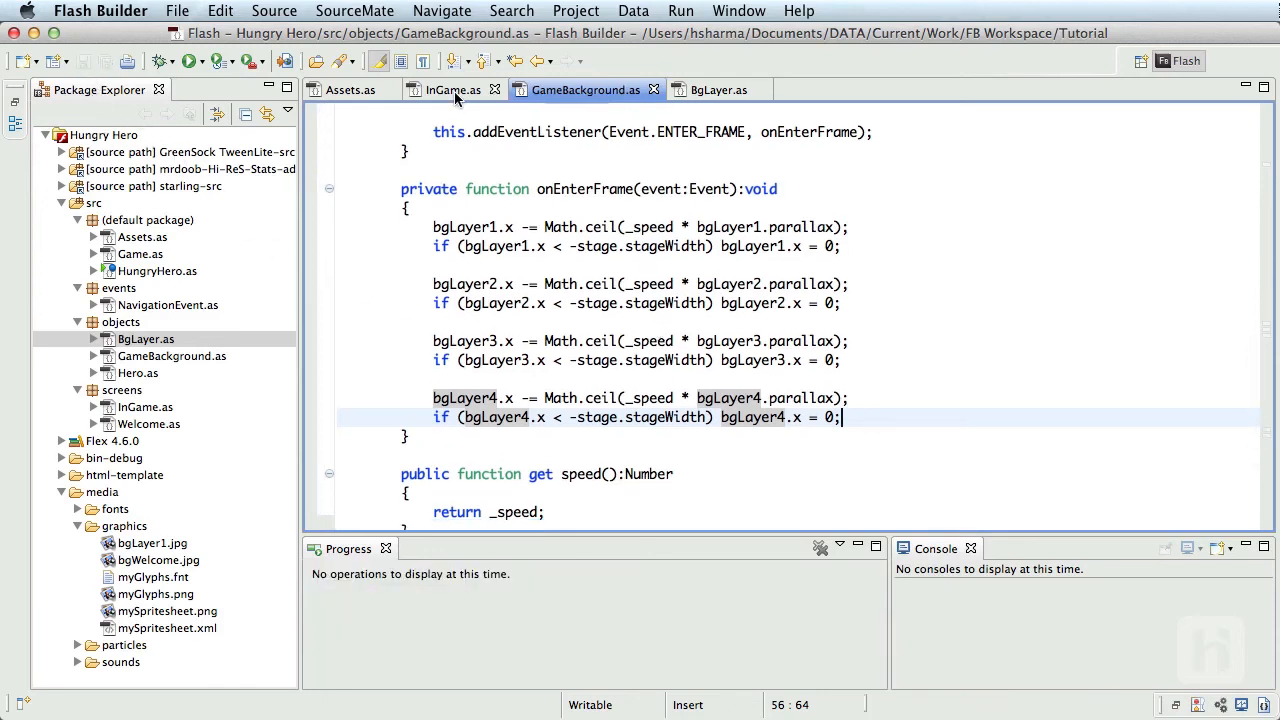
Step: In InGame.as set bg.speed = 10; after creating the background and run the game in the browser
click(452, 88)
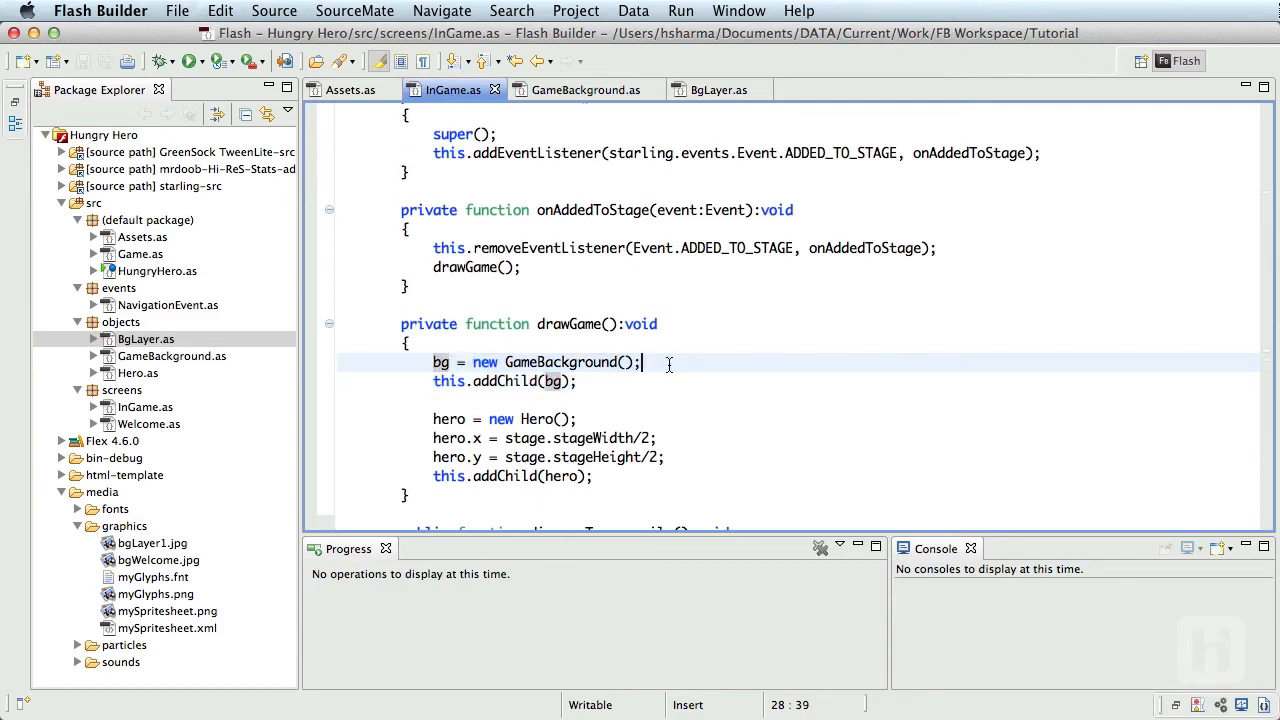
key(Return)
text(bg.speed =)
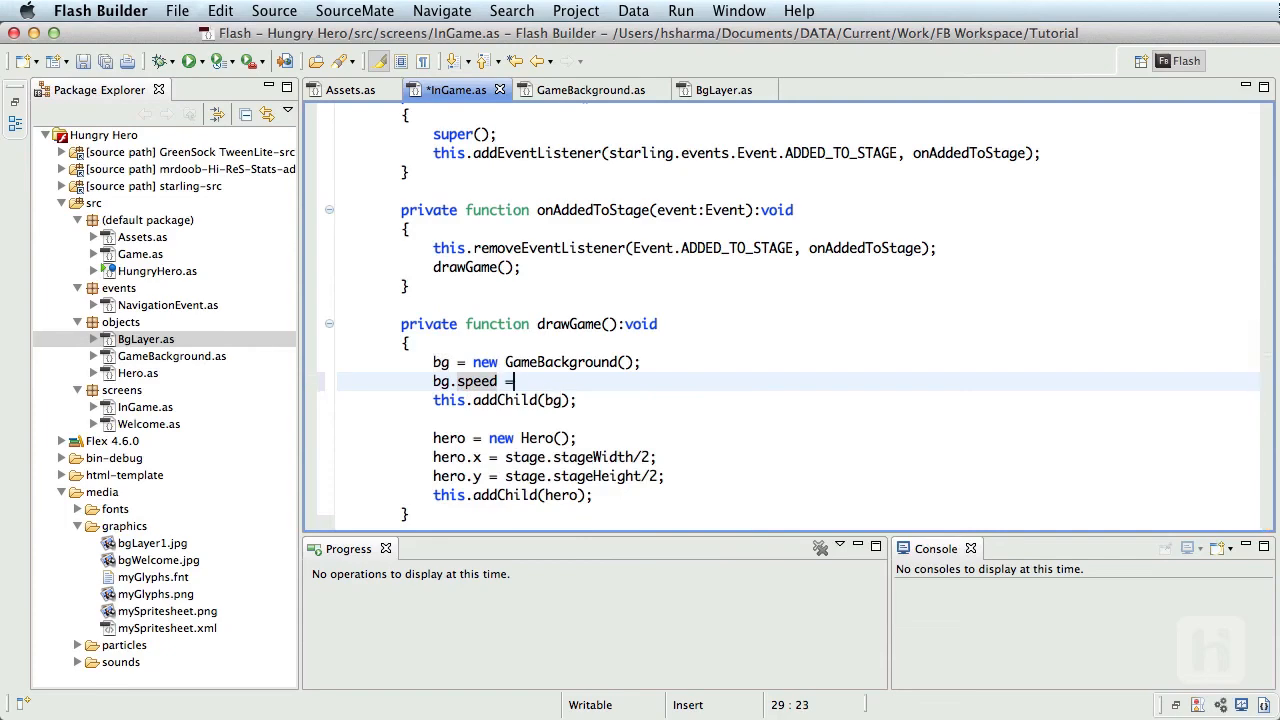
text(10;)
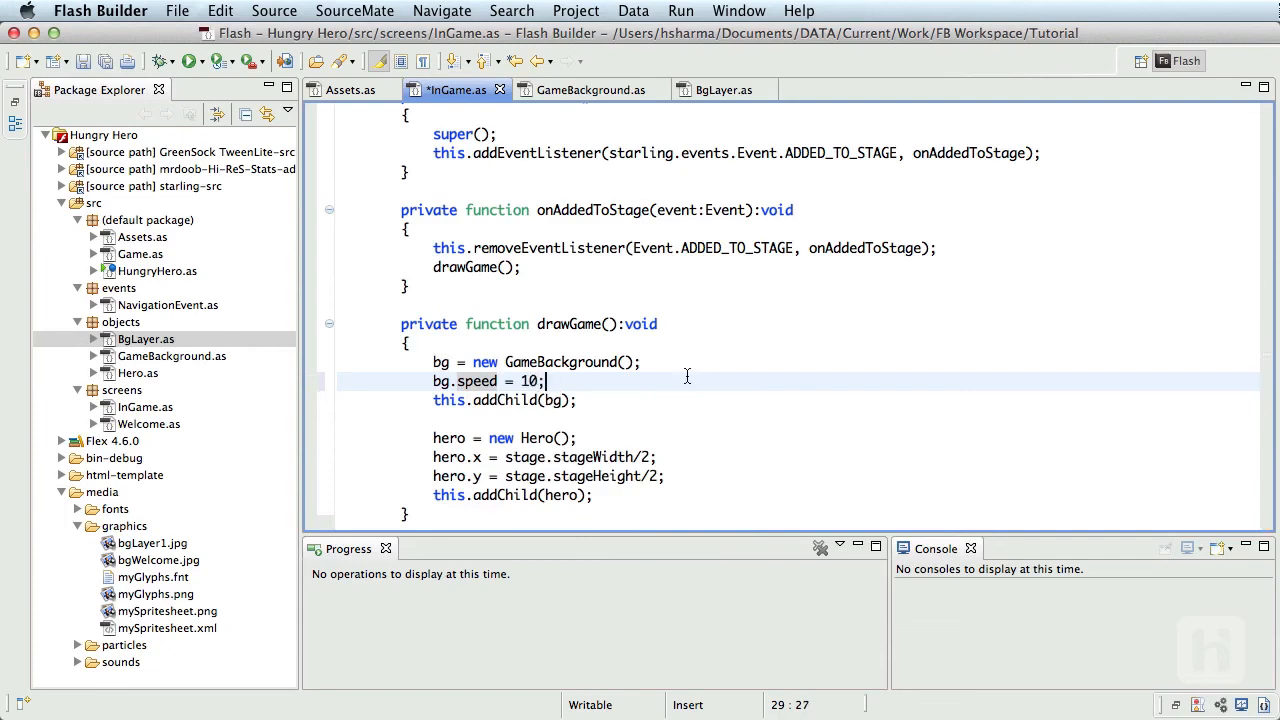
click(208, 60)
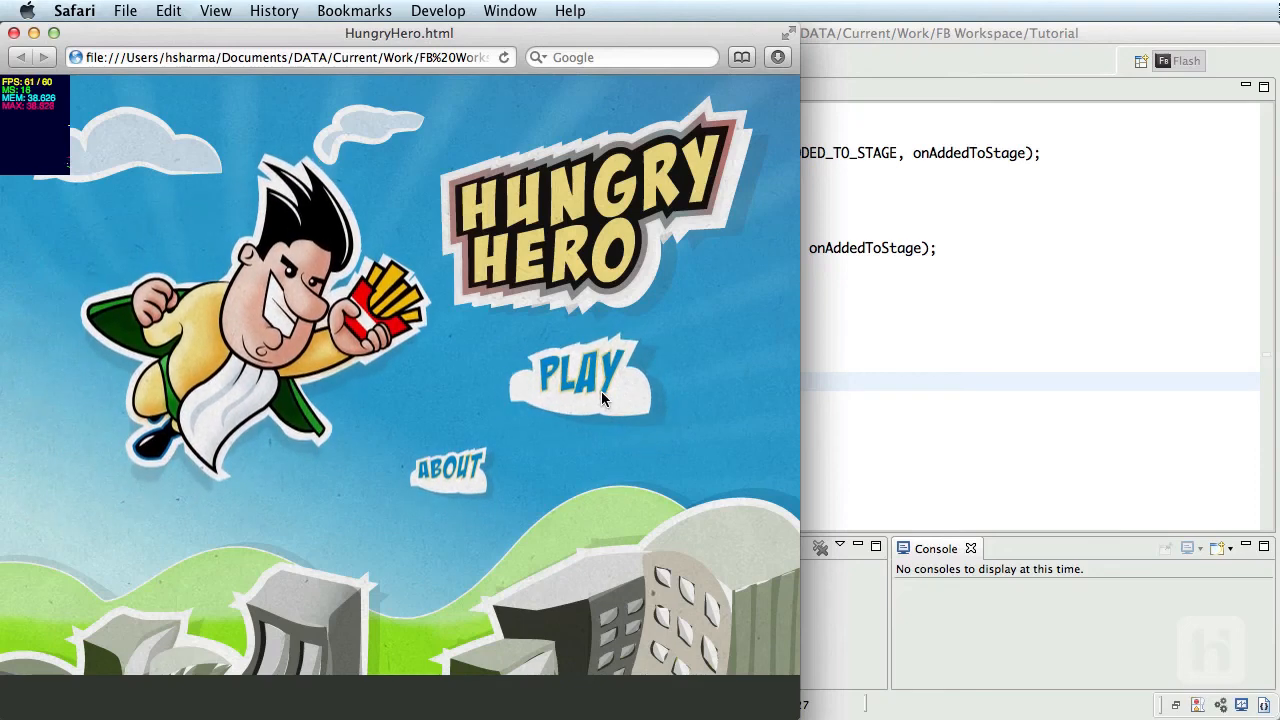
Step: Test-play from the title screen, lower bg.speed to 5 and relaunch the game
click(578, 376)
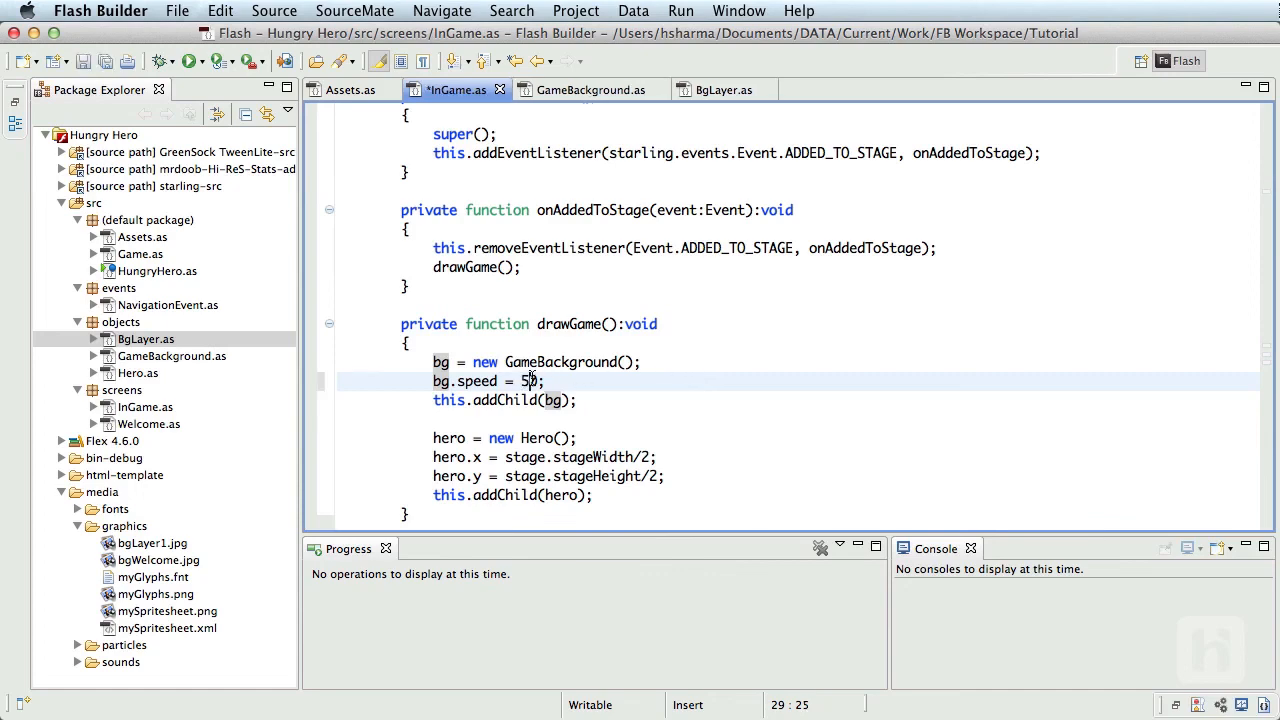
click(188, 60)
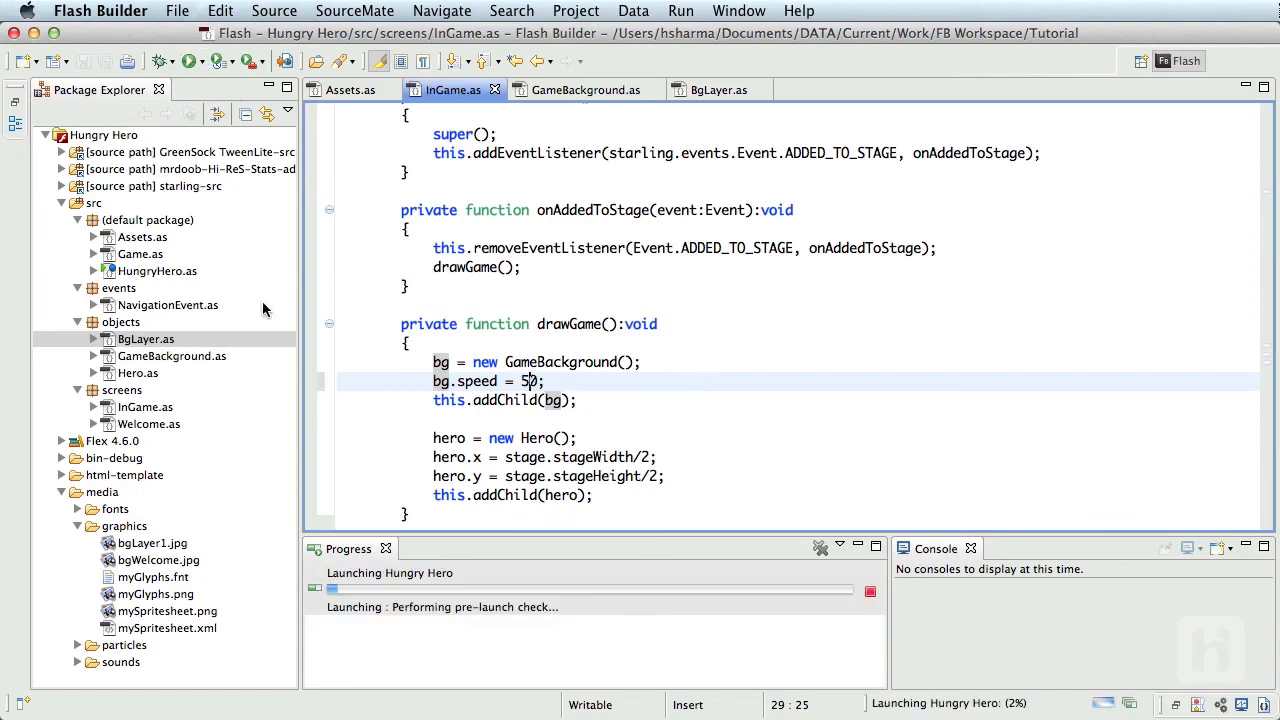